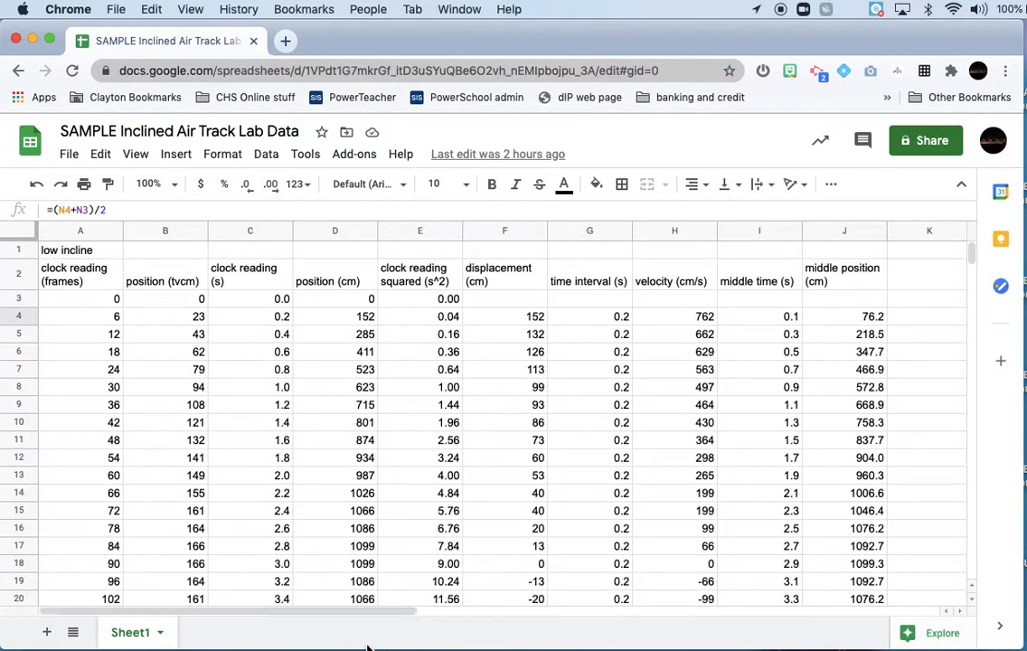
mouse_move(325, 387)
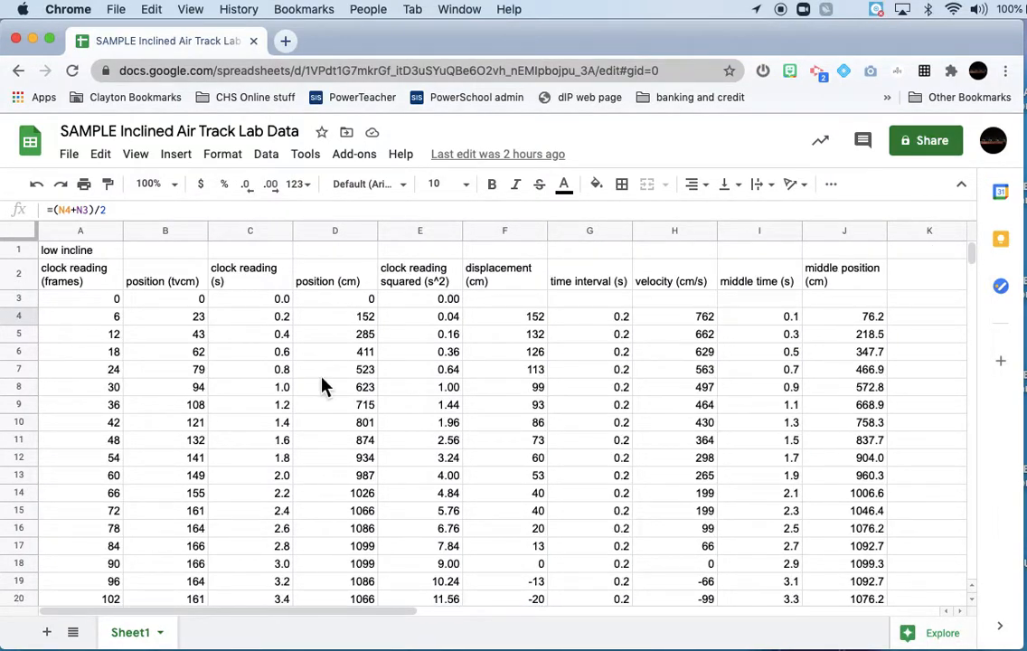
mouse_move(315, 477)
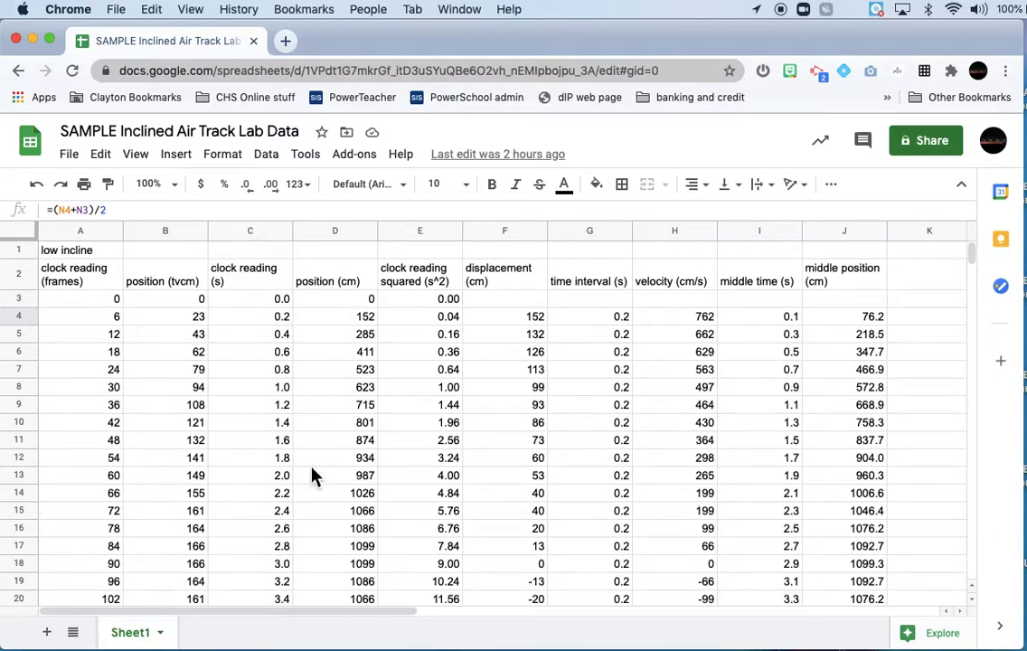
mouse_move(303, 610)
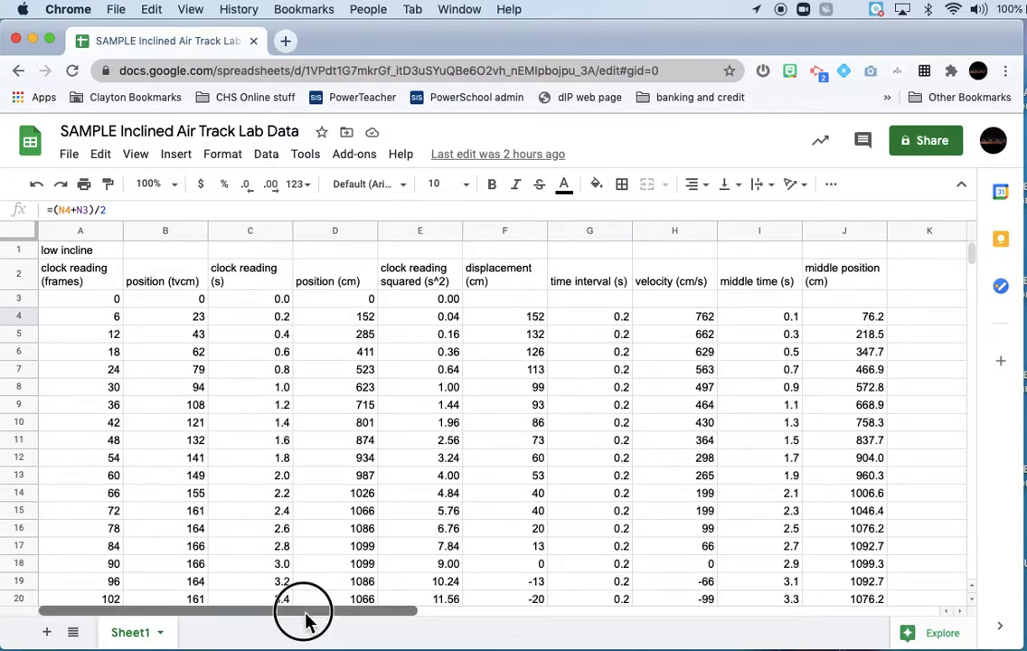
Open a blank Manual Entry experiment with an empty Data Set 1 table and graph.
left_click_drag(303, 611, 477, 611)
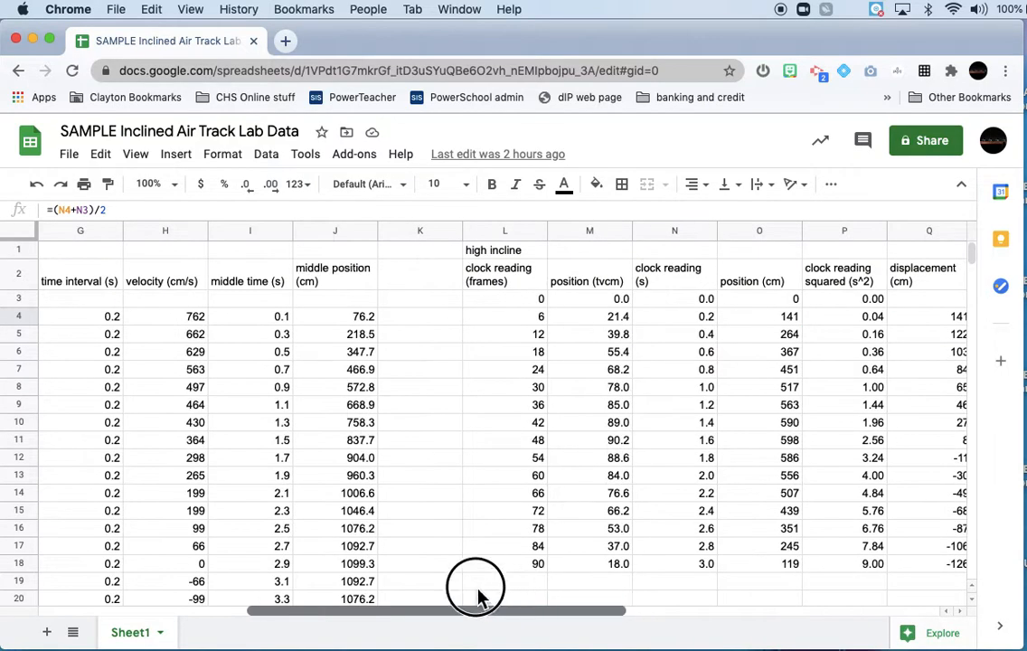
scroll("left", 3)
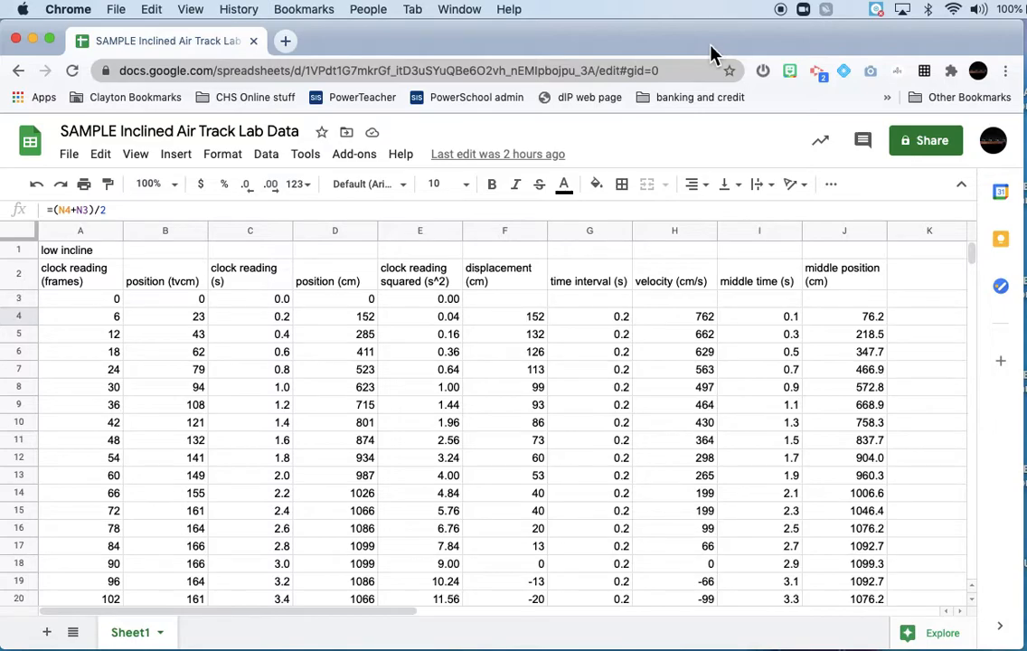
scroll("down", 3)
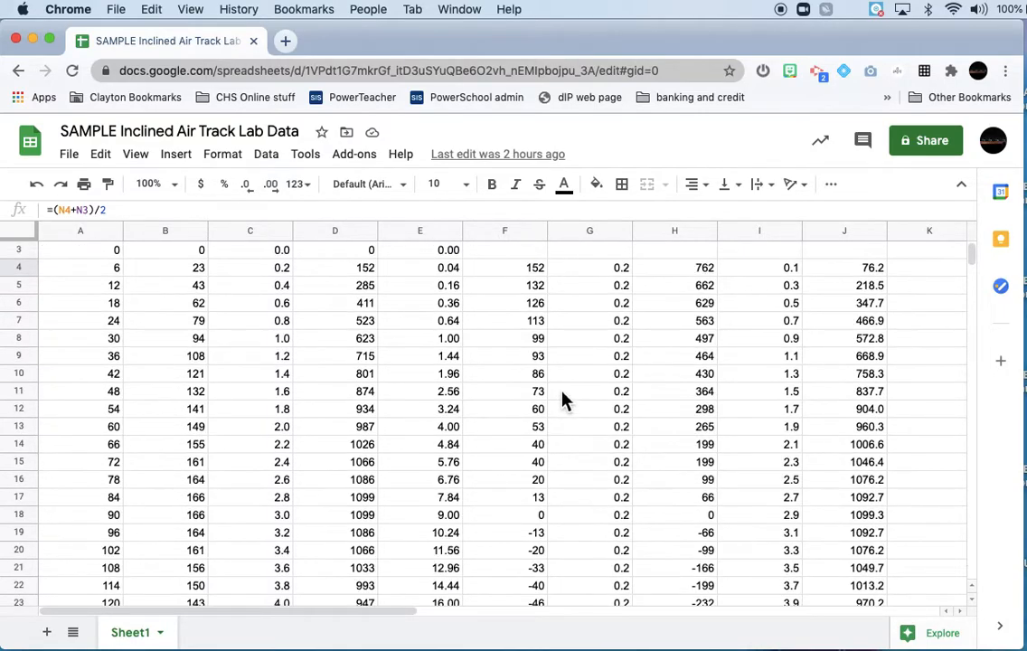
scroll("up", 3)
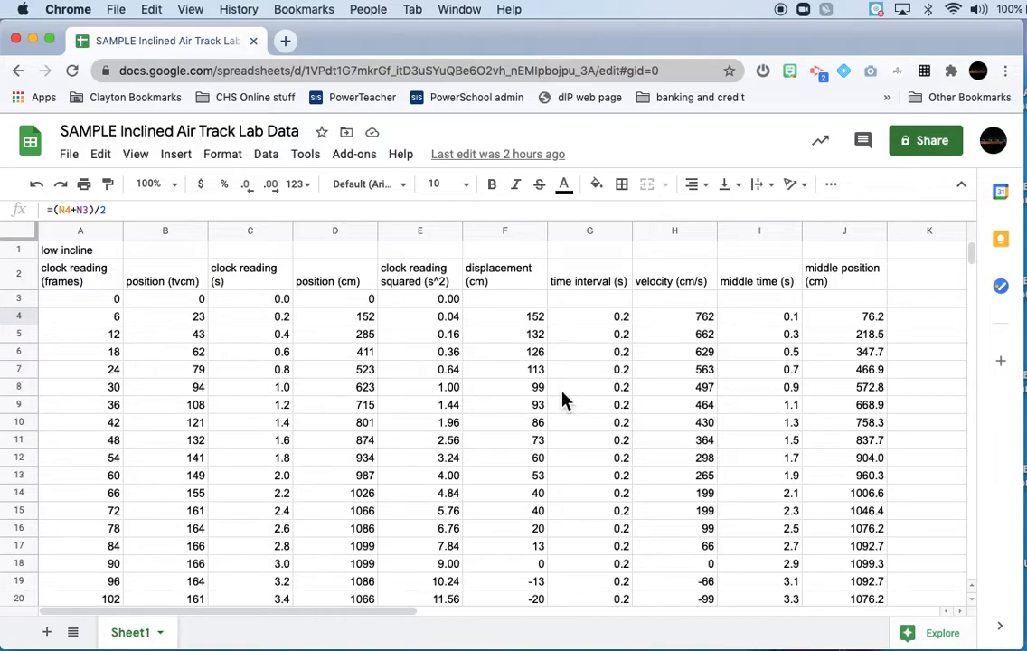
mouse_move(673, 41)
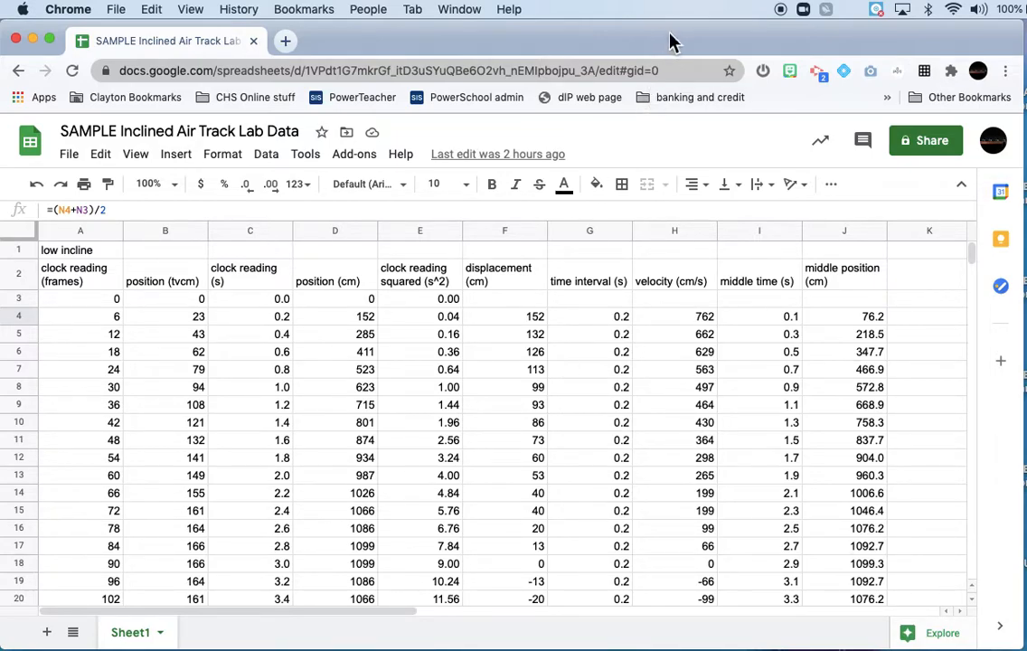
mouse_move(674, 45)
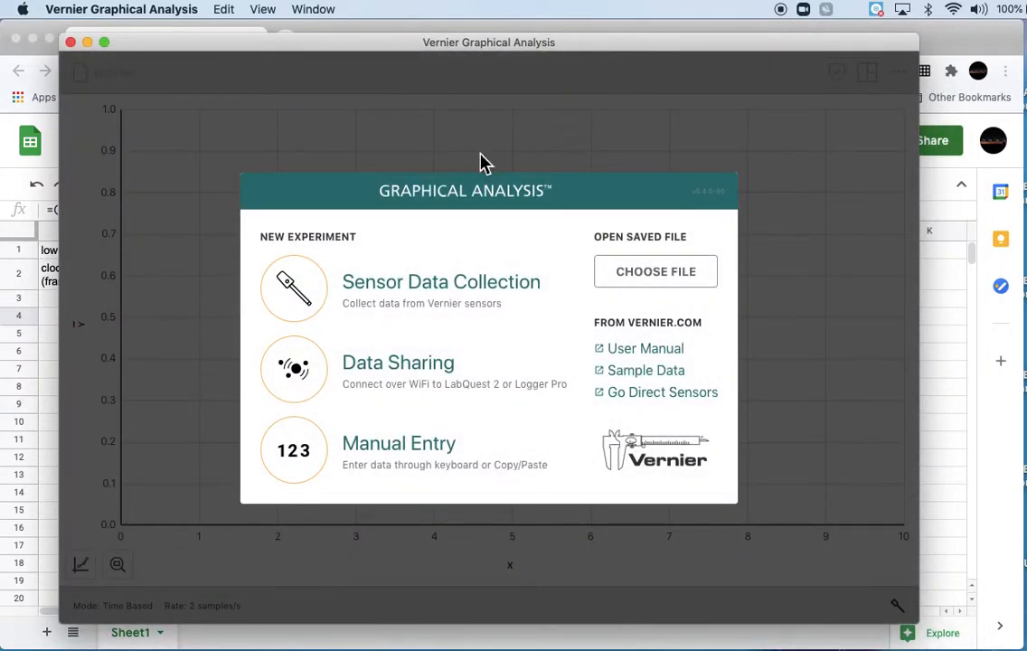
mouse_move(419, 467)
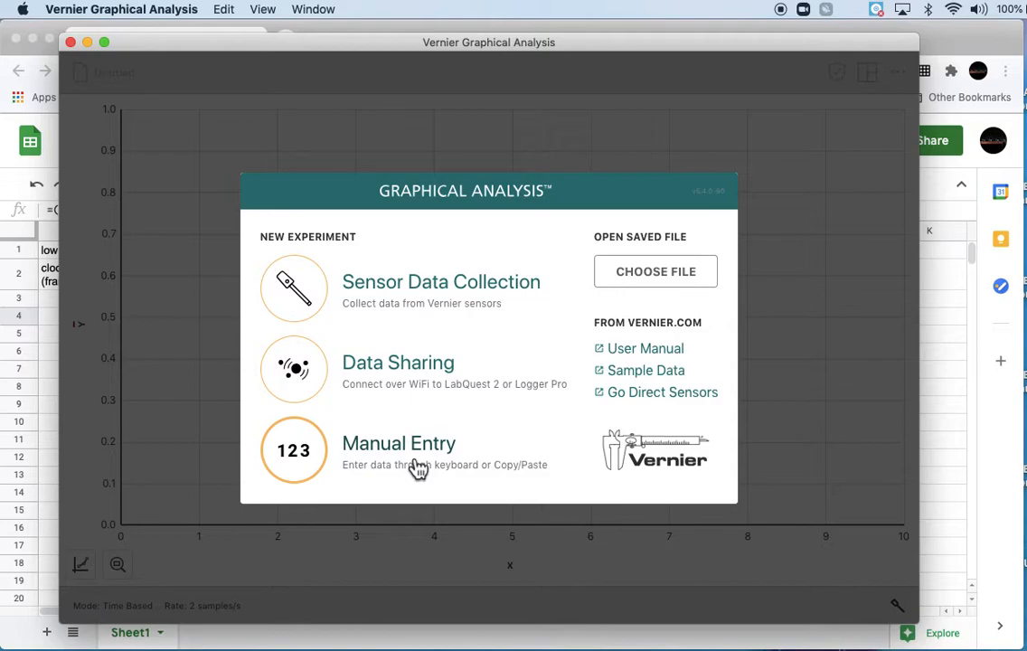
mouse_move(325, 464)
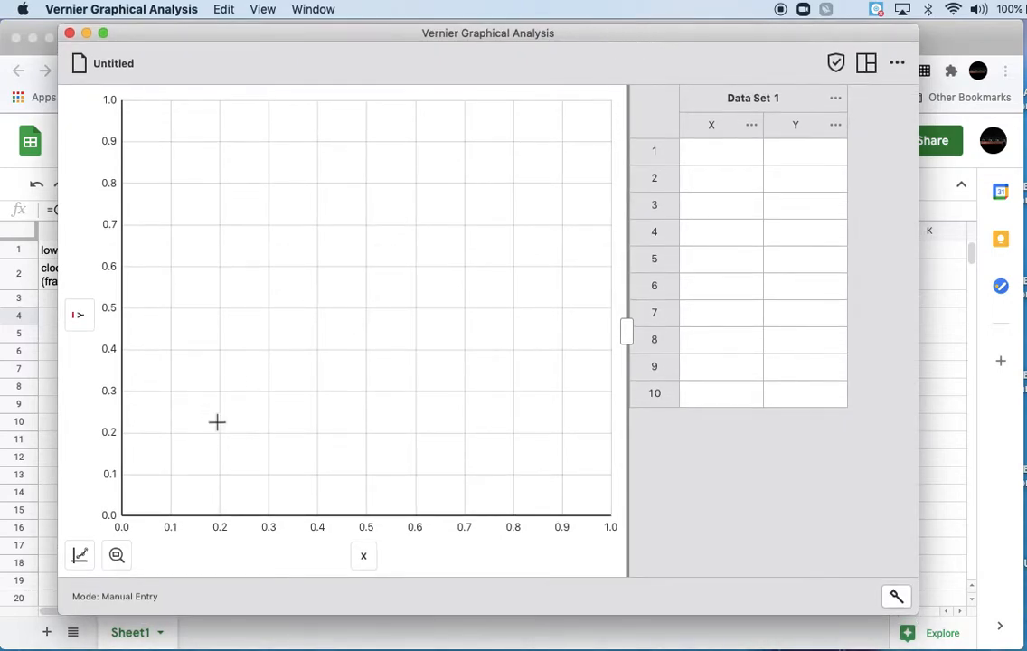
mouse_move(671, 317)
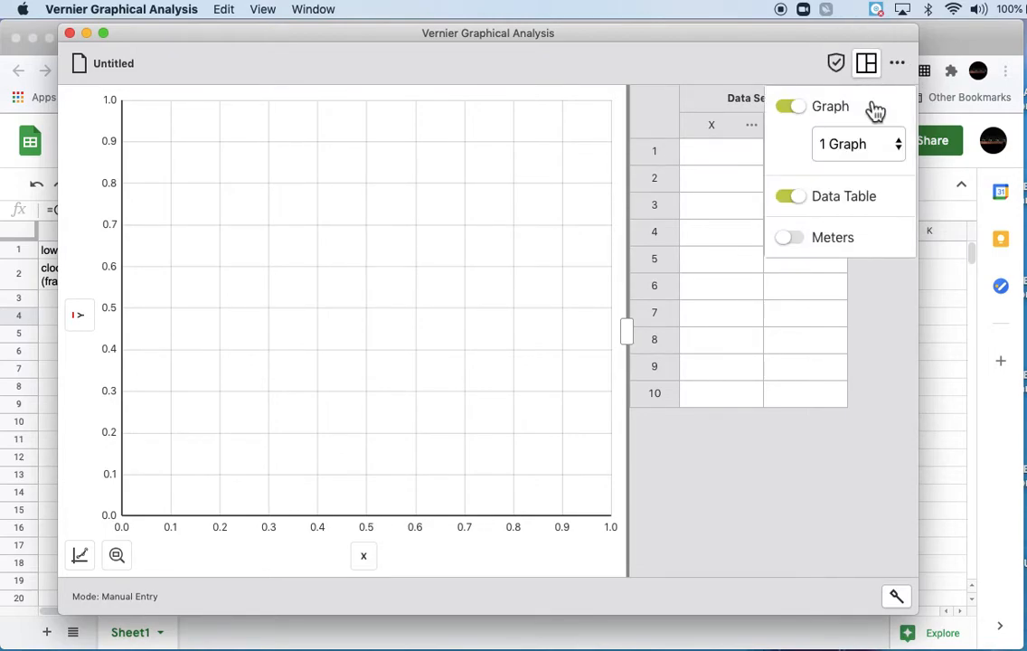
left_click(789, 196)
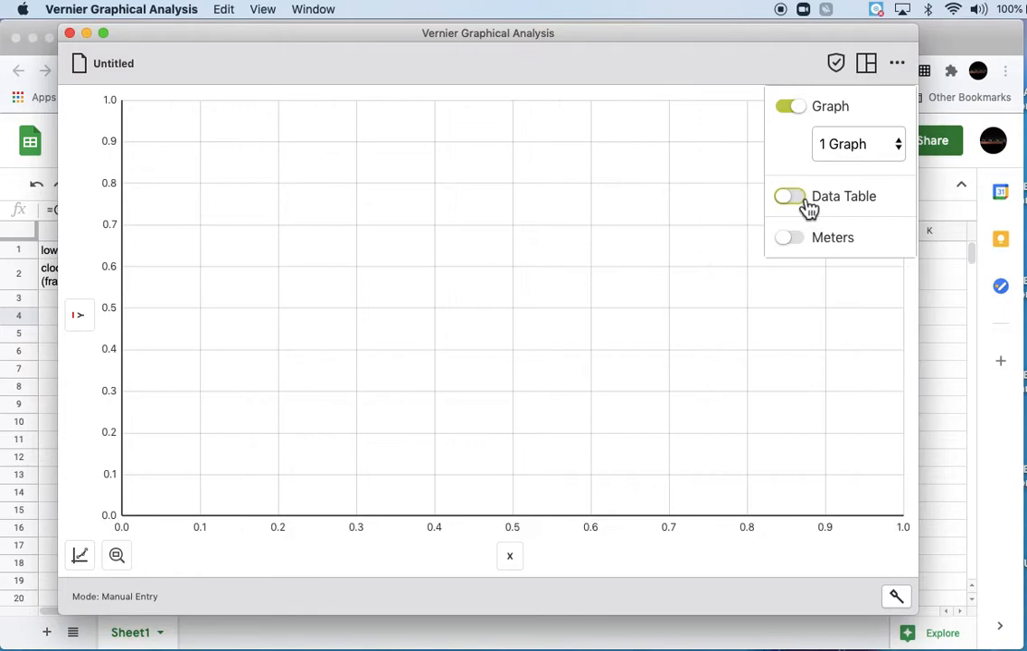
left_click(788, 196)
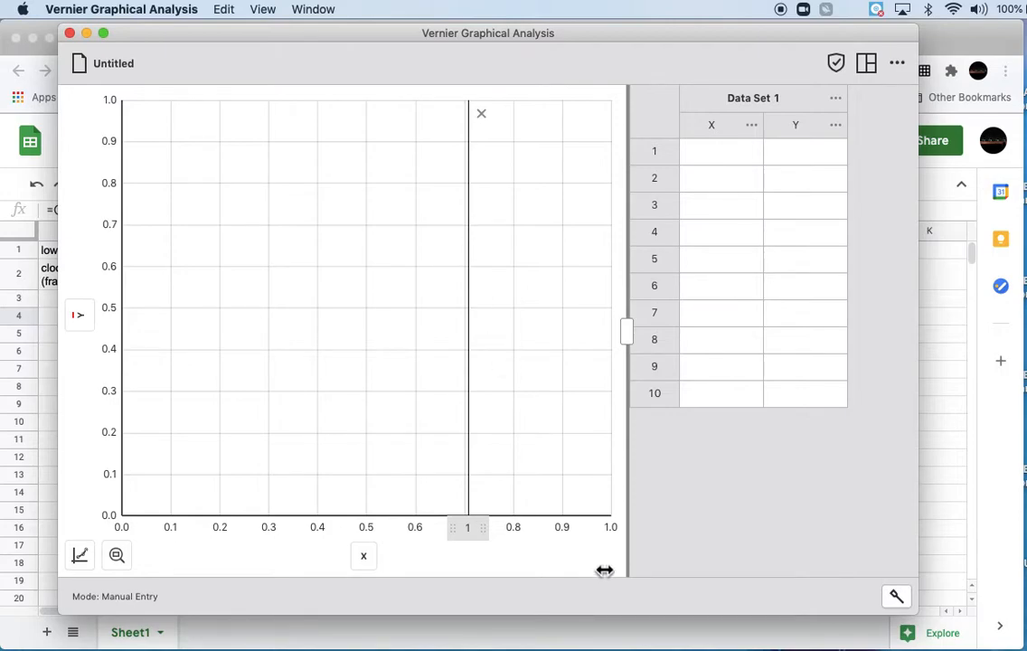
mouse_move(746, 466)
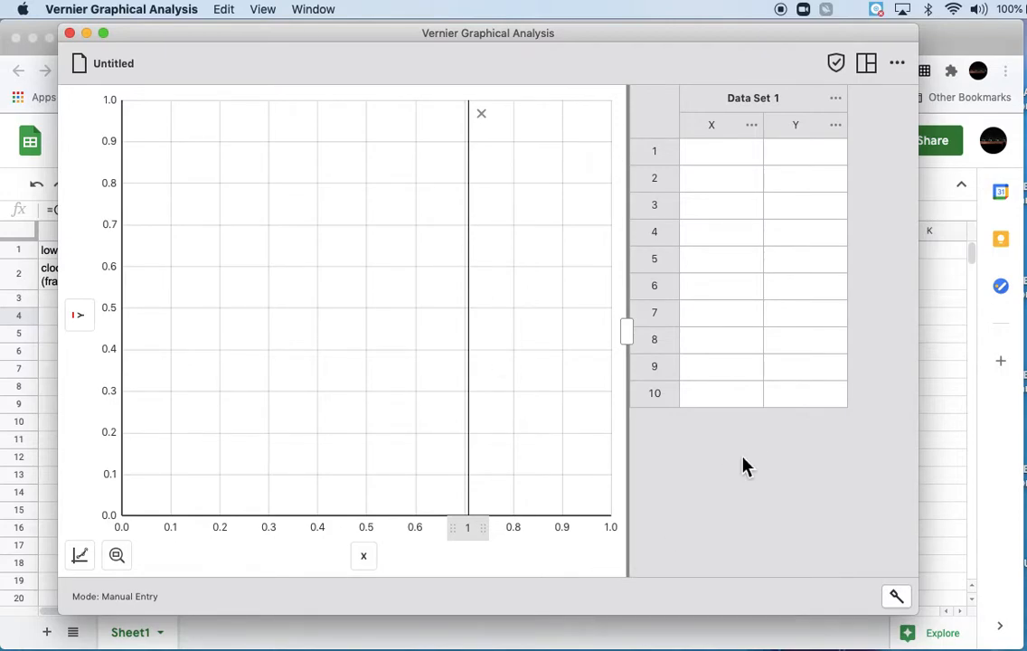
mouse_move(659, 52)
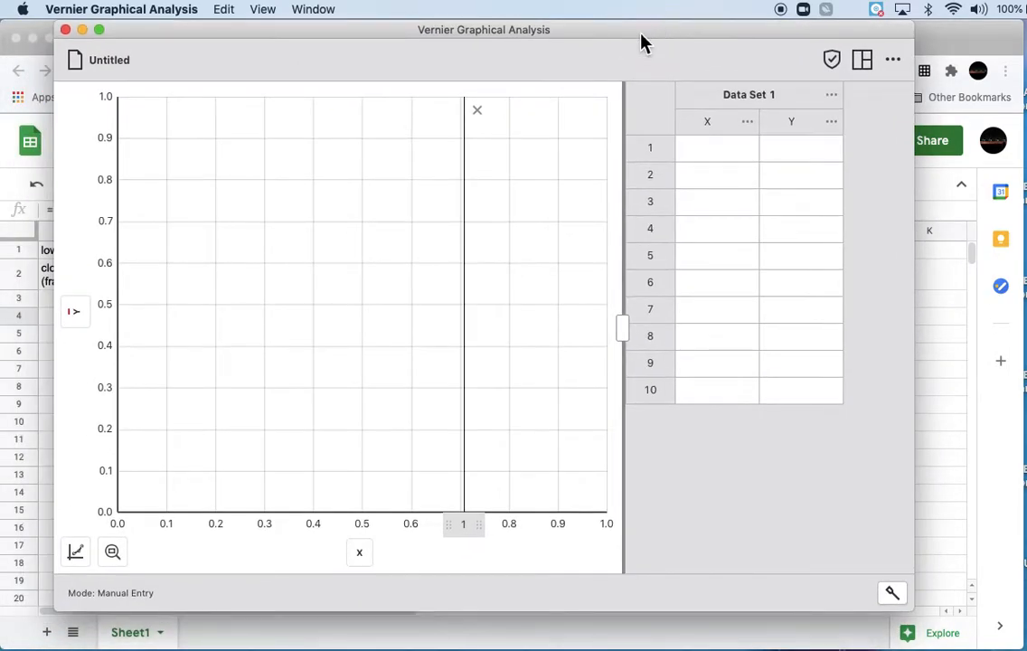
mouse_move(873, 100)
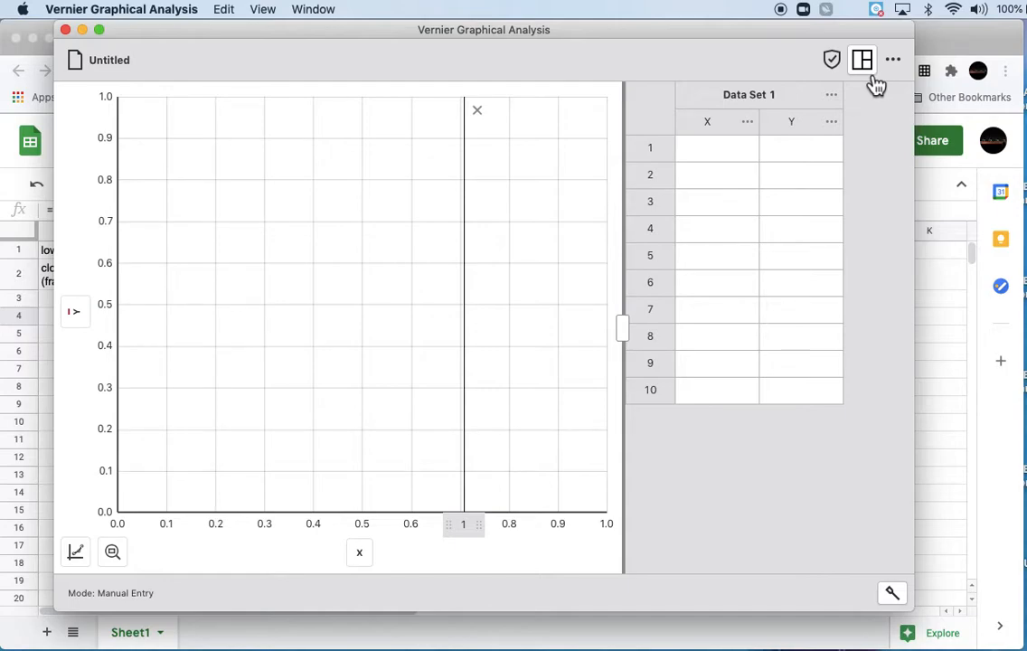
mouse_move(881, 86)
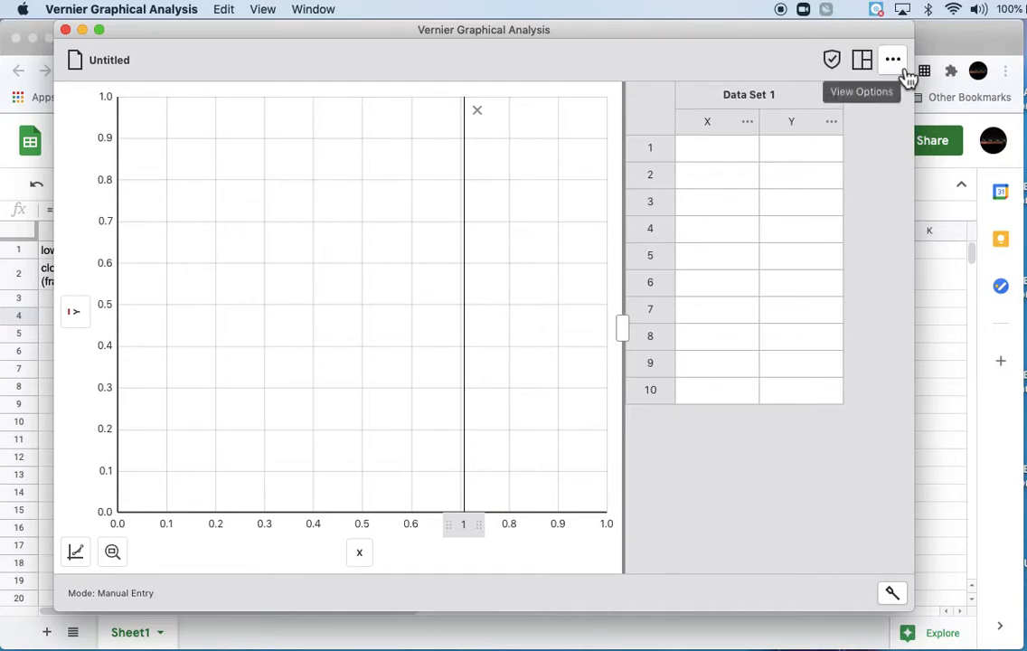
mouse_move(777, 49)
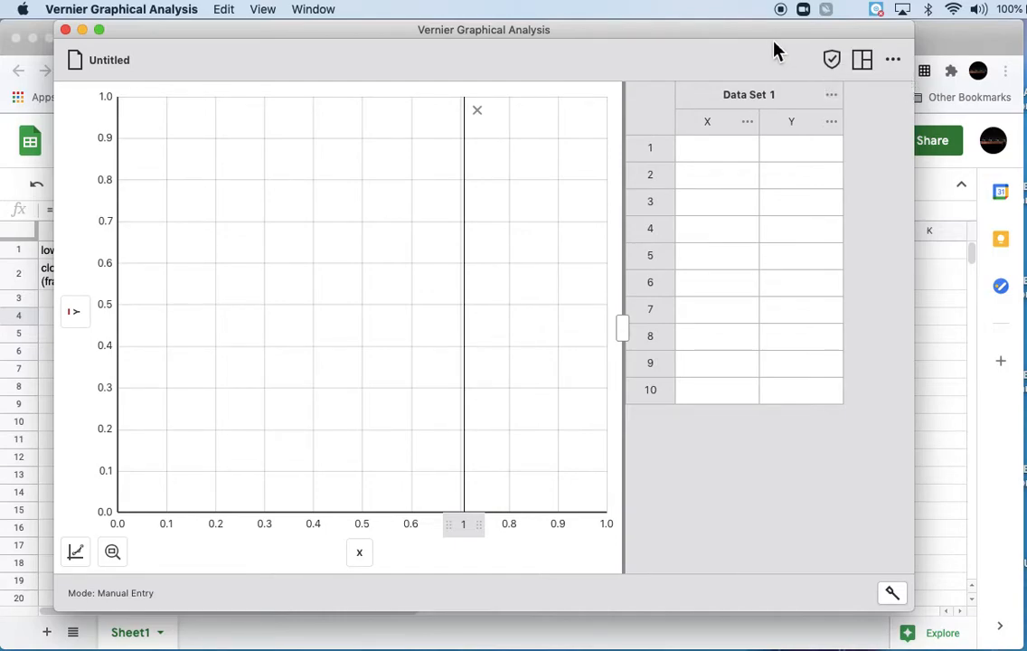
mouse_move(669, 104)
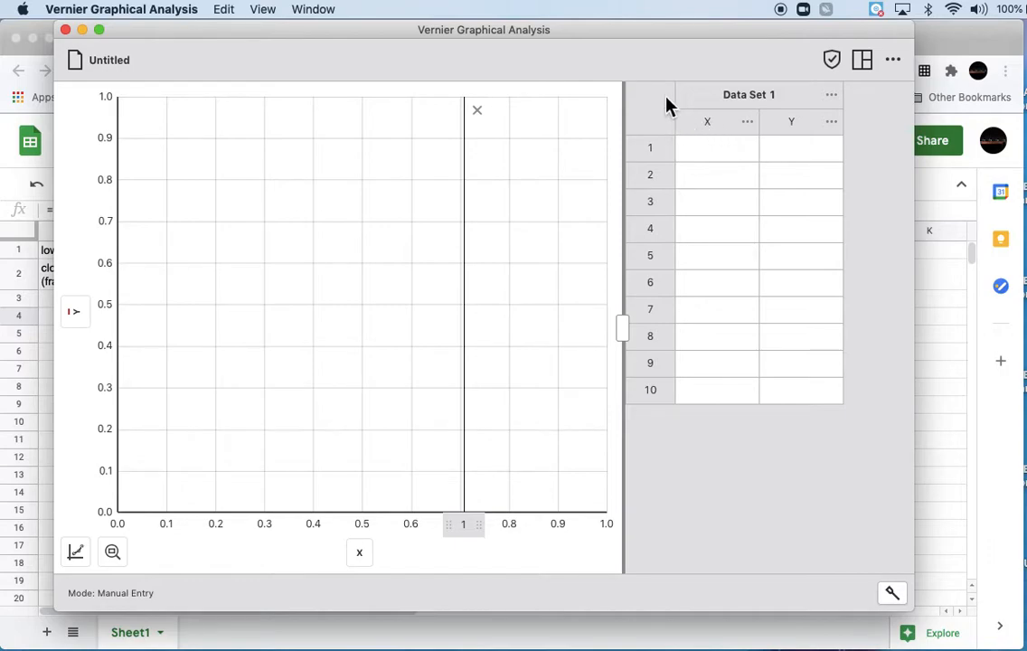
mouse_move(667, 76)
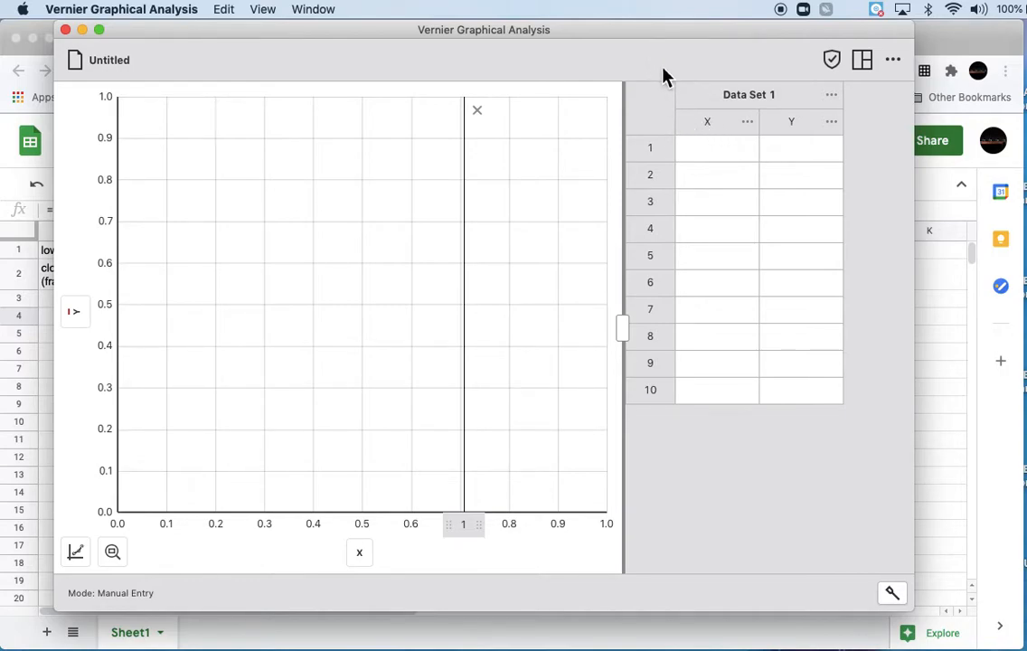
Rename column X to 'clock reading (s)' and column Y to 'position (cm)'.
left_click(747, 121)
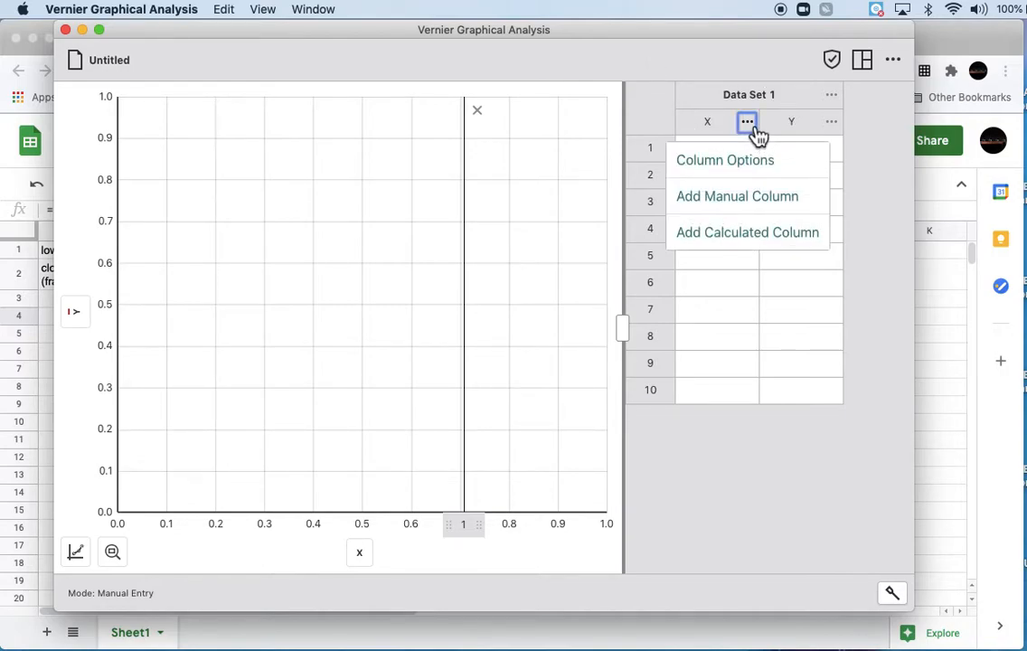
left_click(726, 160)
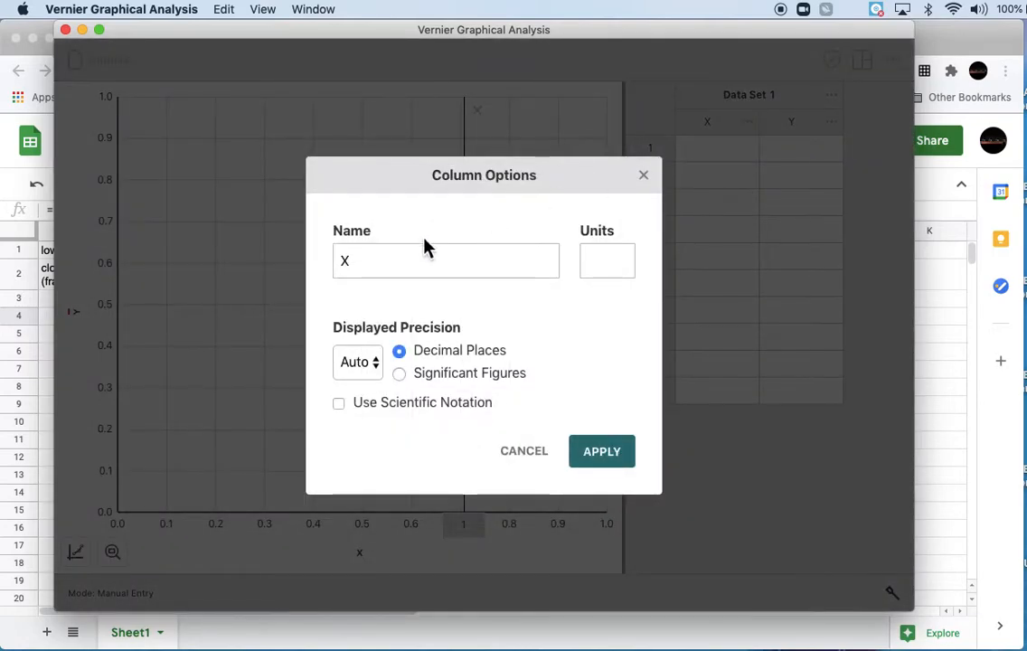
type("clock")
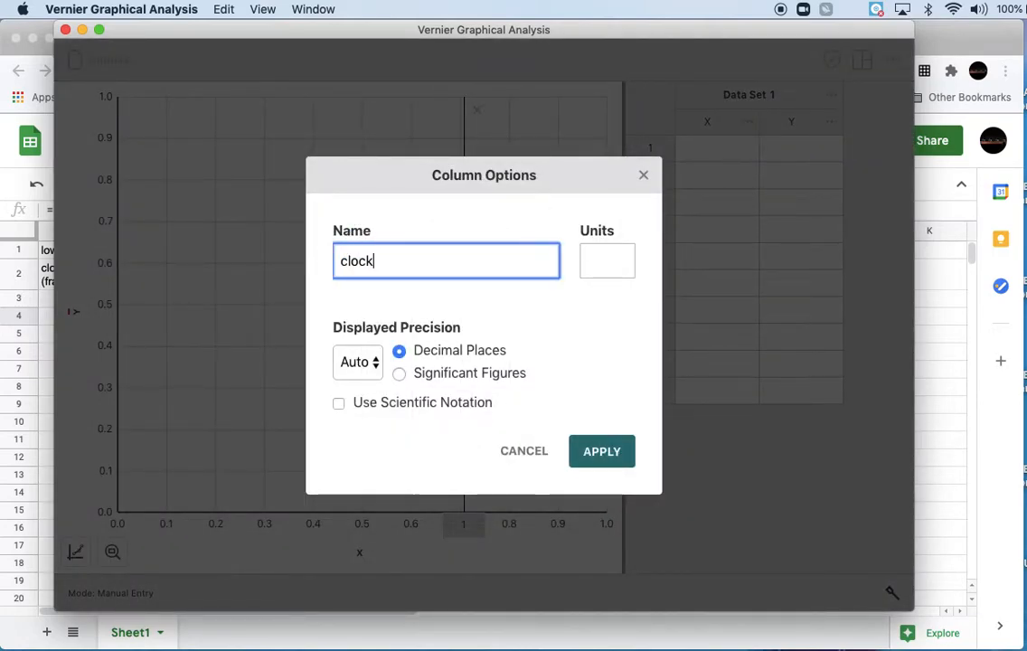
type("reading")
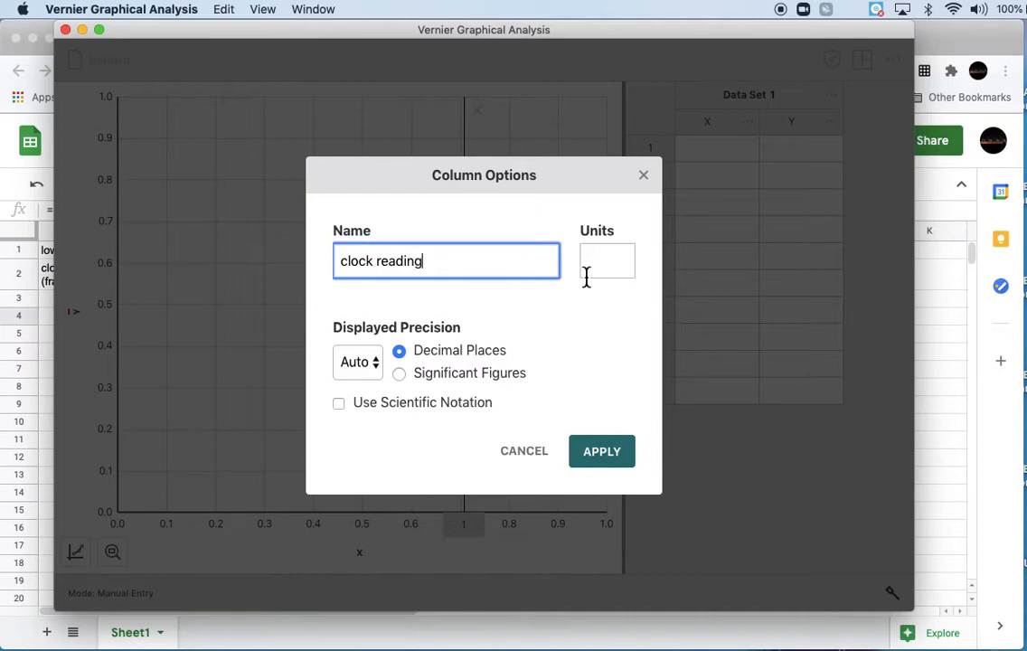
type("s")
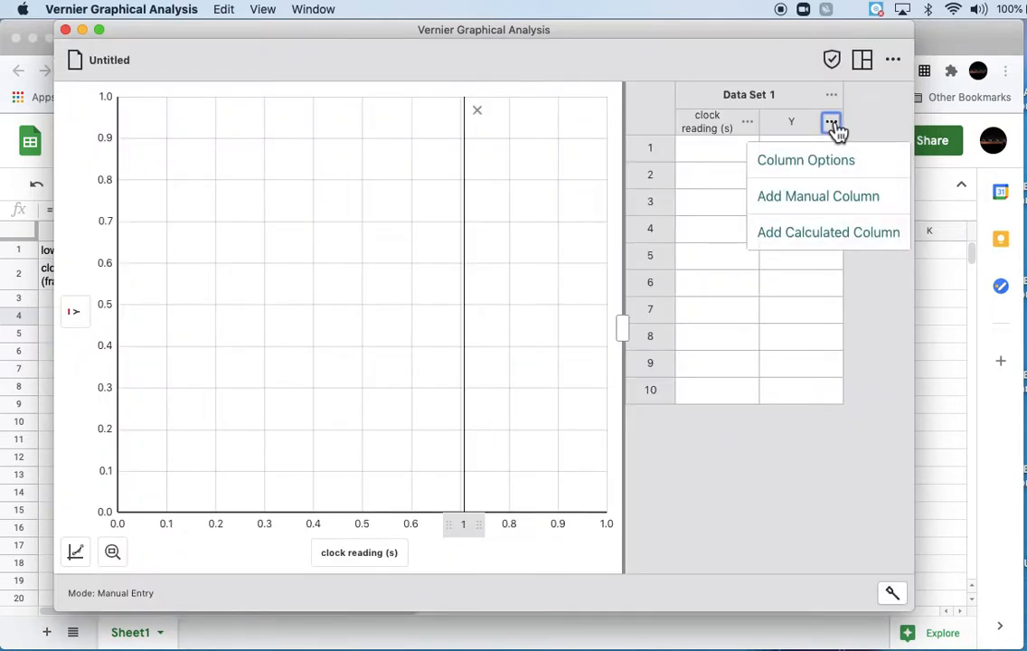
left_click(806, 160)
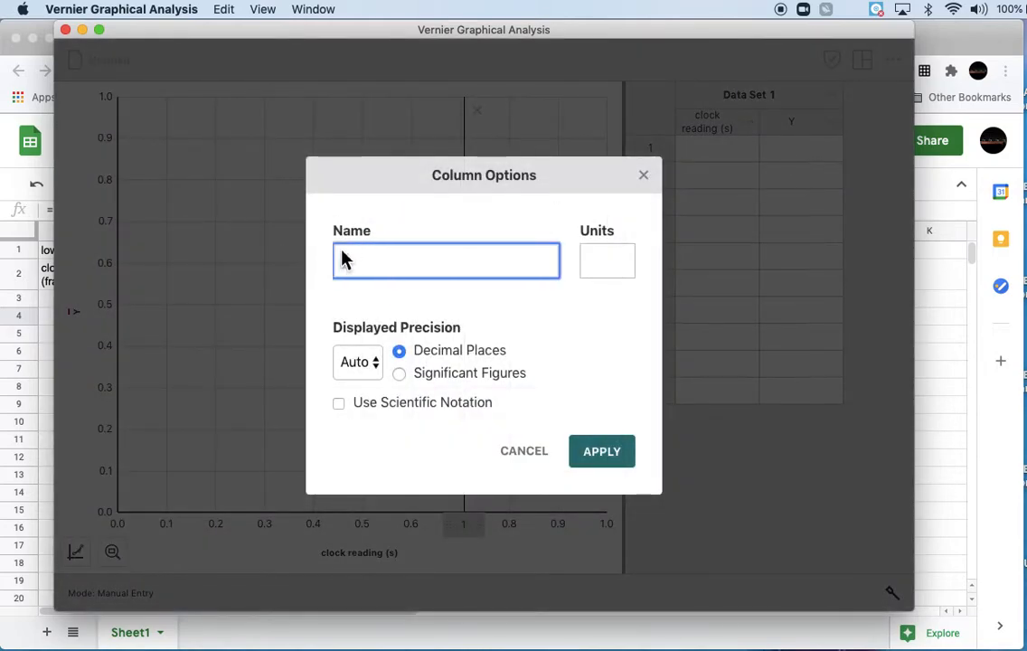
type("position")
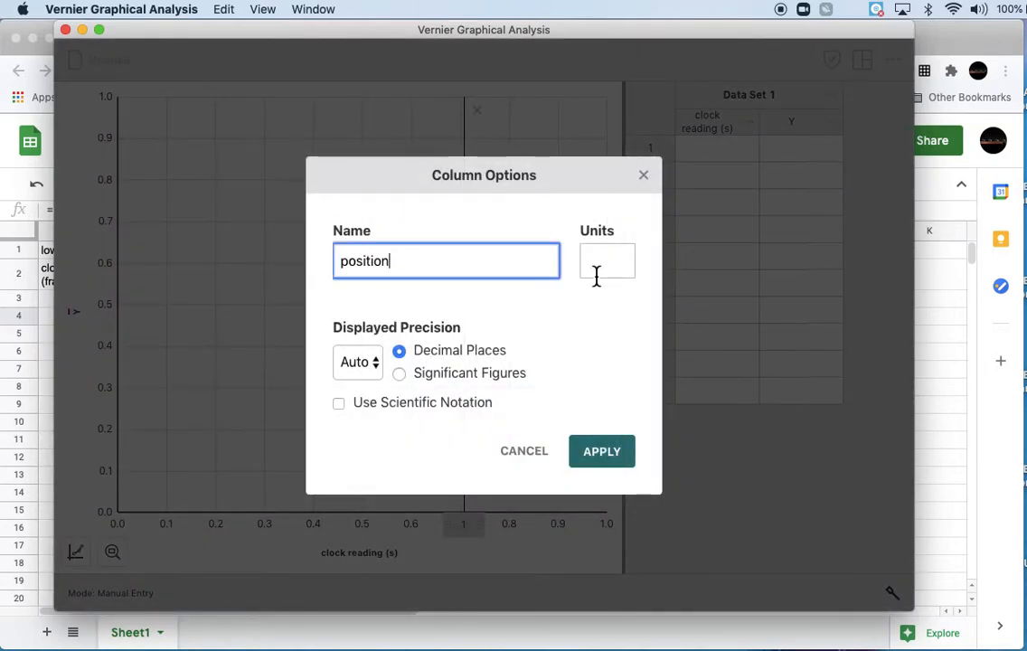
left_click(601, 451)
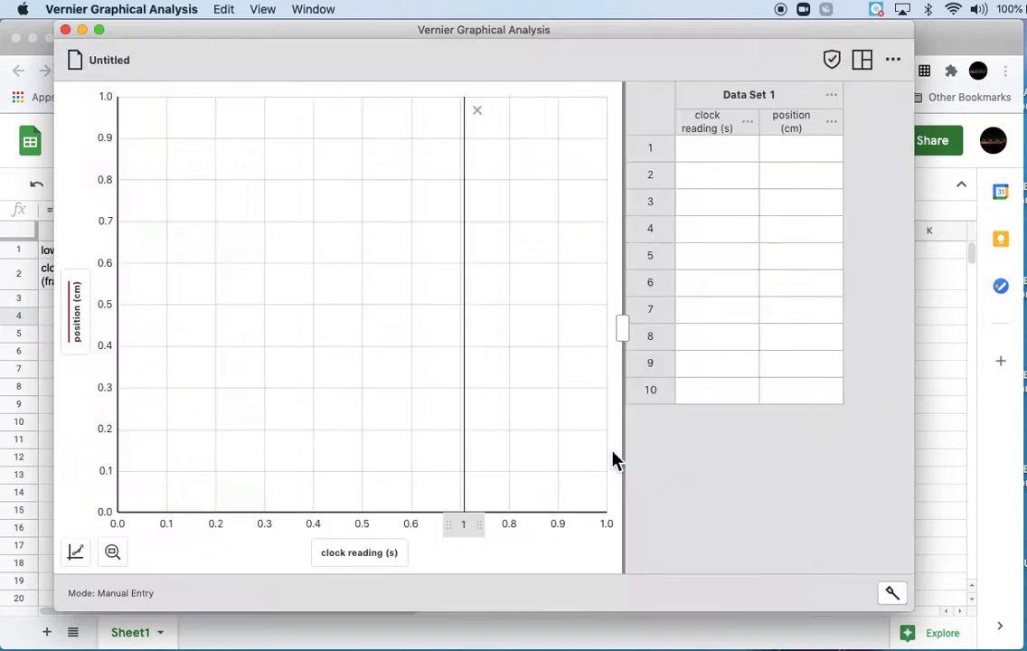
Rename Data Set 1 to 'low incline'.
left_click(830, 95)
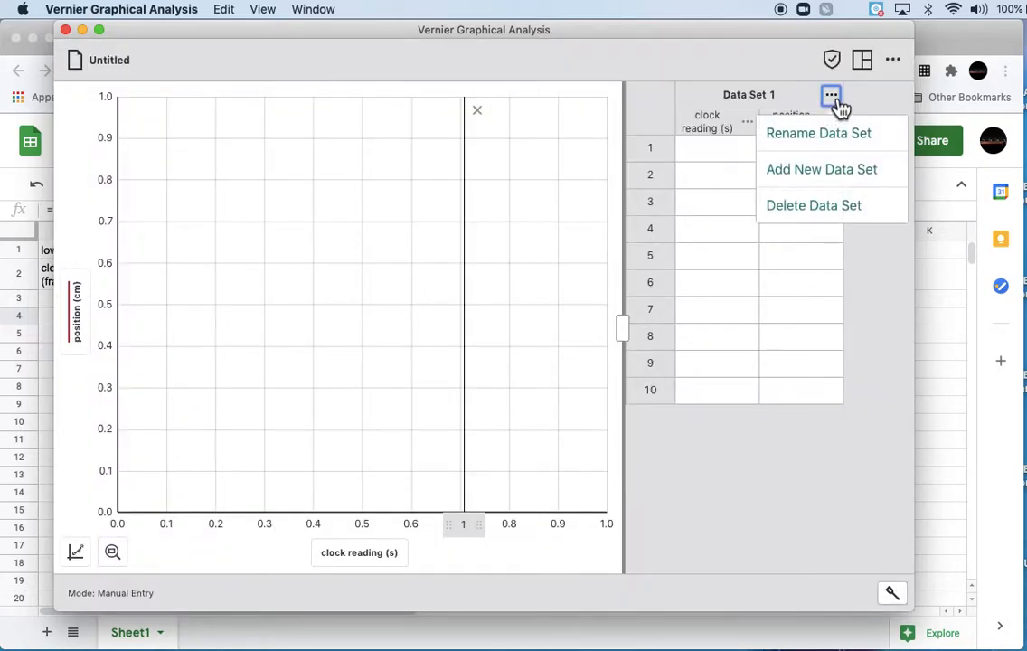
left_click(819, 132)
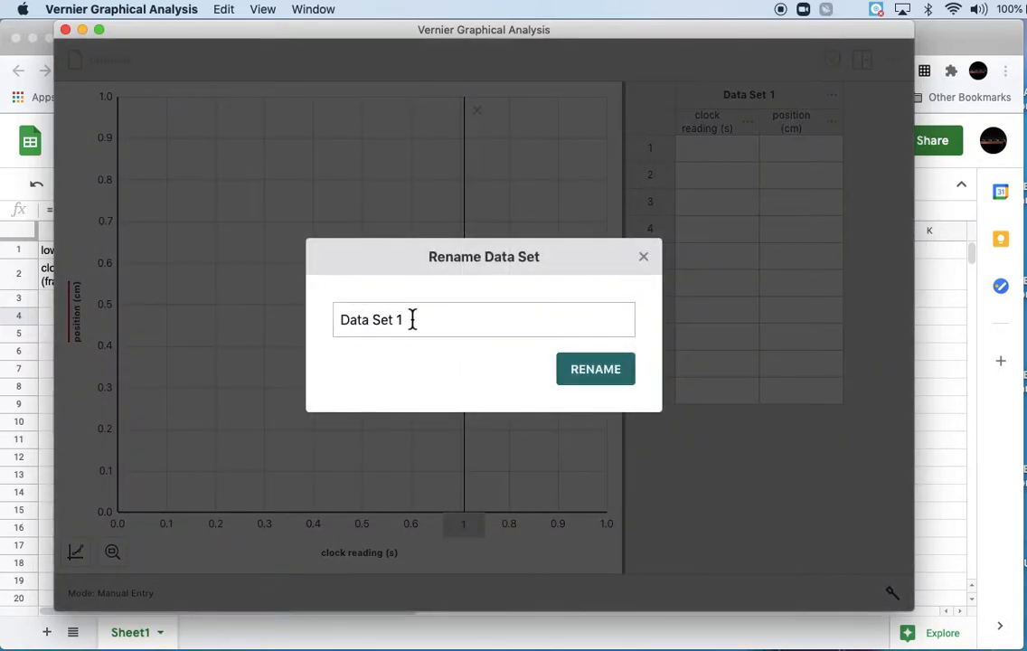
type("low incline")
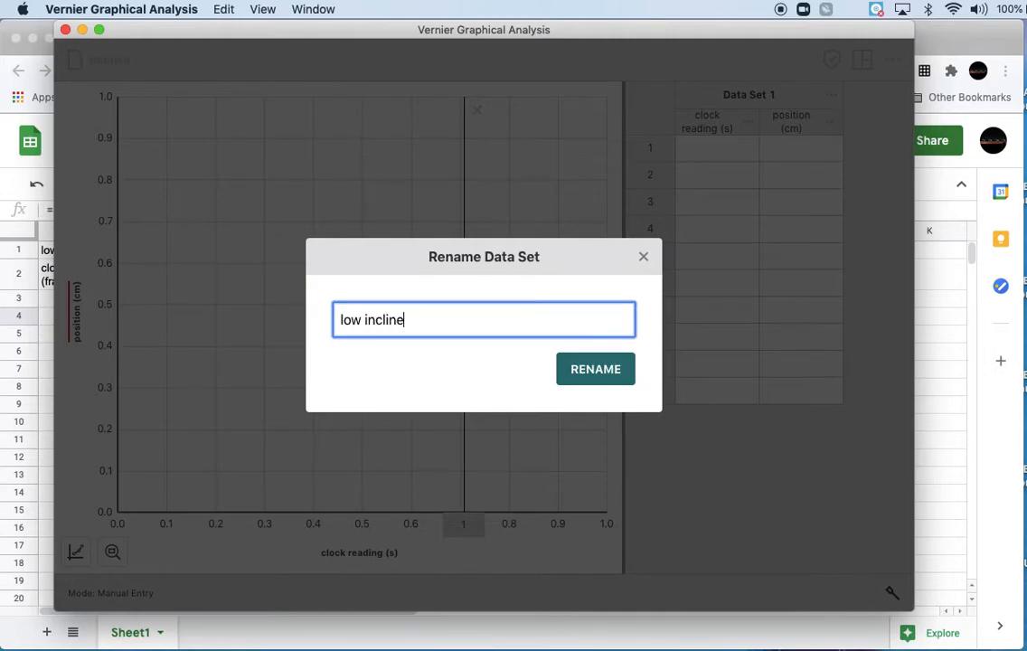
left_click(596, 369)
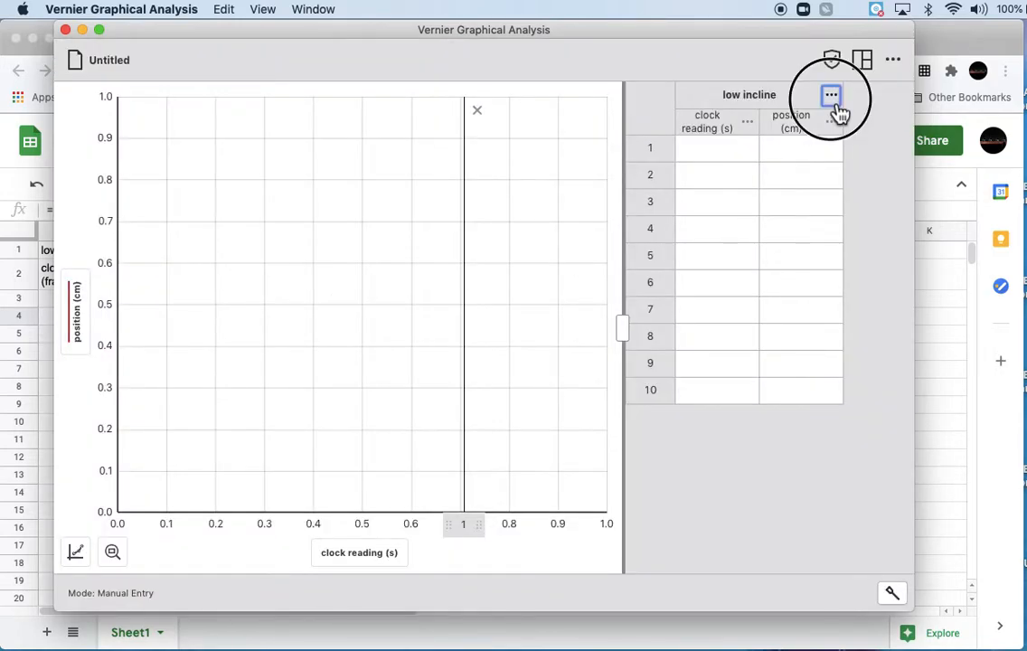
Add a second data set and name it 'high incline'.
left_click(830, 95)
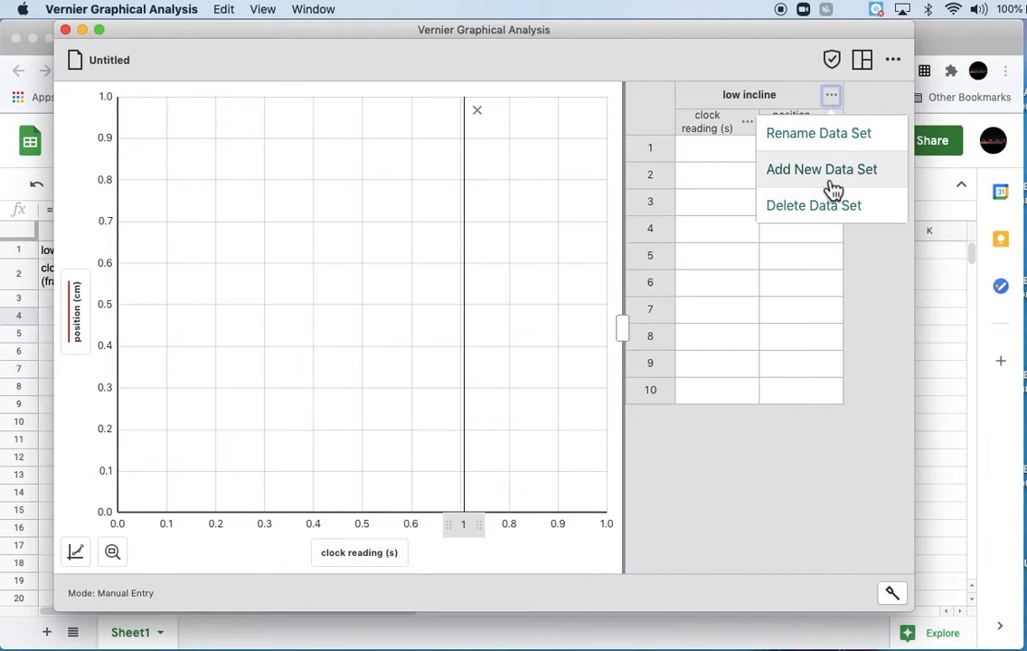
left_click(820, 169)
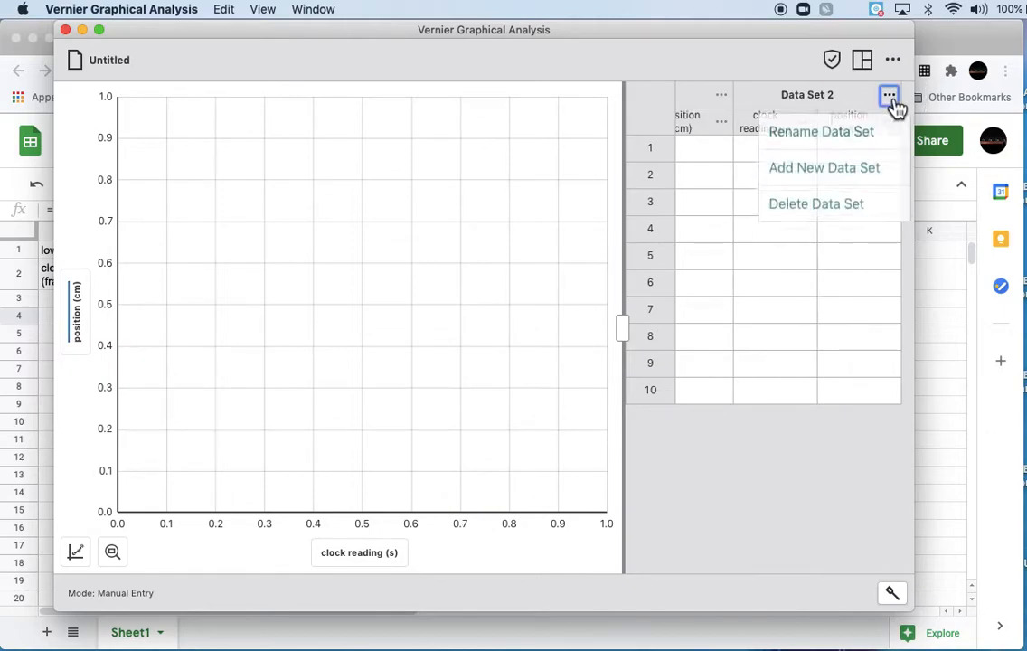
left_click(821, 132)
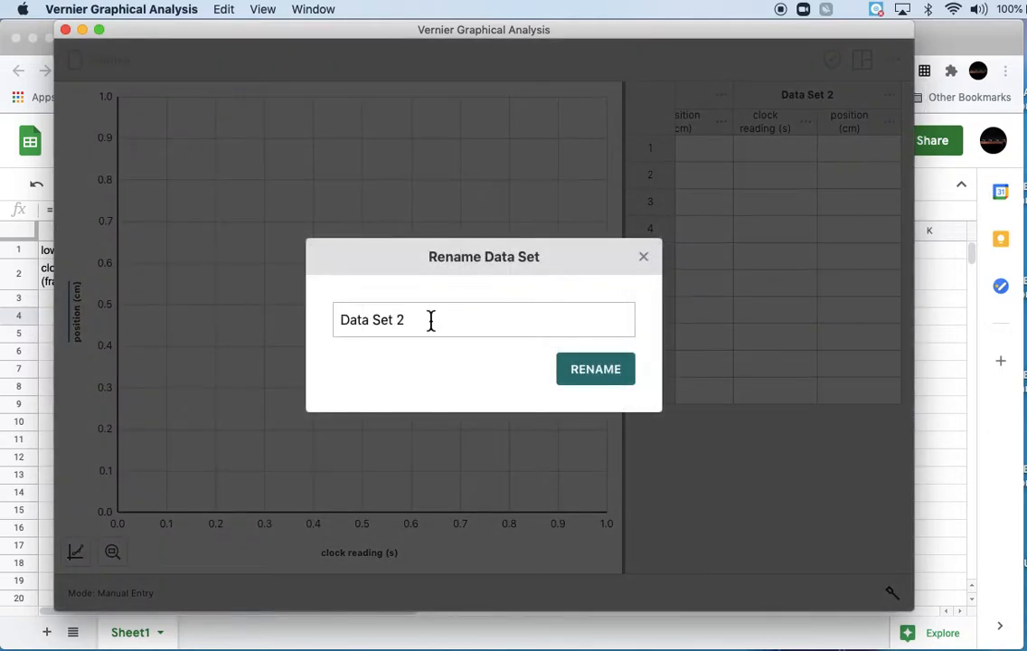
type("high i")
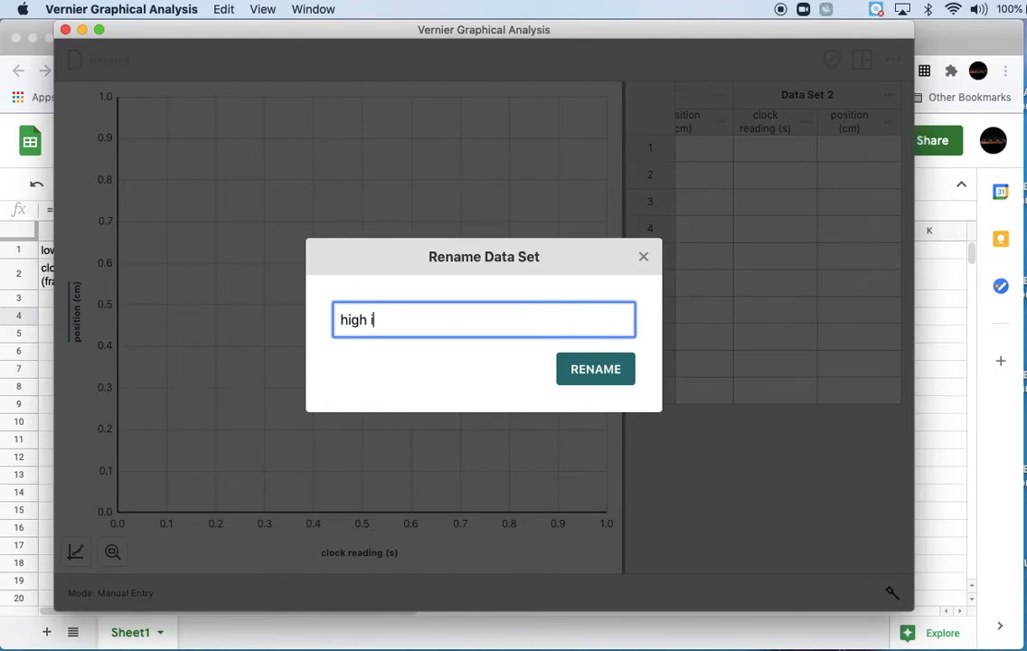
left_click(596, 368)
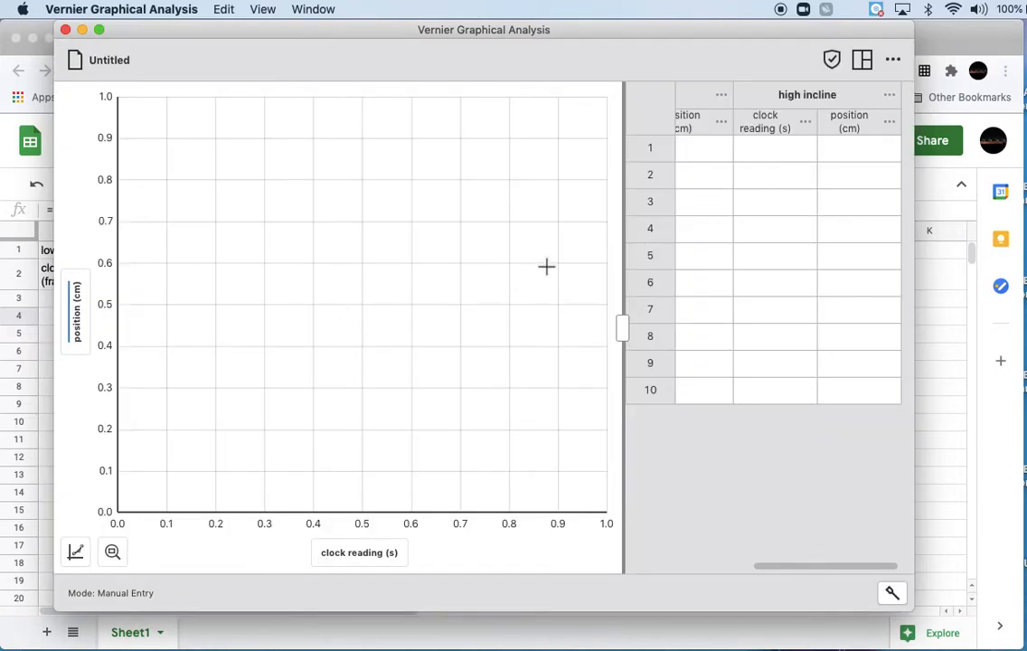
scroll("left", 3)
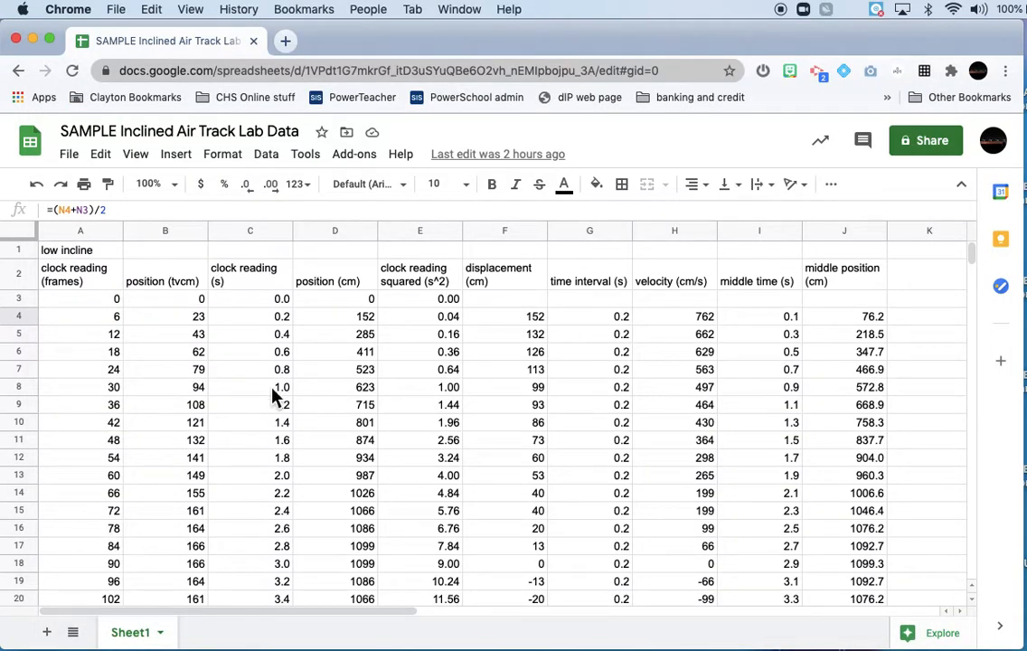
mouse_move(262, 306)
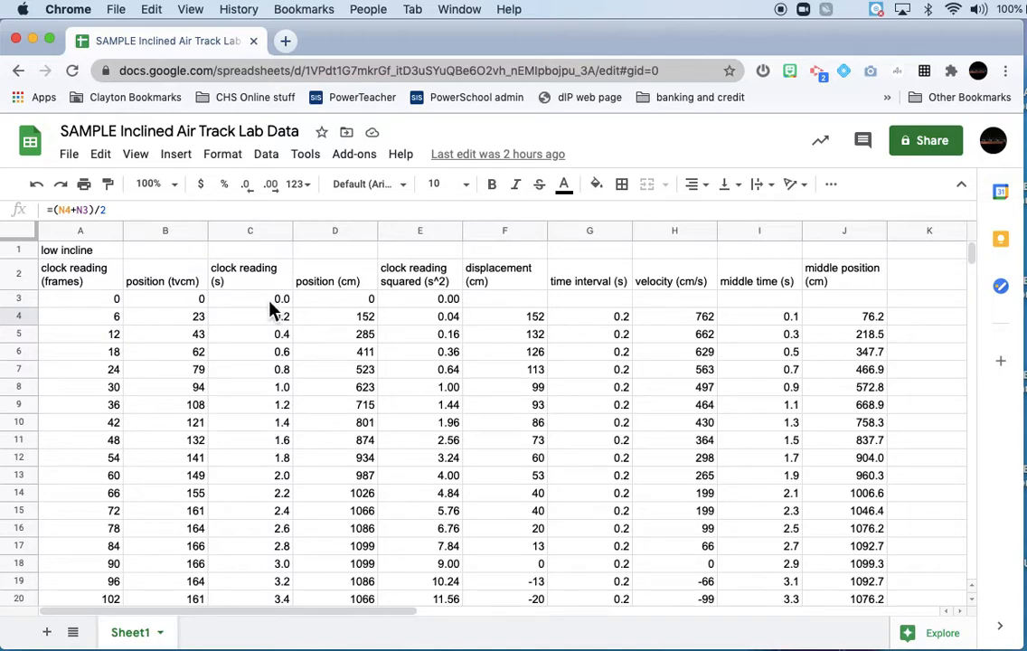
Review the clock reading, squared time and displacement formulas in C3, E32 and F5.
left_click(251, 298)
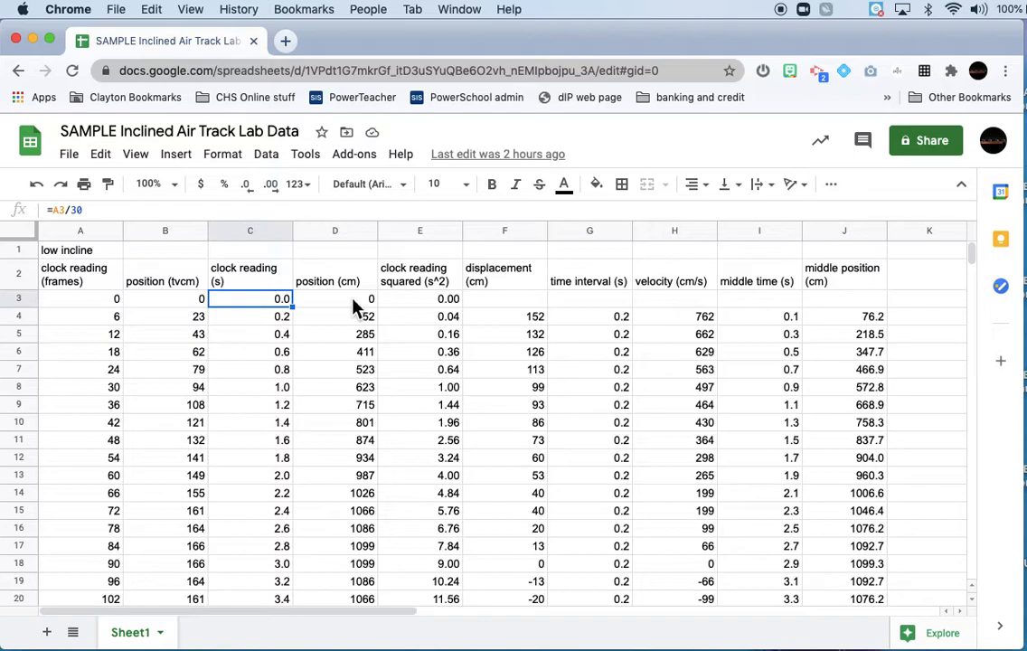
mouse_move(348, 315)
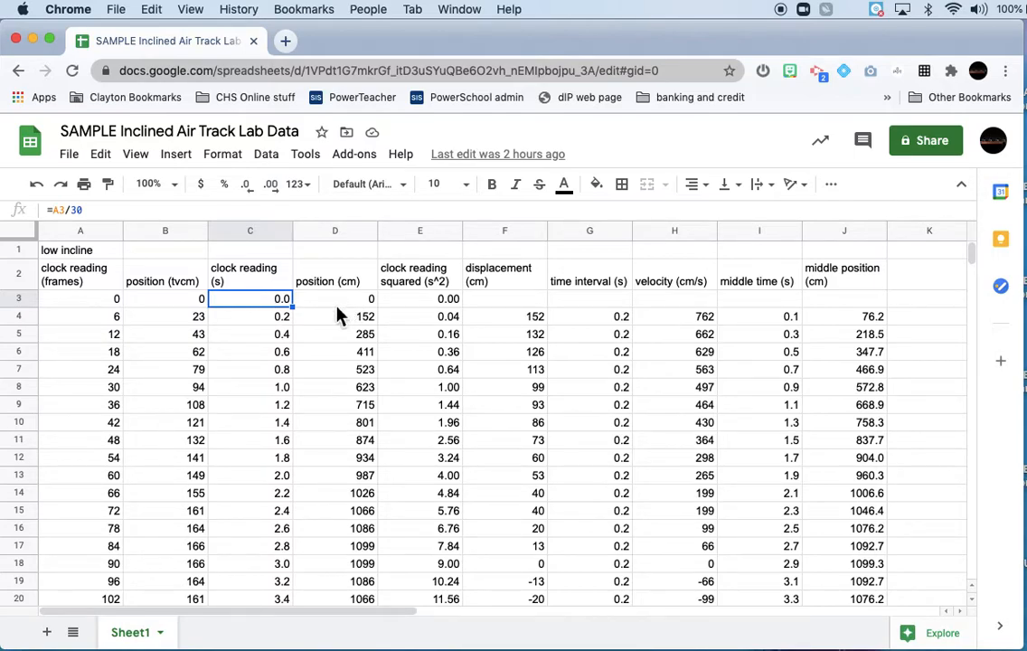
scroll("down", 3)
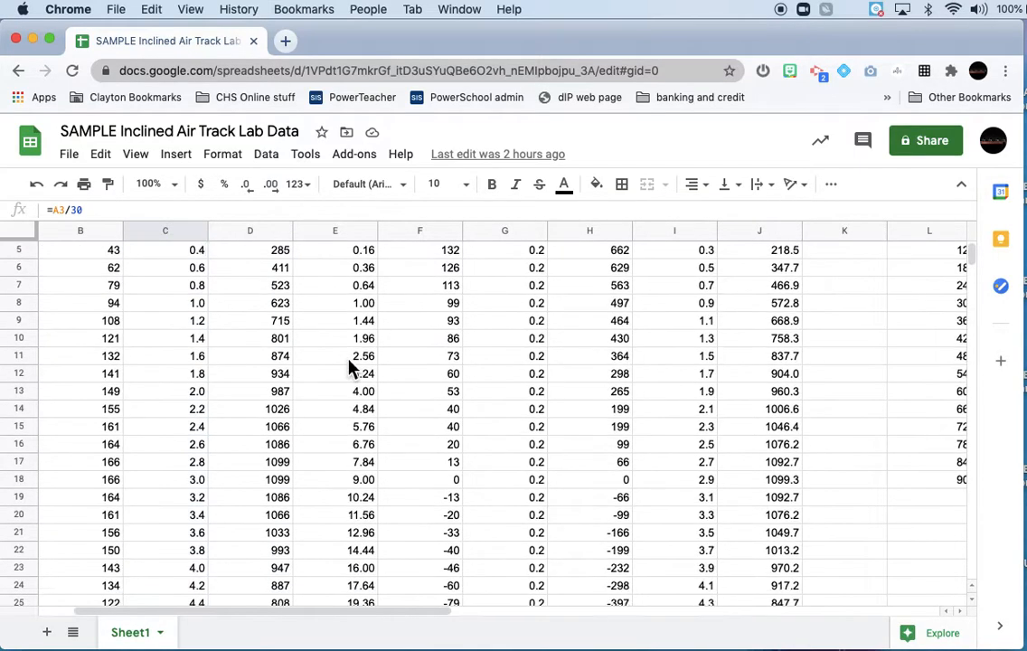
scroll("down", 3)
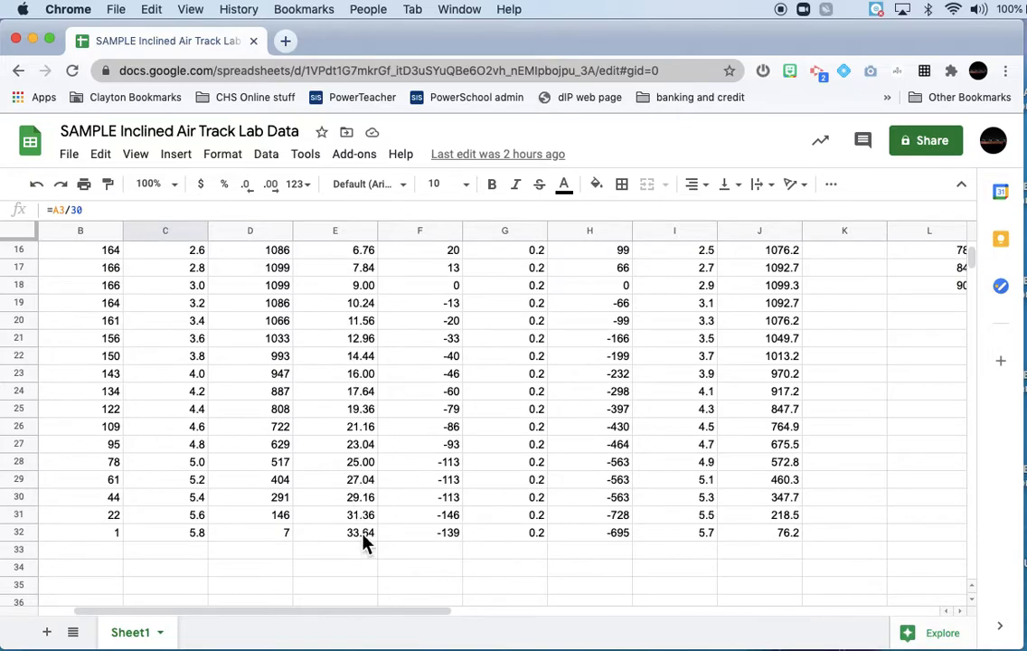
left_click(334, 532)
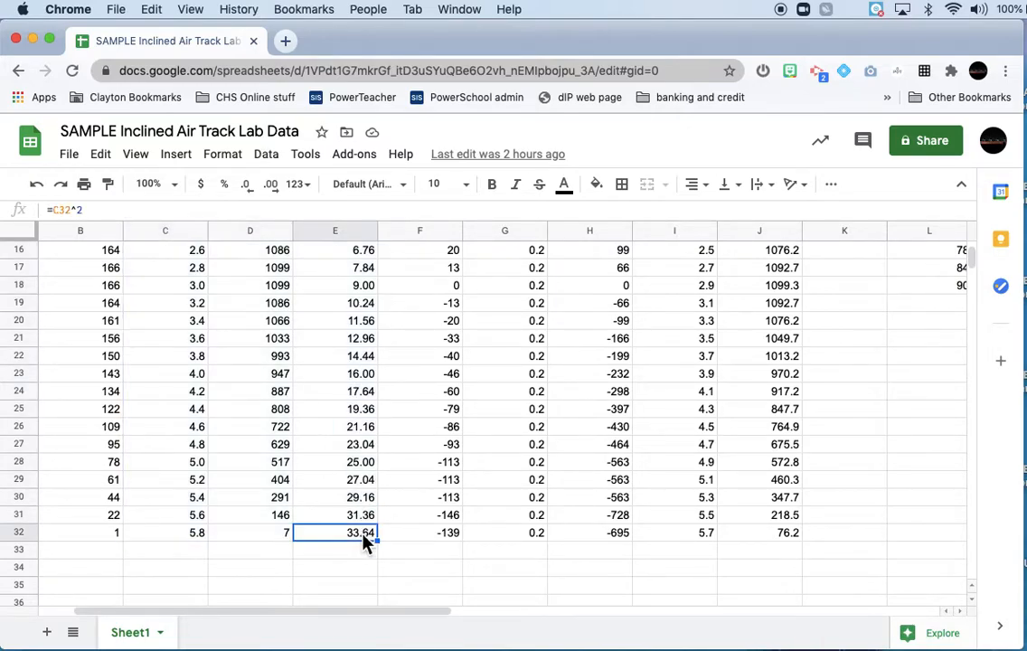
scroll("up", 3)
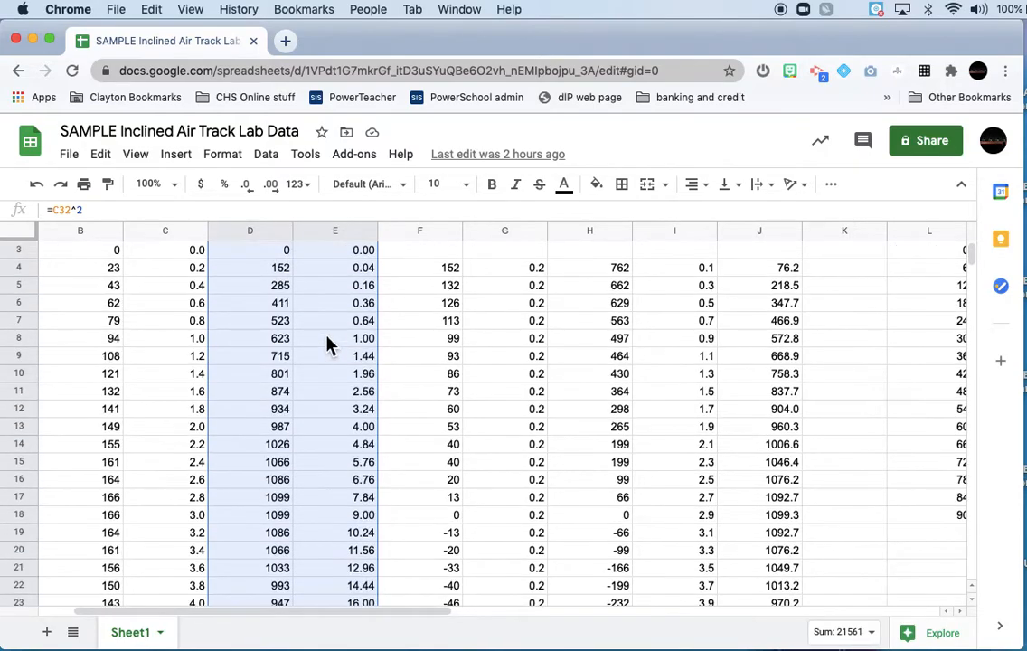
left_click(419, 285)
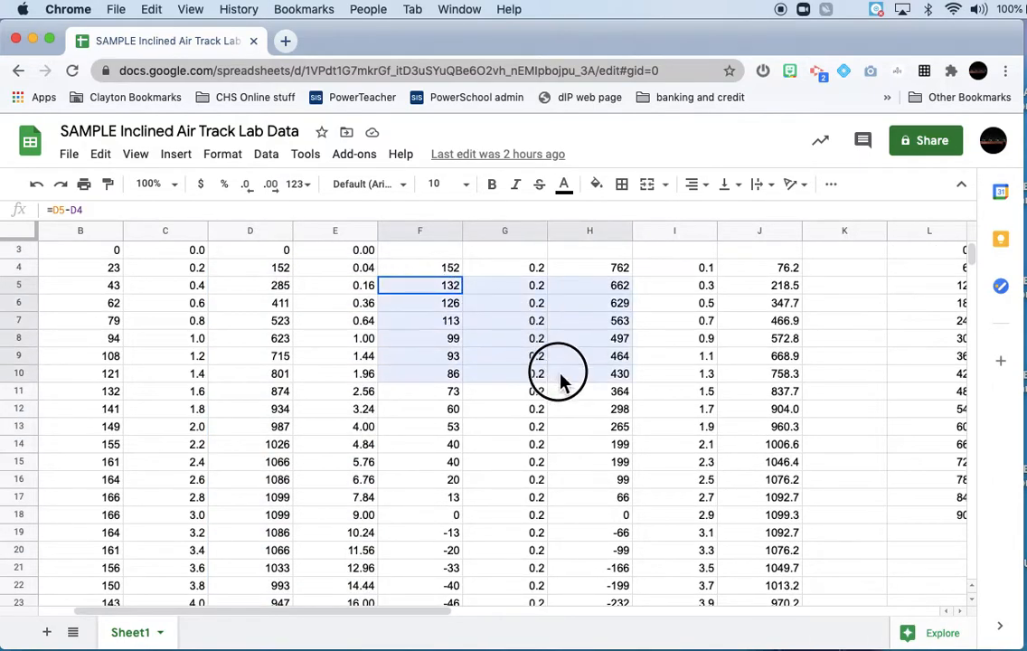
left_click(420, 267)
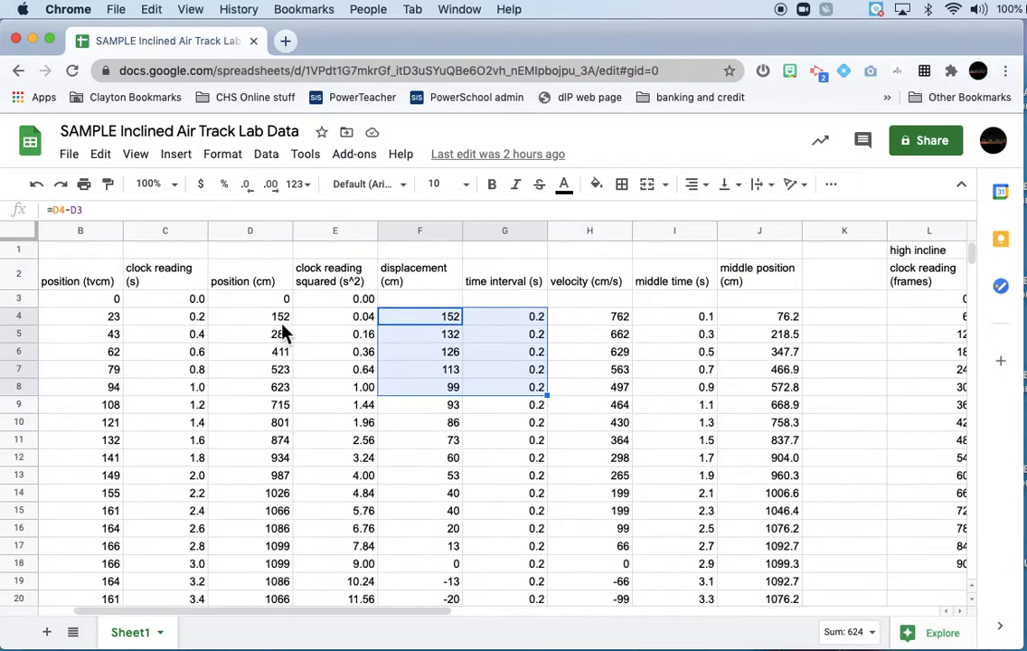
scroll("down", 3)
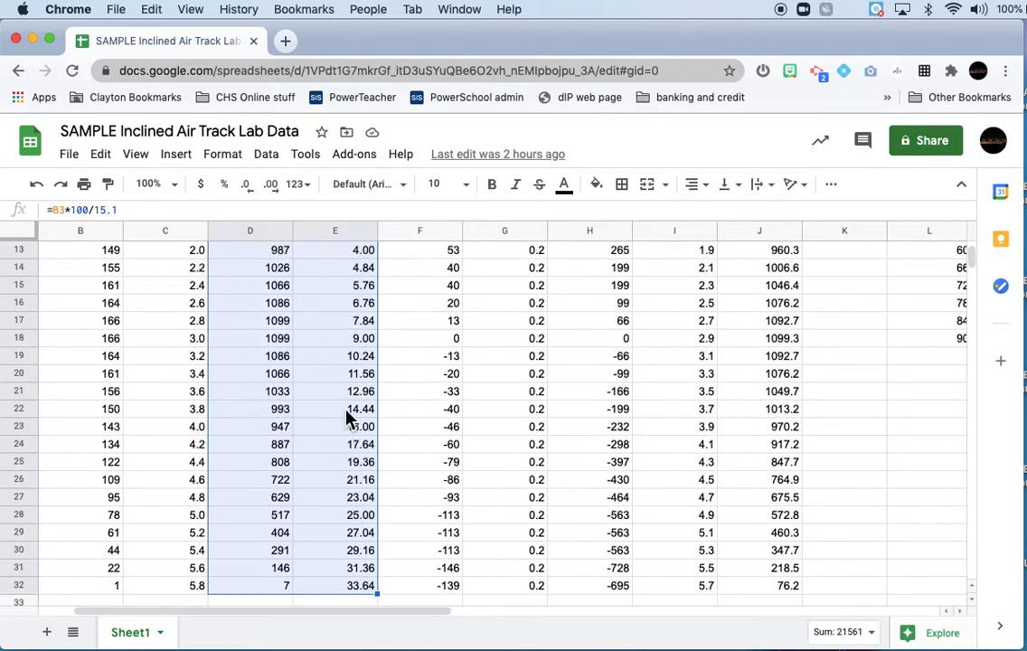
scroll("up", 3)
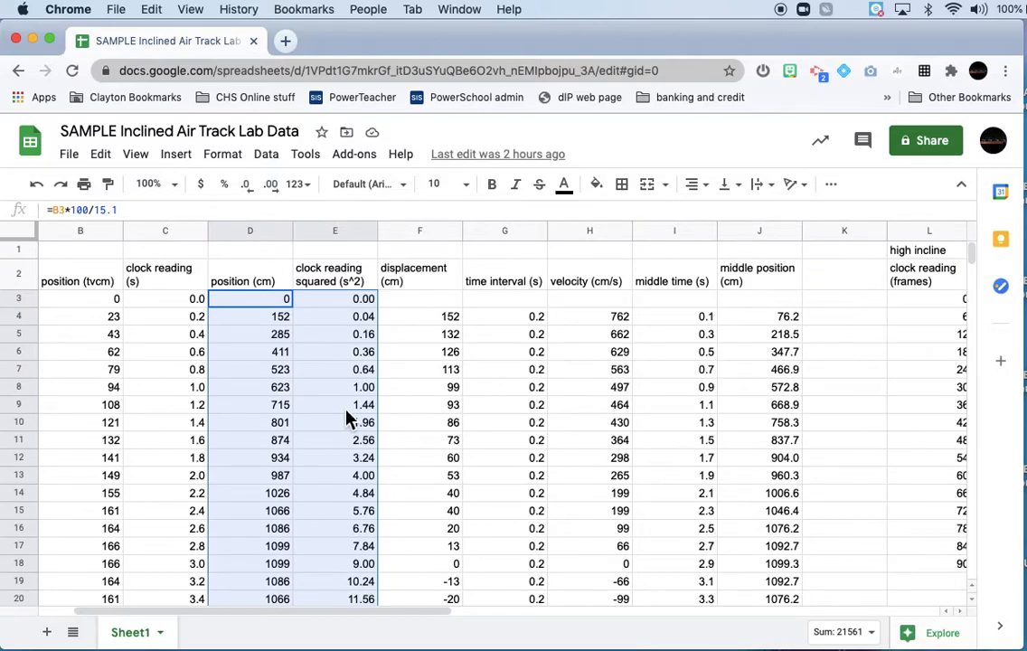
Select and copy the low incline clock reading and position values C3:D32.
left_click(165, 298)
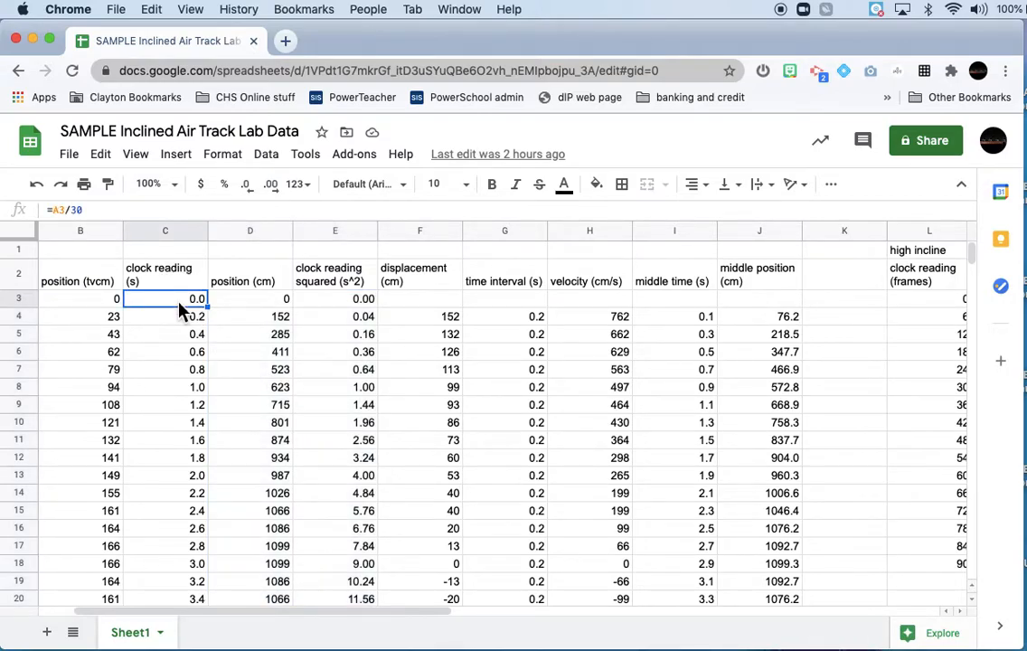
scroll("down", 3)
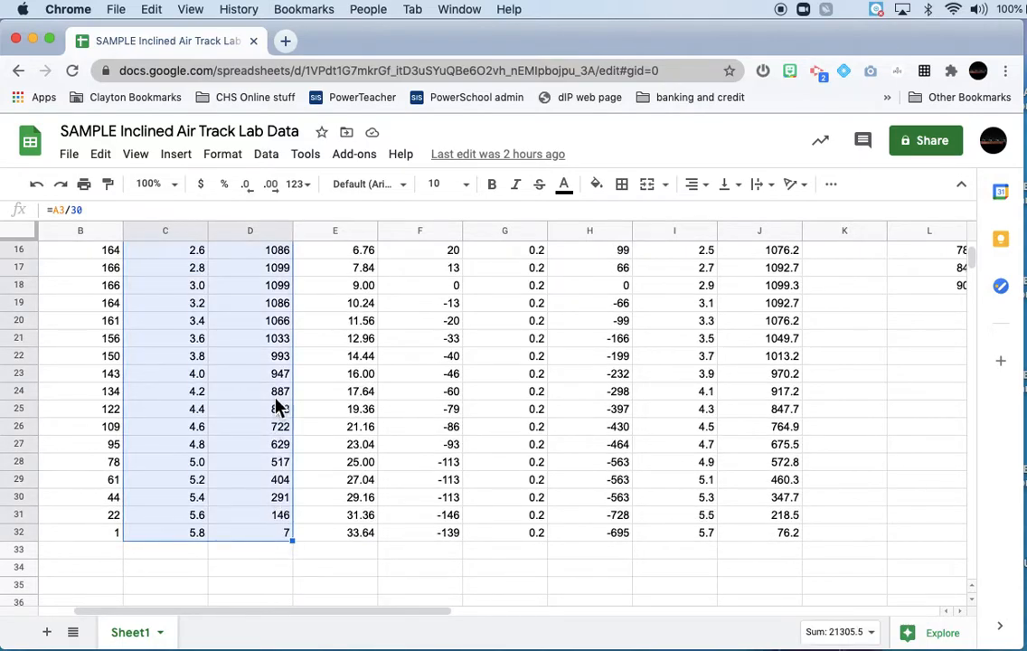
scroll("up", 3)
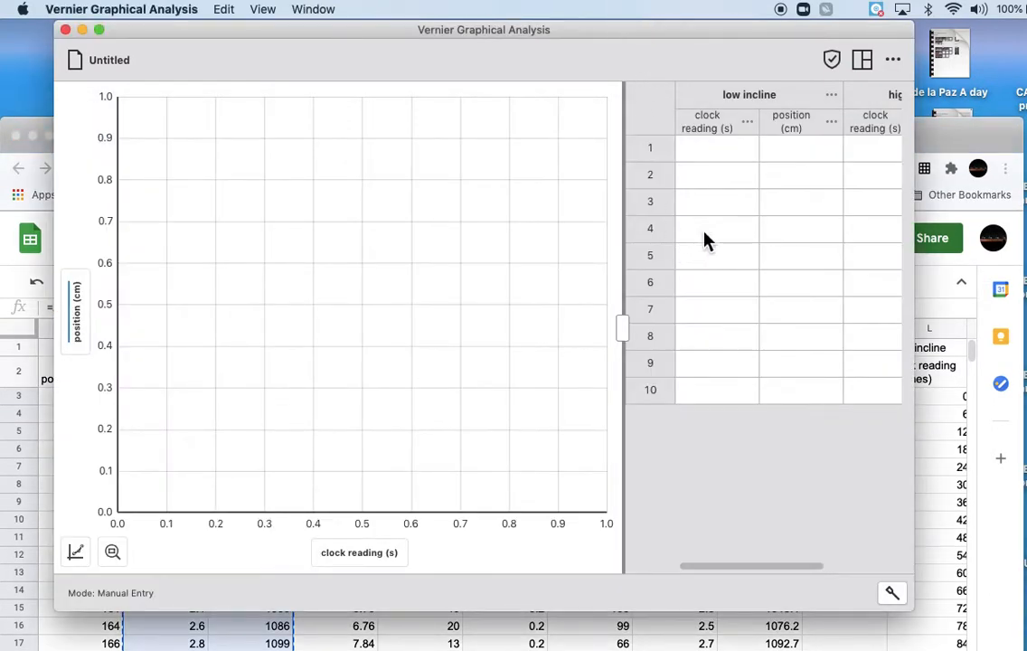
Paste the 30 low incline rows into the table, then return to Sheets for high incline data.
left_click(717, 147)
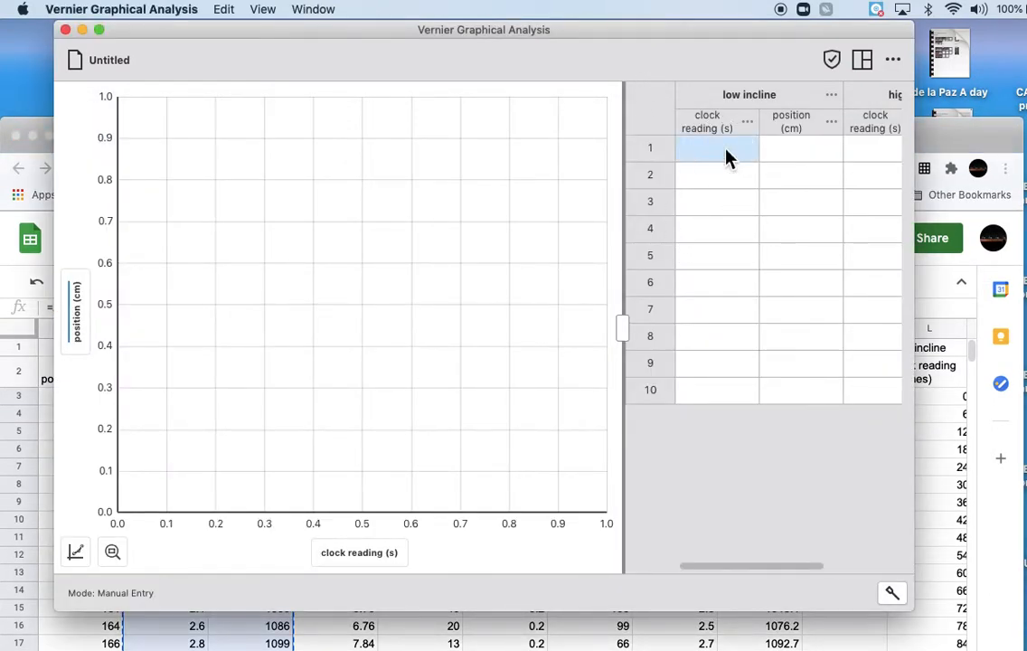
scroll("down", 3)
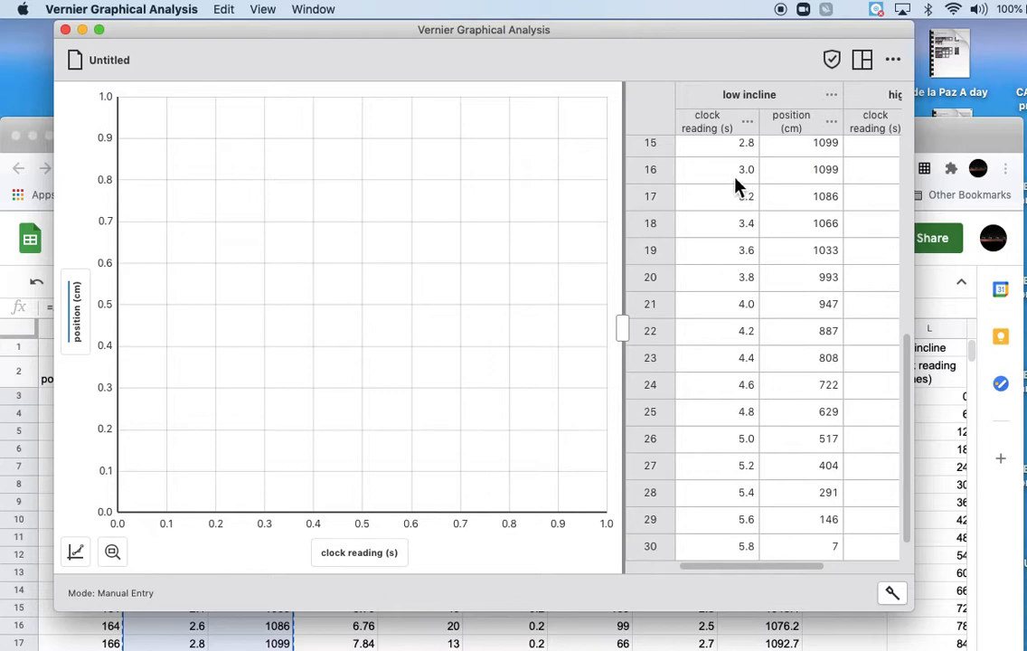
scroll("up", 3)
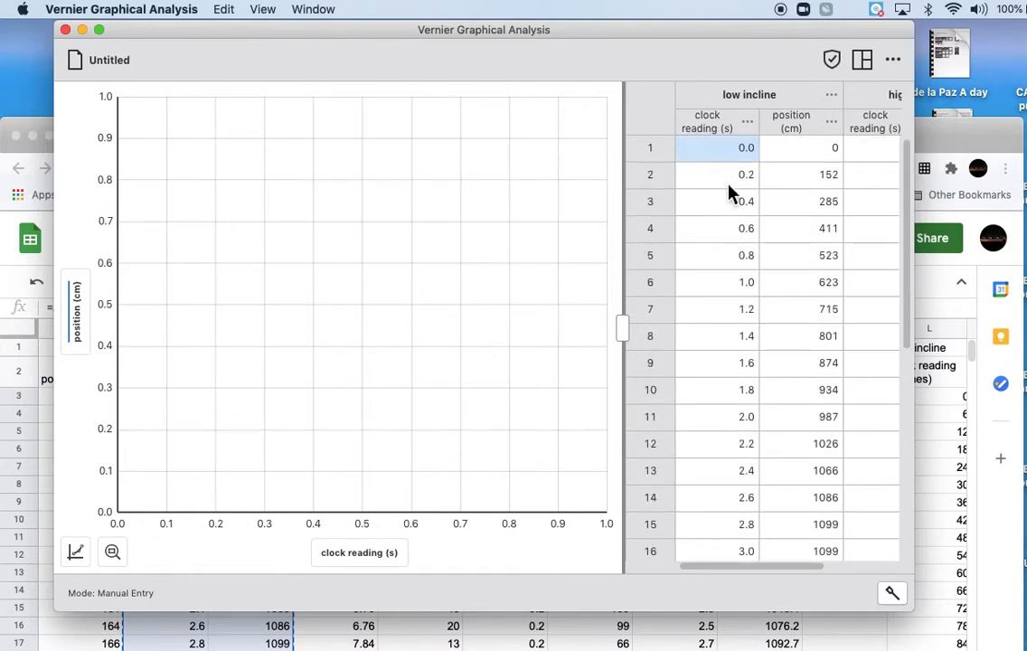
left_click(30, 239)
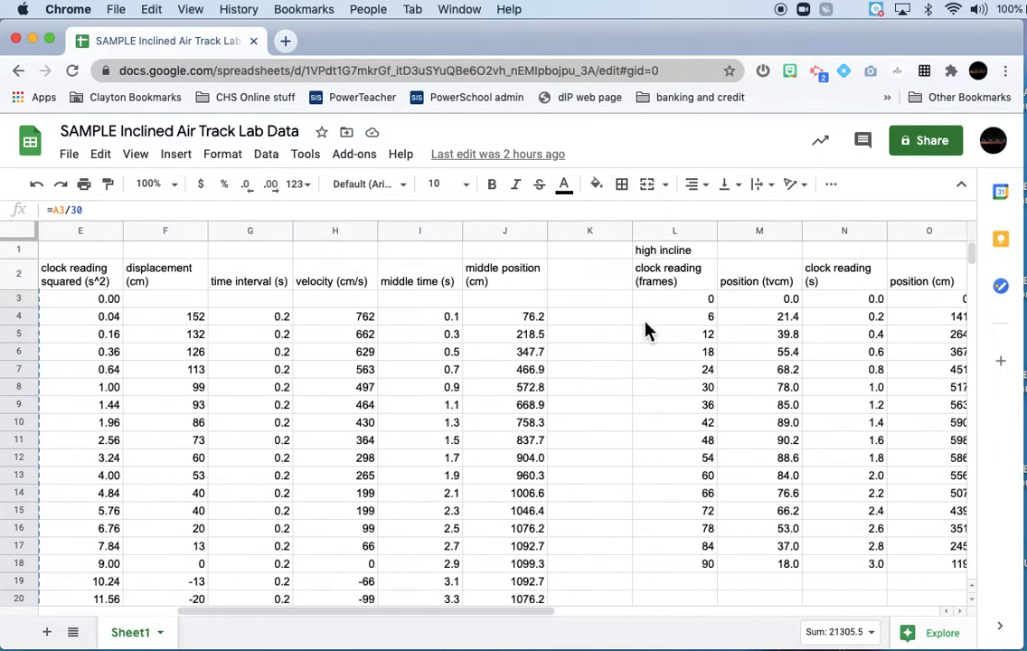
scroll("right", 3)
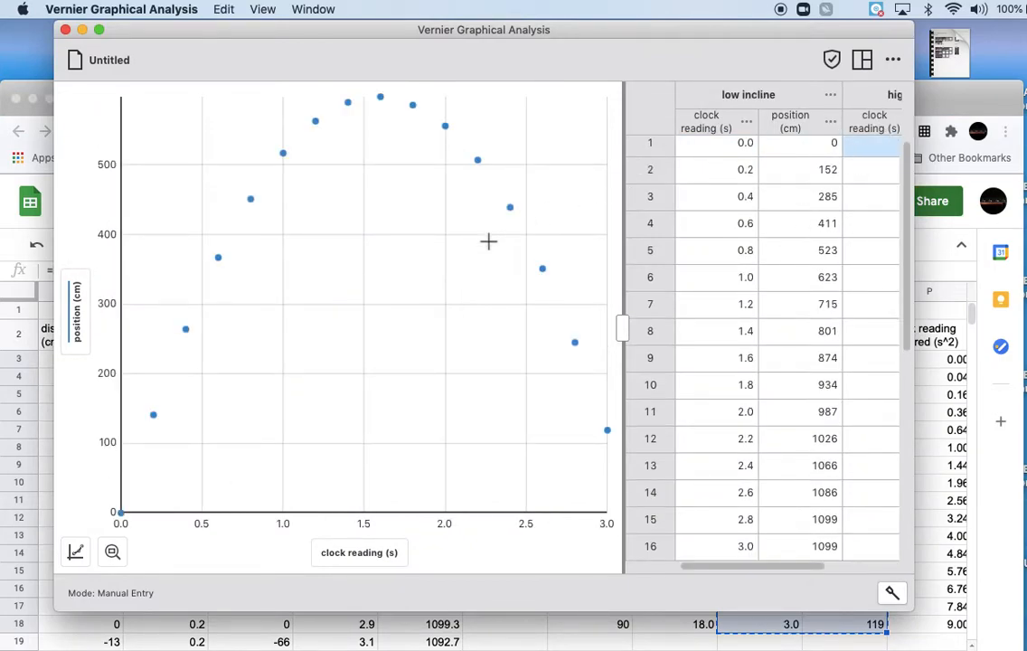
Show both the low incline and high incline data sets on the position graph.
scroll("right", 3)
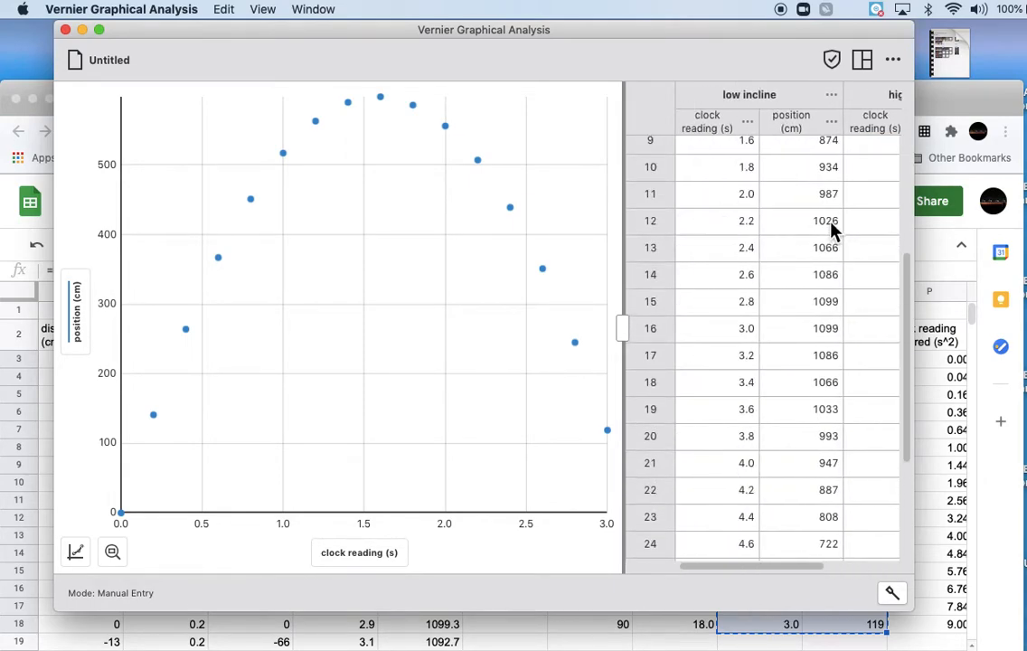
mouse_move(459, 147)
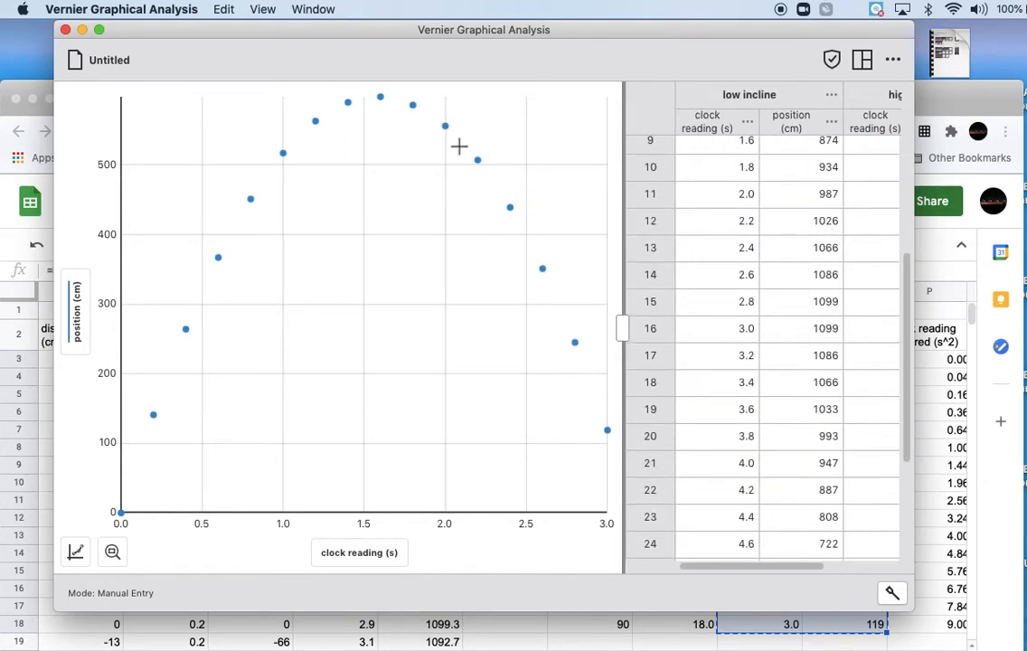
mouse_move(159, 312)
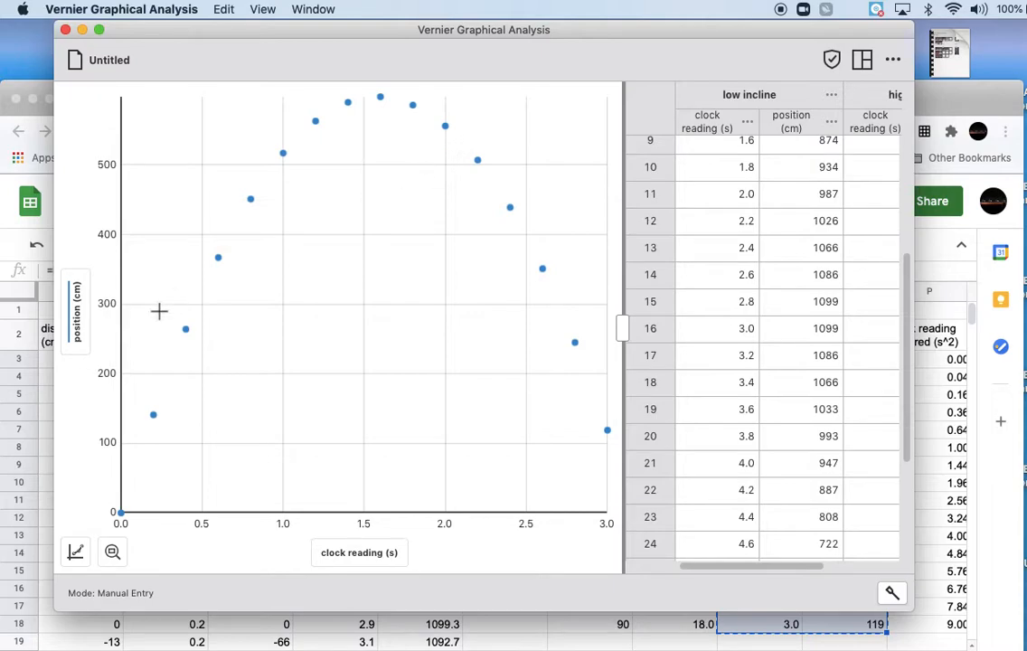
mouse_move(206, 425)
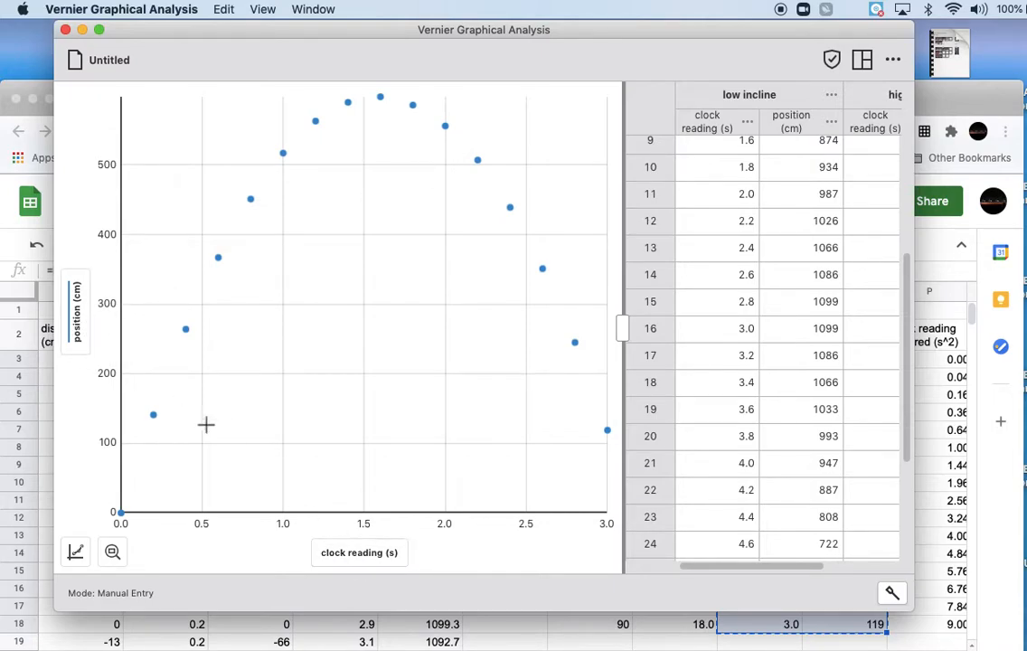
mouse_move(91, 325)
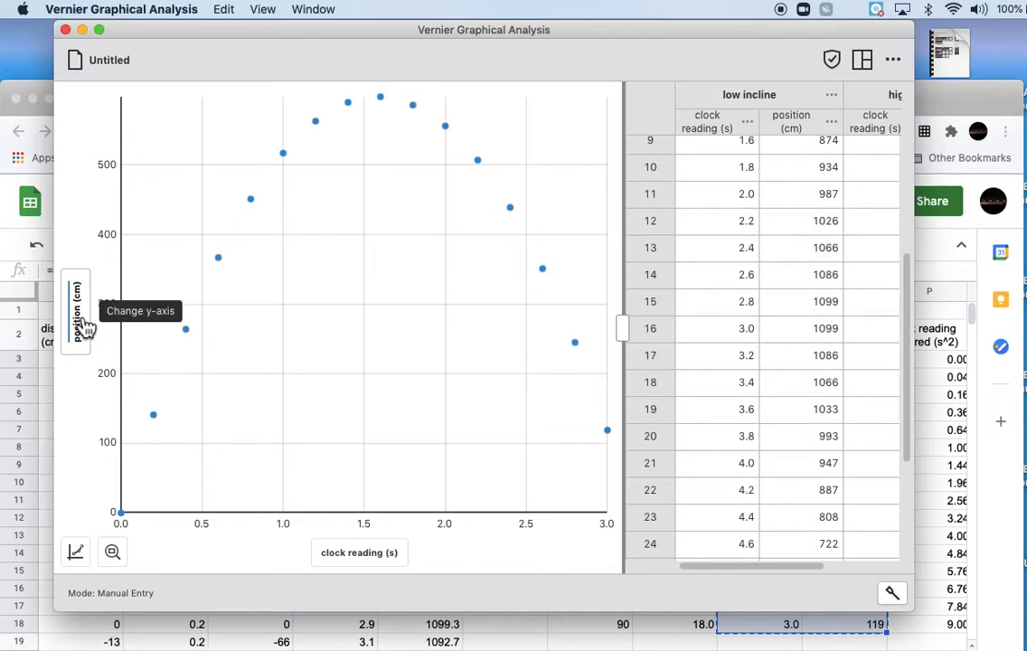
left_click(77, 312)
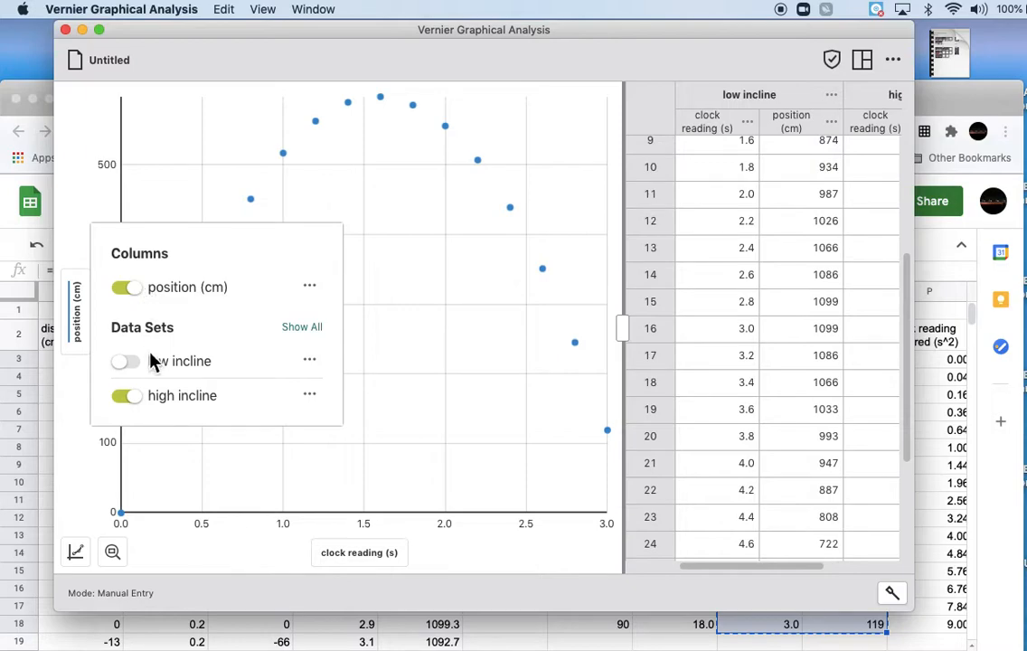
left_click(127, 361)
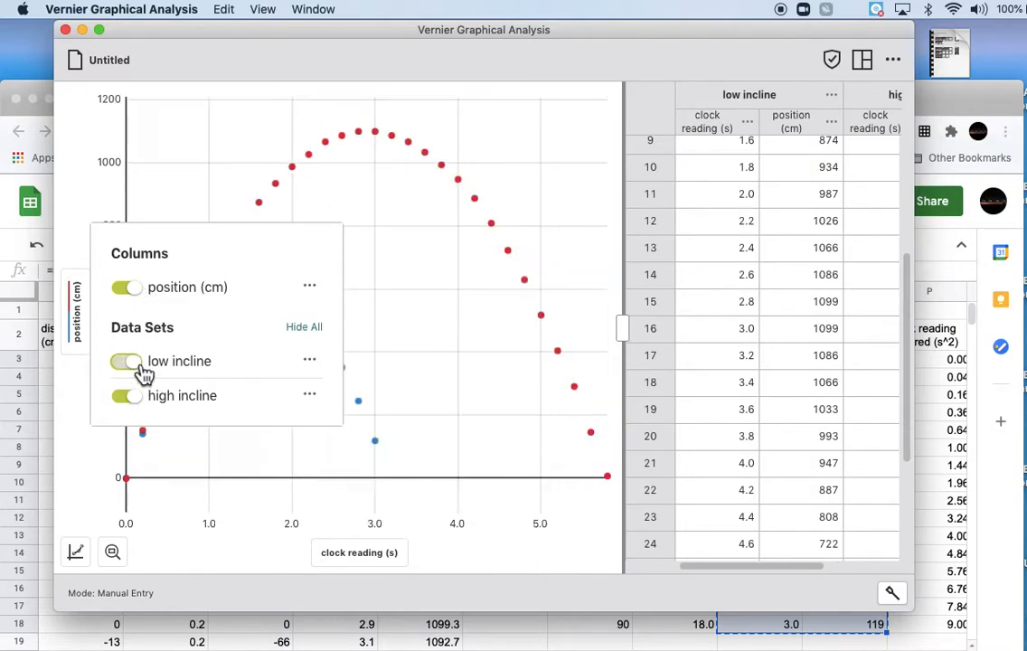
left_click(127, 361)
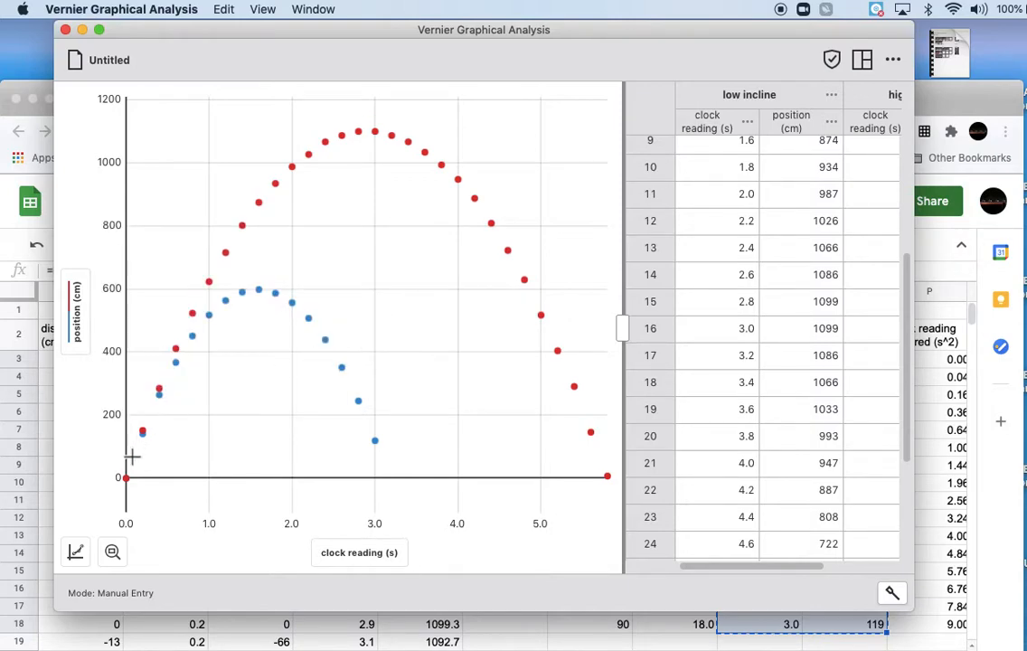
mouse_move(509, 450)
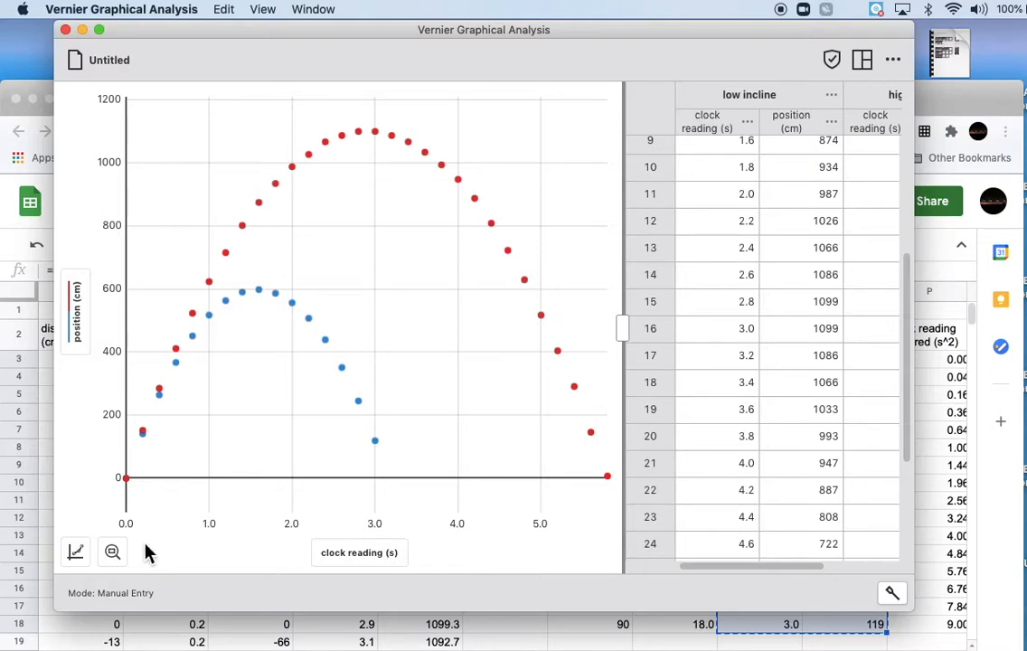
Title the graph 'position vs clock reading' and set both axes' scaling to Always Show 0.
left_click(76, 553)
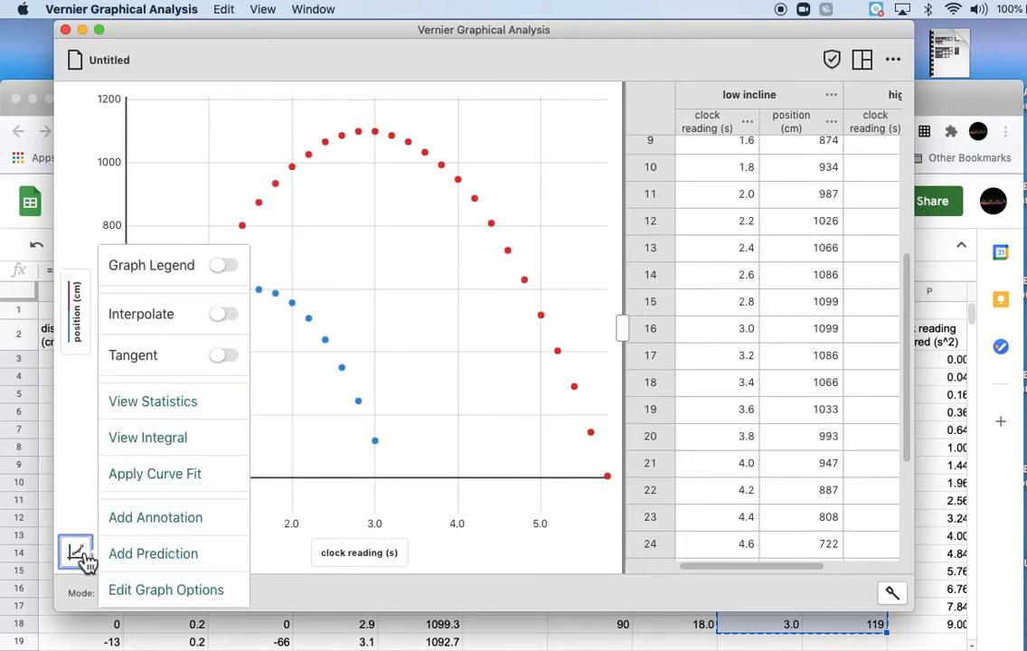
left_click(165, 590)
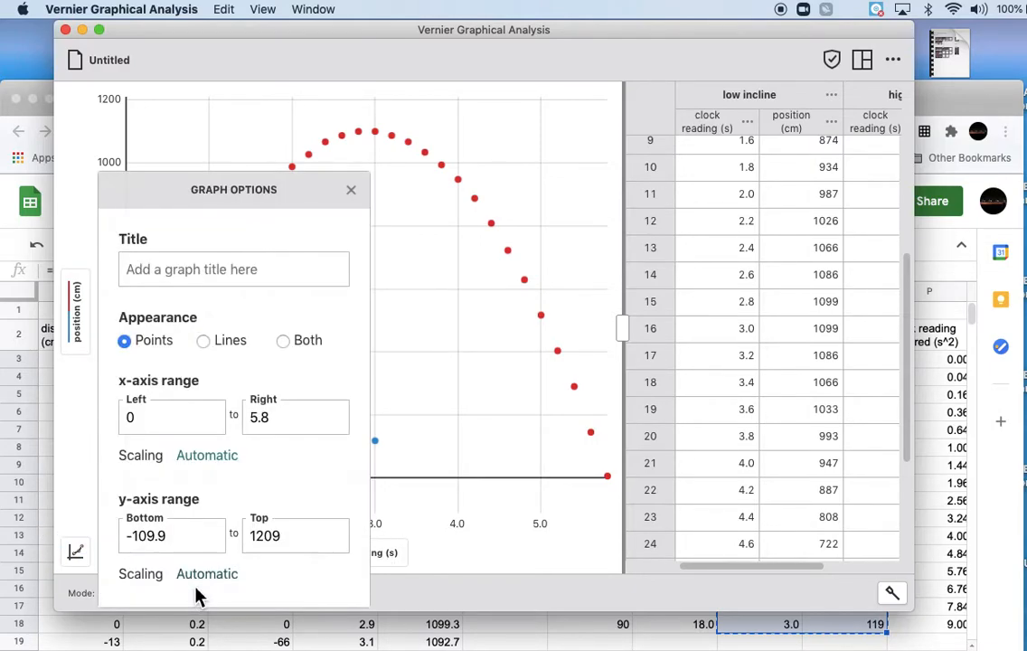
type("position vs cloc")
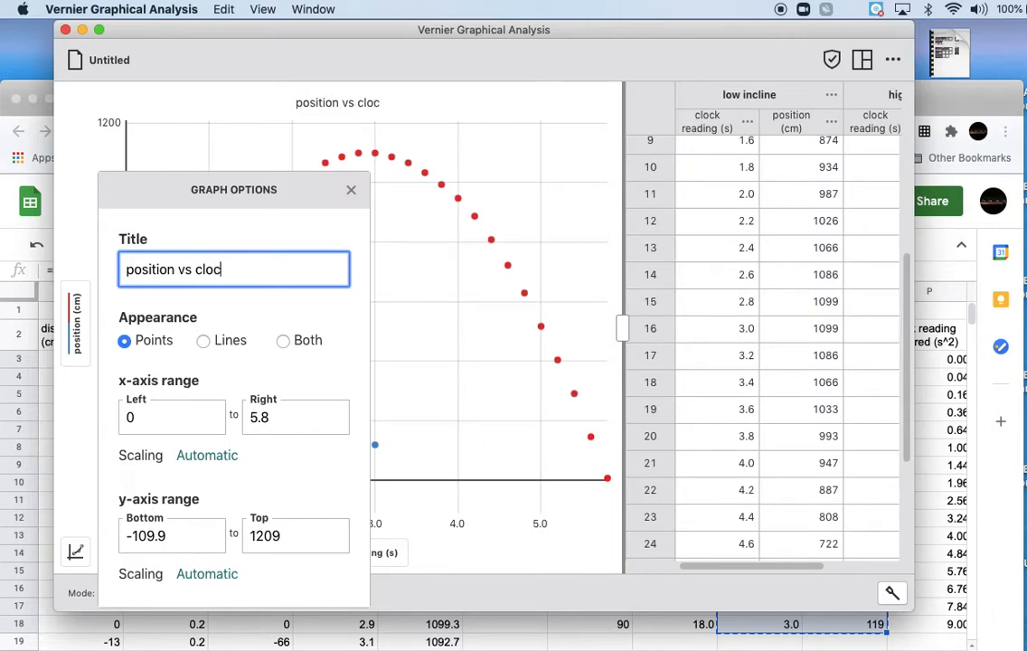
type("k reading")
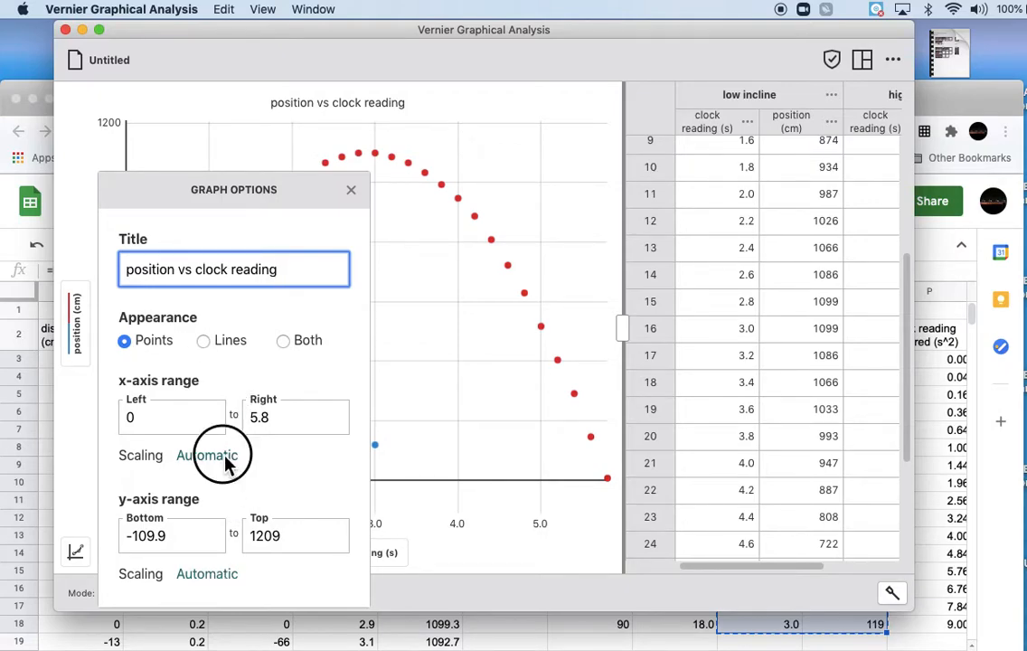
left_click(206, 455)
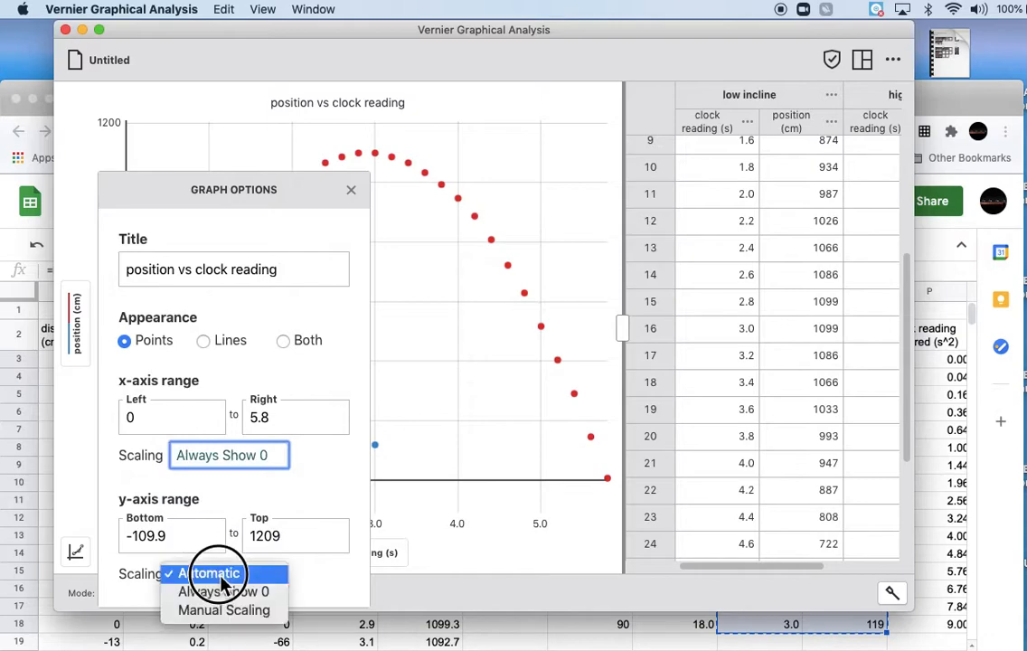
left_click(221, 590)
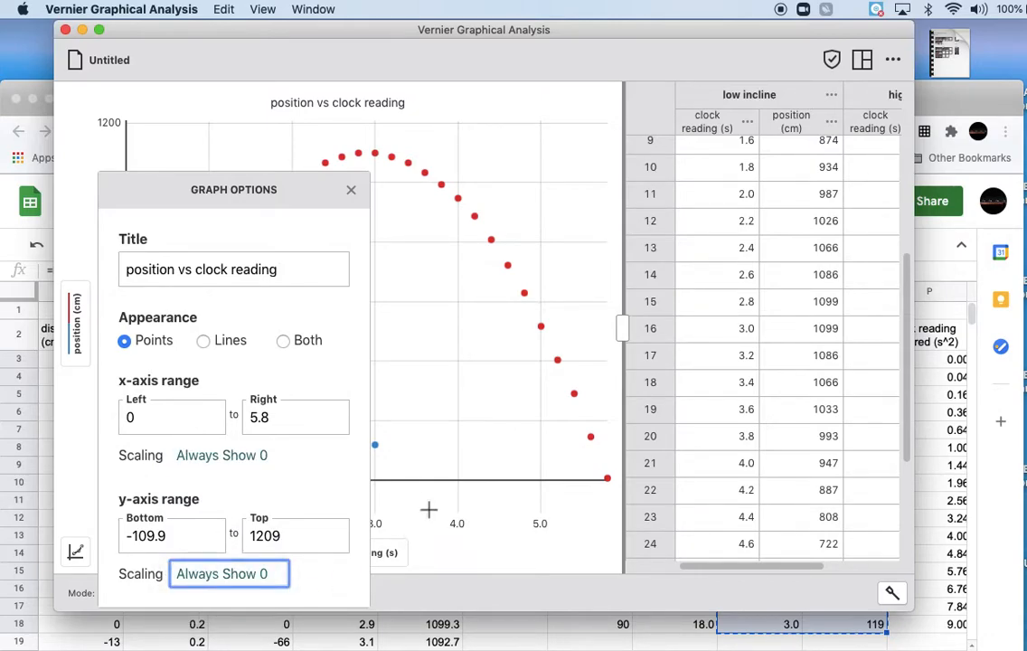
mouse_move(361, 206)
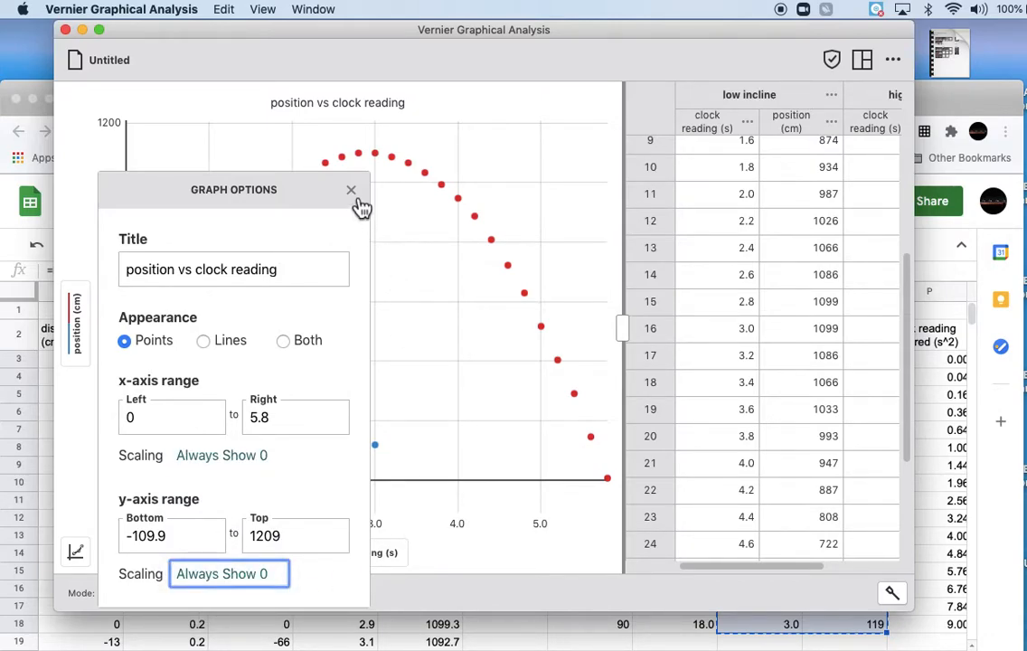
left_click(350, 190)
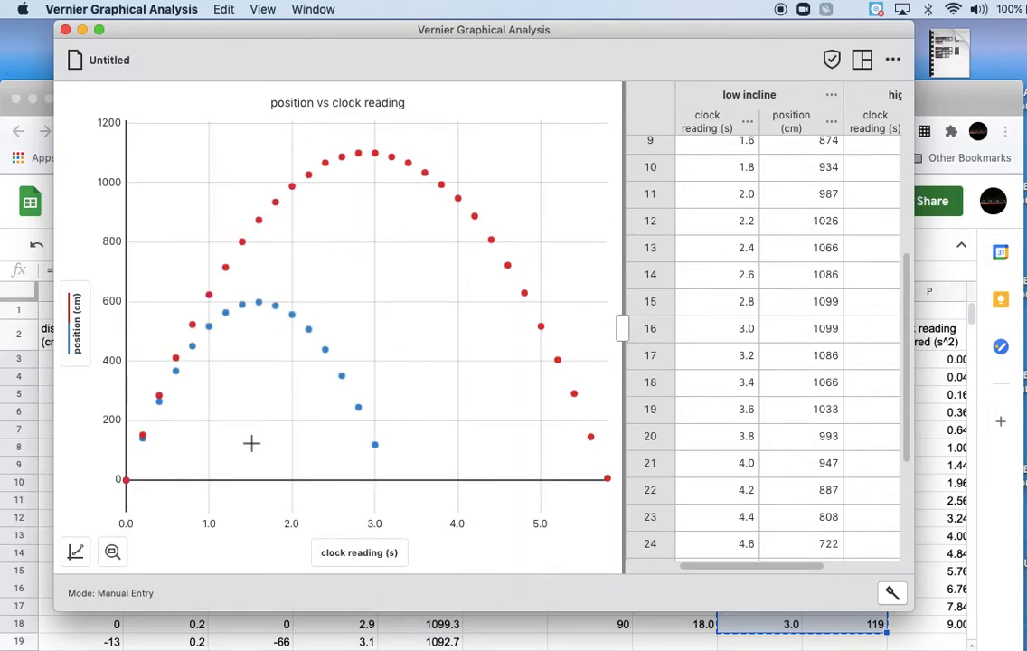
Apply a Quadratic curve fit to the low and high incline position data.
left_click(76, 552)
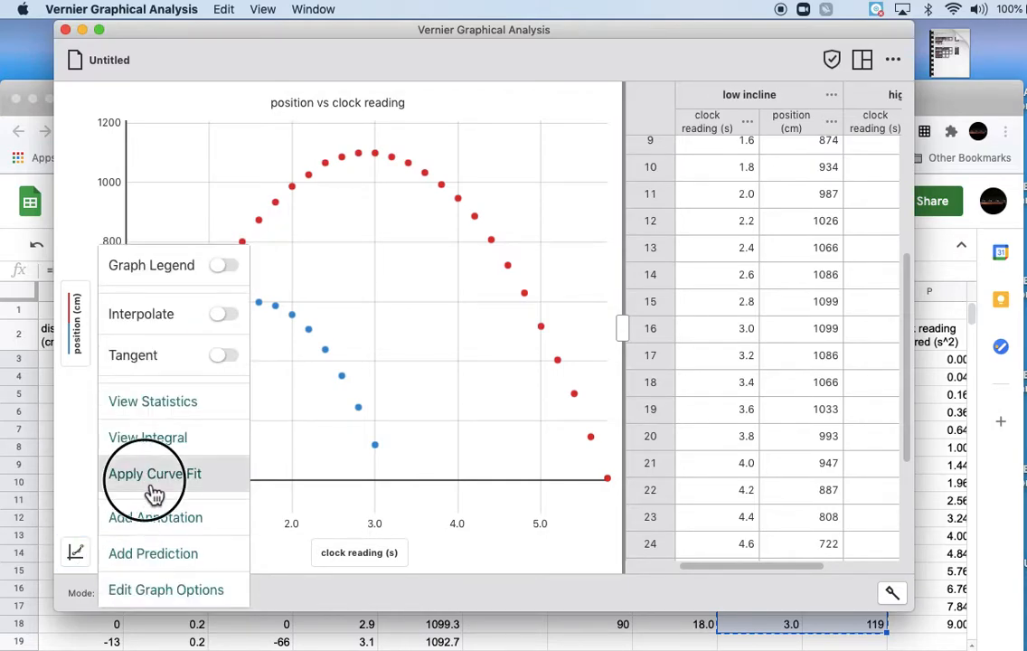
left_click(154, 474)
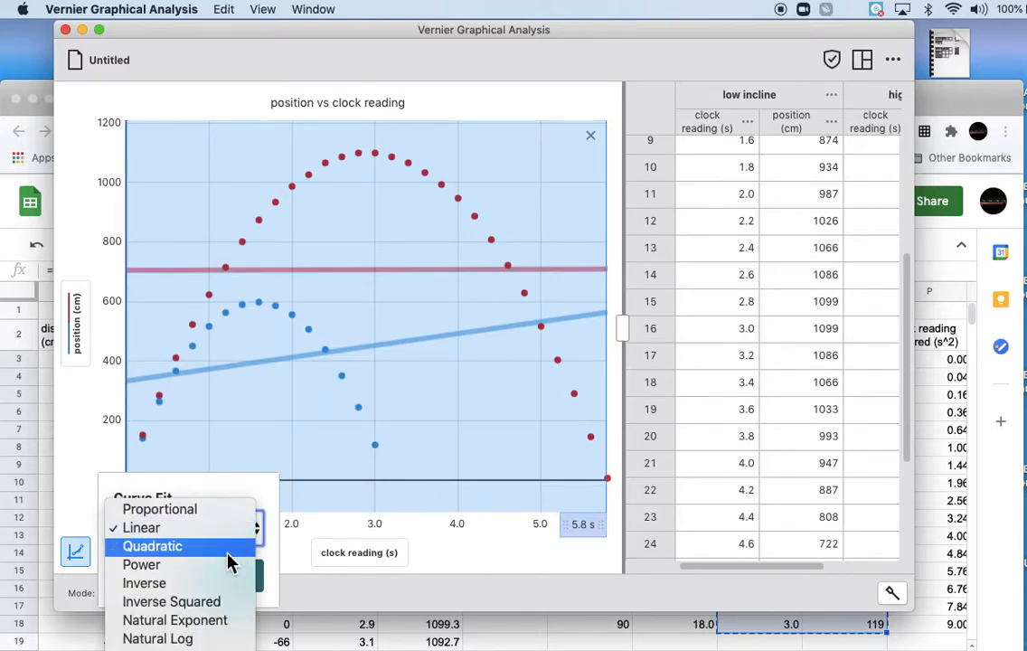
left_click(152, 546)
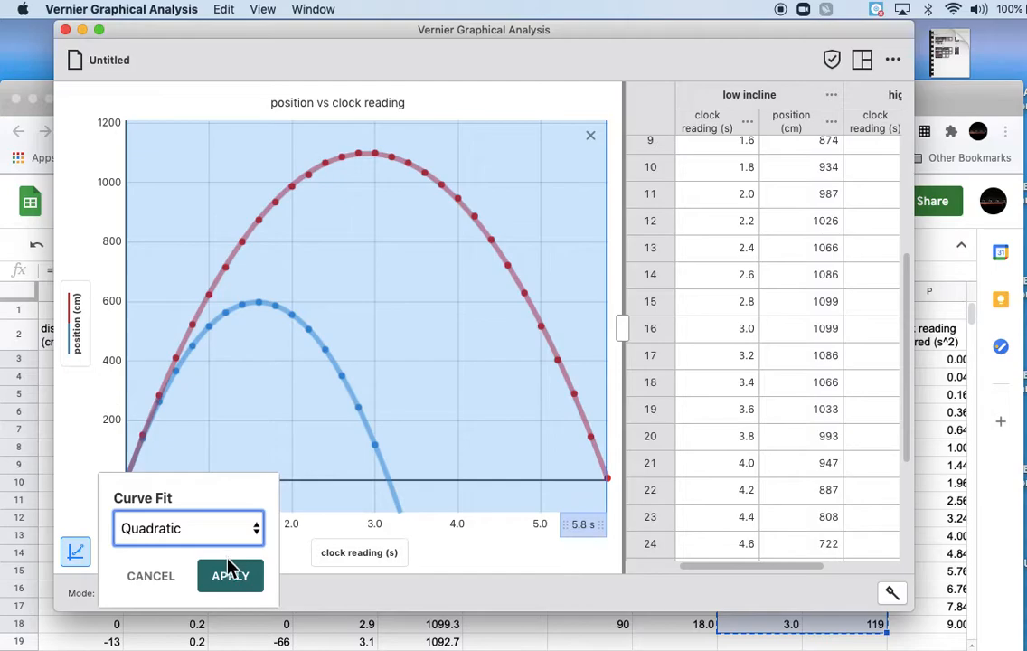
left_click(230, 576)
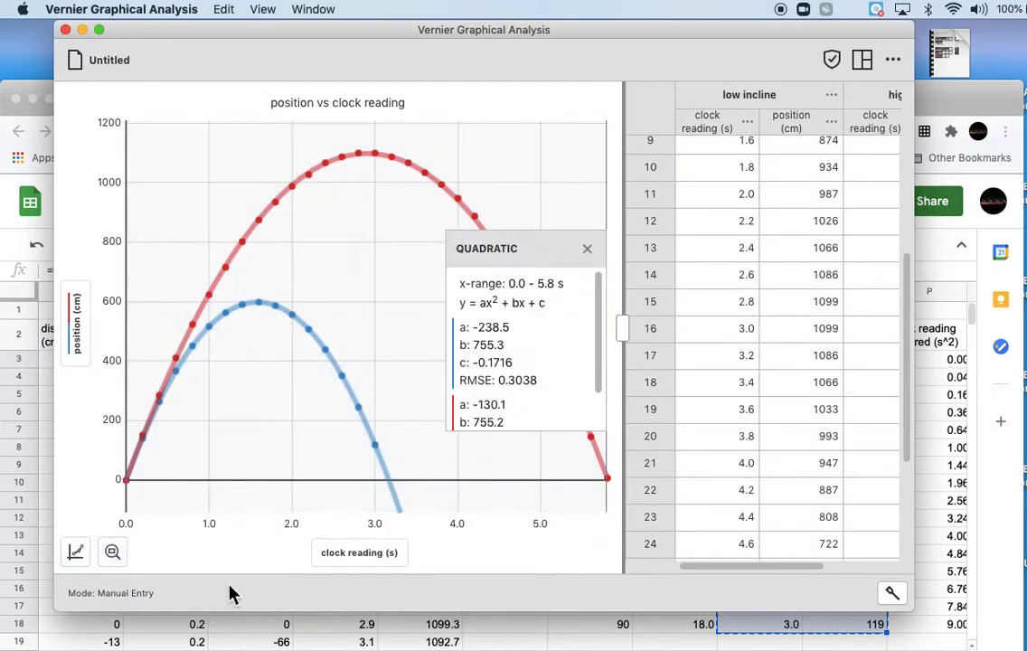
Hide the data table, widen the window, then show the data table again.
left_click(862, 60)
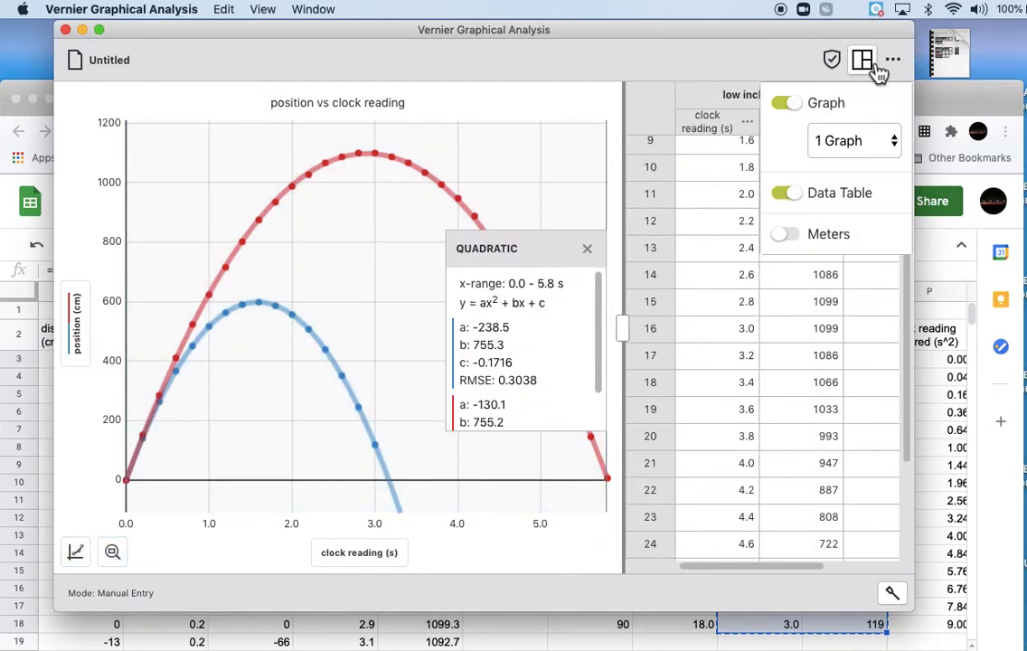
left_click(786, 193)
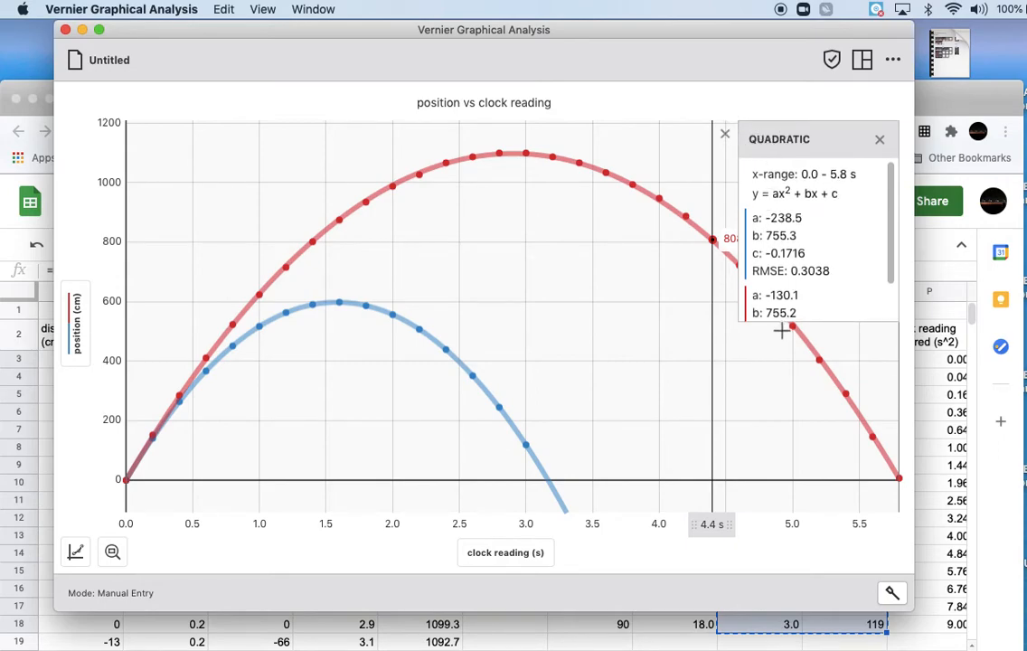
mouse_move(726, 172)
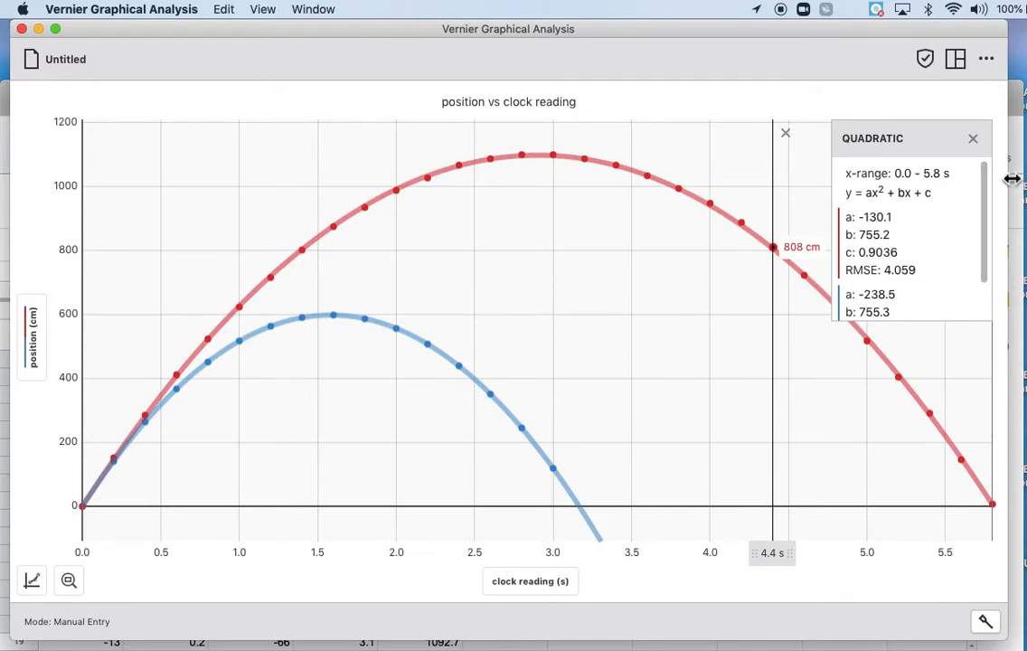
left_click(955, 59)
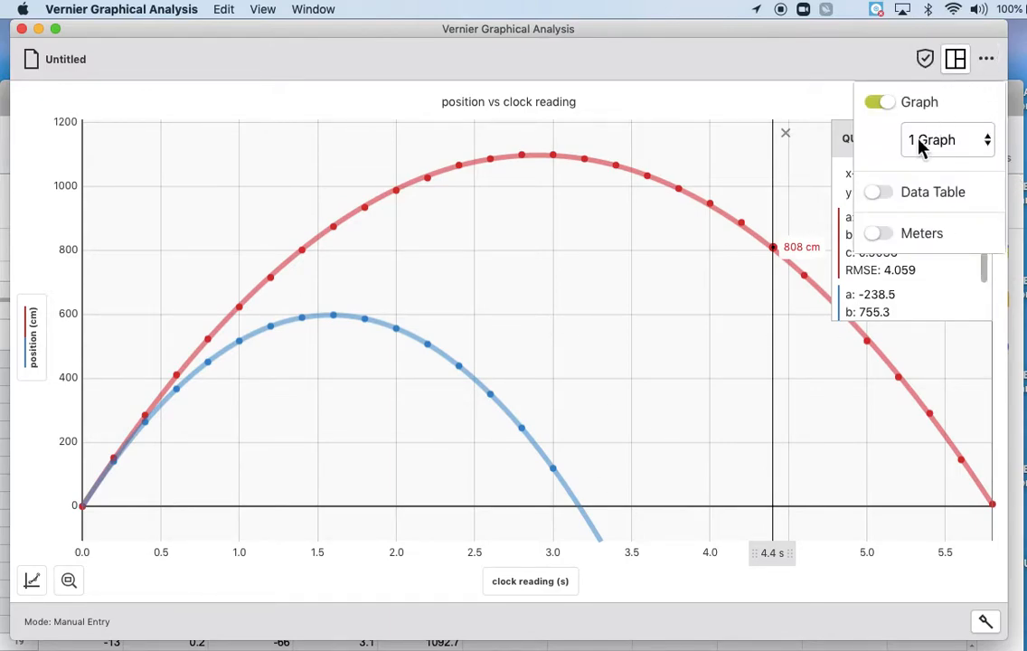
left_click(877, 191)
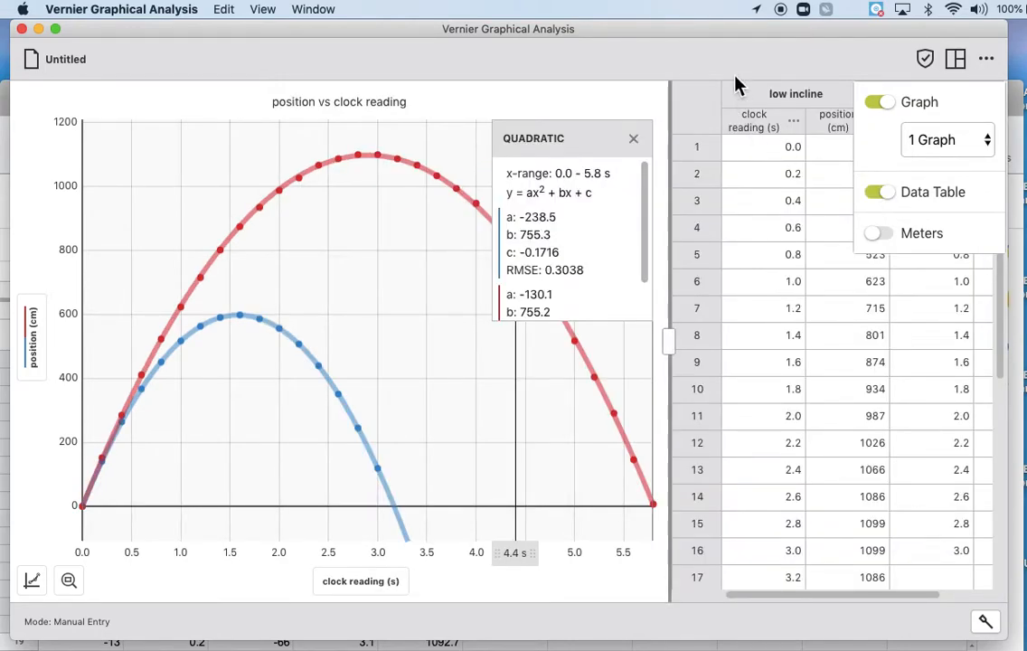
mouse_move(635, 141)
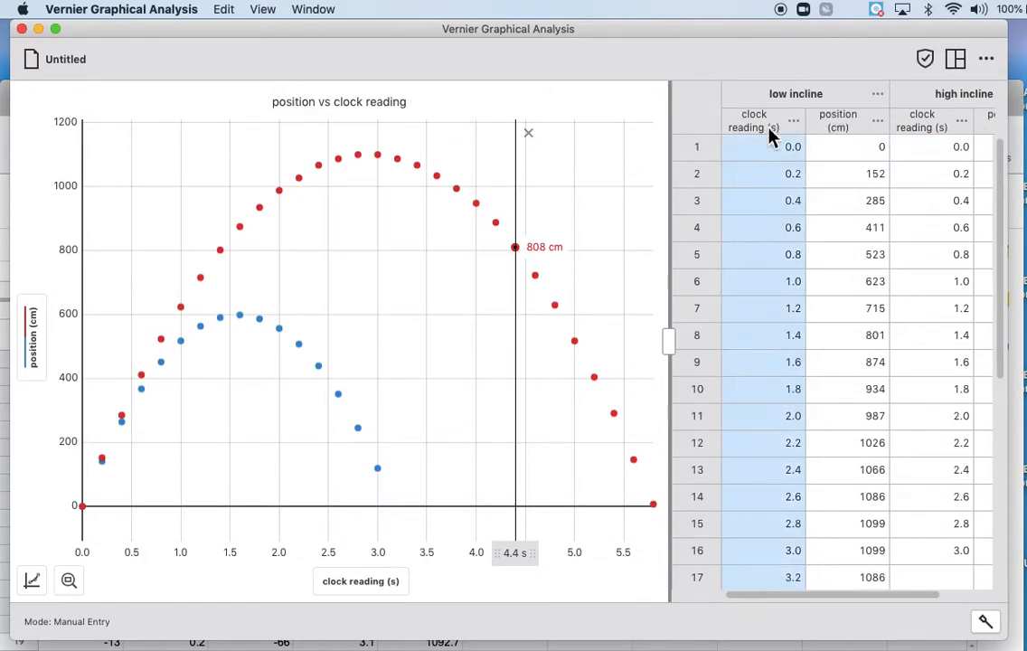
Set the low incline time column's Column Options to 'clock reading squared' with units s^2.
left_click(792, 120)
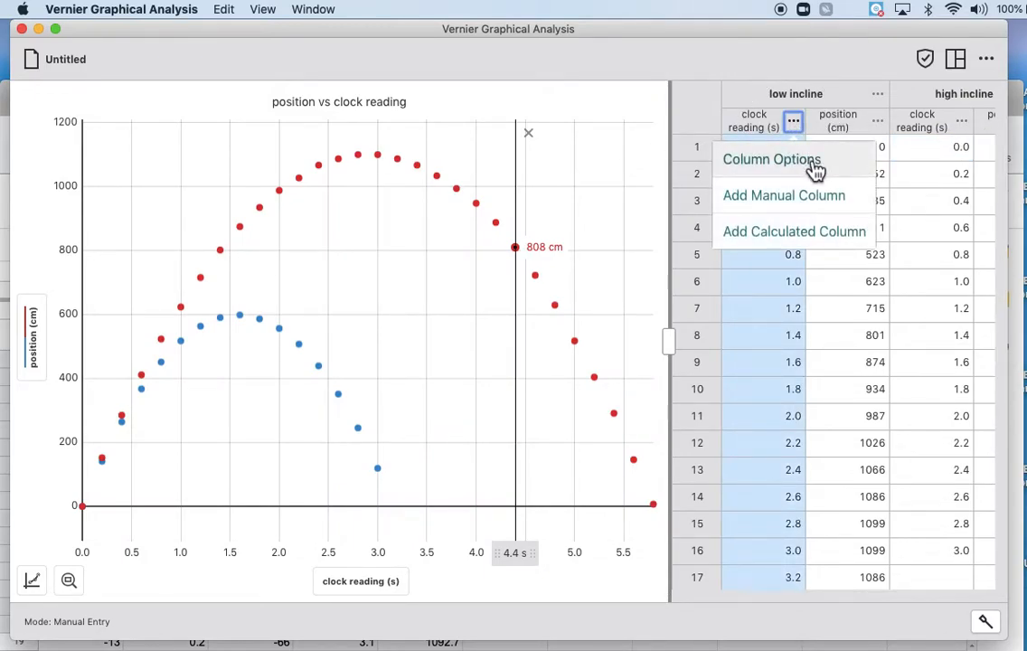
left_click(771, 159)
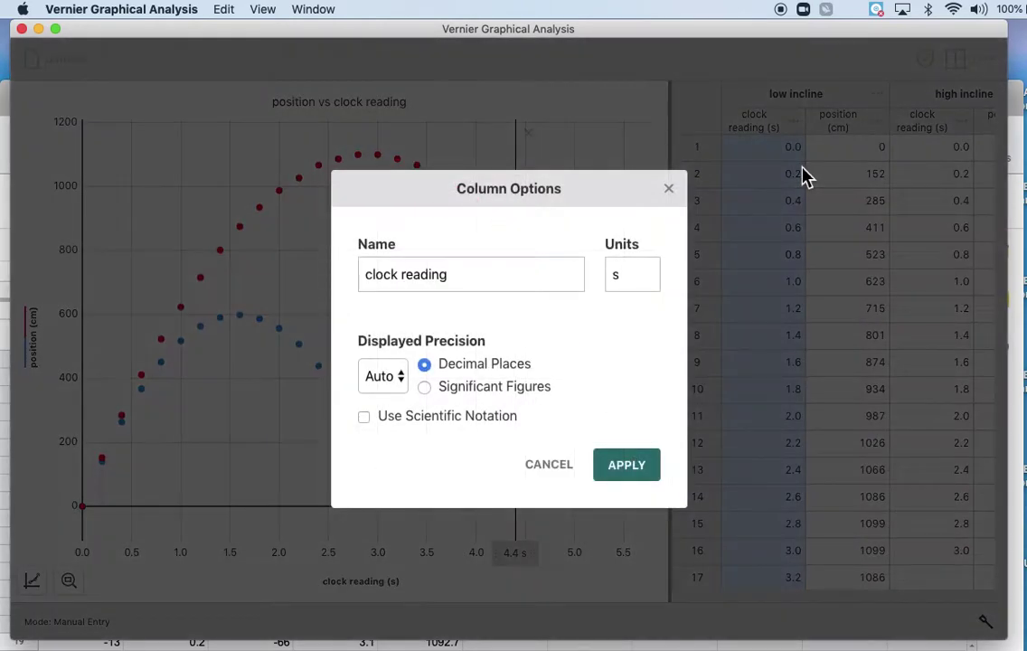
left_click(471, 274)
type(" squared")
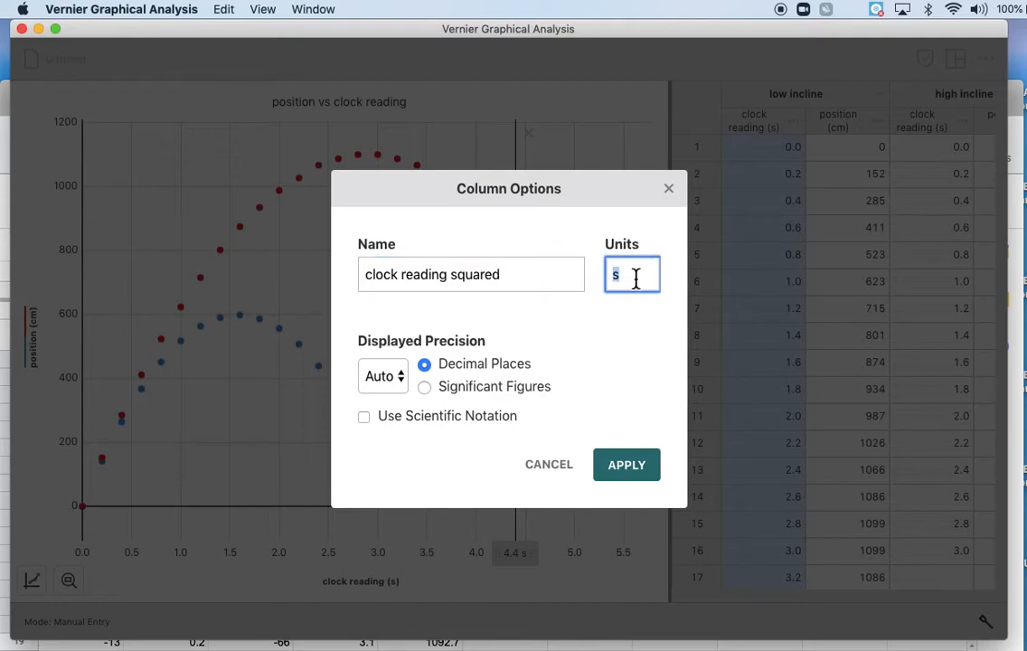
type("^2")
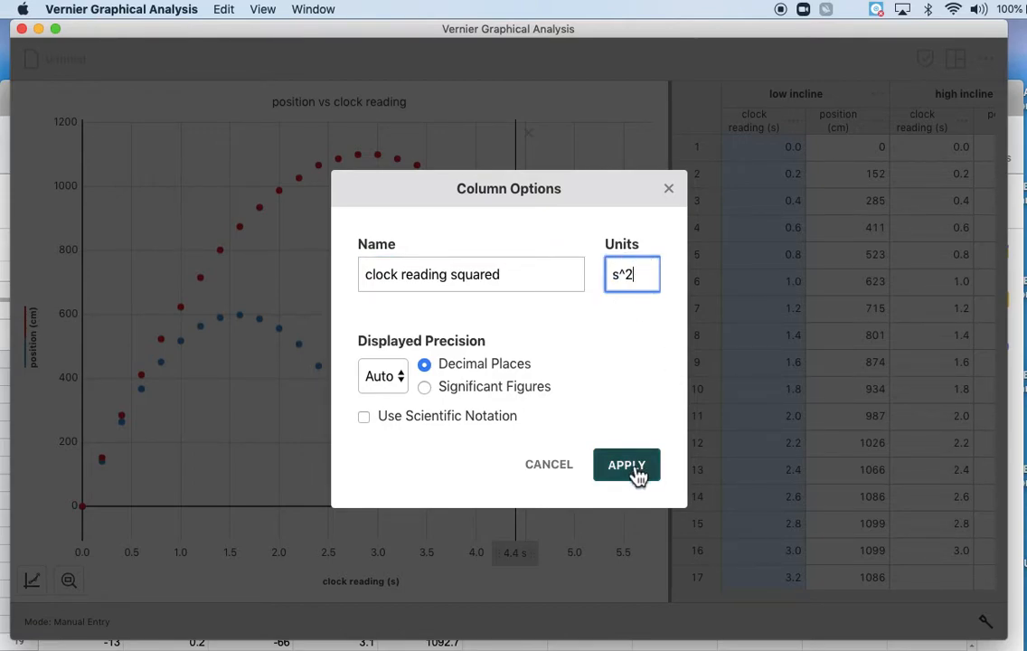
Copy the squared clock readings from Sheets into the low incline time column.
left_click(626, 464)
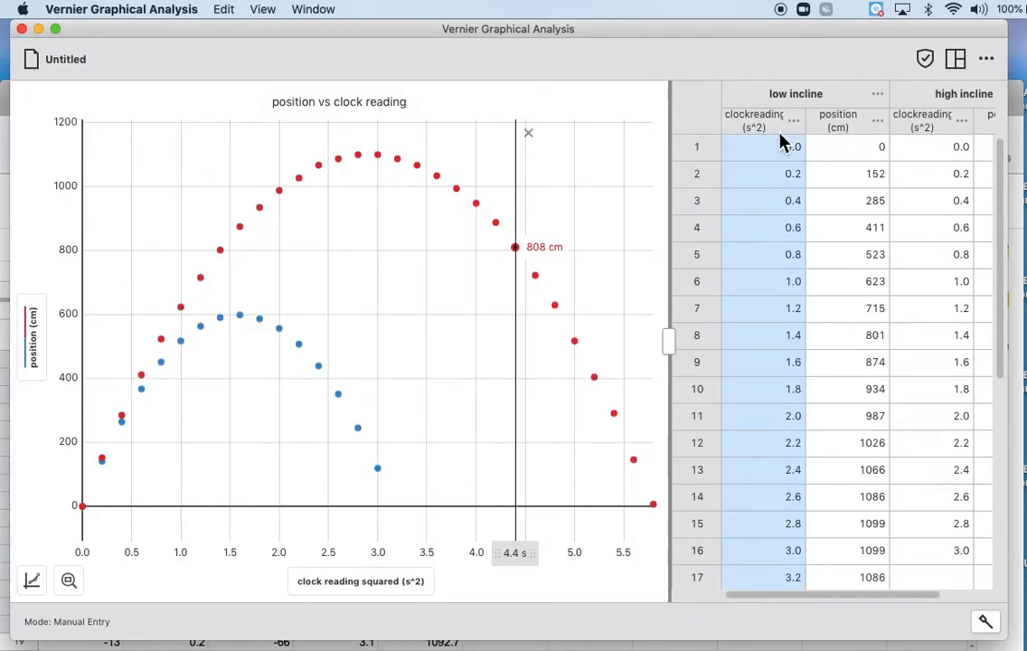
mouse_move(619, 170)
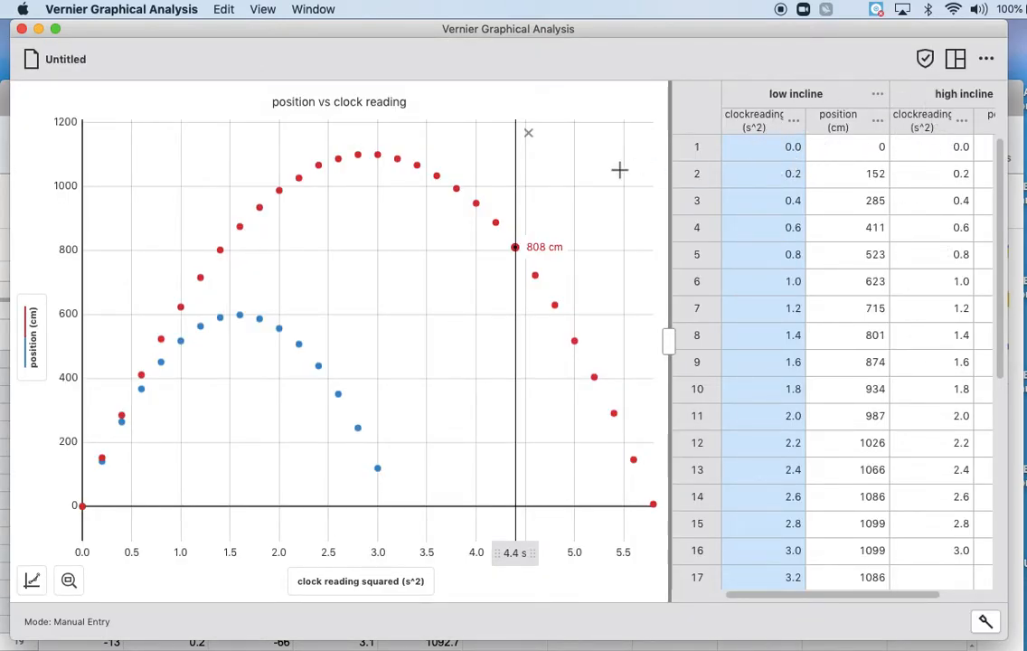
mouse_move(555, 125)
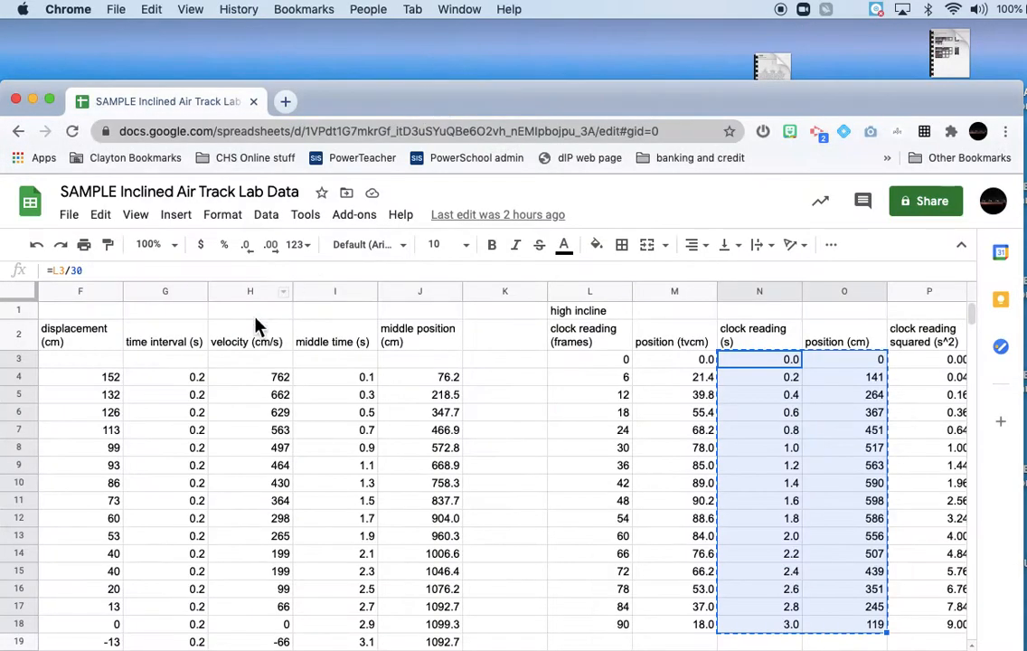
scroll("left", 3)
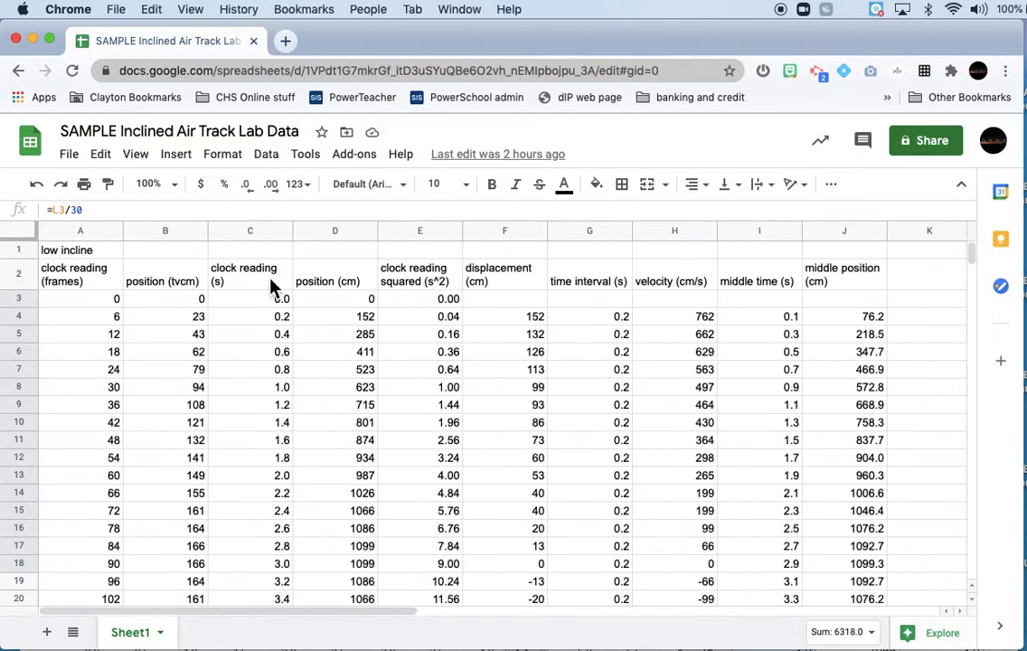
mouse_move(413, 303)
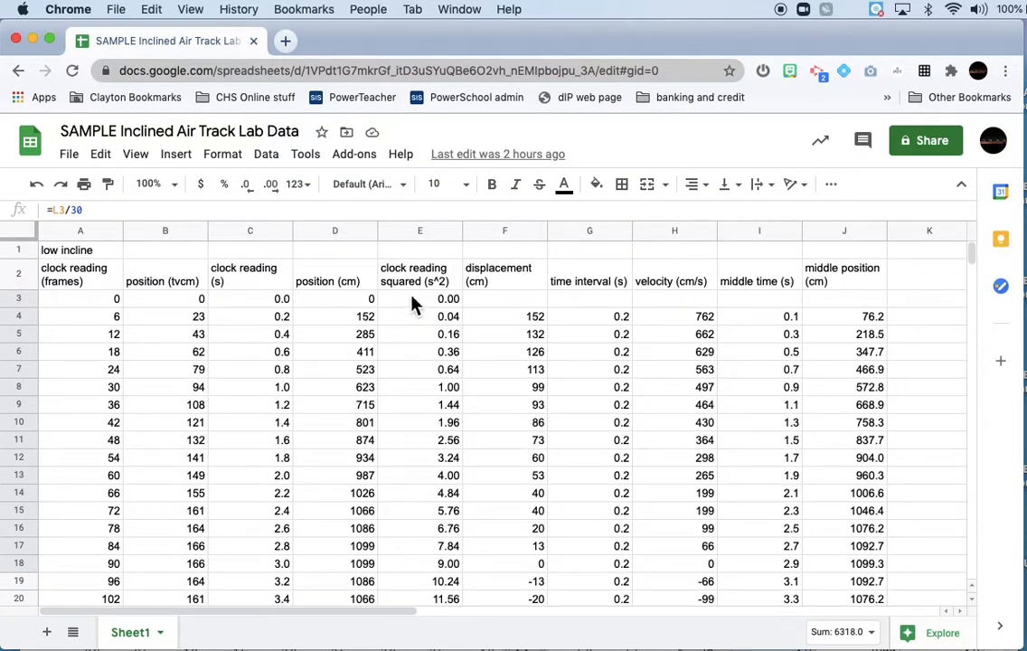
scroll("down", 3)
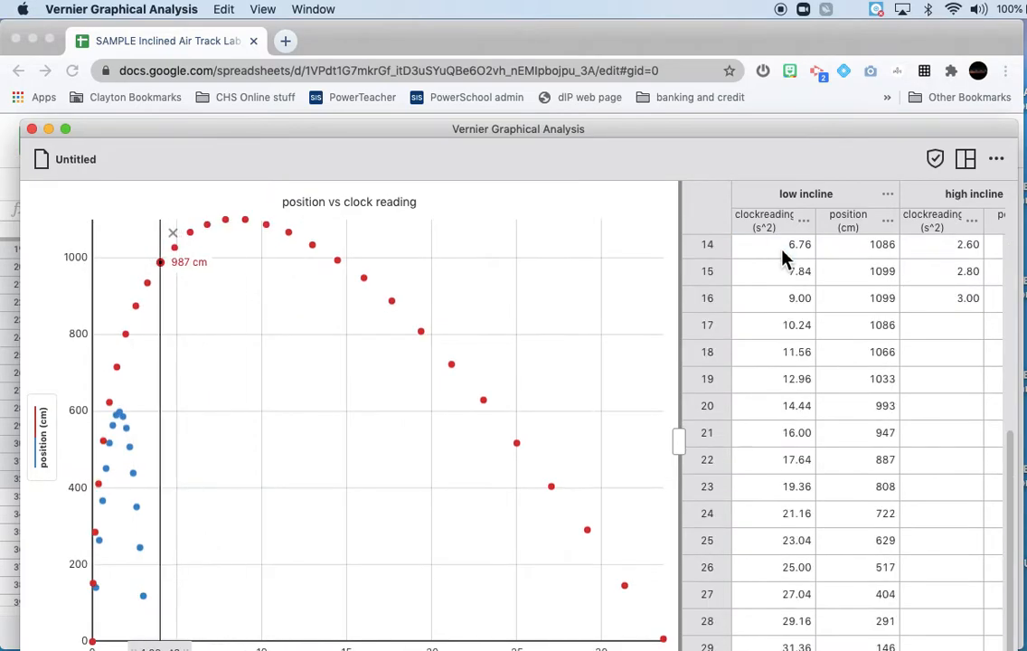
mouse_move(881, 288)
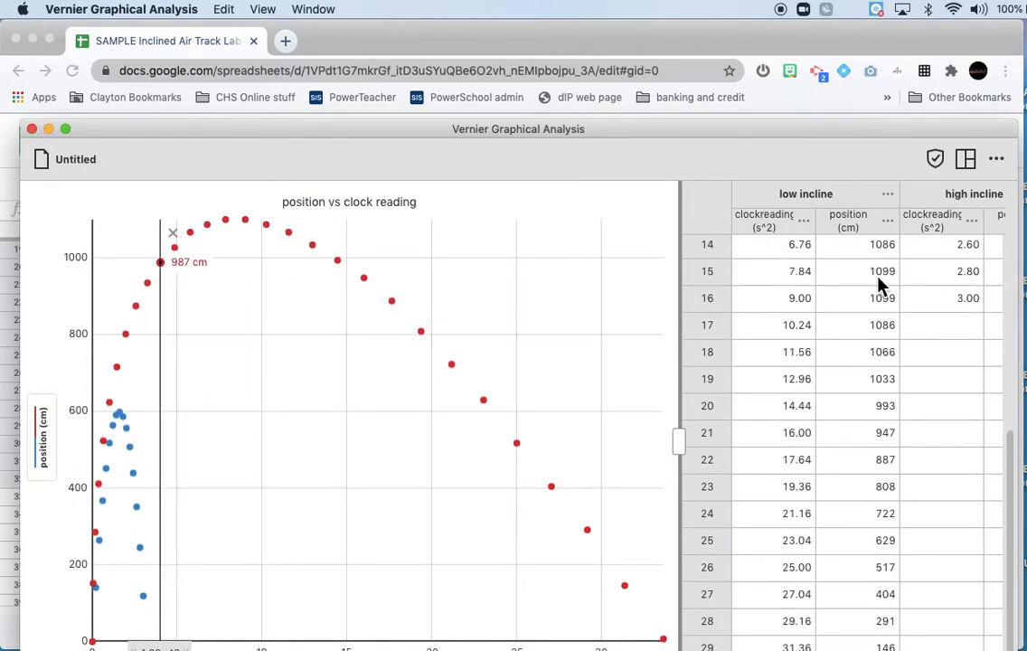
scroll("up", 3)
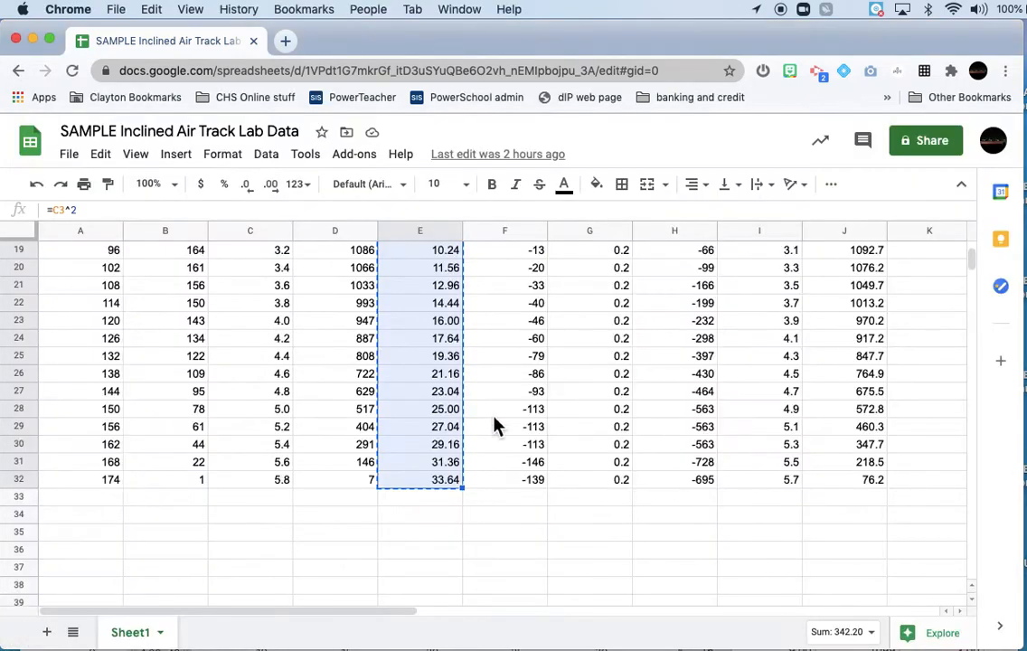
scroll("up", 3)
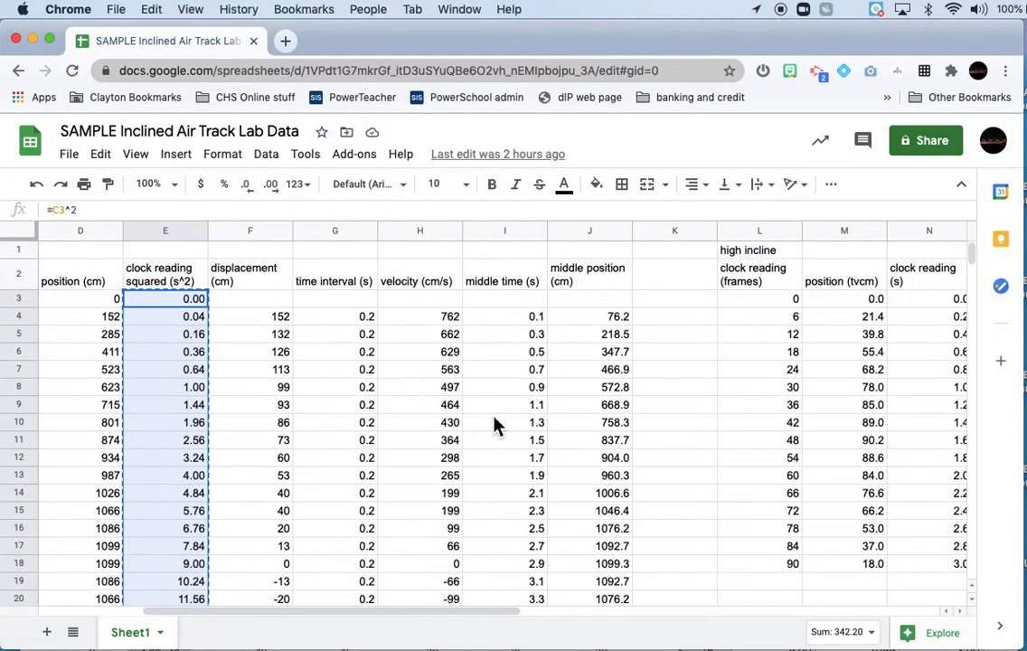
scroll("right", 3)
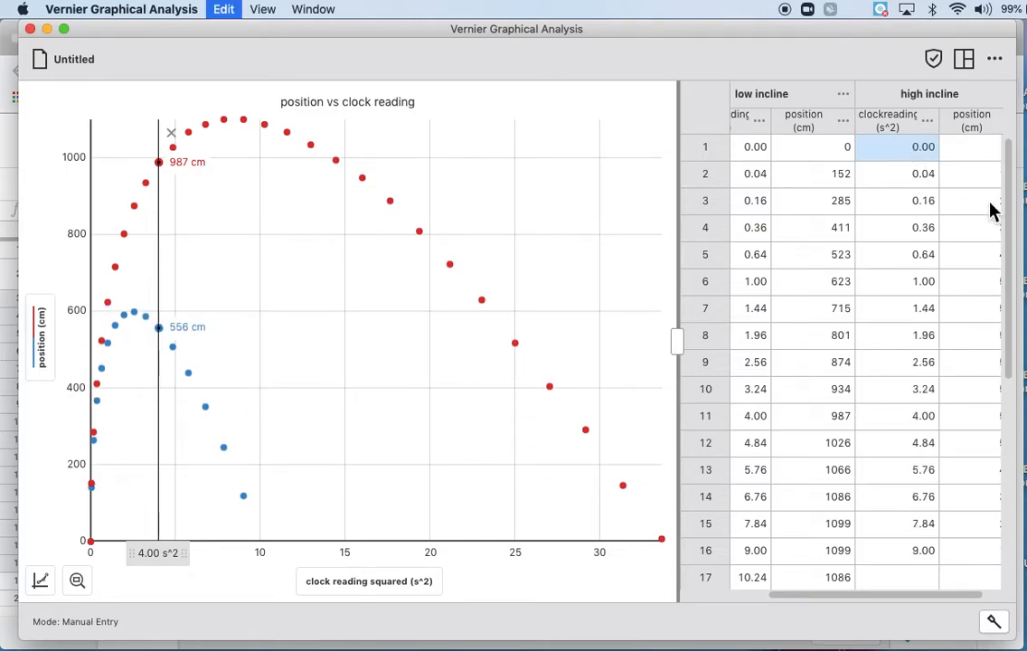
mouse_move(512, 288)
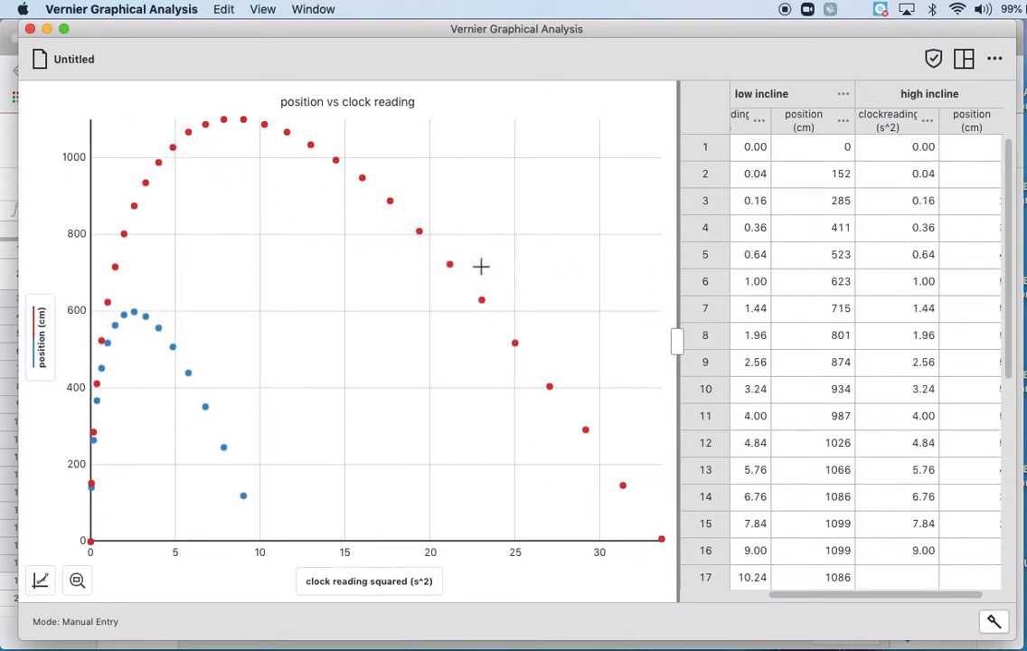
mouse_move(554, 313)
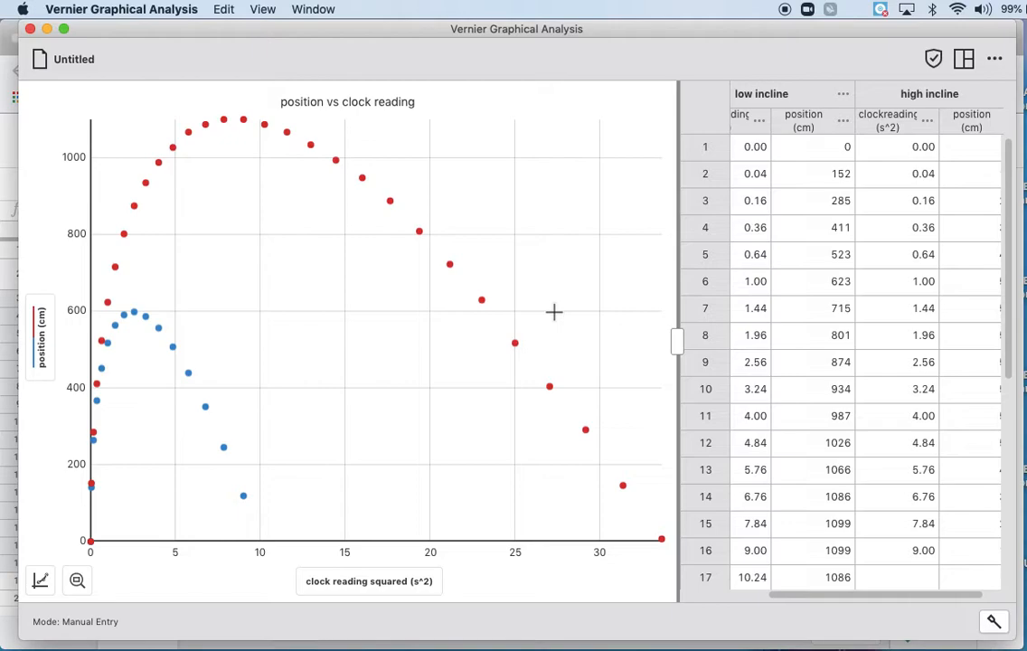
mouse_move(232, 302)
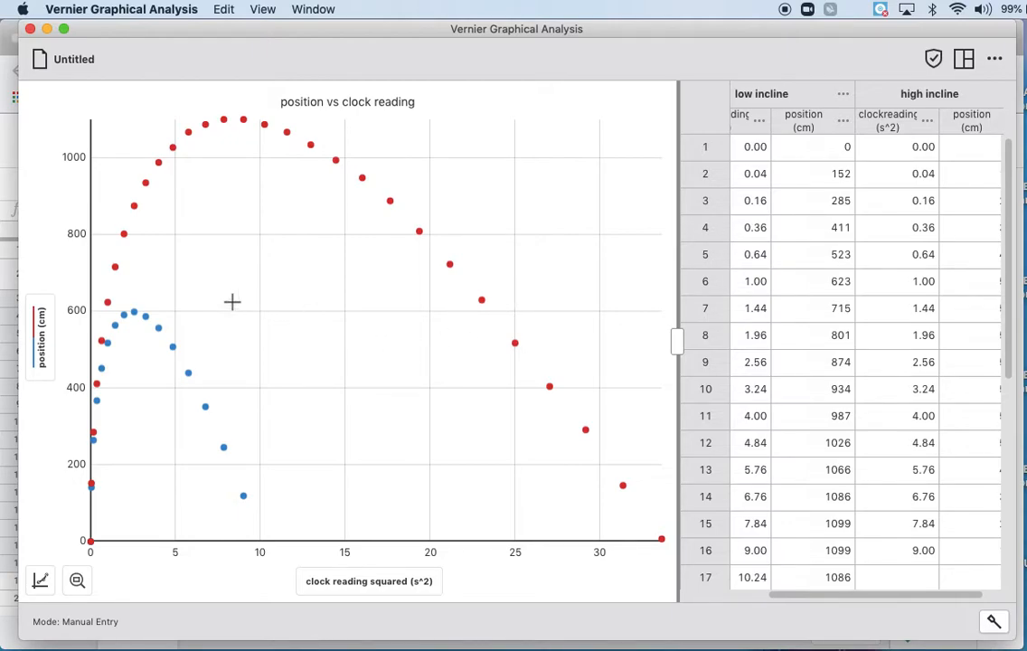
mouse_move(387, 125)
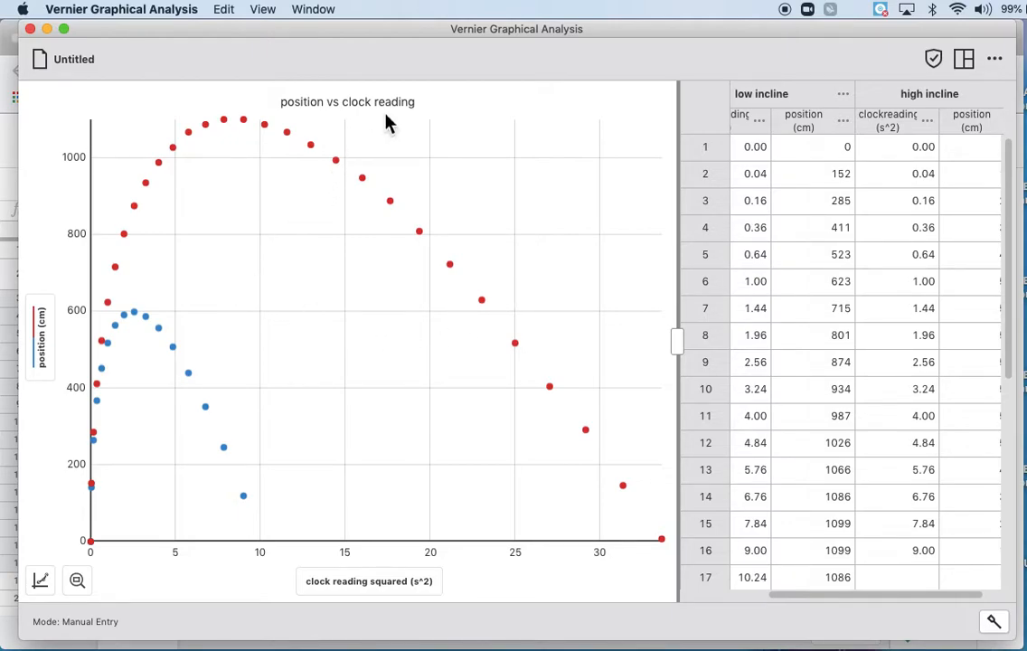
Paste the squared values into the high incline clockreading (s^2) column.
left_click(40, 579)
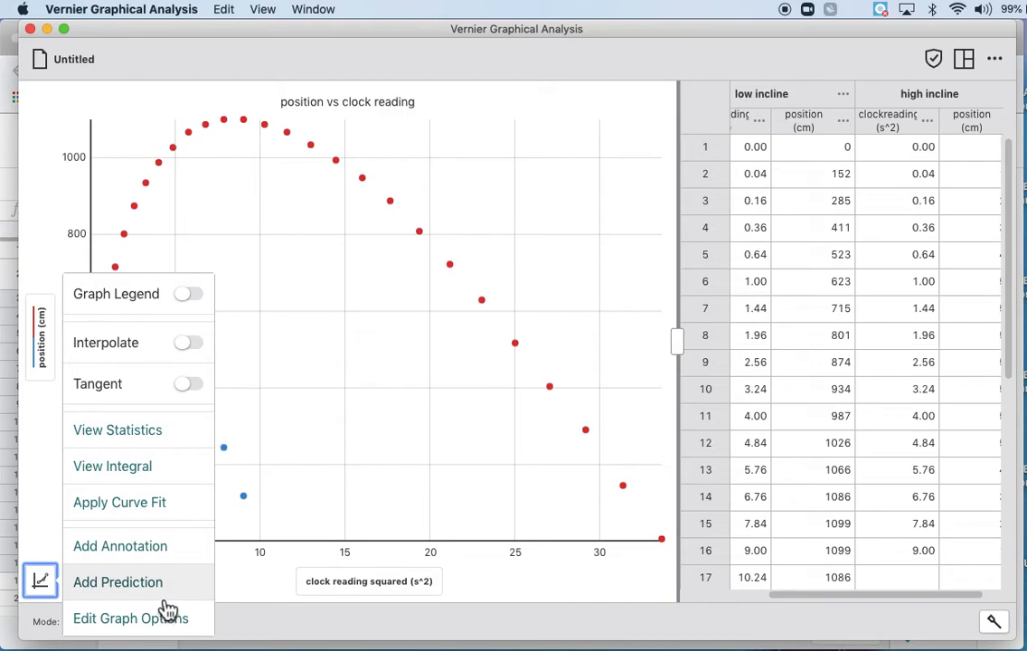
mouse_move(174, 633)
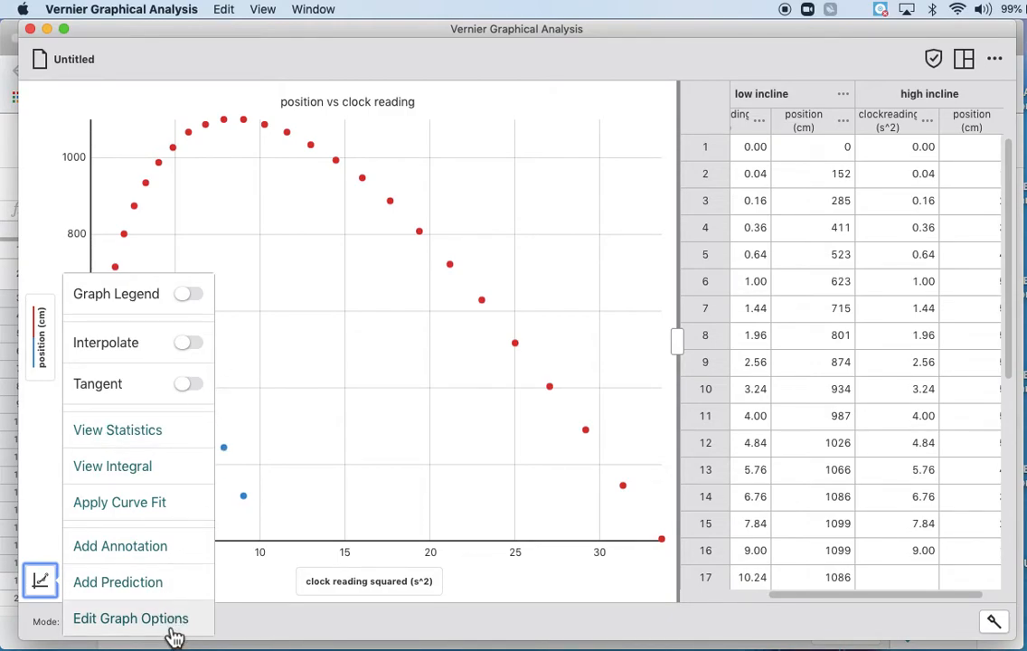
Append ^2 to the graph title so it reads 'position vs clock reading^2'.
left_click(131, 617)
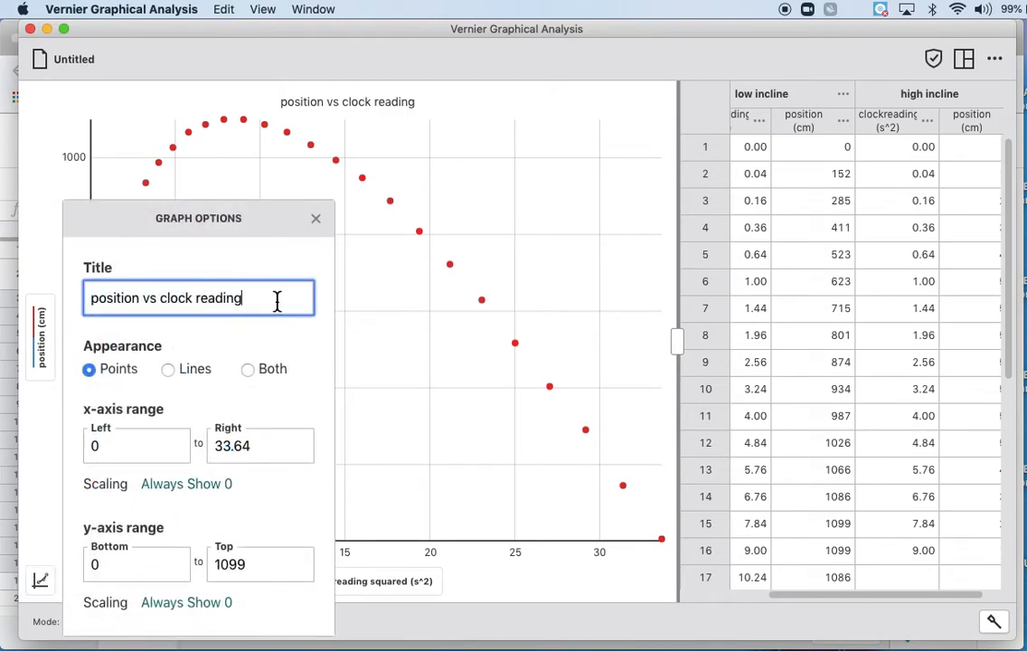
type("^")
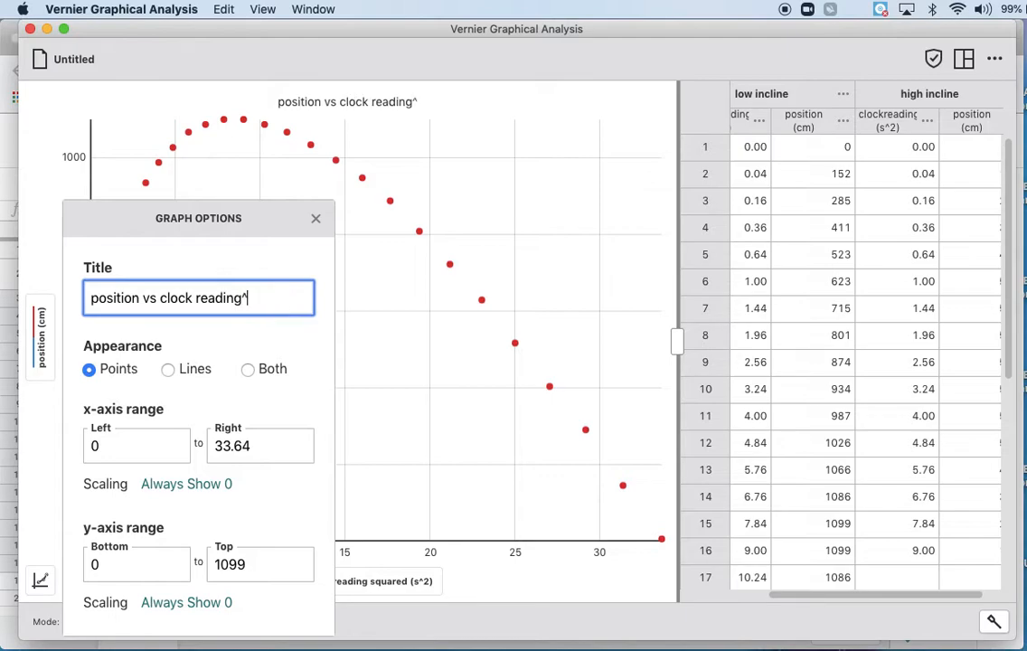
type("2")
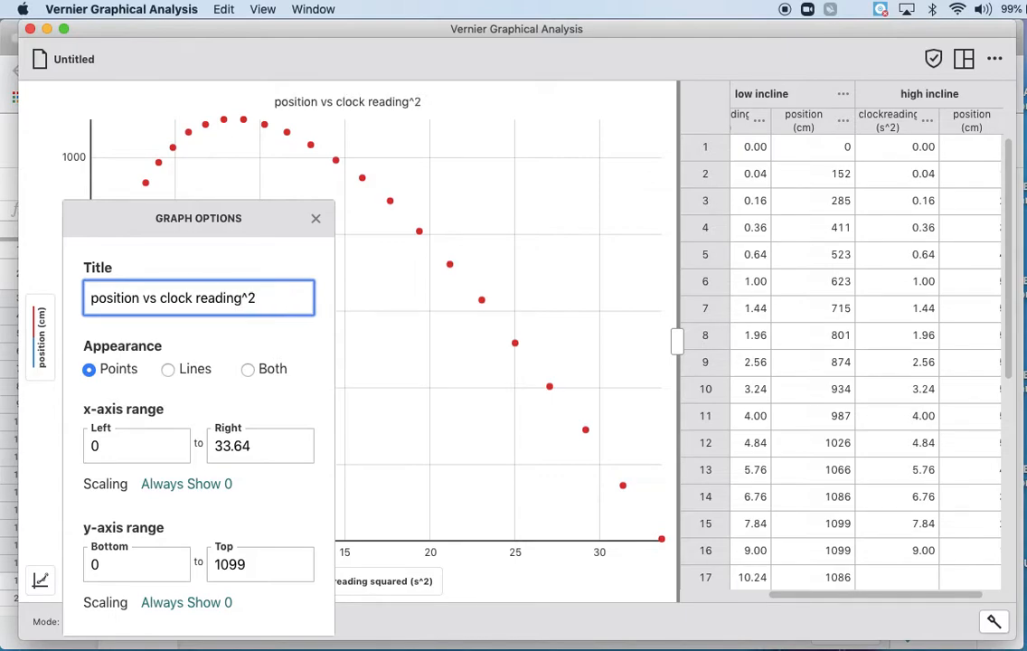
left_click(316, 218)
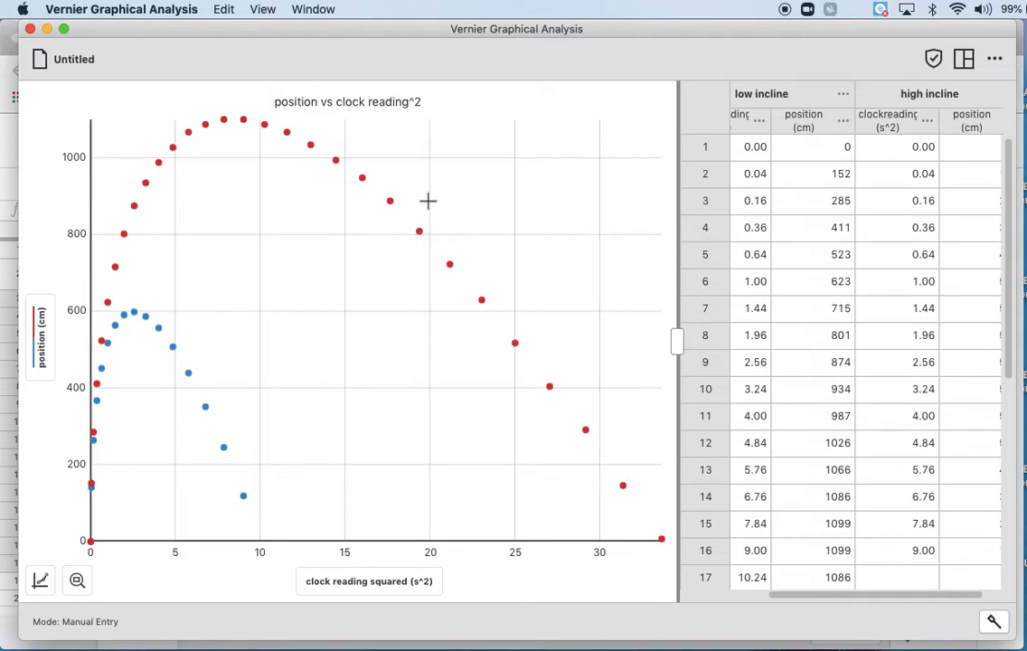
mouse_move(126, 469)
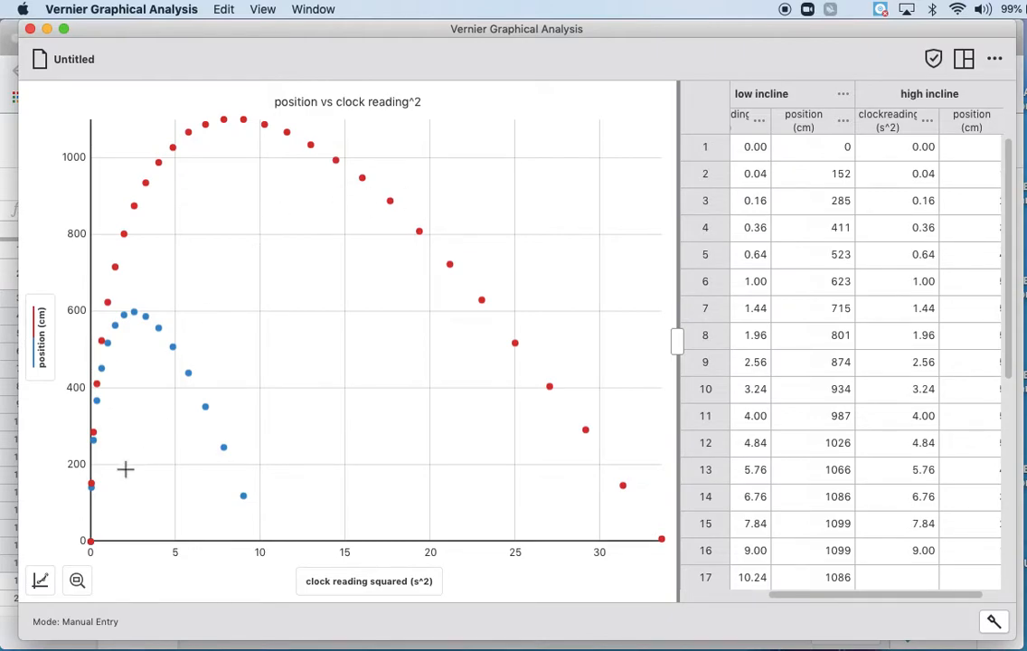
mouse_move(326, 180)
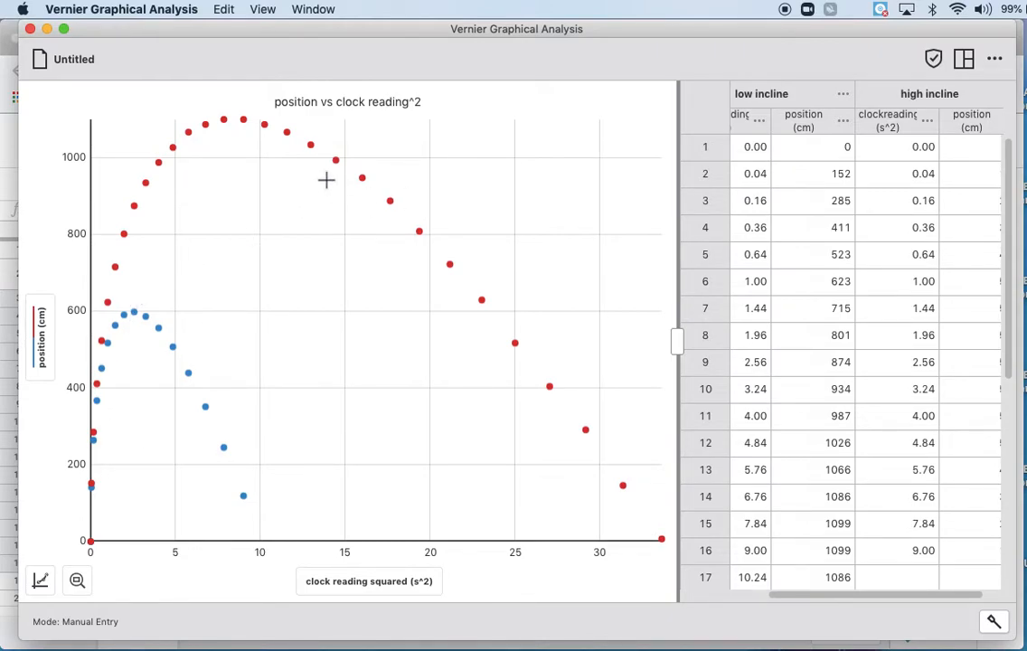
mouse_move(102, 143)
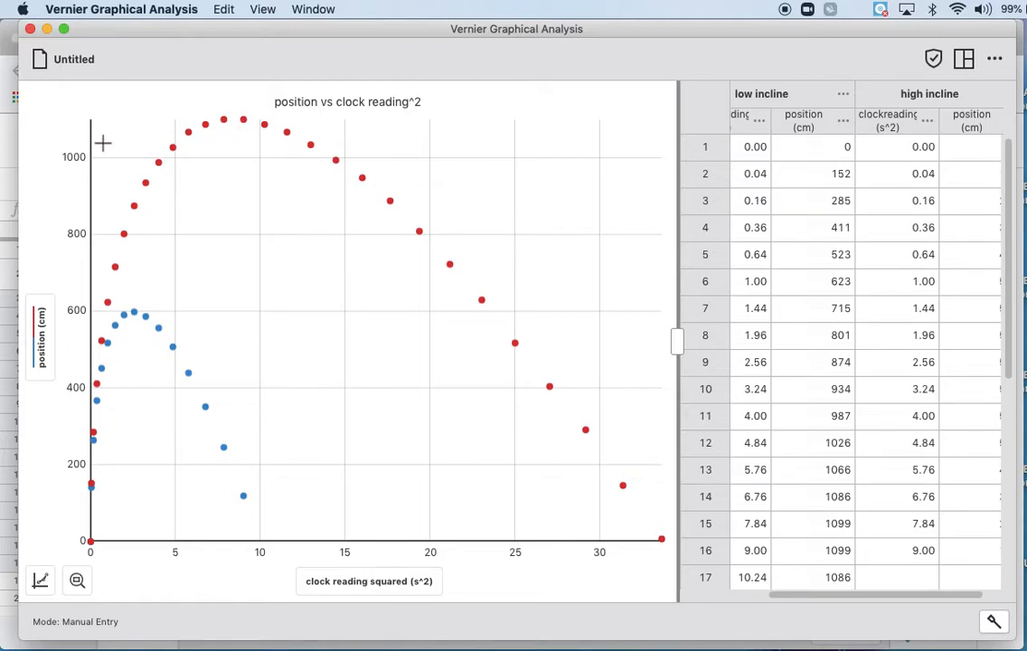
mouse_move(320, 145)
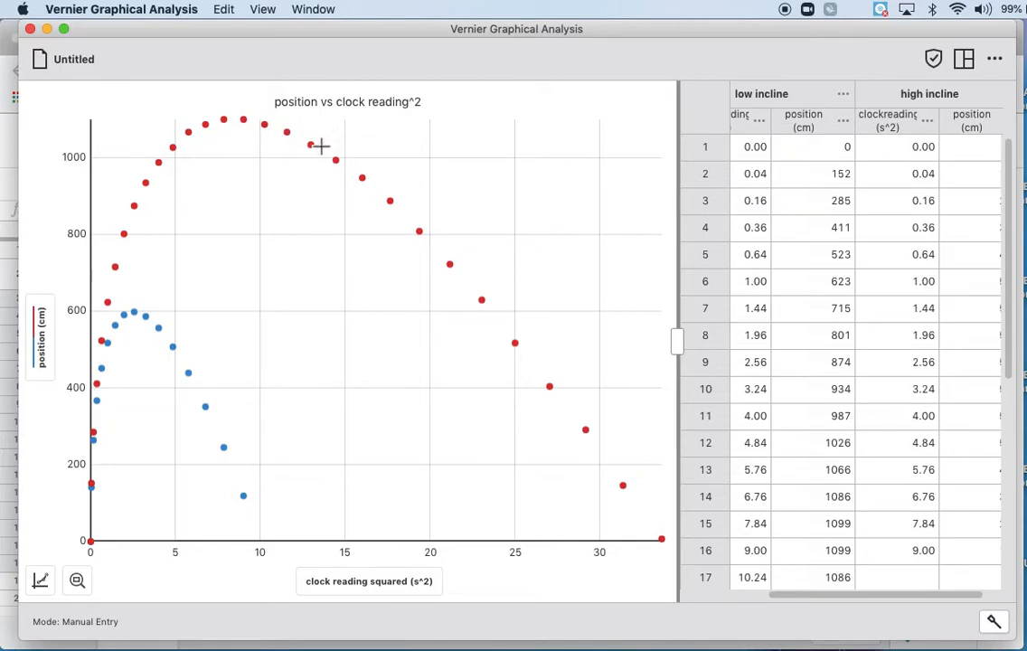
mouse_move(552, 414)
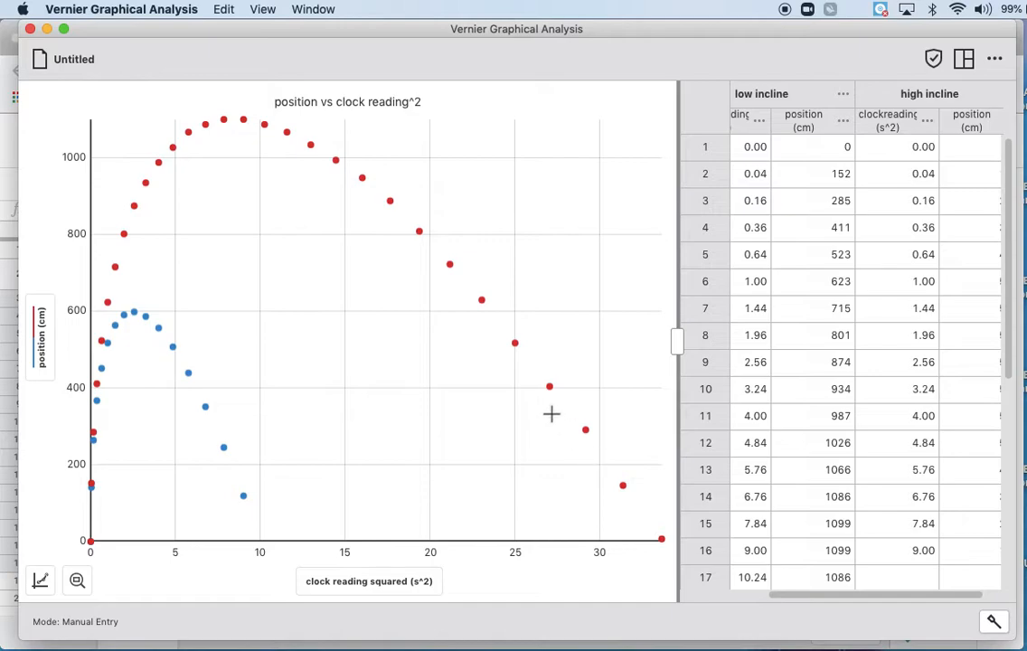
mouse_move(508, 311)
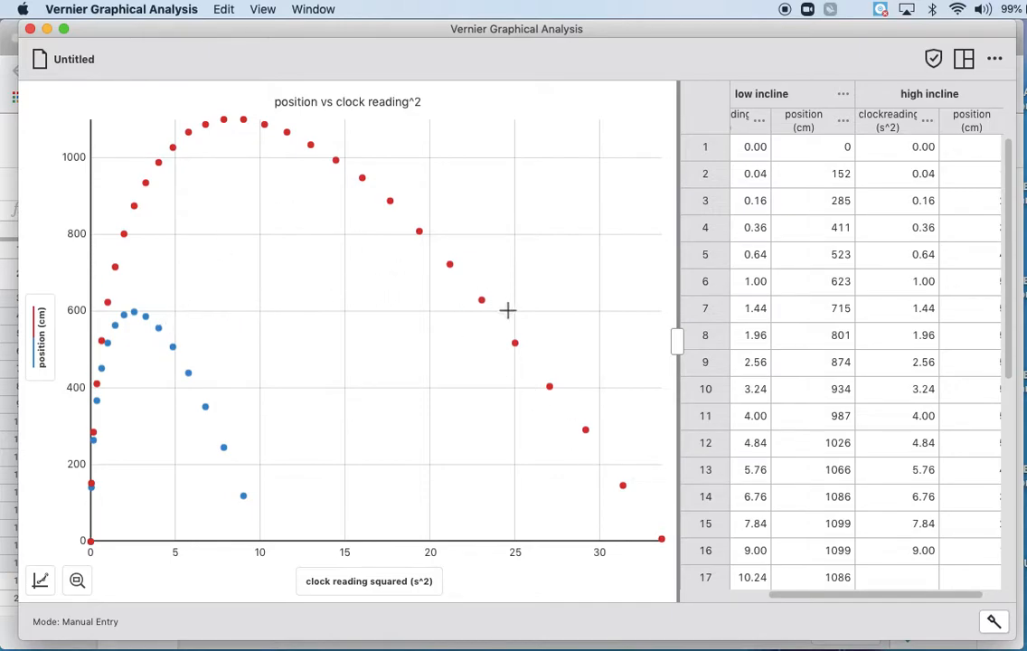
mouse_move(479, 257)
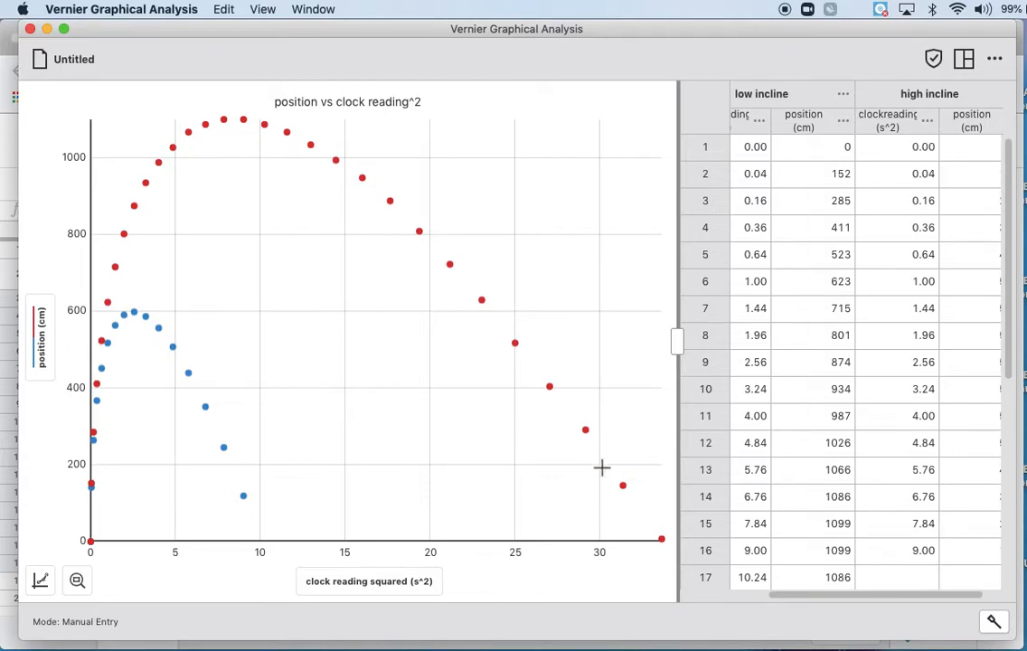
mouse_move(621, 512)
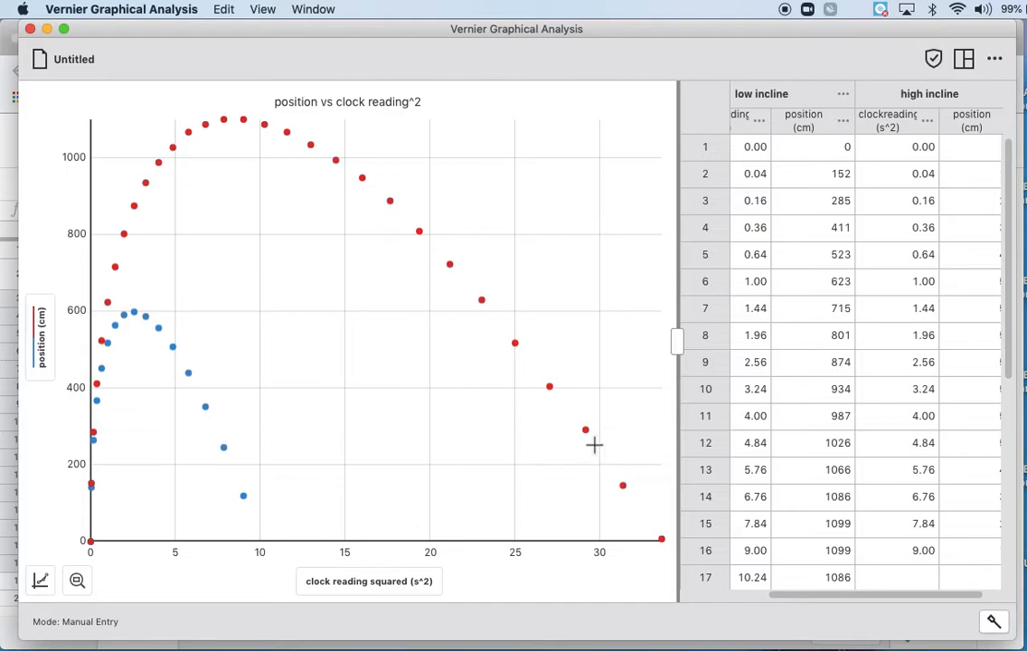
mouse_move(619, 493)
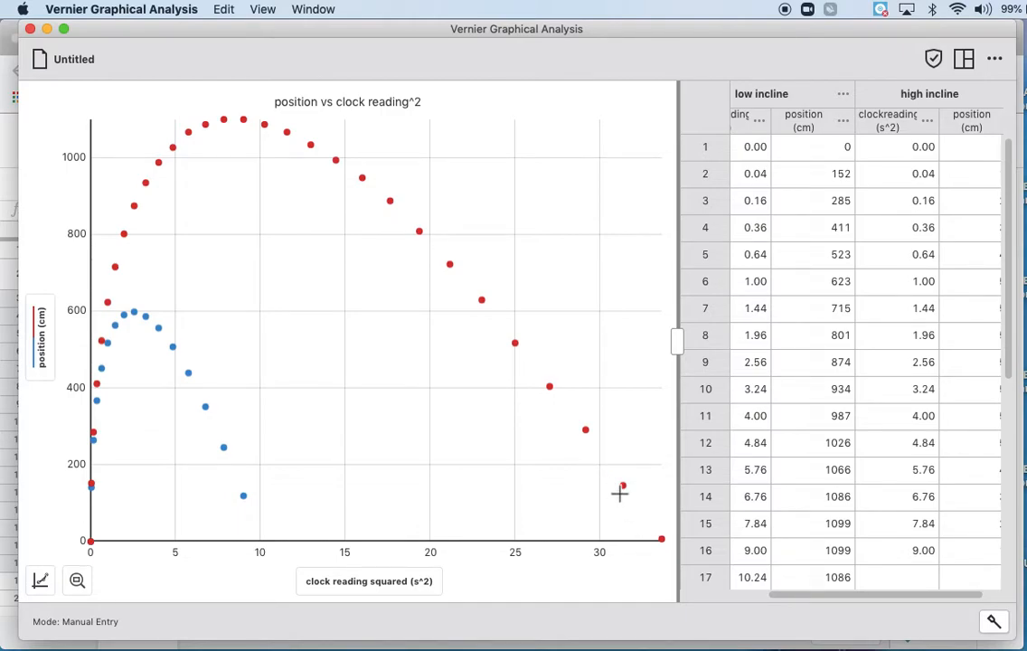
mouse_move(600, 322)
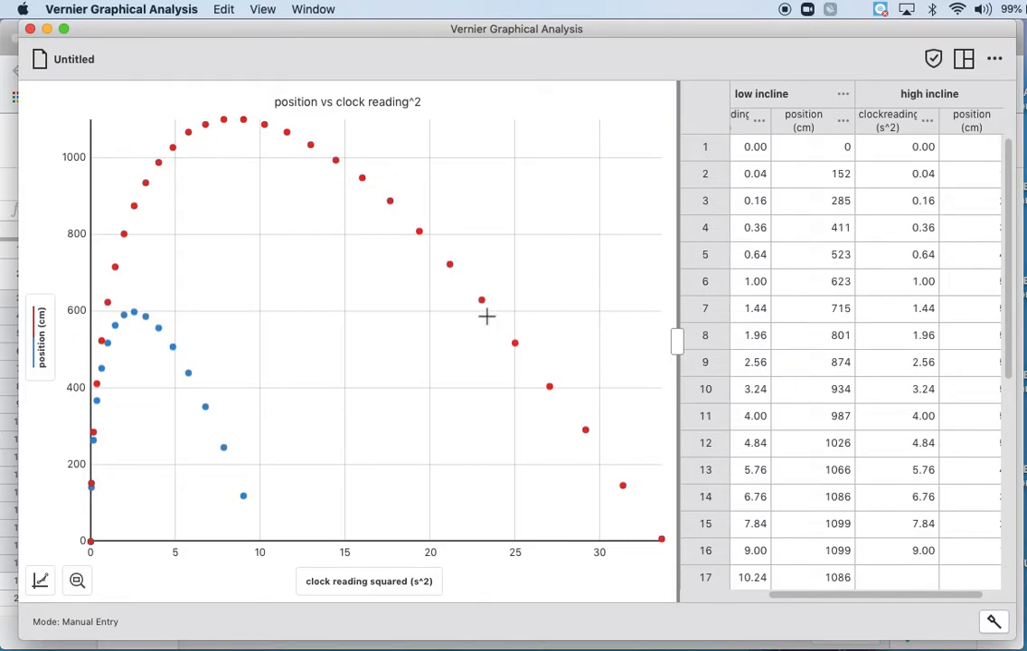
mouse_move(595, 40)
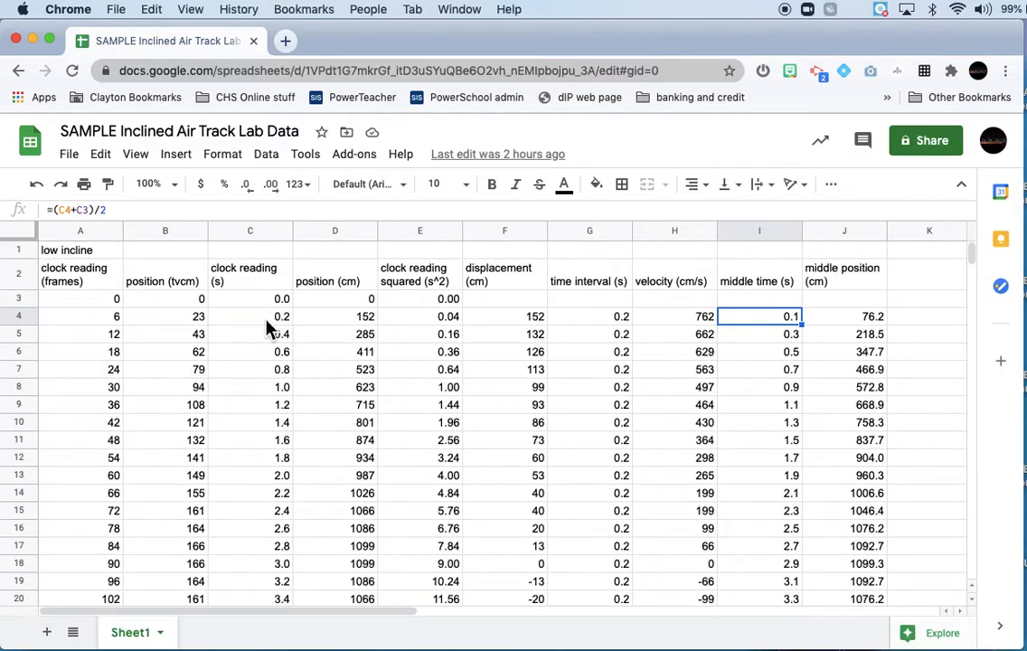
Copy the low incline middle time values from column I, starting at I4.
scroll("down", 3)
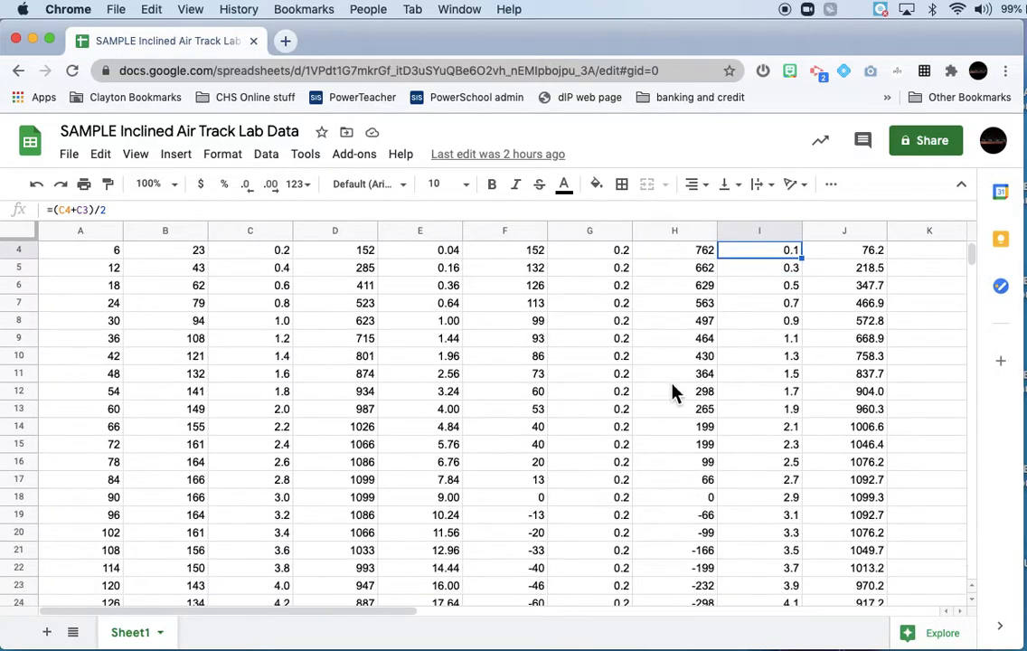
scroll("down", 3)
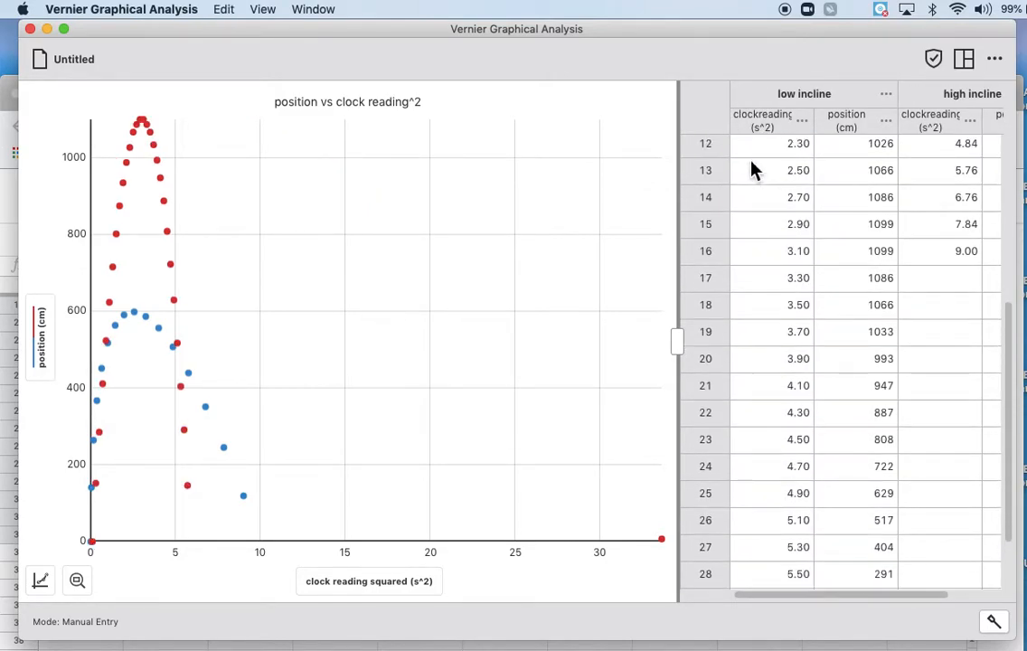
Rename the low incline time column back to 'clock reading (s)'.
scroll("up", 3)
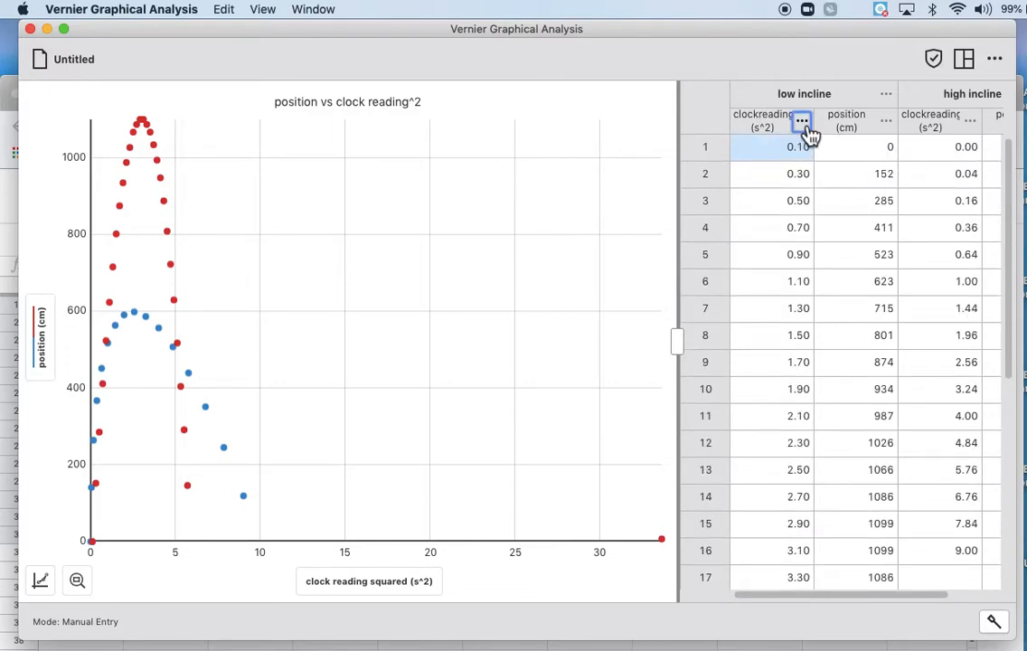
left_click(801, 122)
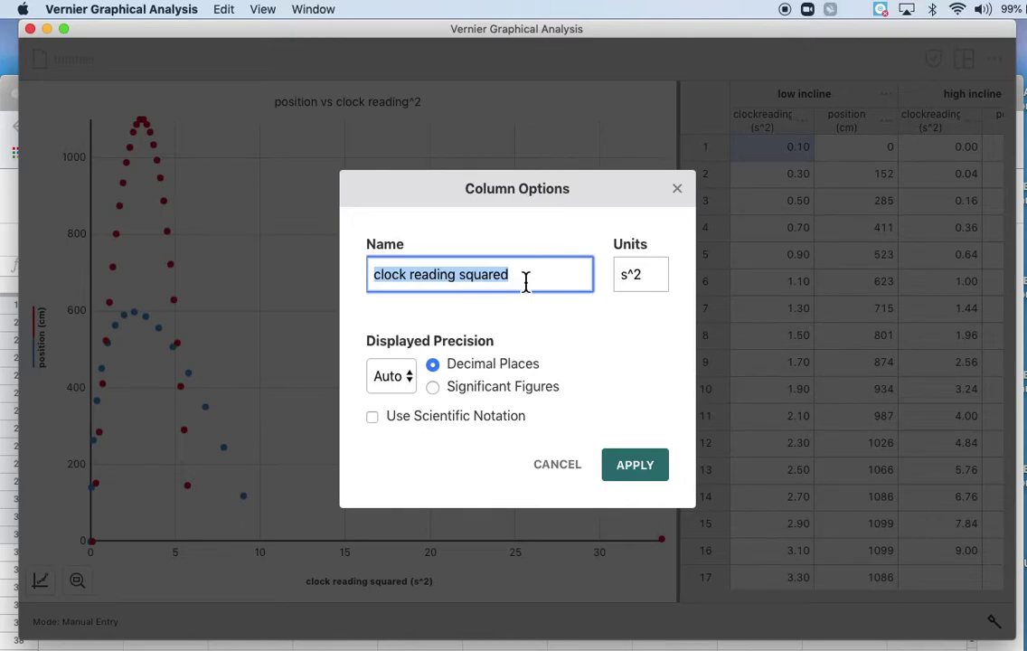
key("Backspace")
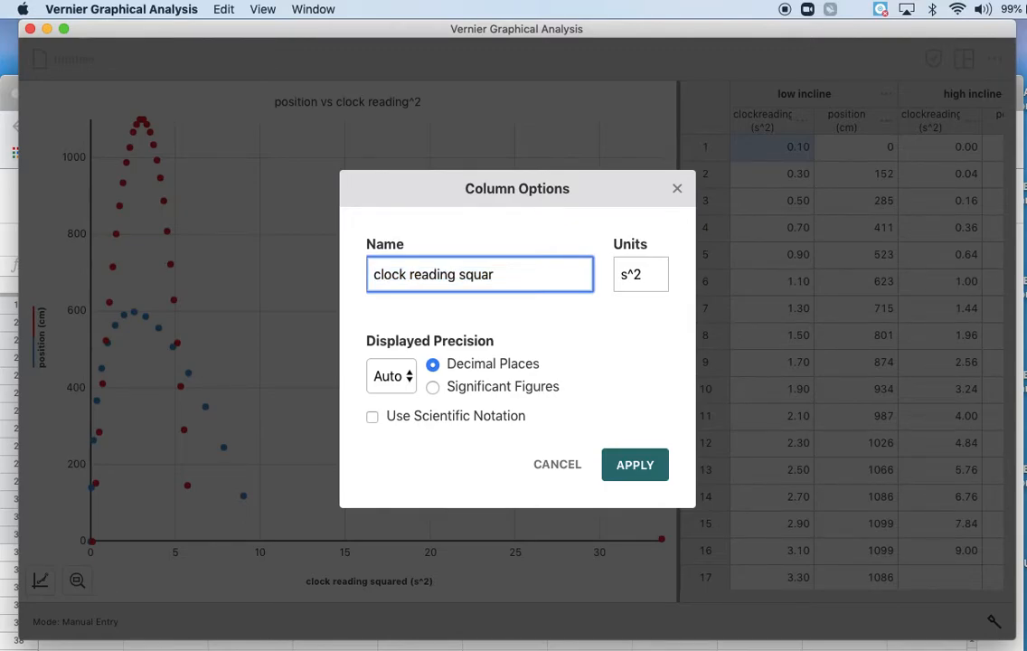
left_click(640, 274)
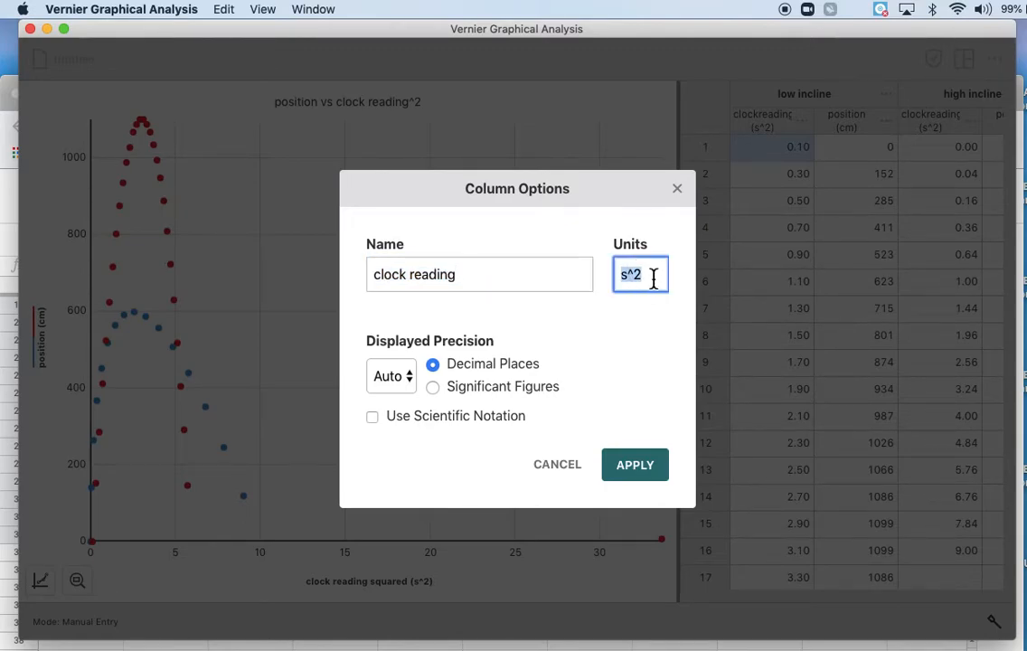
left_click(634, 464)
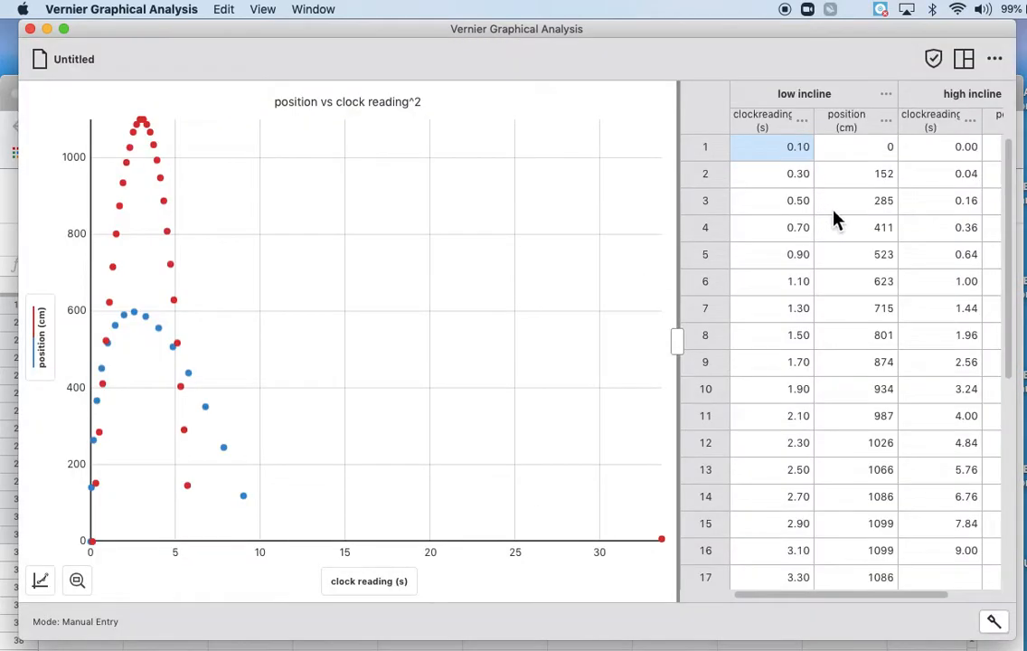
Rename the position column to velocity with cm/s units.
left_click(885, 121)
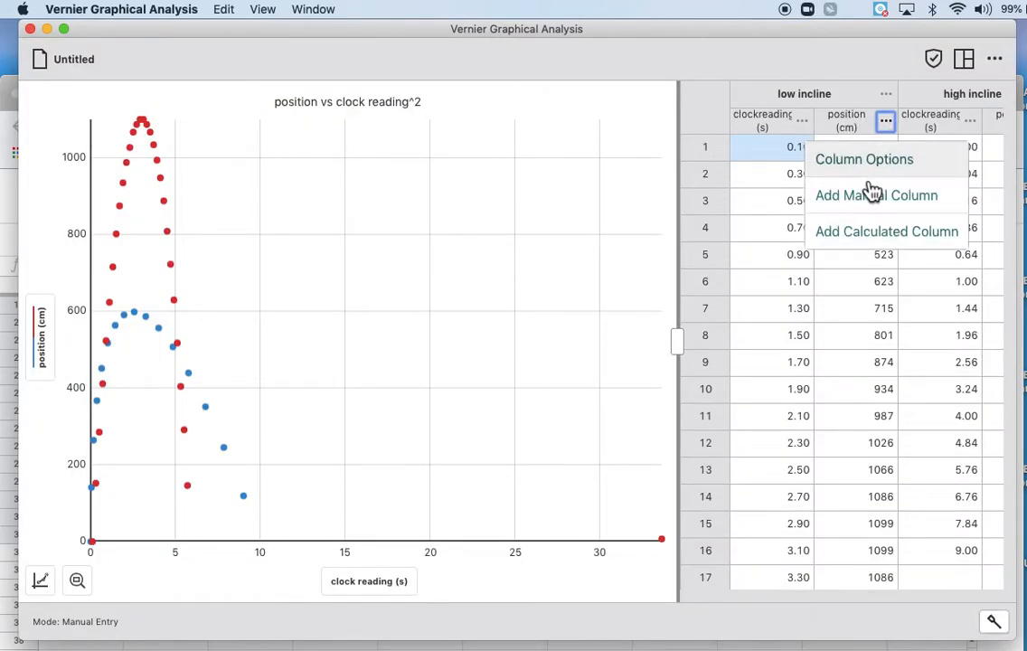
left_click(864, 159)
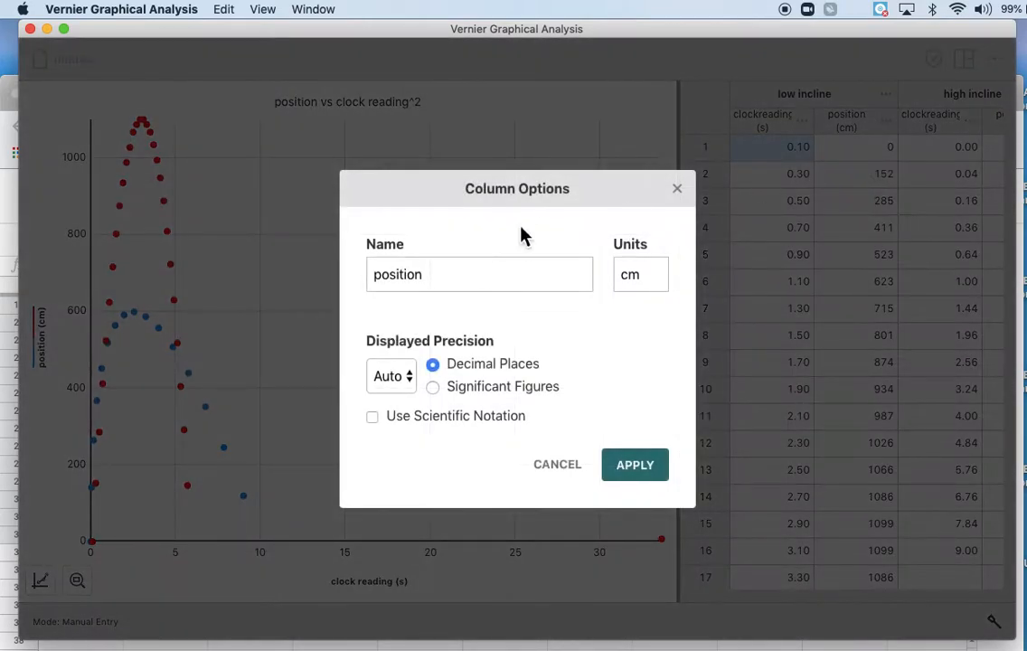
type("velocty")
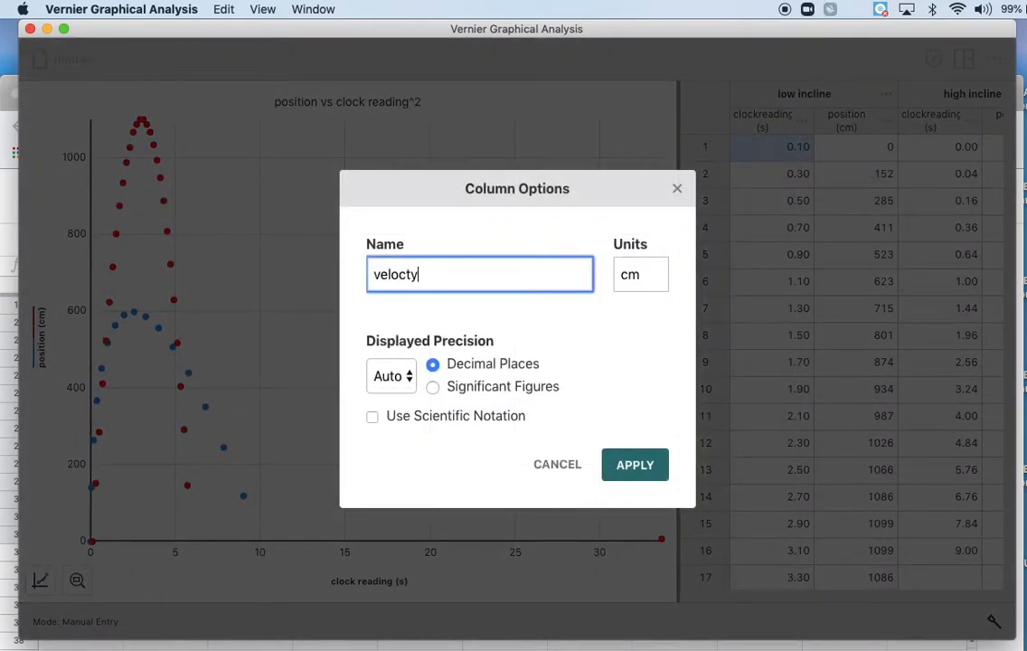
left_click(640, 274)
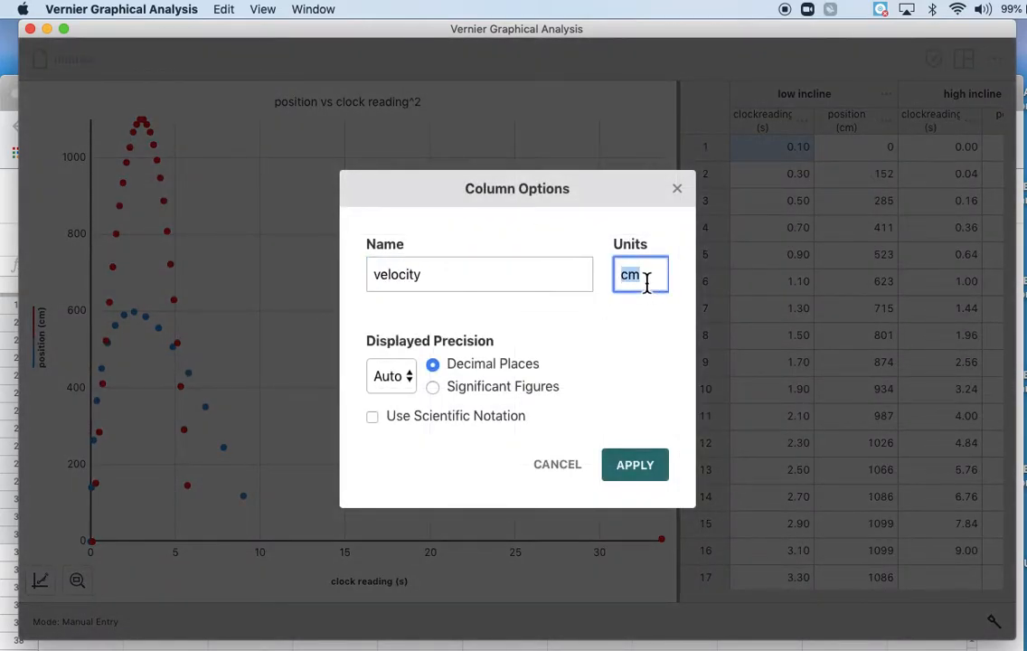
type("/s")
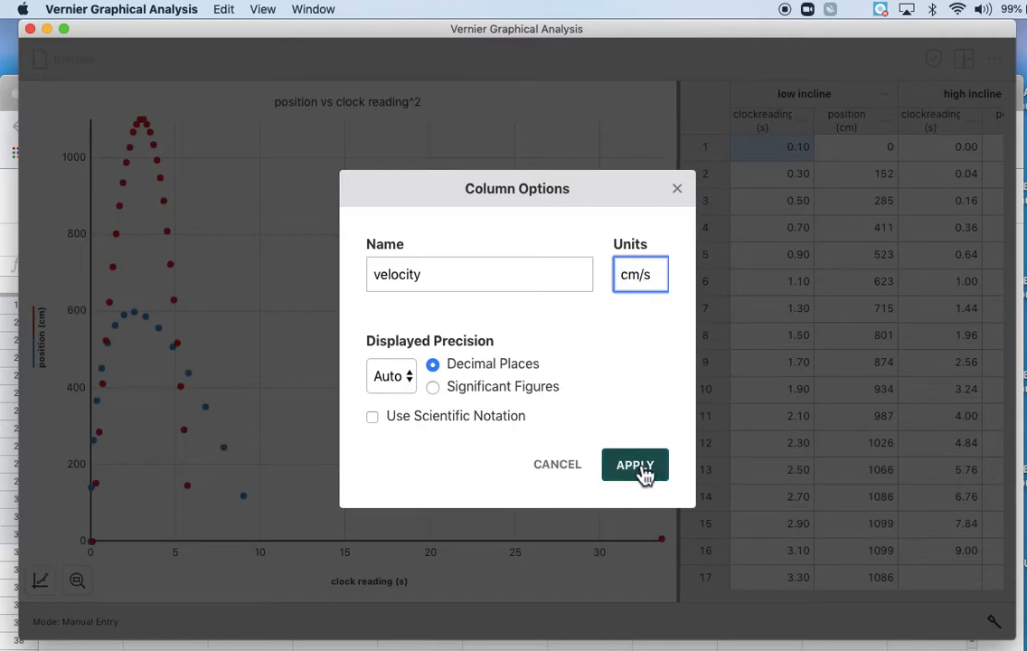
left_click(635, 464)
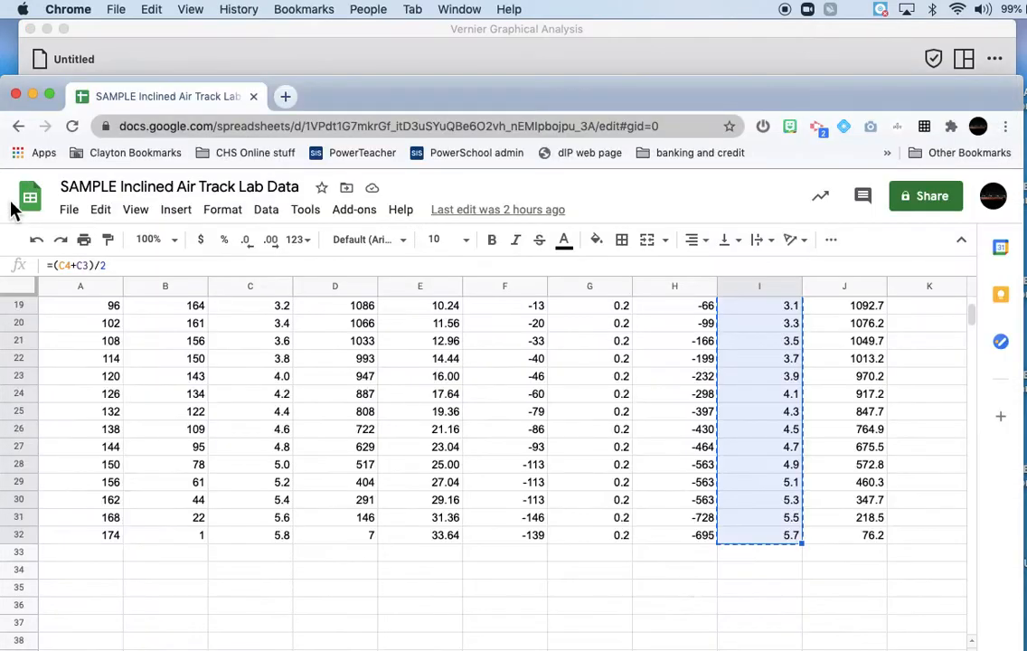
Paste column H velocities into the low incline velocity column and clear row 30.
scroll("up", 3)
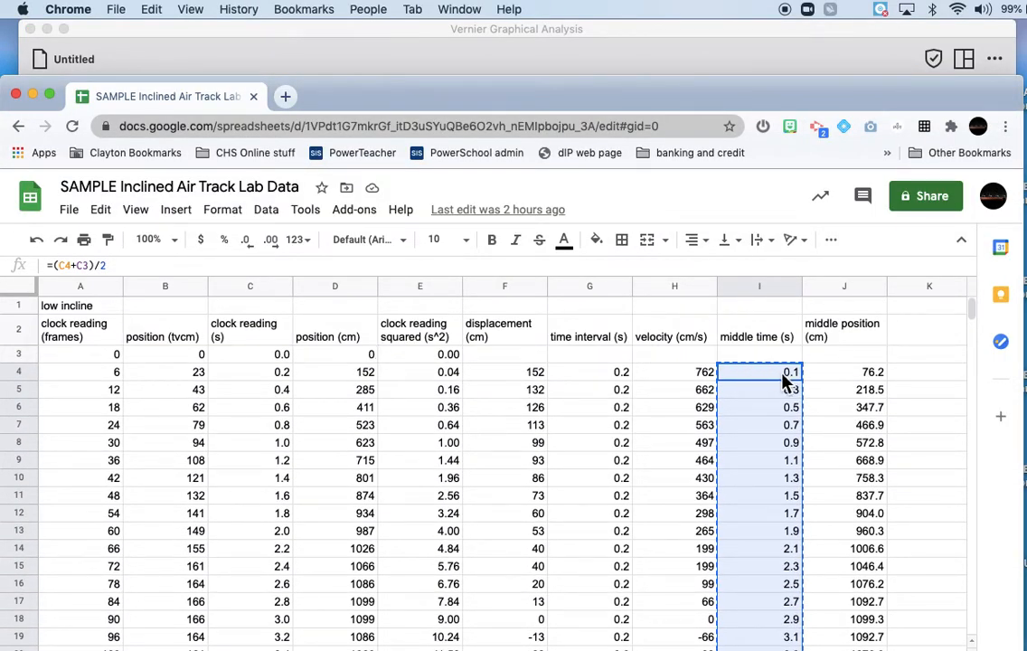
scroll("down", 3)
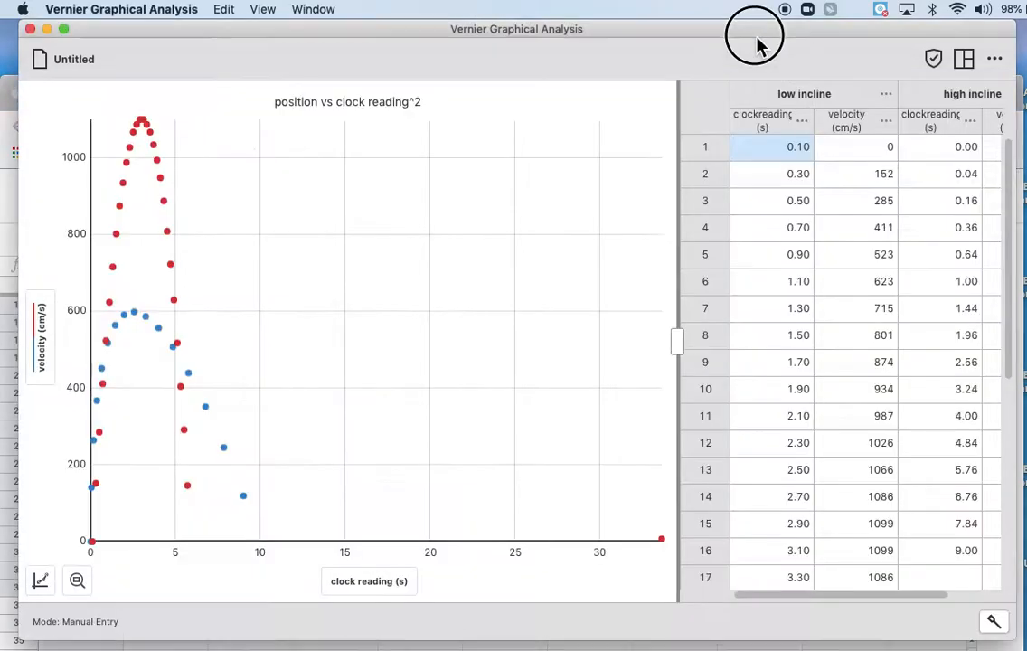
scroll("down", 3)
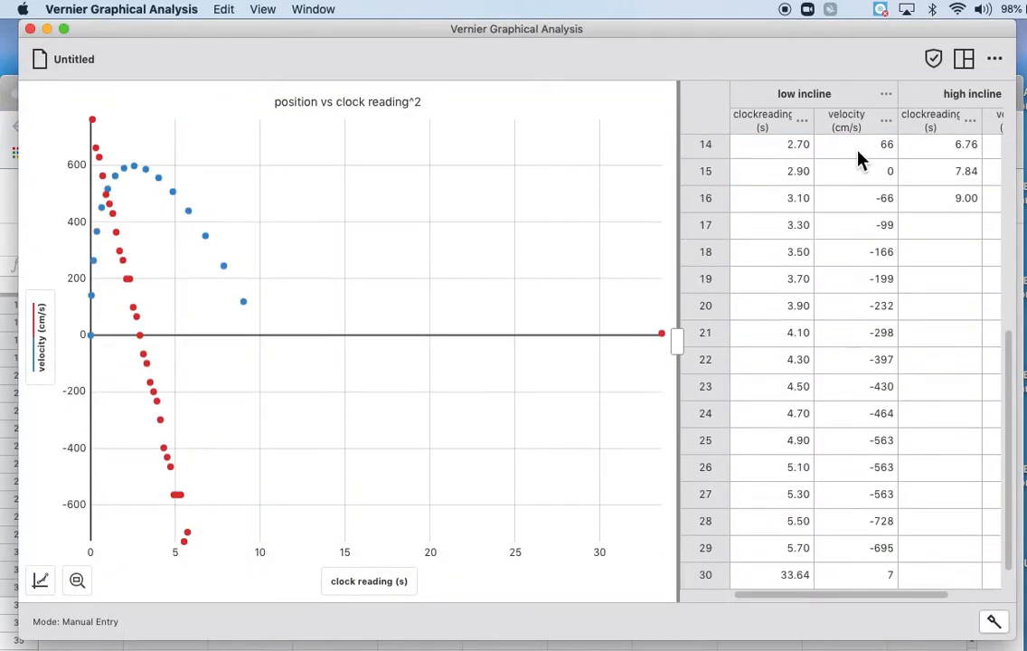
mouse_move(678, 341)
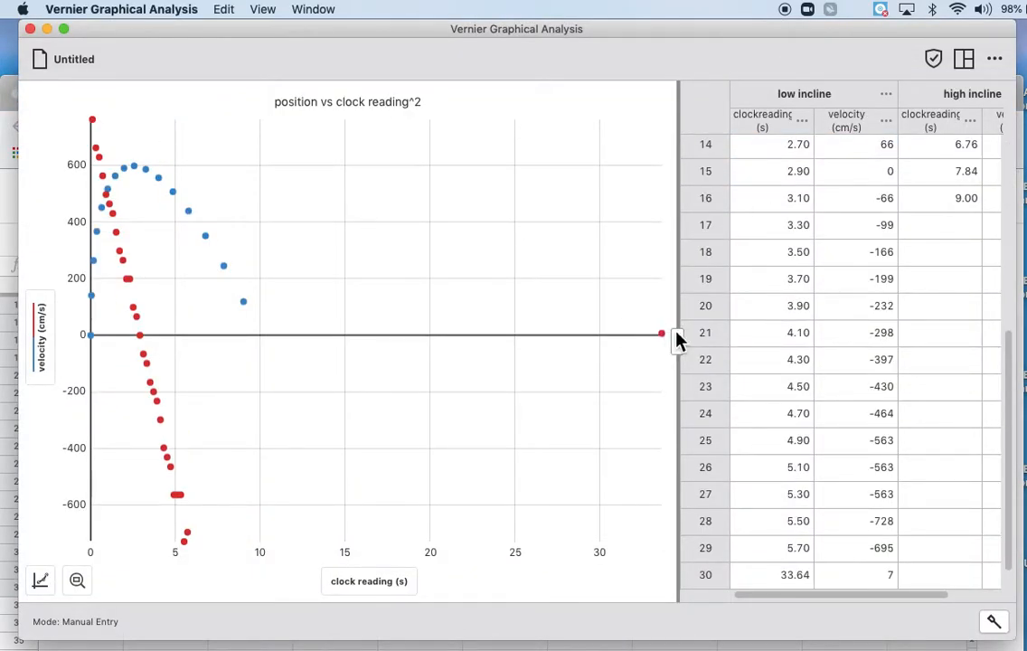
mouse_move(814, 222)
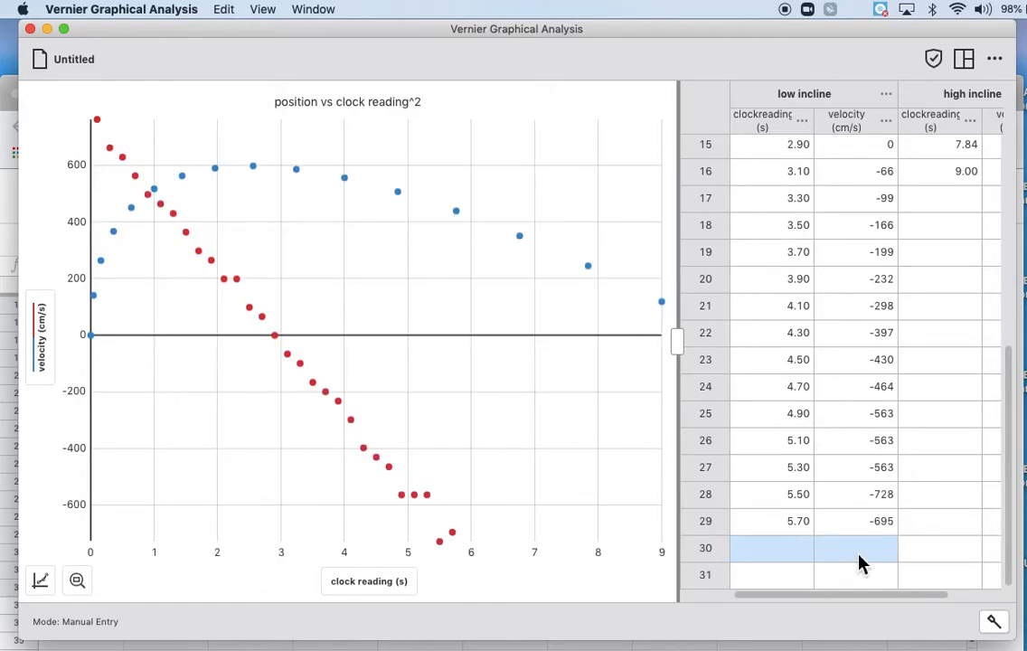
scroll("up", 3)
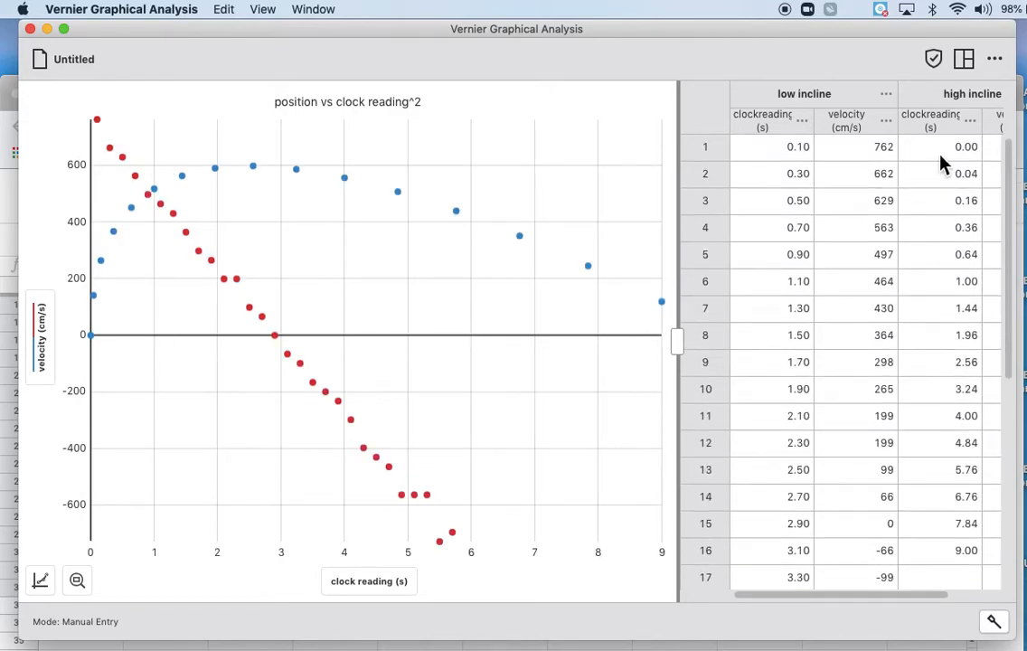
scroll("right", 3)
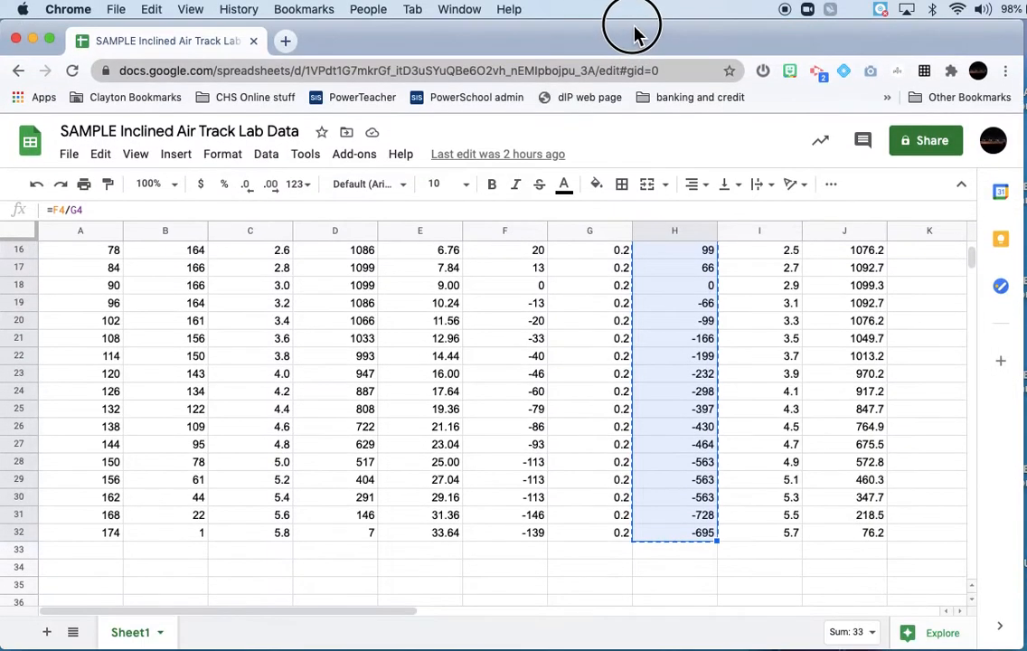
Copy the high incline middle times, cells T4 through T18.
scroll("up", 3)
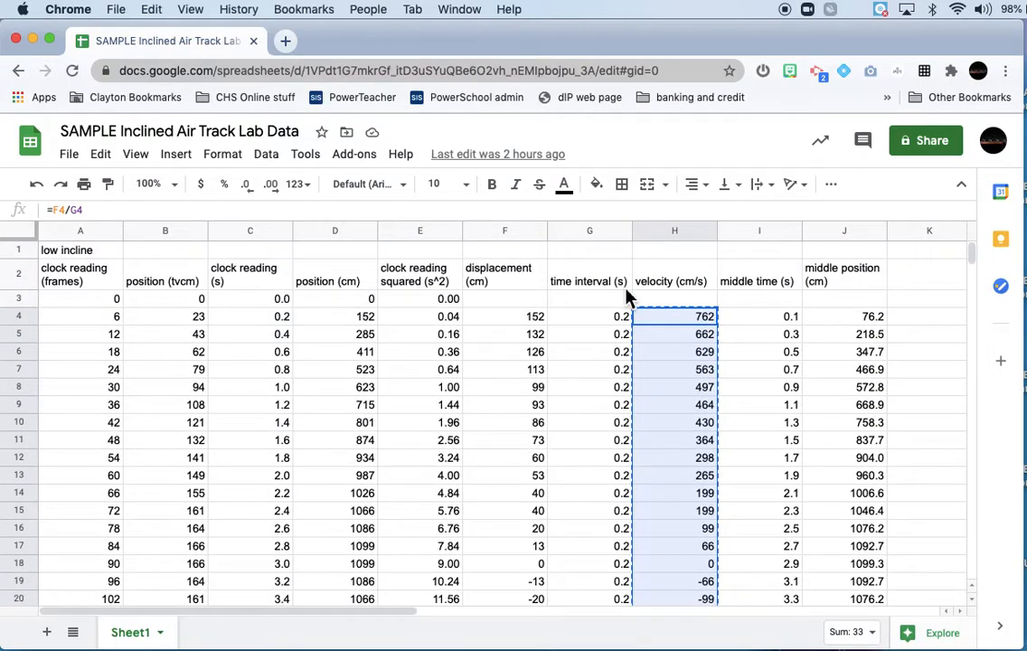
scroll("right", 3)
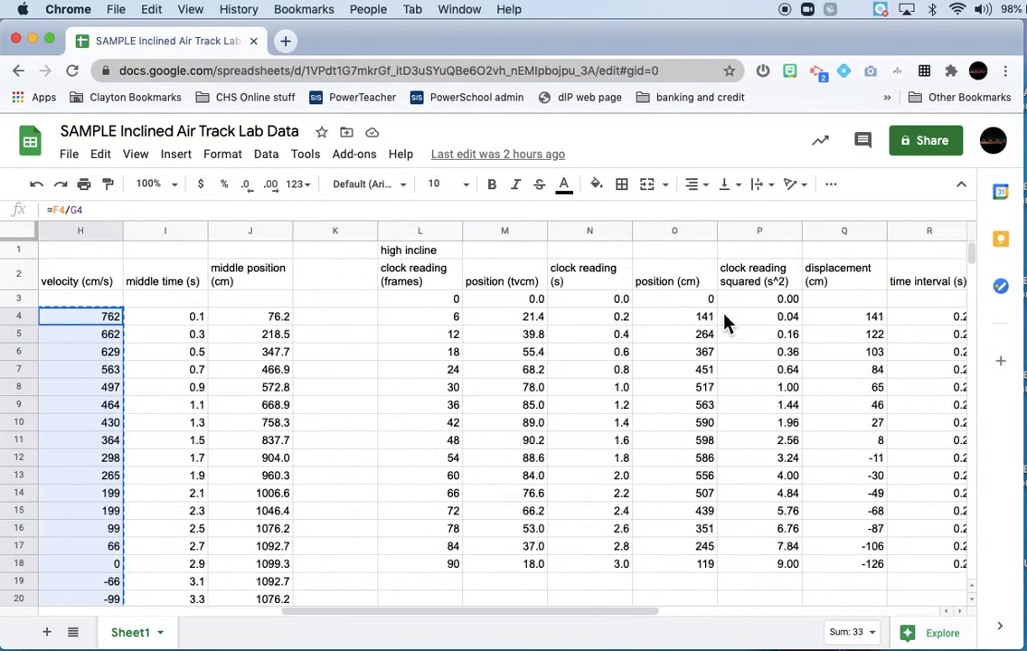
scroll("right", 3)
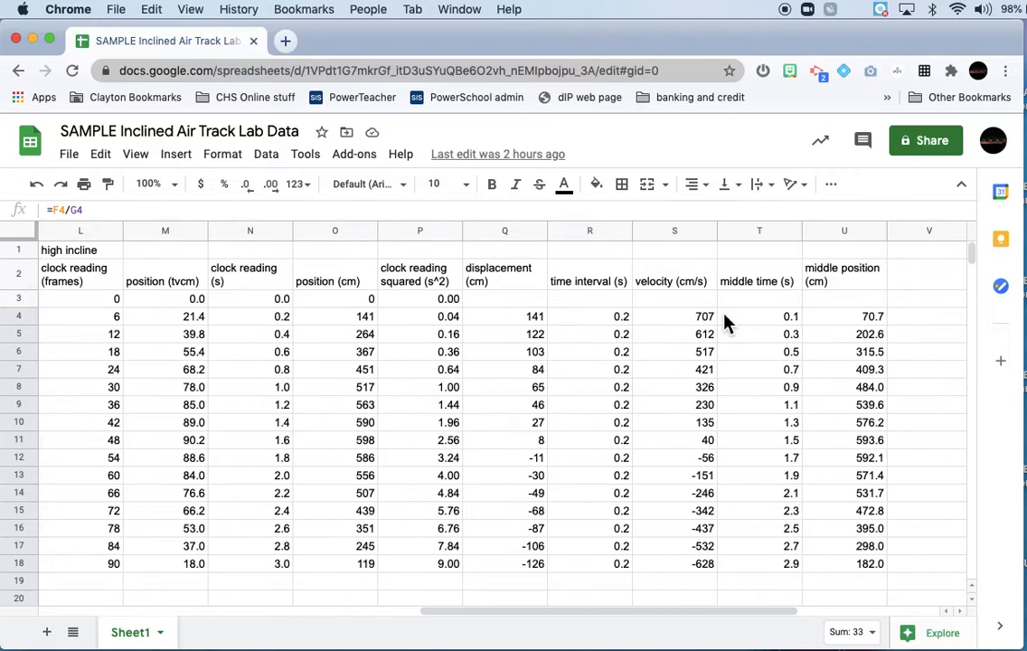
left_click(760, 316)
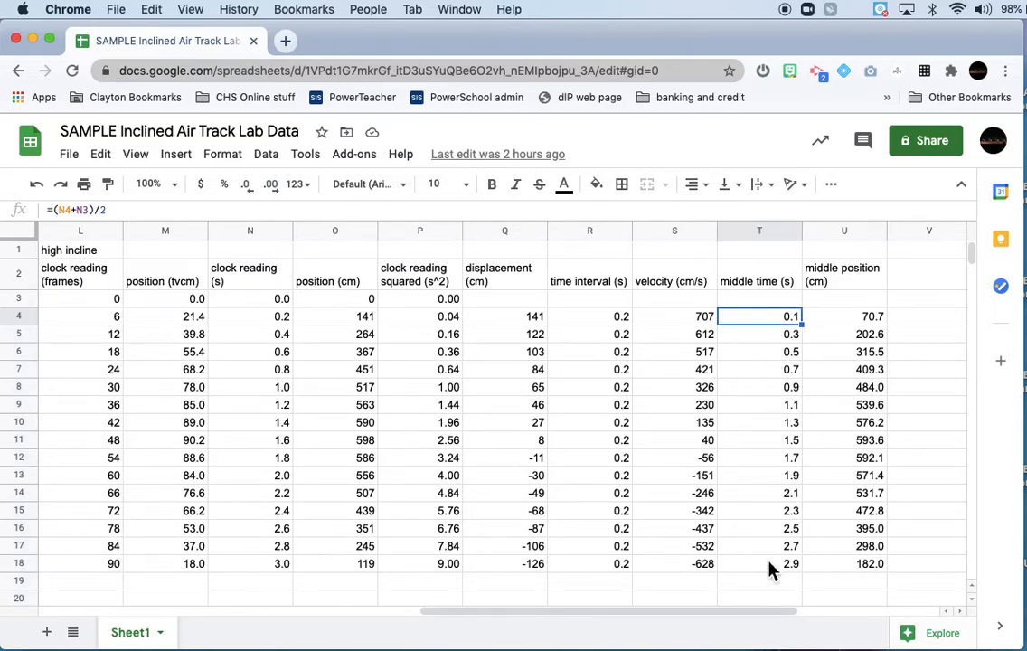
left_click_drag(759, 316, 759, 563)
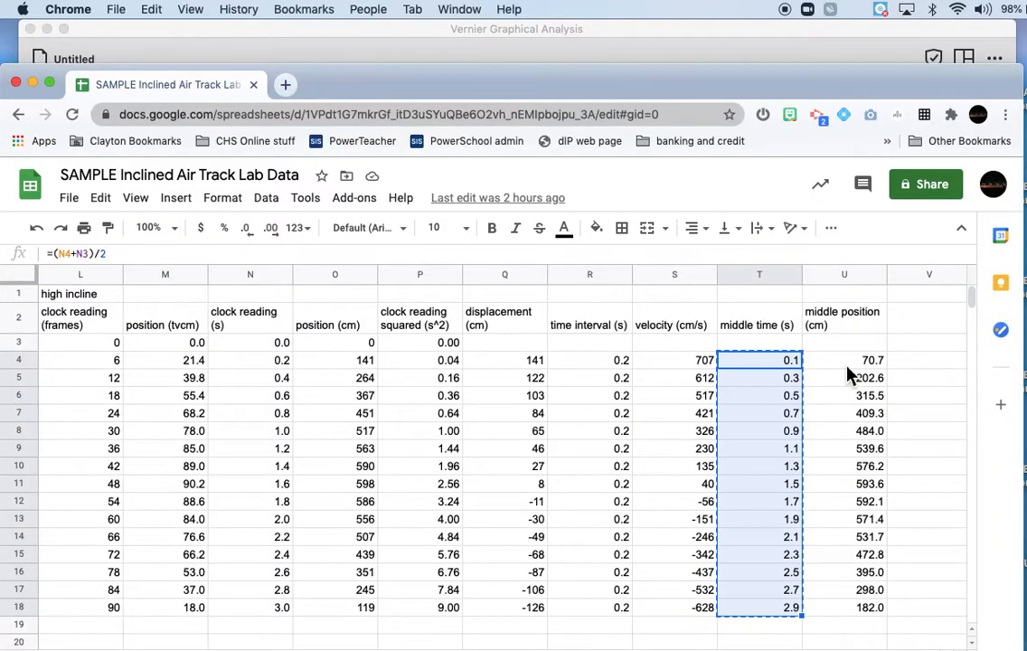
left_click(674, 360)
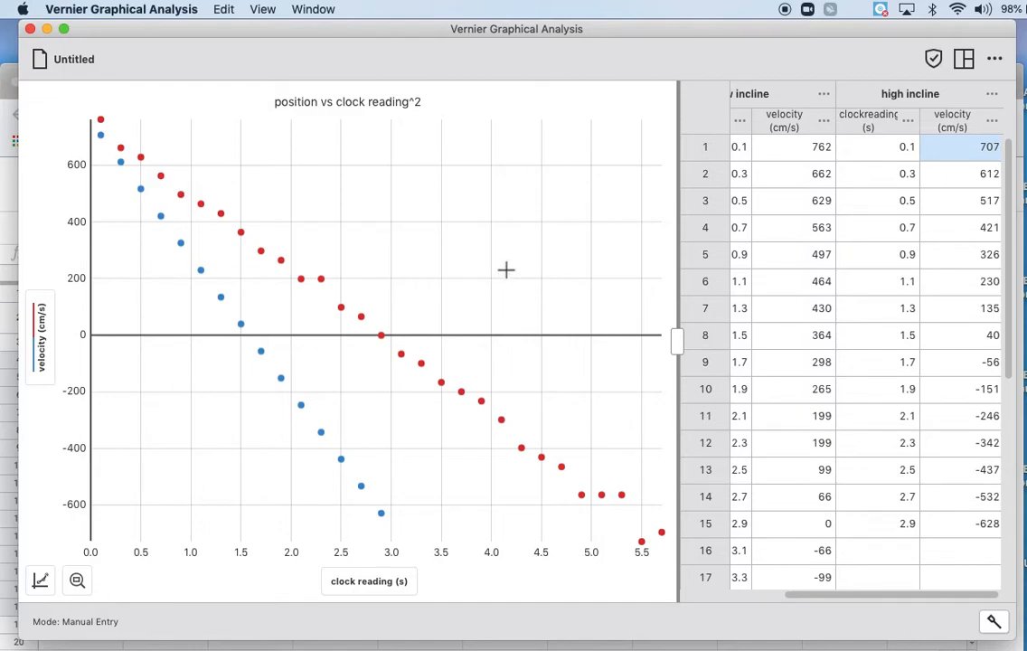
Enter 'velocity vs. clock reading' as the graph title in Graph Options.
left_click(40, 579)
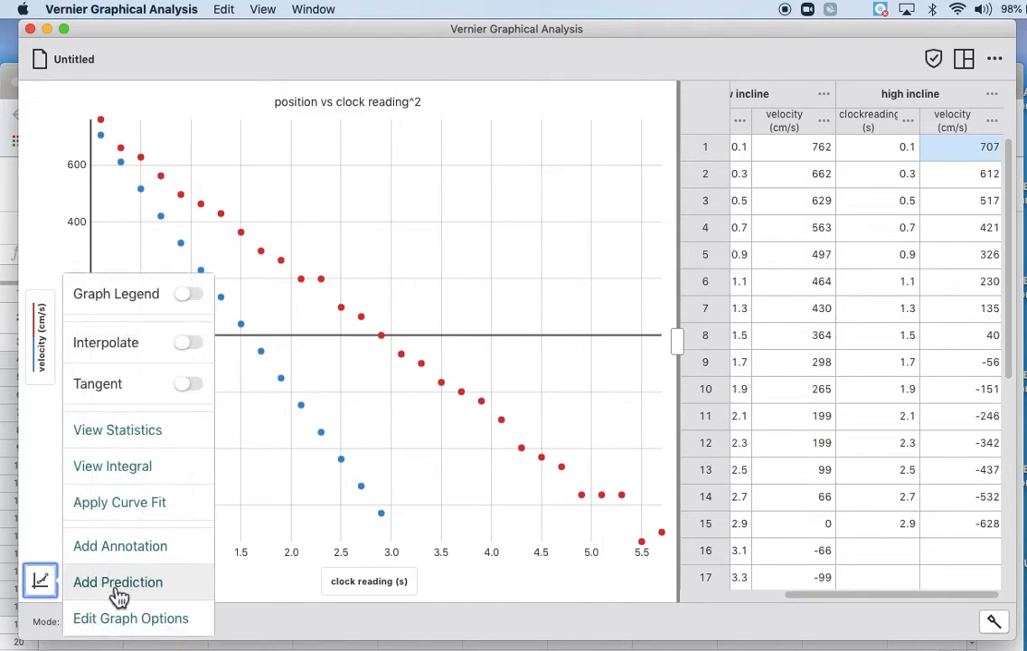
left_click(130, 618)
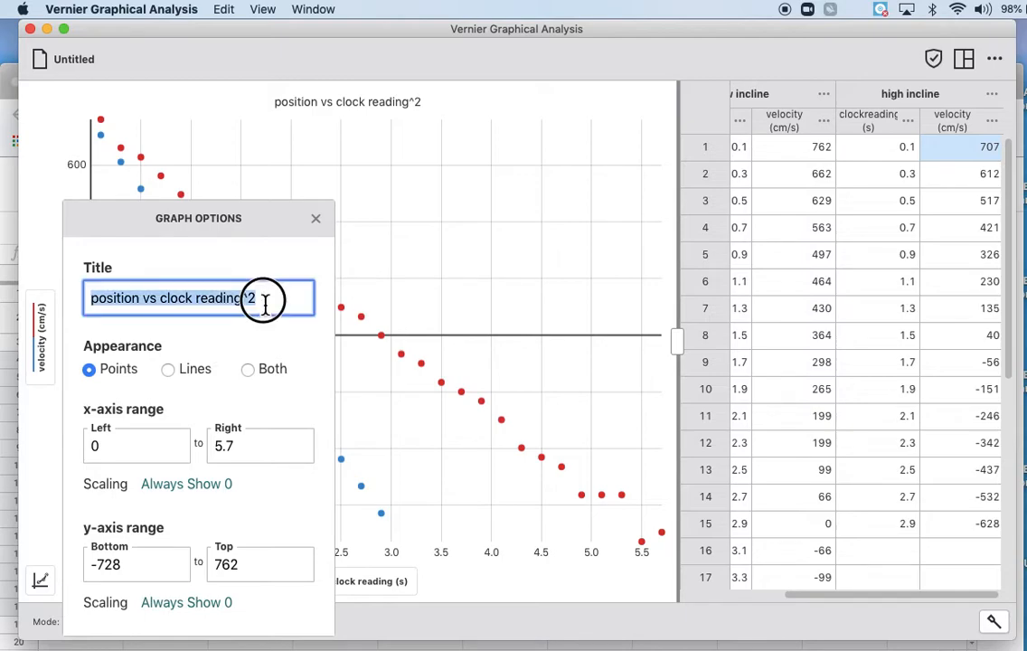
type("velocity")
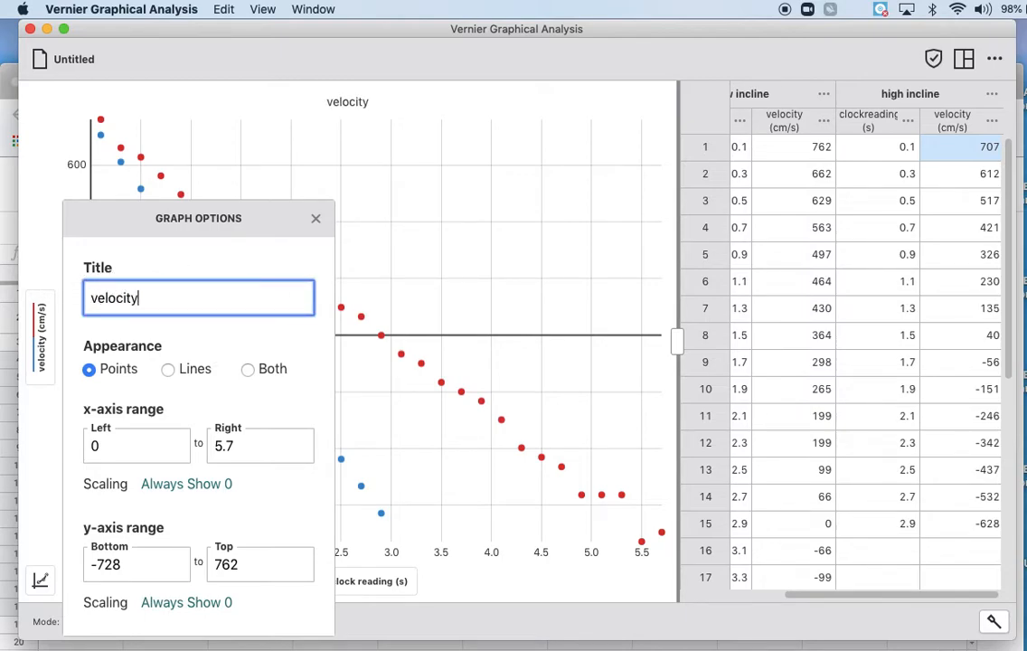
type("vs. time")
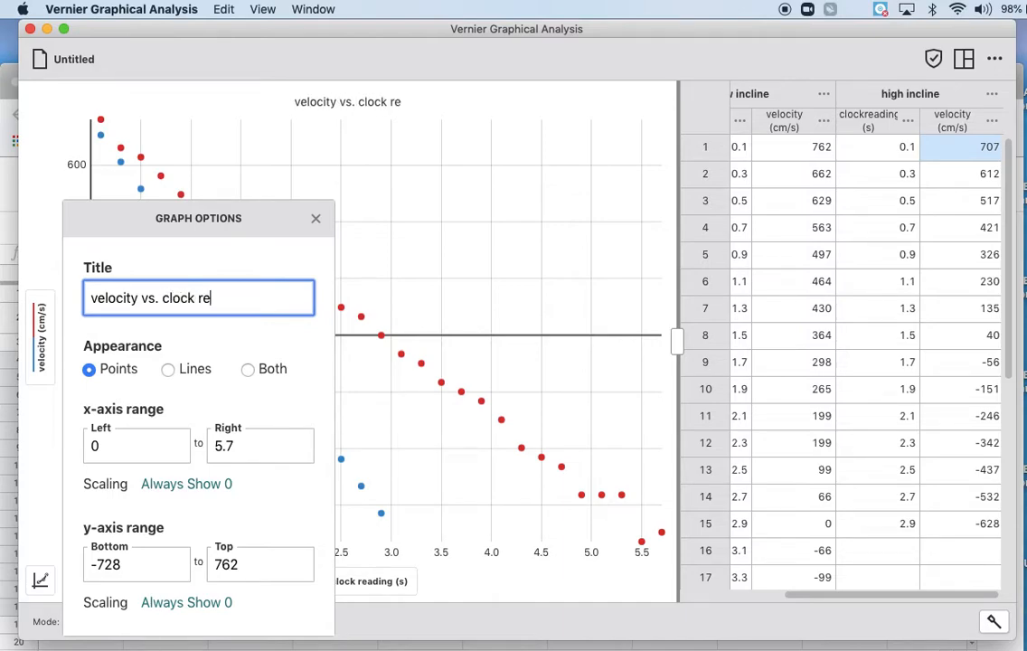
type("ading")
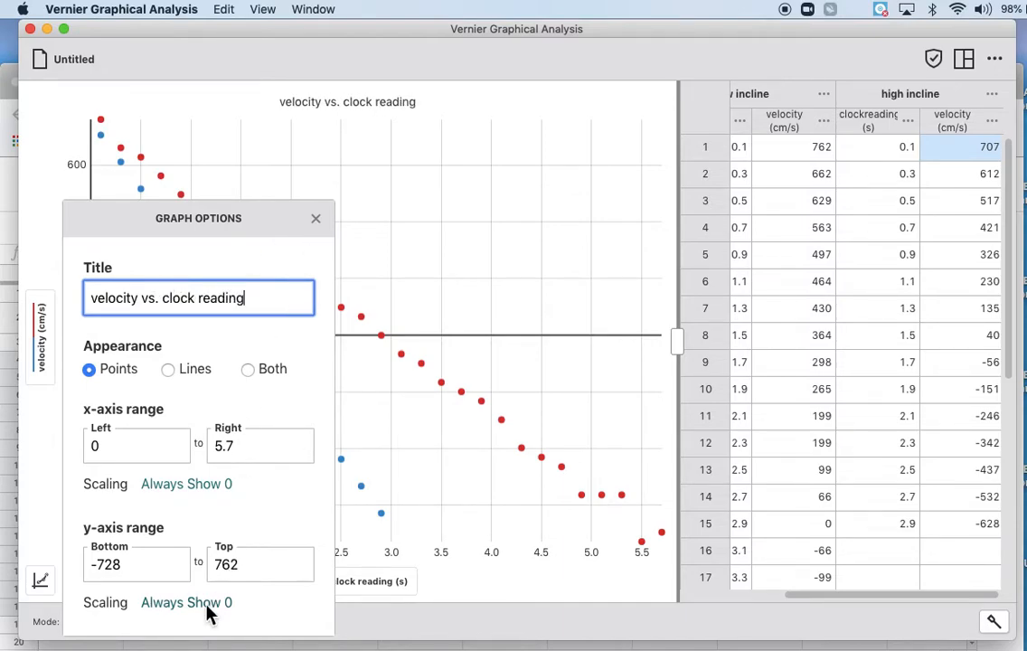
left_click(315, 217)
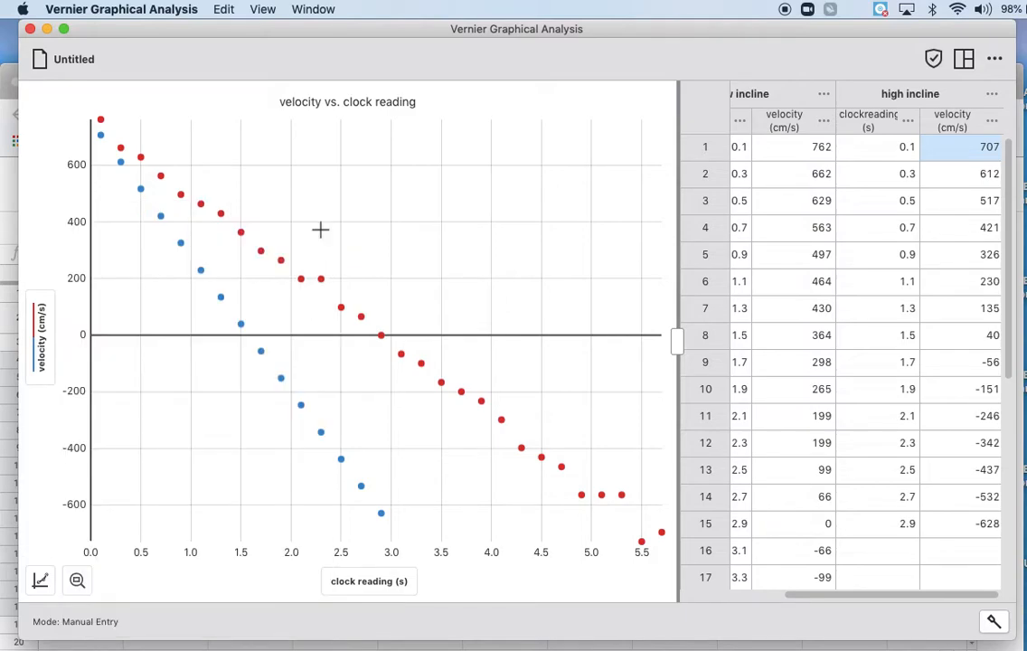
Apply a Linear curve fit to both incline data sets and move the results box up.
left_click(40, 580)
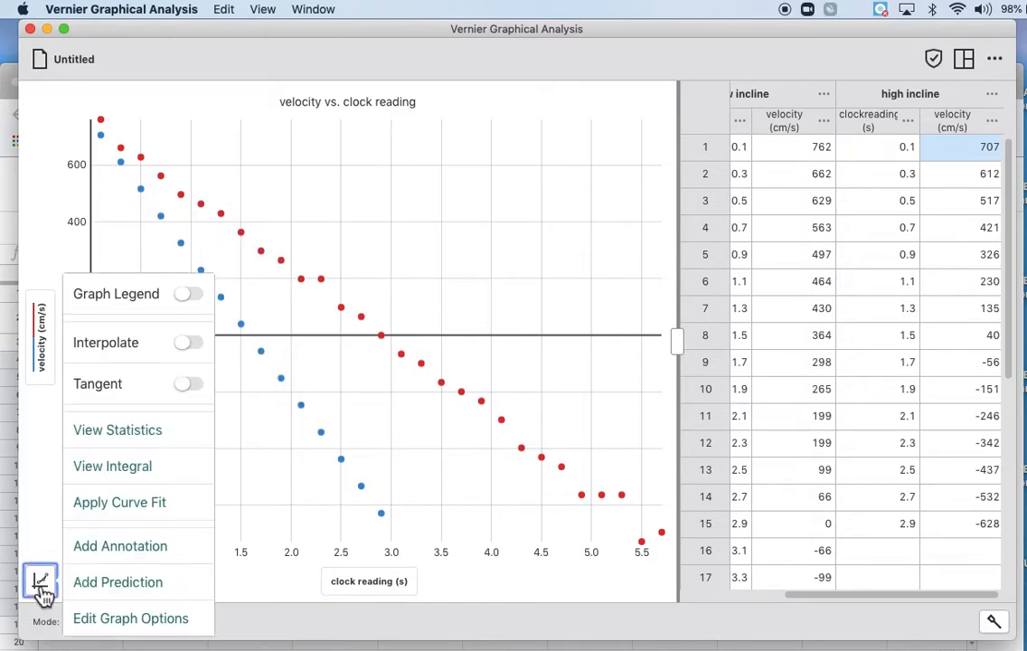
mouse_move(126, 518)
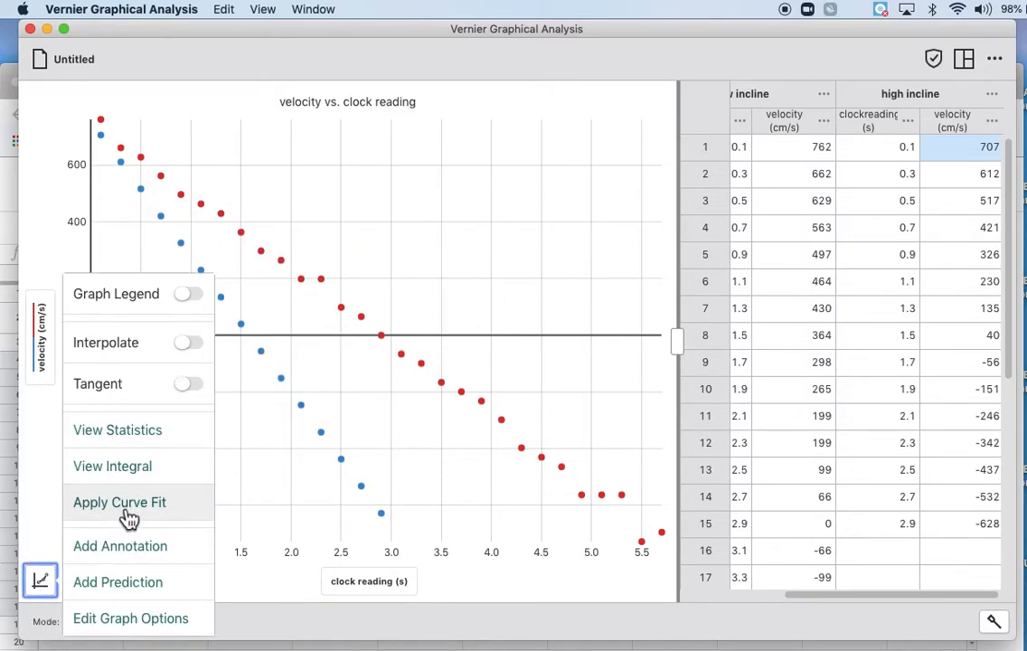
left_click(118, 502)
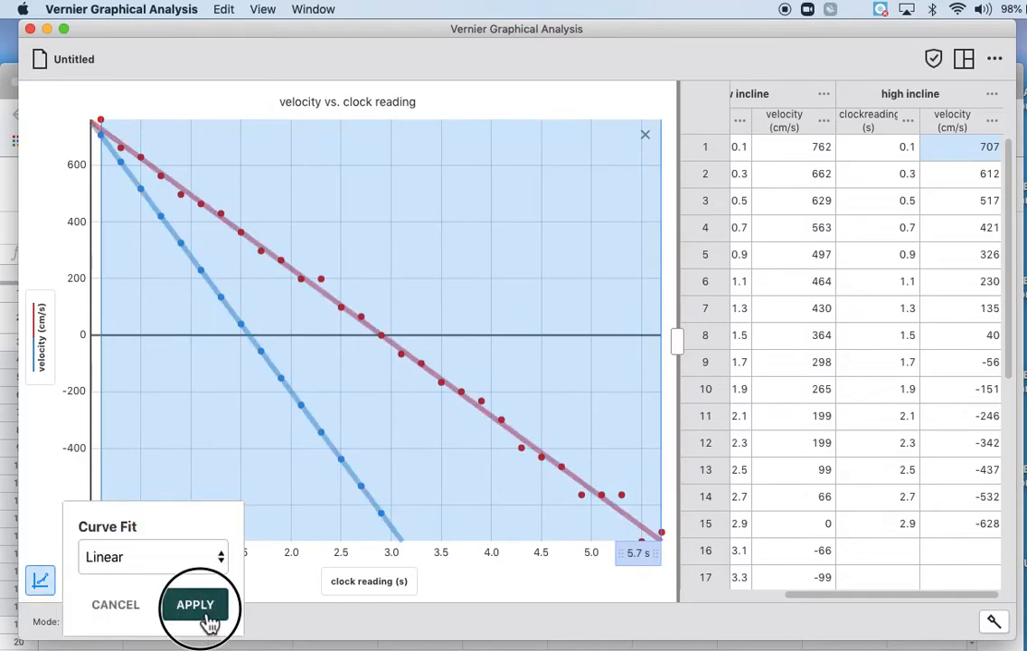
left_click(196, 604)
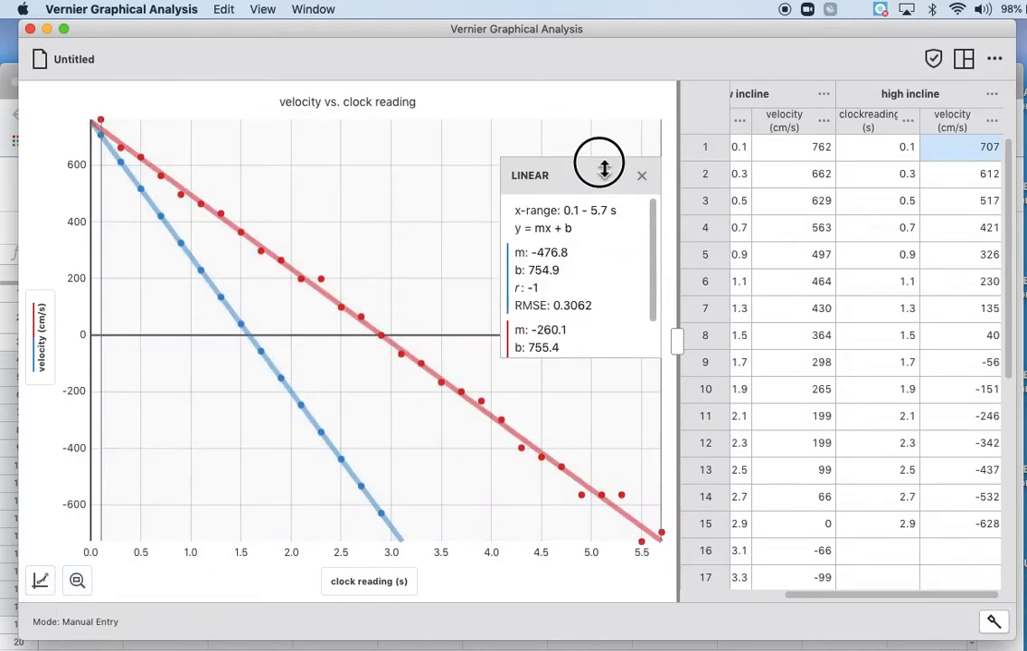
left_click_drag(599, 163, 594, 138)
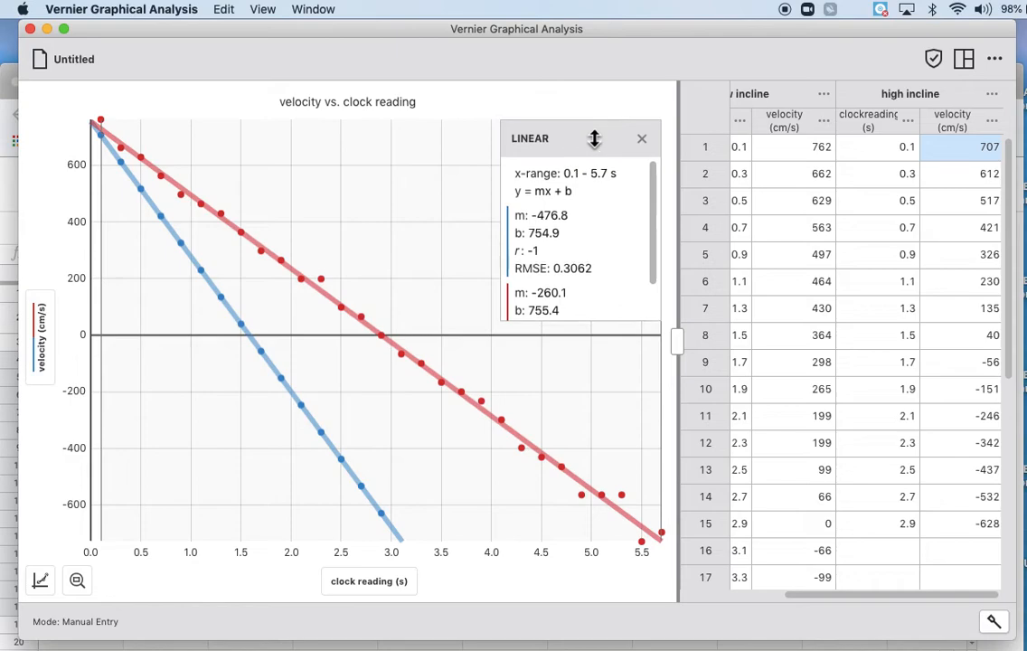
mouse_move(395, 322)
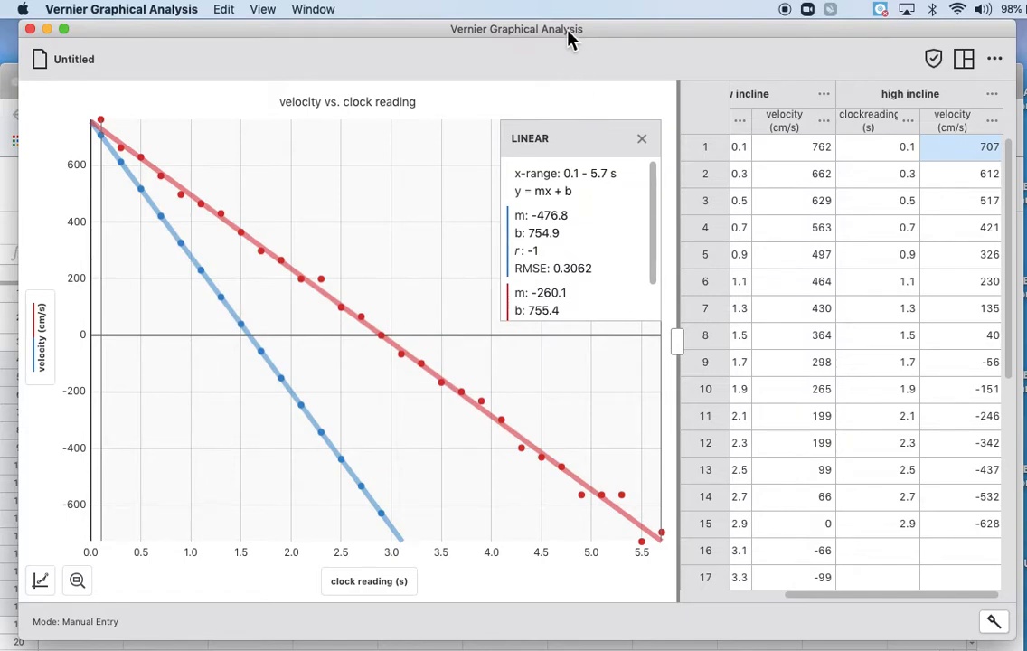
mouse_move(18, 199)
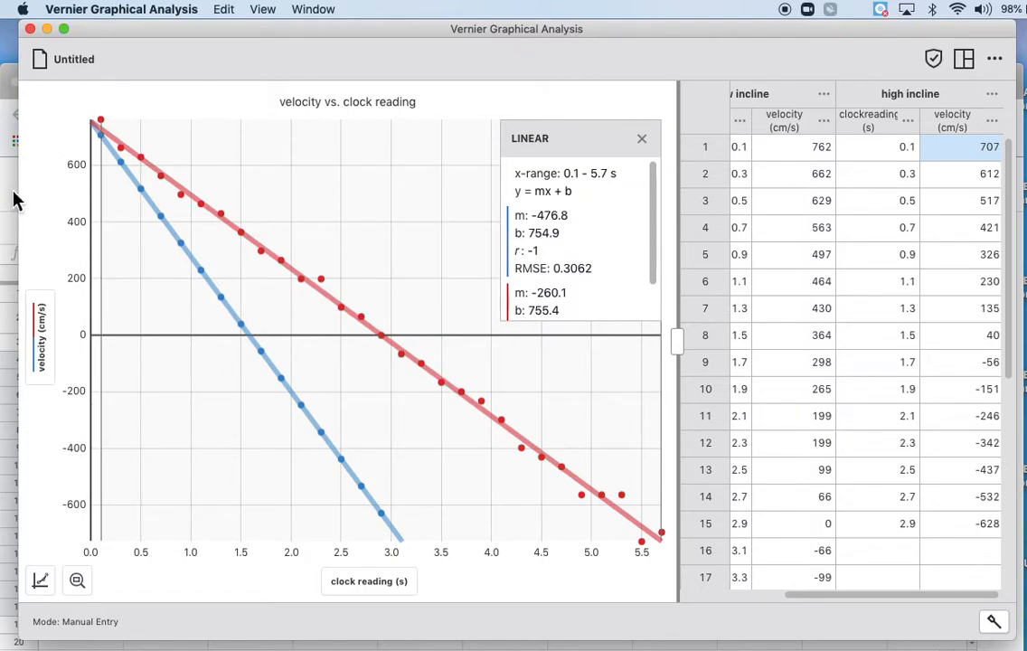
mouse_move(836, 201)
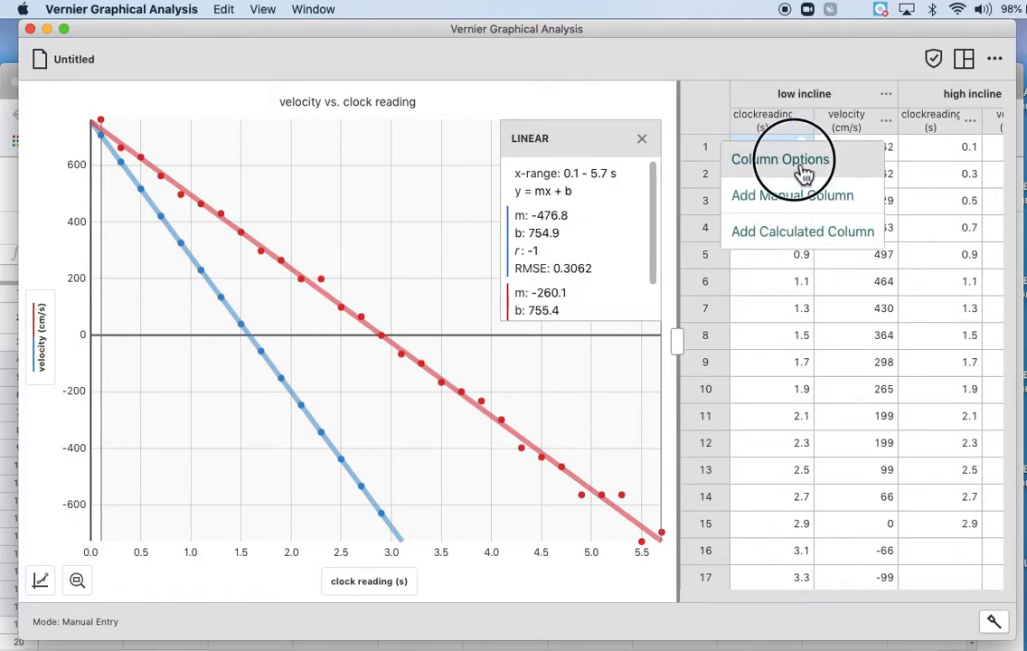
Set the low incline column's name to position and its units to cm.
left_click(782, 159)
type("position")
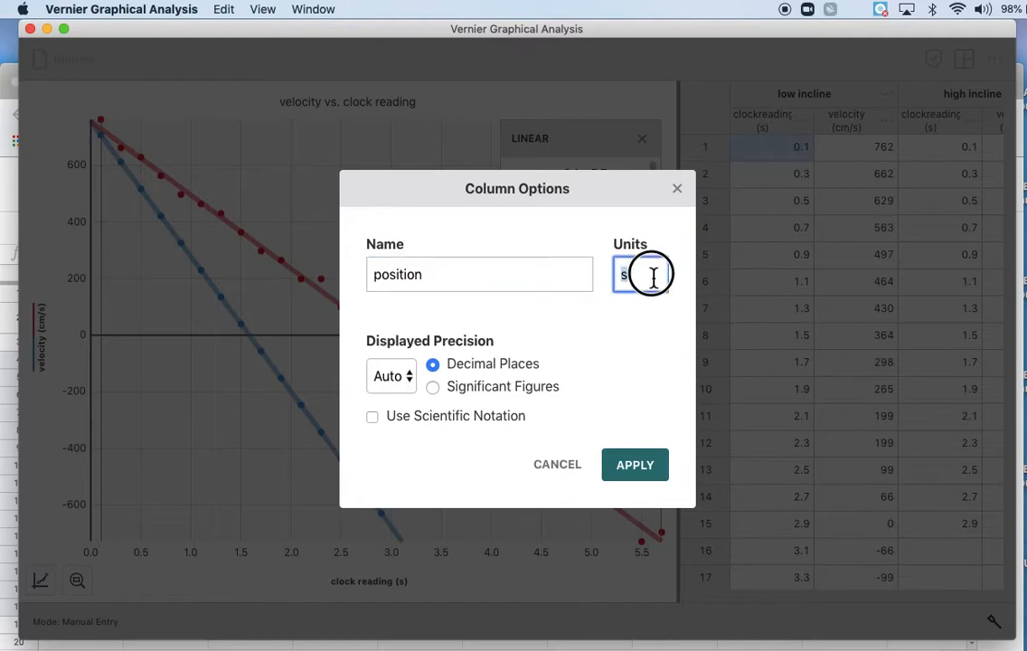
type("cm")
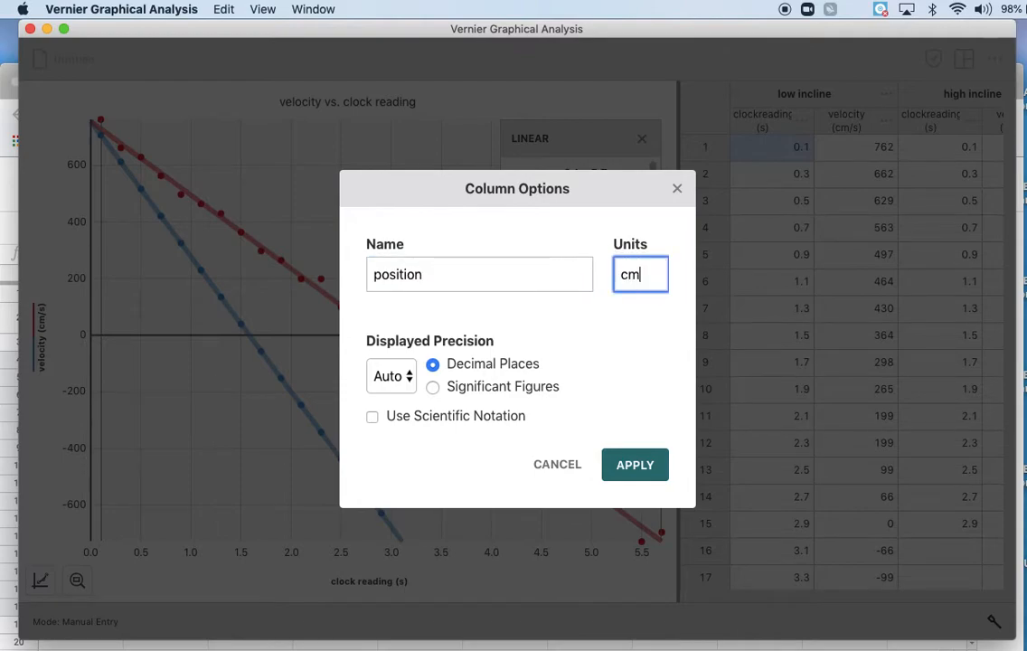
left_click(635, 464)
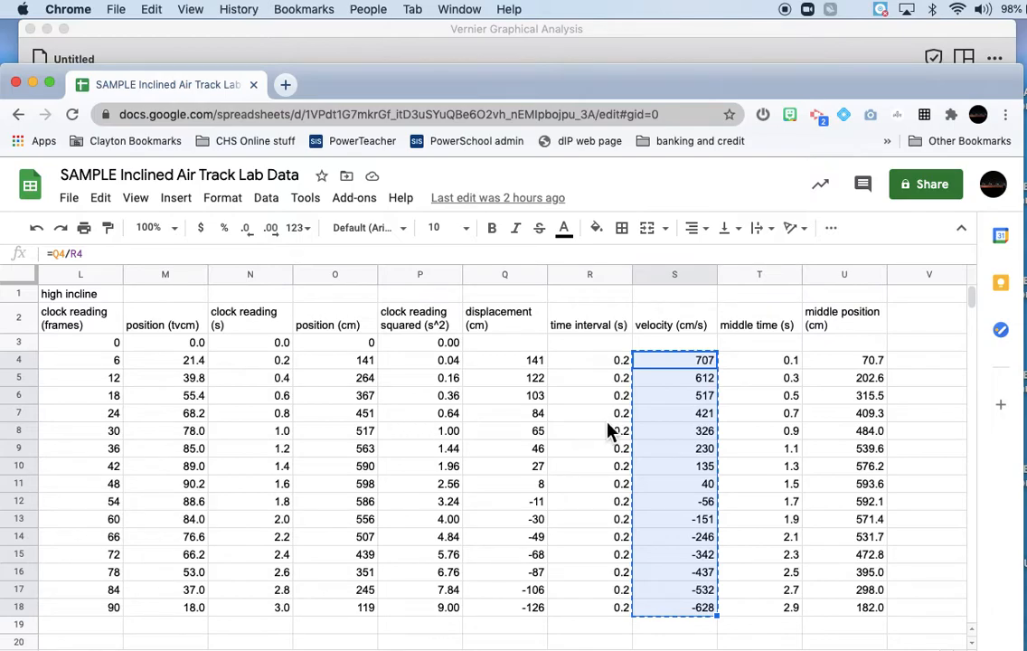
mouse_move(857, 378)
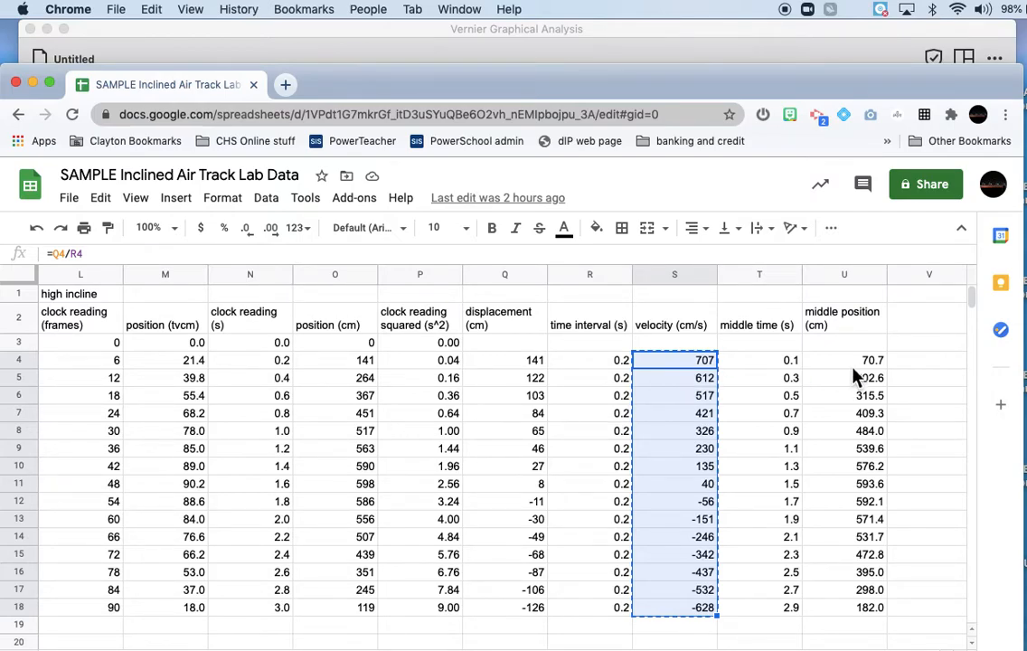
Select the high incline middle position cells U4:U18 and the low incline column J.
left_click(843, 359)
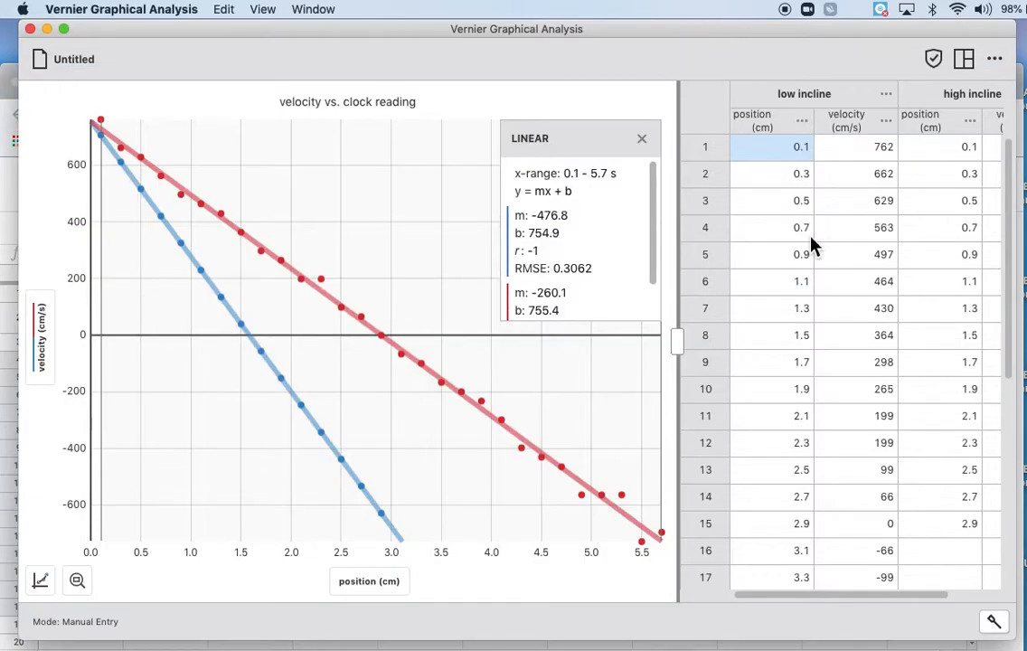
scroll("right", 3)
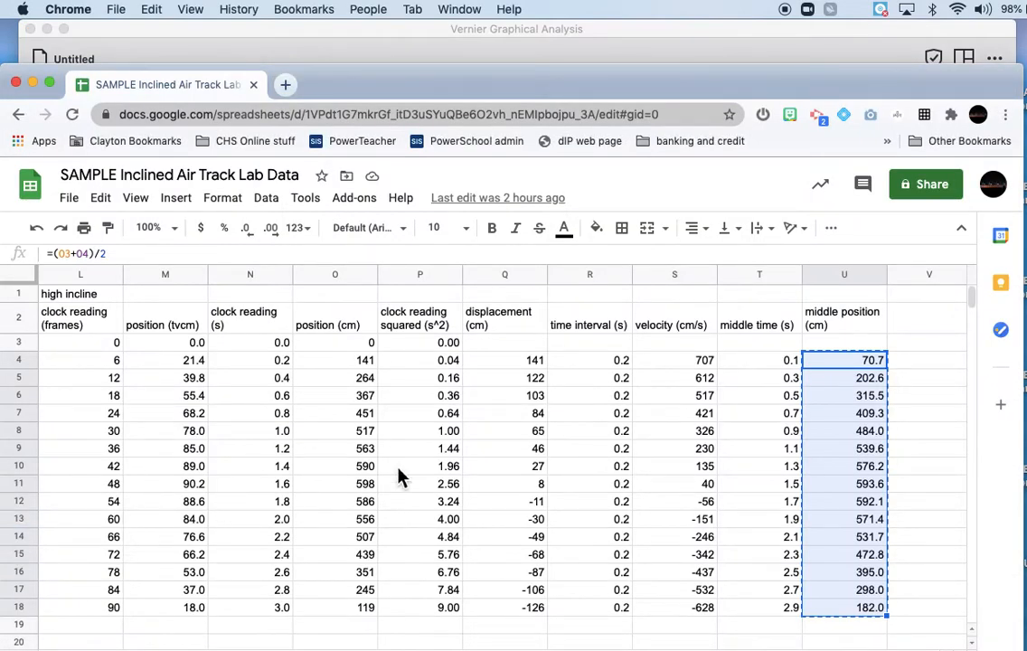
scroll("left", 3)
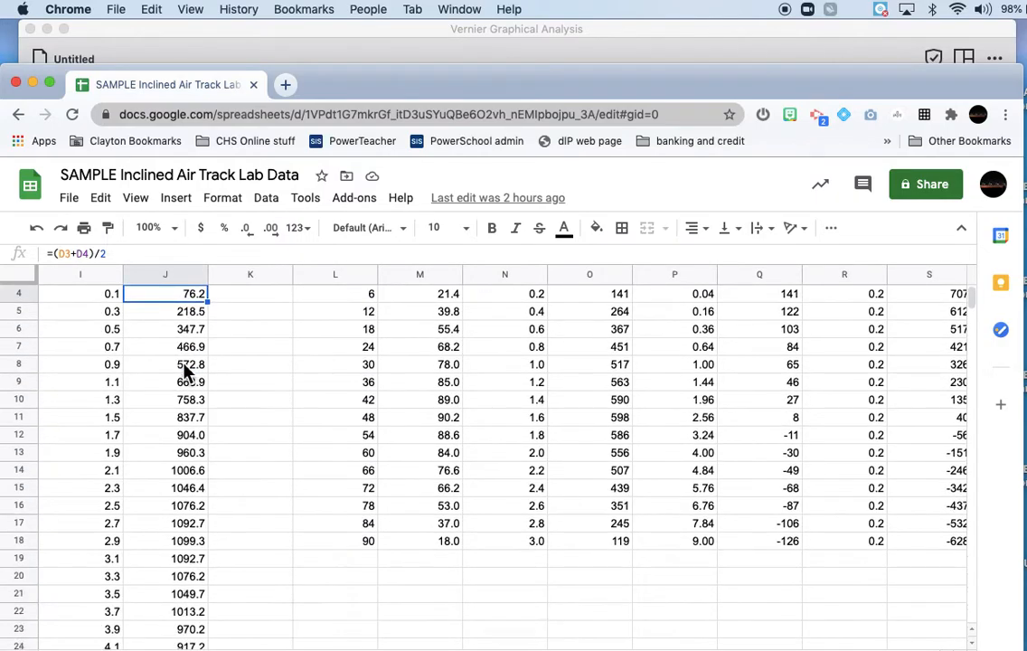
scroll("down", 3)
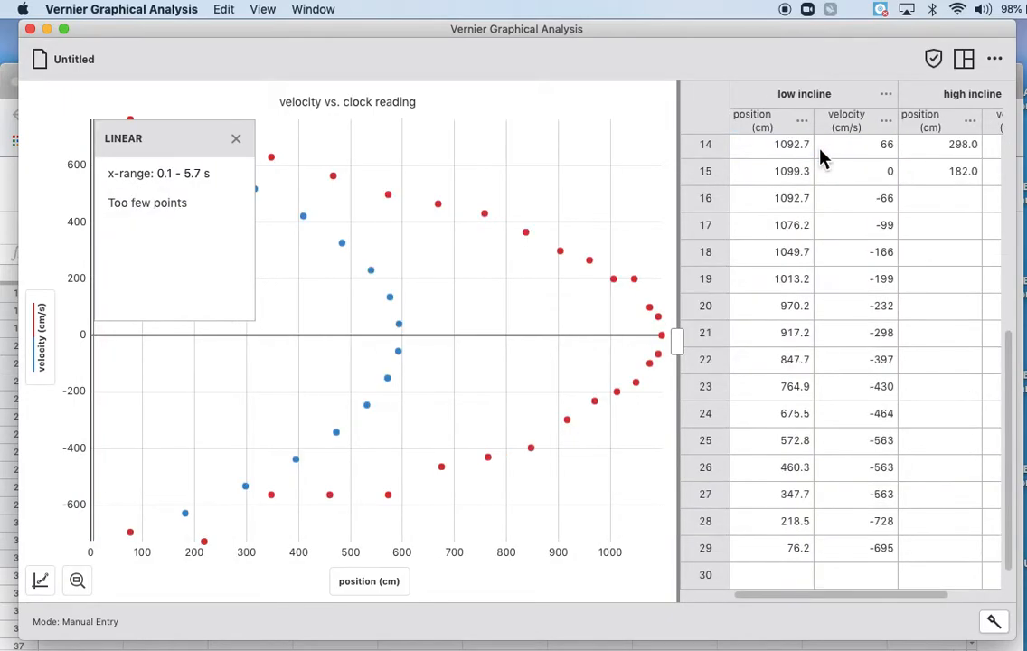
Dismiss the 'Too few points' linear fit on the velocity vs. position graph.
left_click(236, 137)
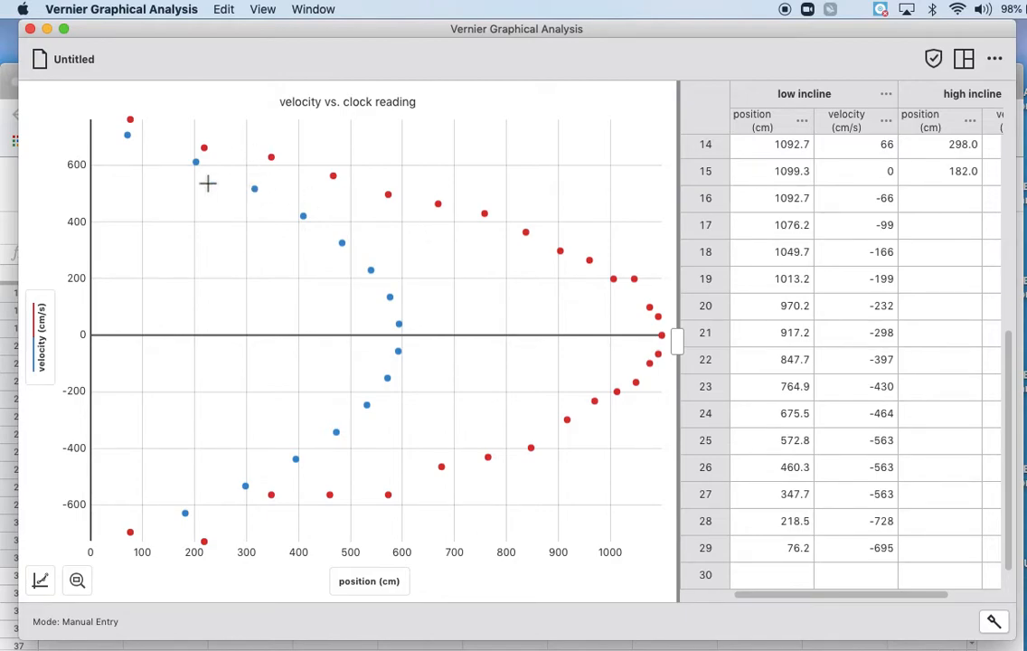
mouse_move(294, 390)
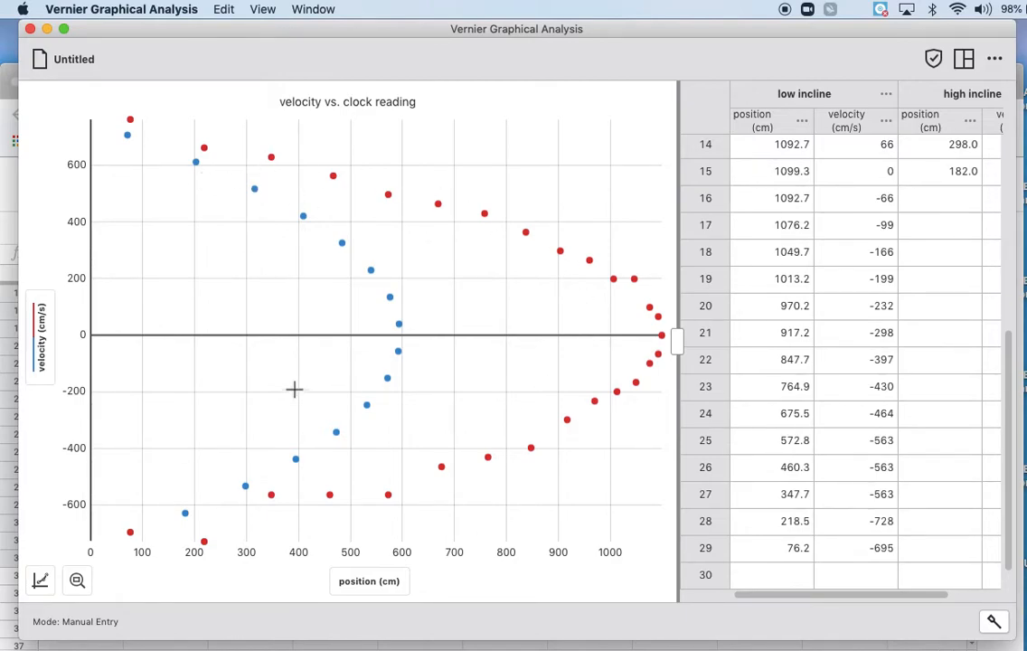
mouse_move(151, 346)
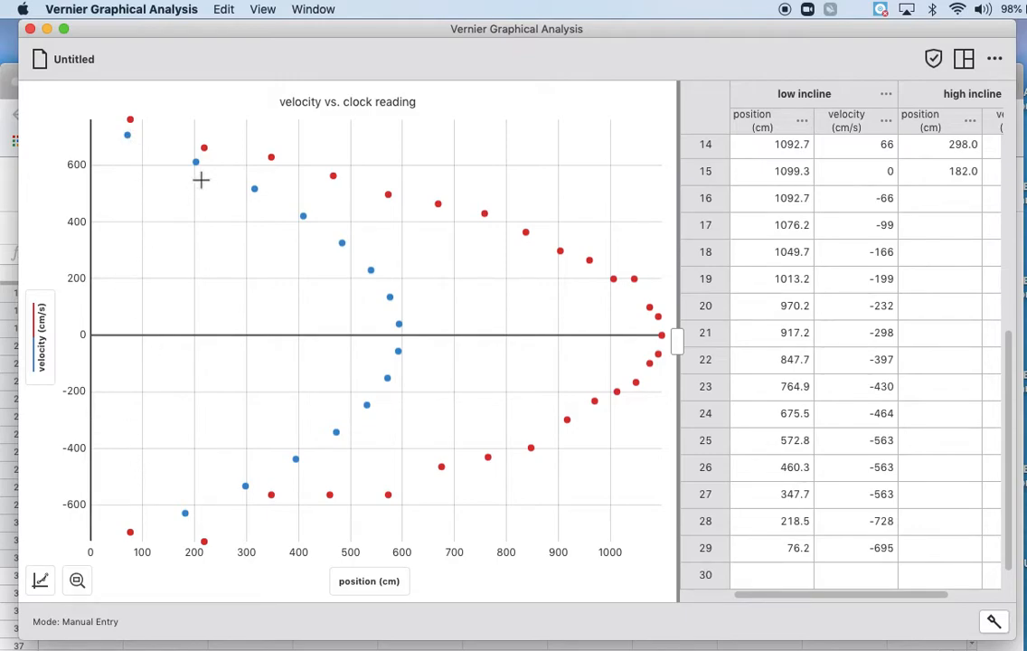
mouse_move(339, 319)
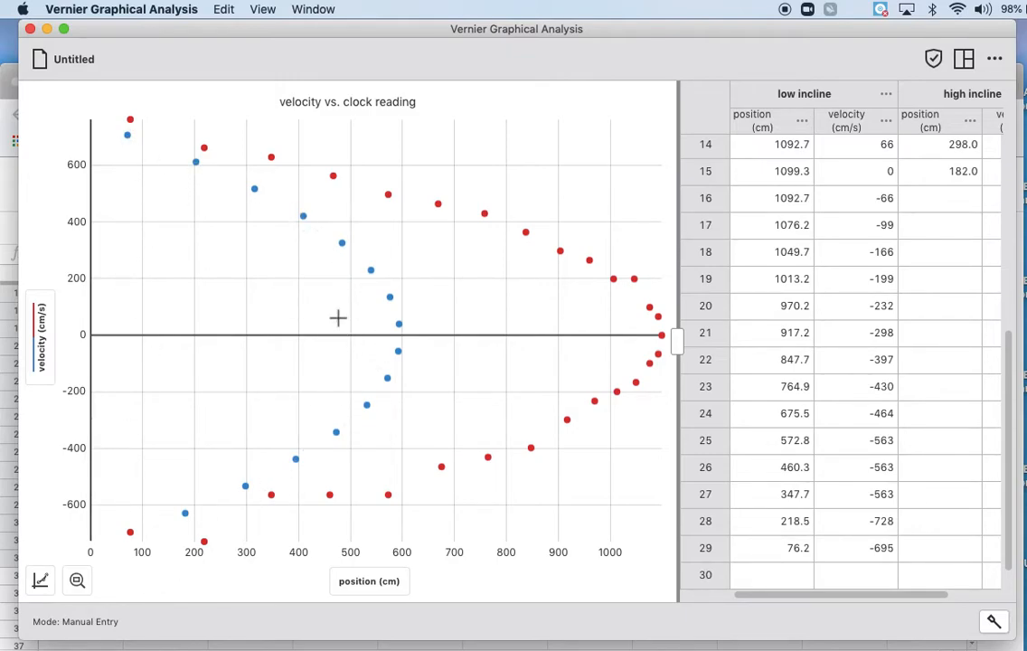
mouse_move(279, 347)
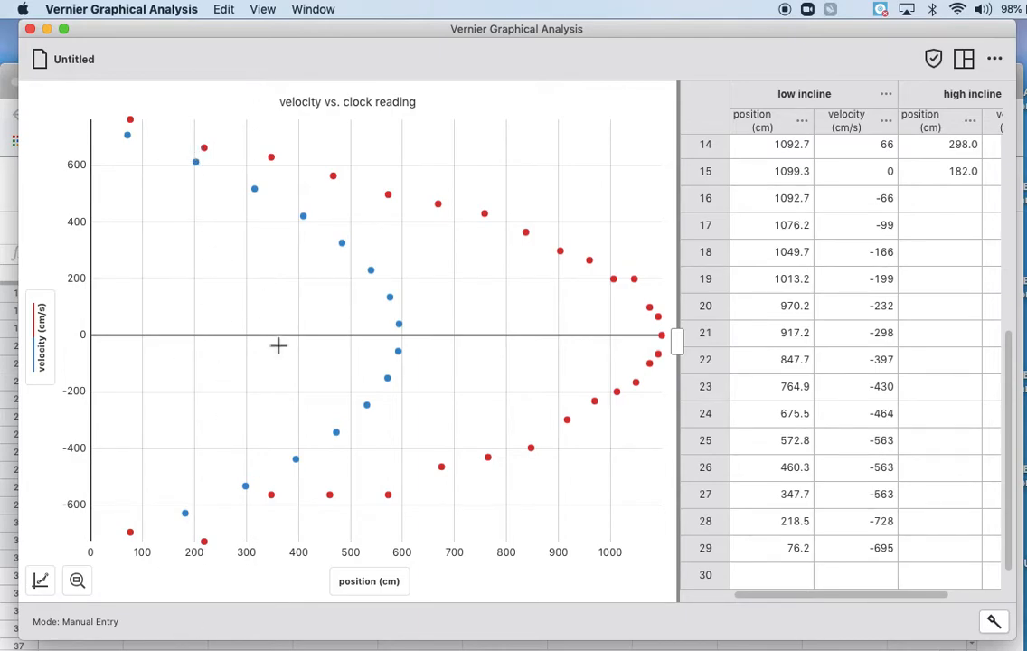
mouse_move(335, 339)
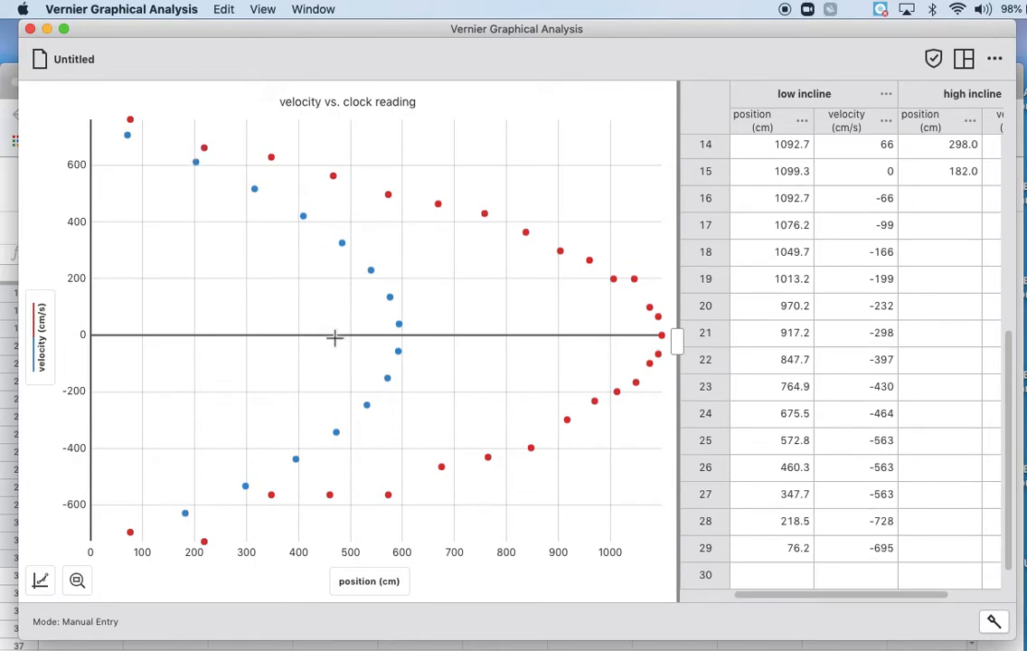
mouse_move(119, 512)
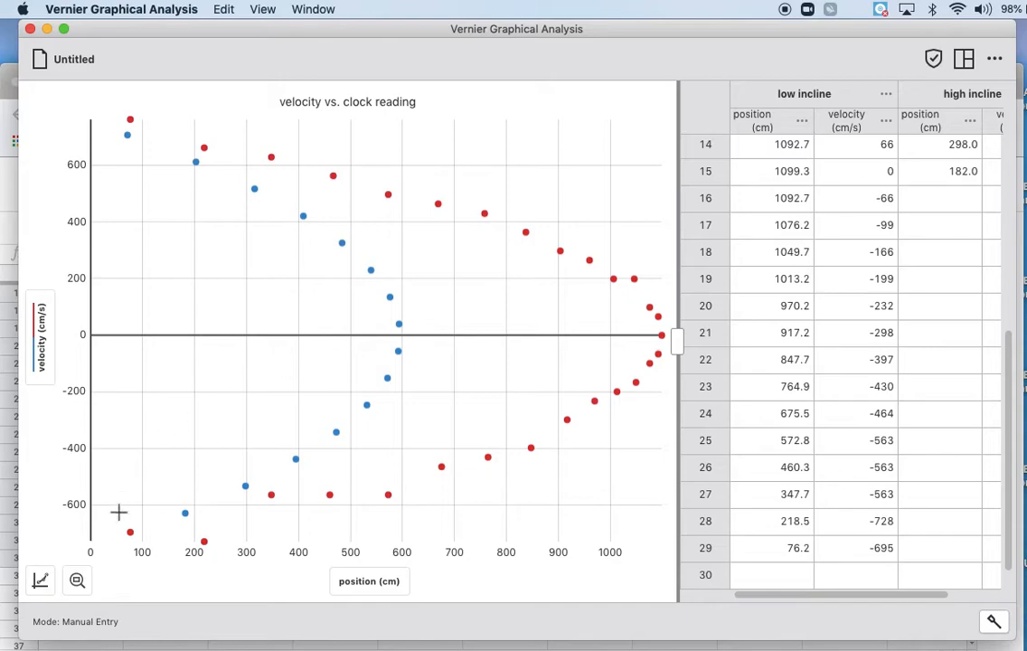
left_click(40, 581)
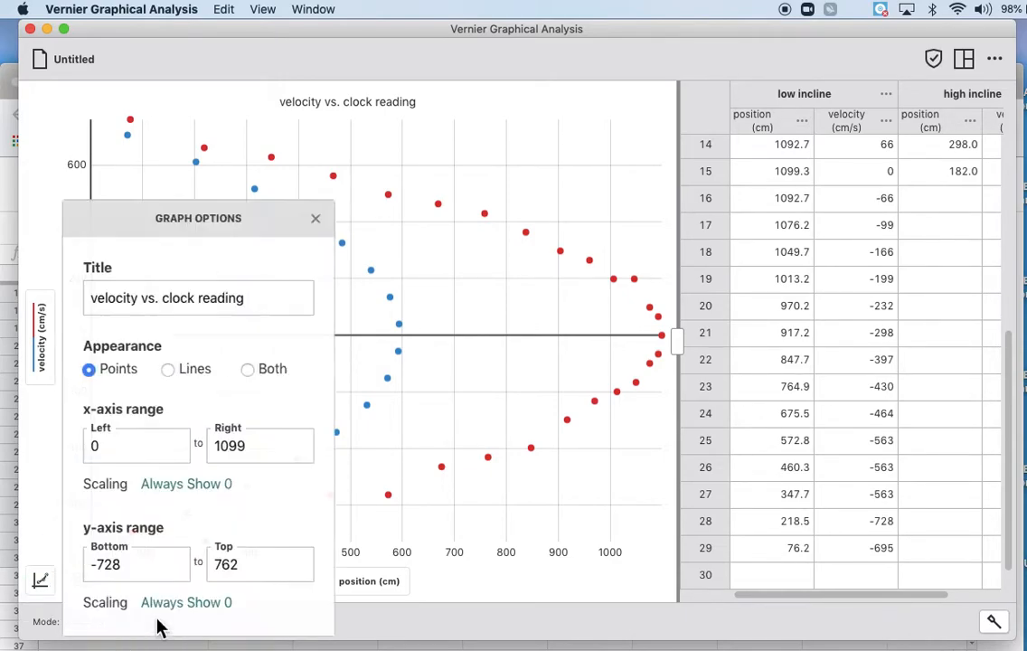
Change the graph title from 'velocity vs. clock reading' to 'velocity vs. position'.
left_click(197, 297)
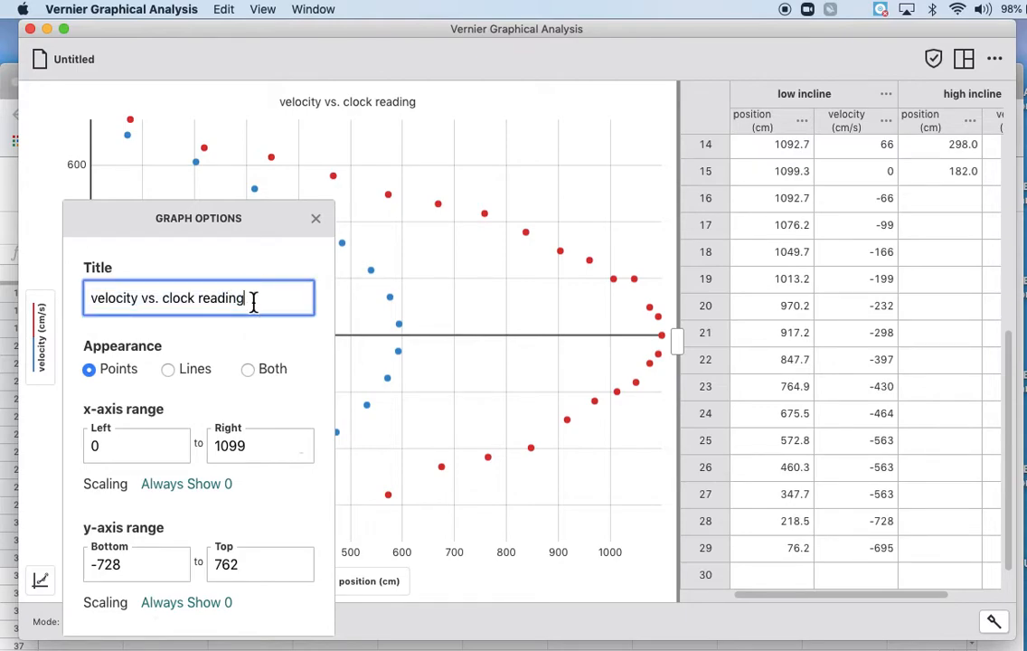
key("backspace")
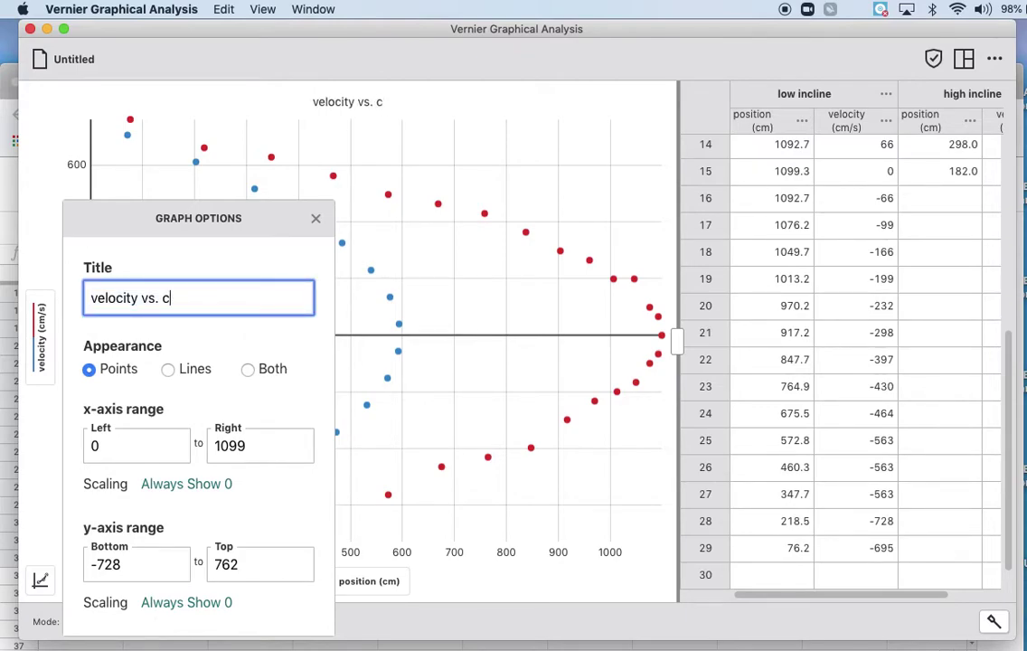
type("p")
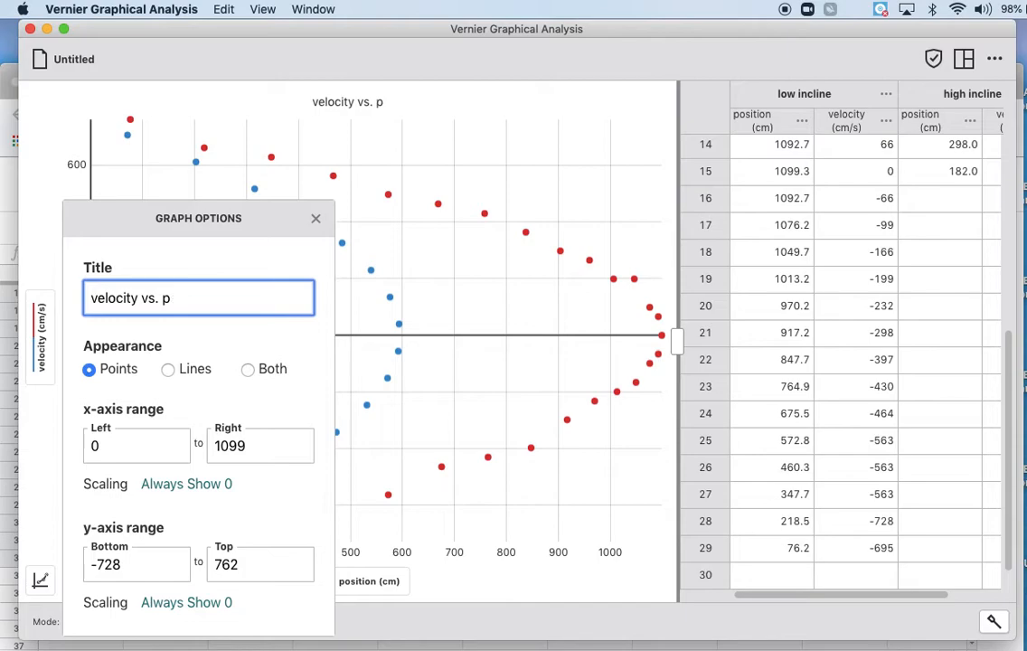
left_click(316, 218)
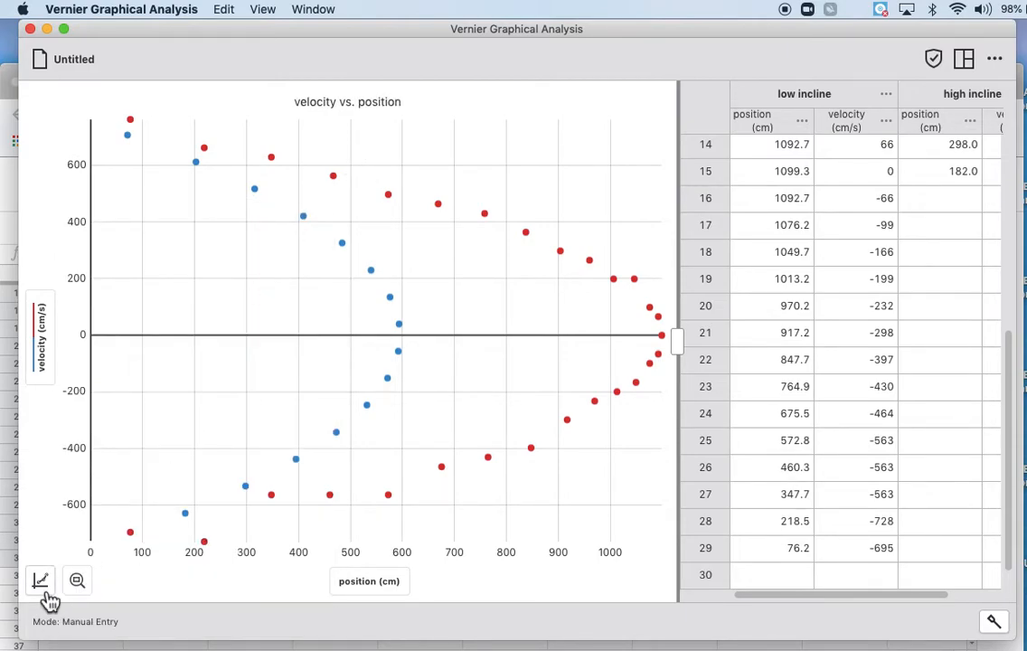
left_click(40, 579)
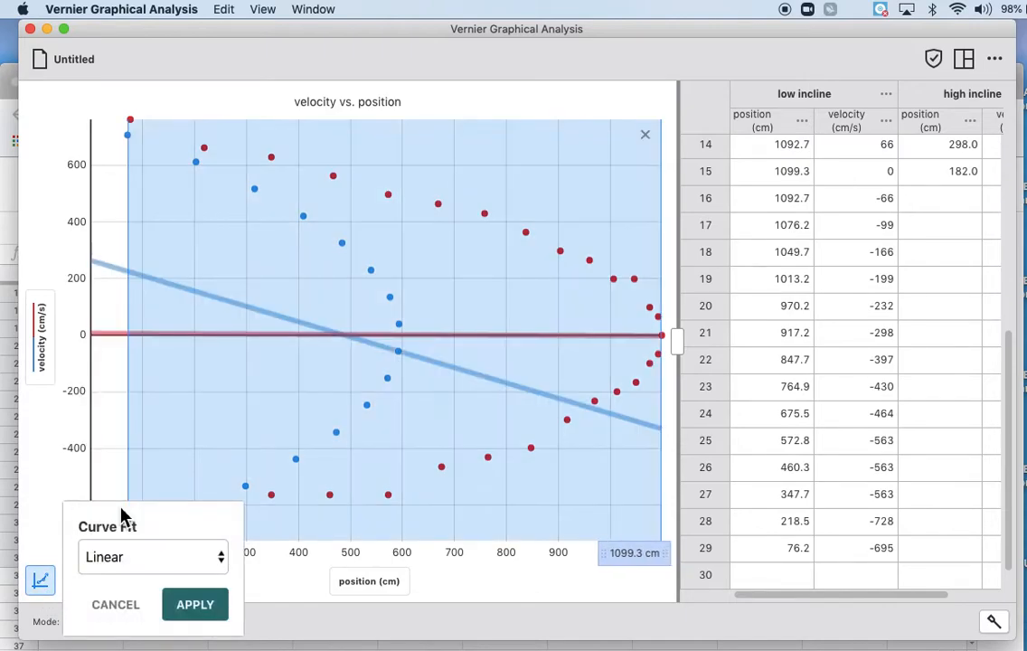
left_click(152, 556)
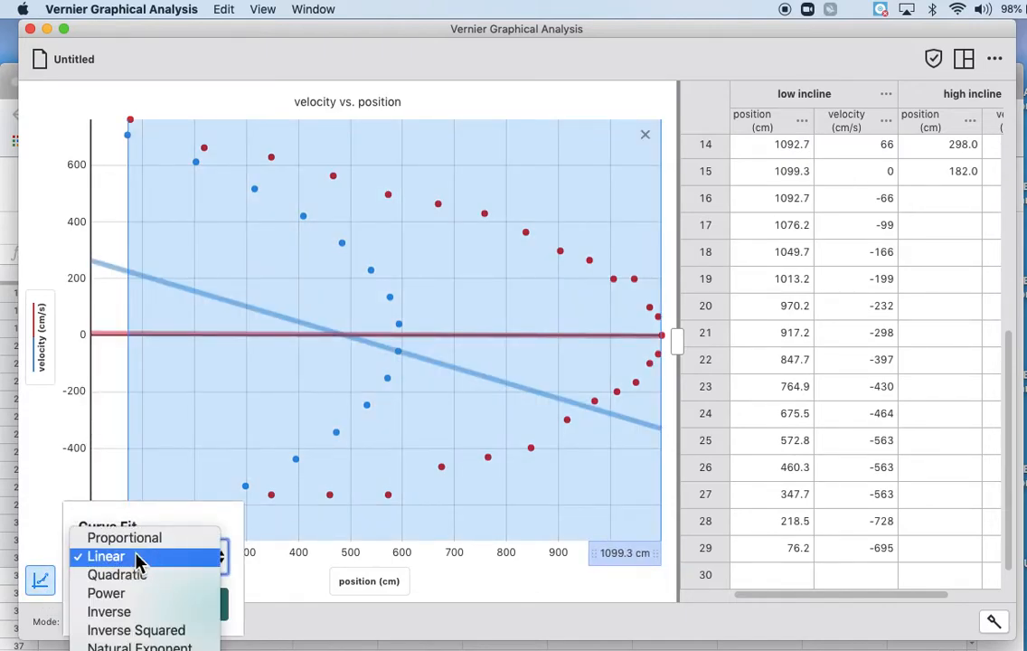
mouse_move(116, 575)
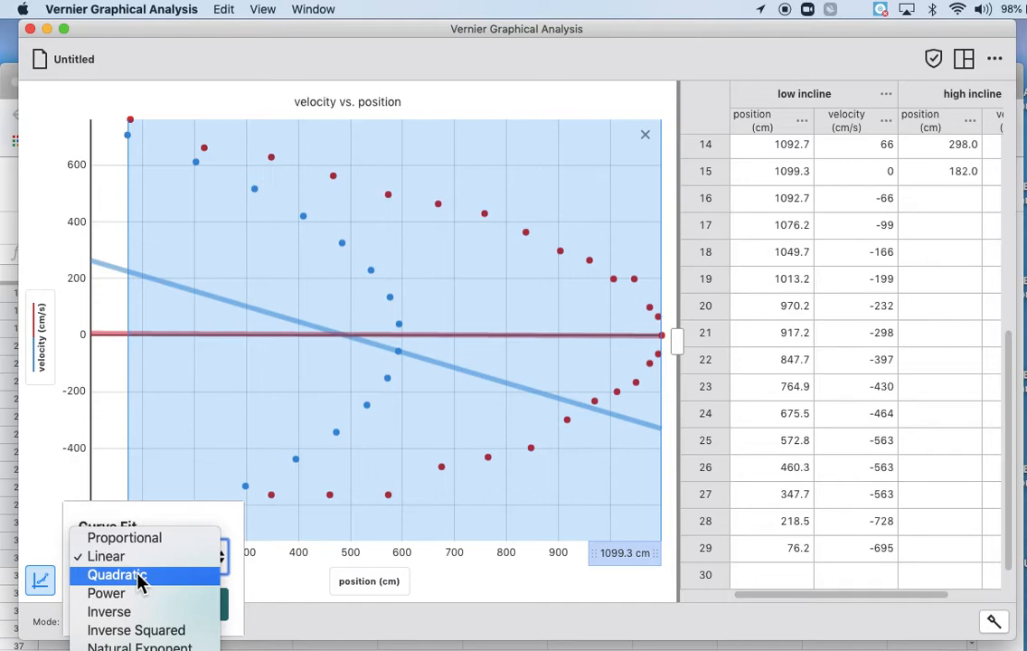
left_click(117, 575)
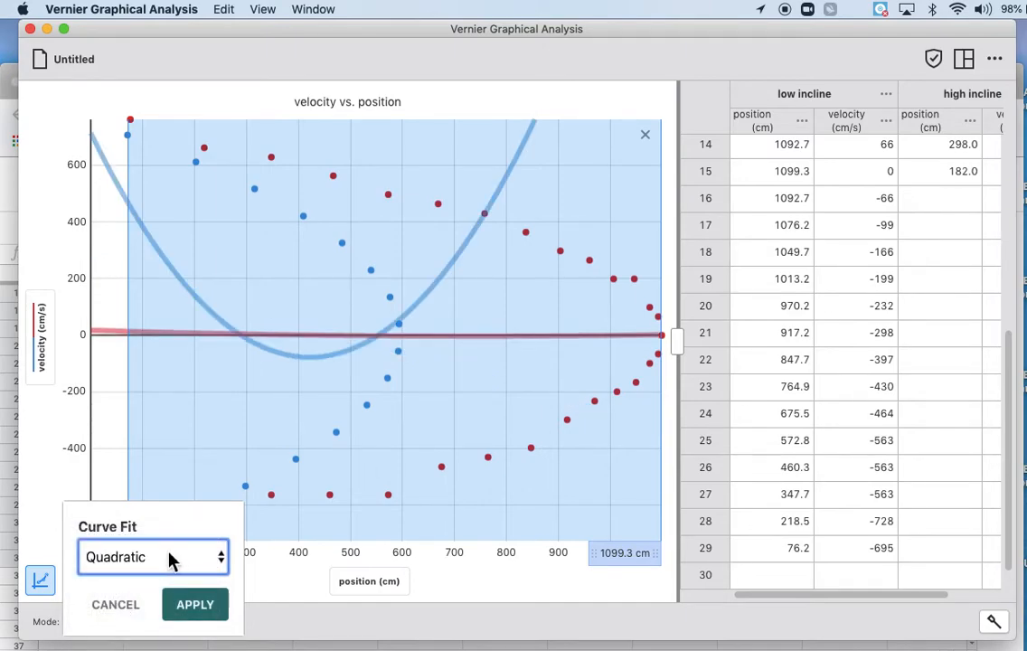
left_click(152, 556)
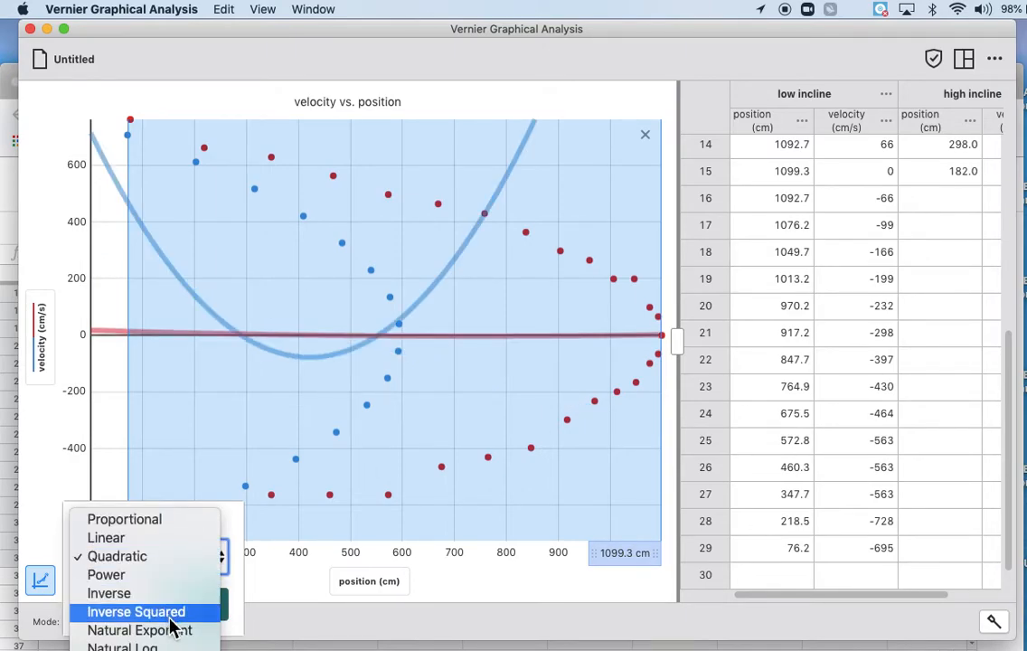
left_click(105, 574)
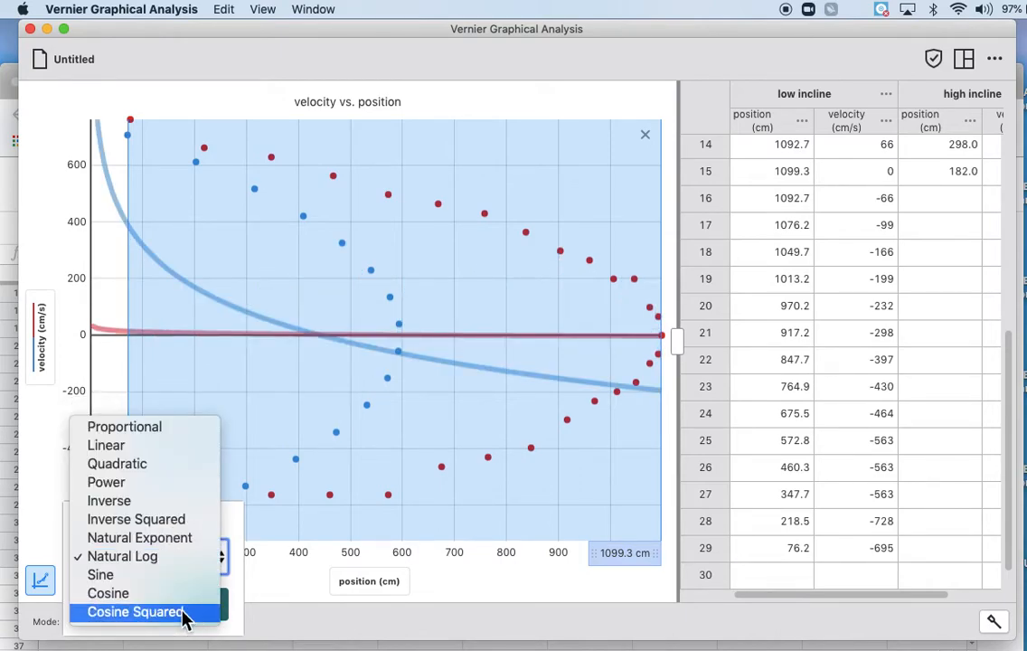
left_click(136, 612)
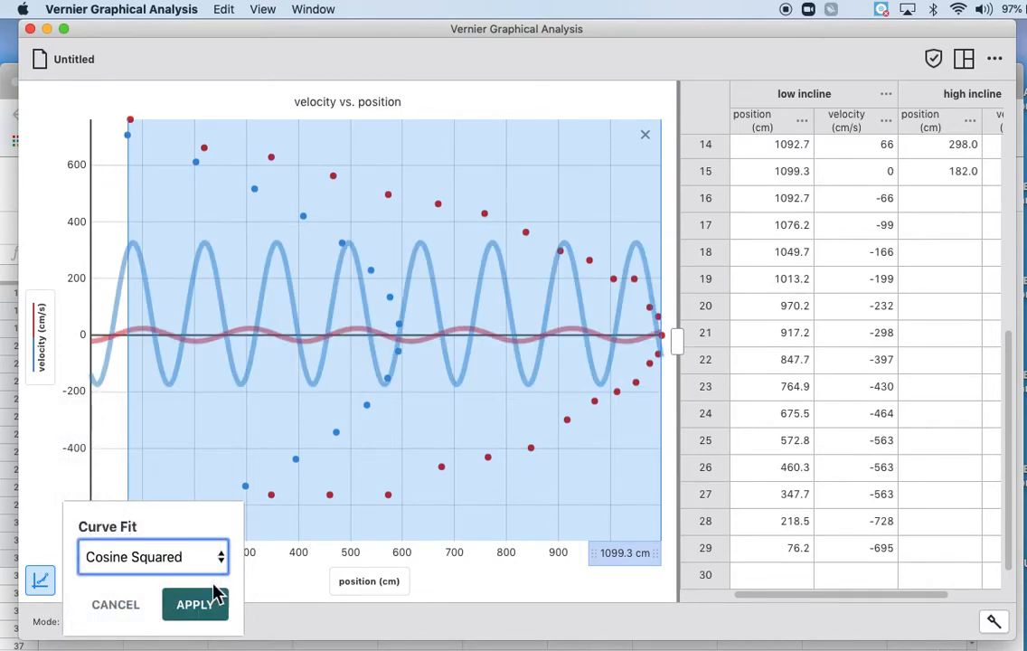
left_click(114, 604)
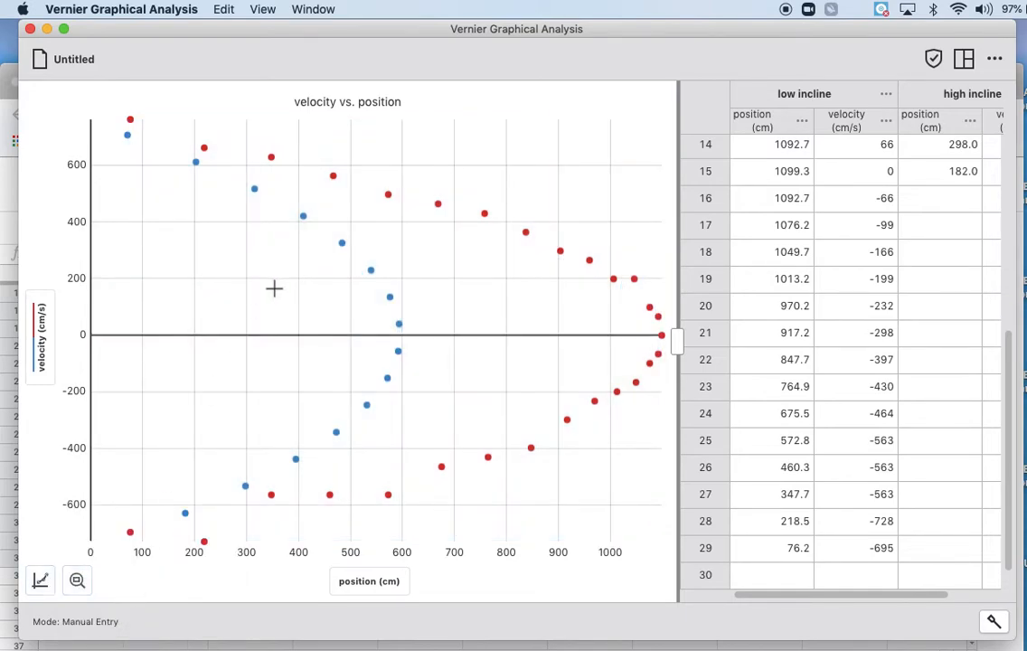
mouse_move(100, 424)
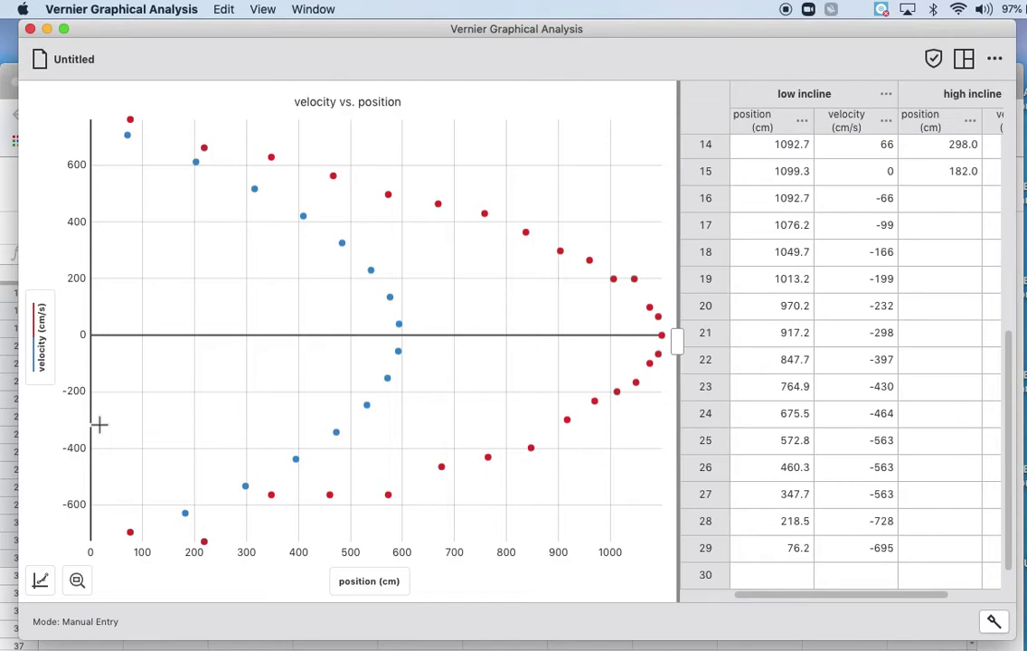
mouse_move(455, 374)
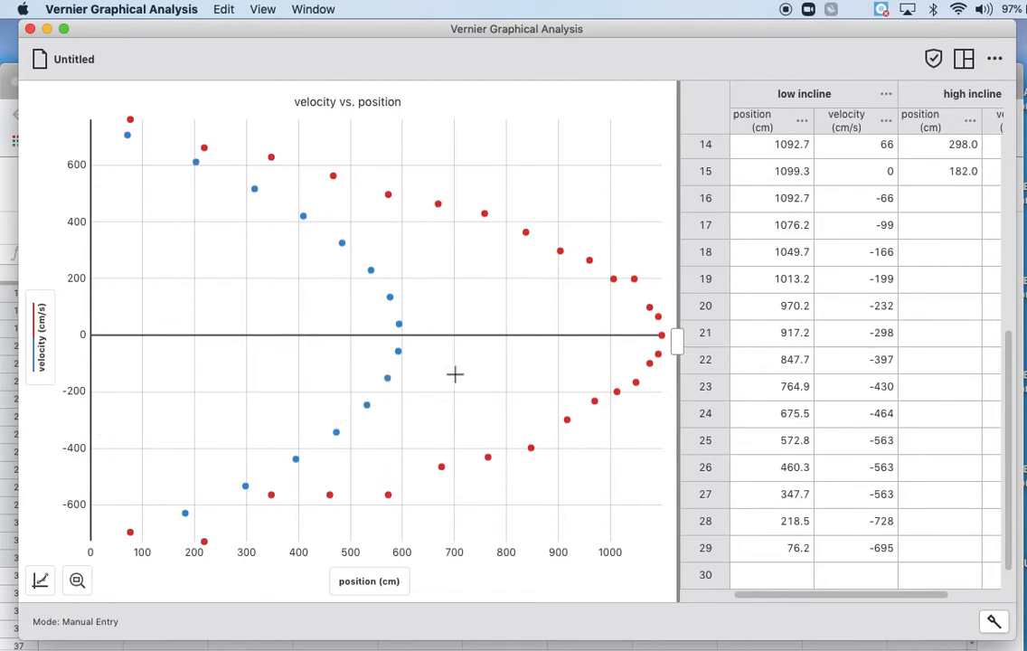
mouse_move(428, 324)
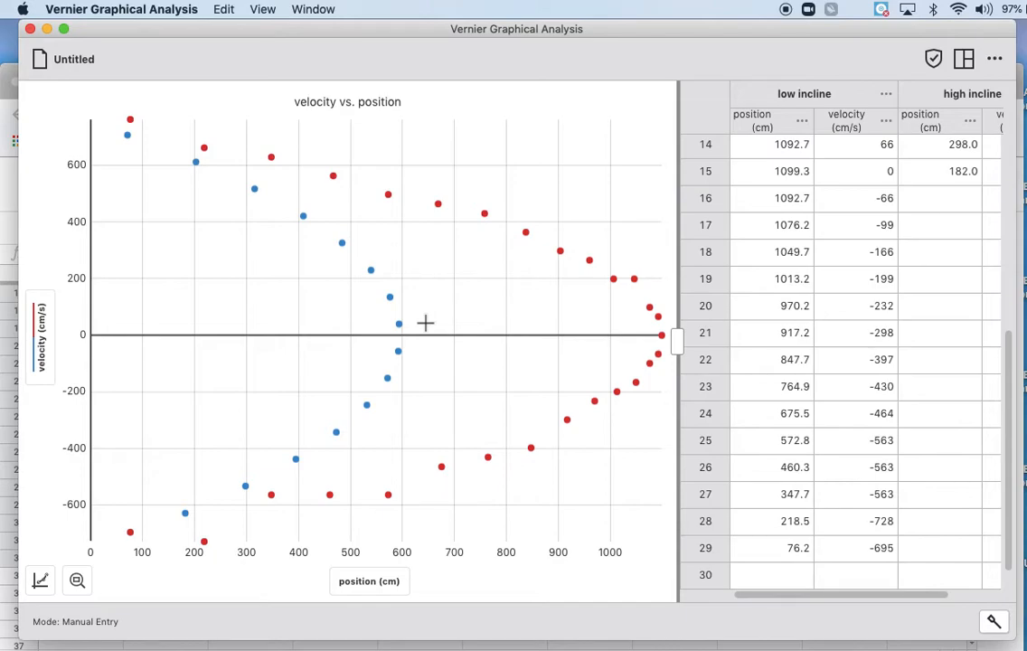
mouse_move(438, 349)
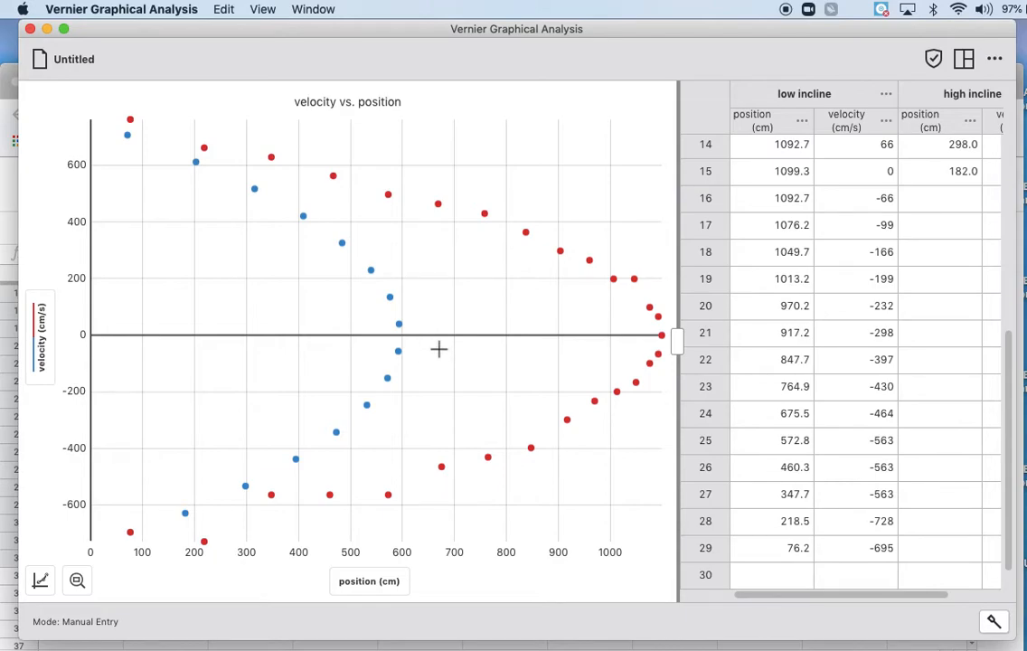
mouse_move(542, 327)
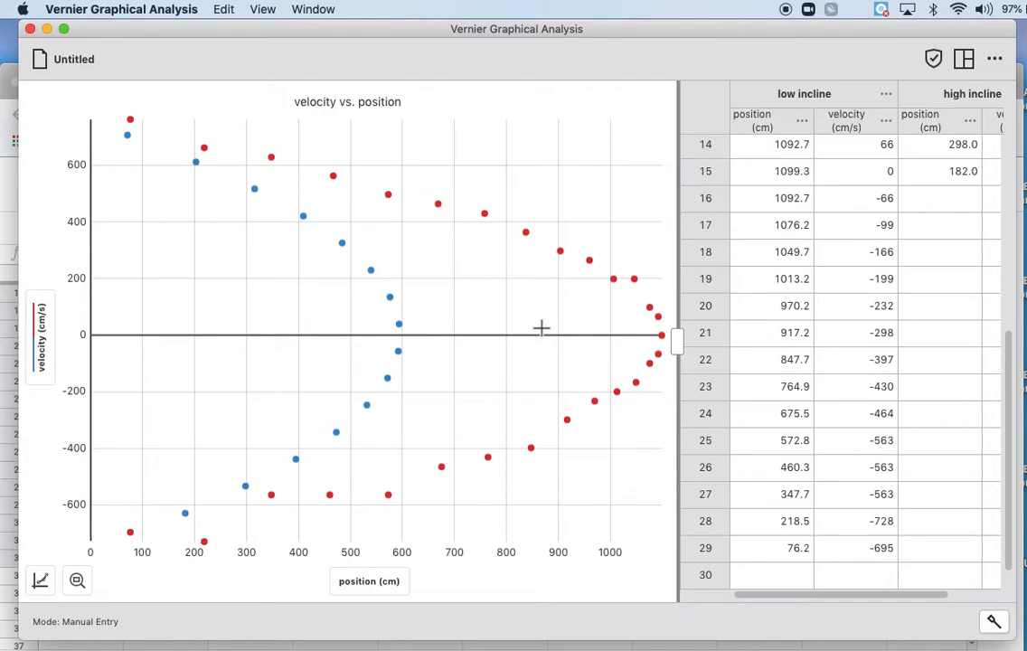
mouse_move(546, 122)
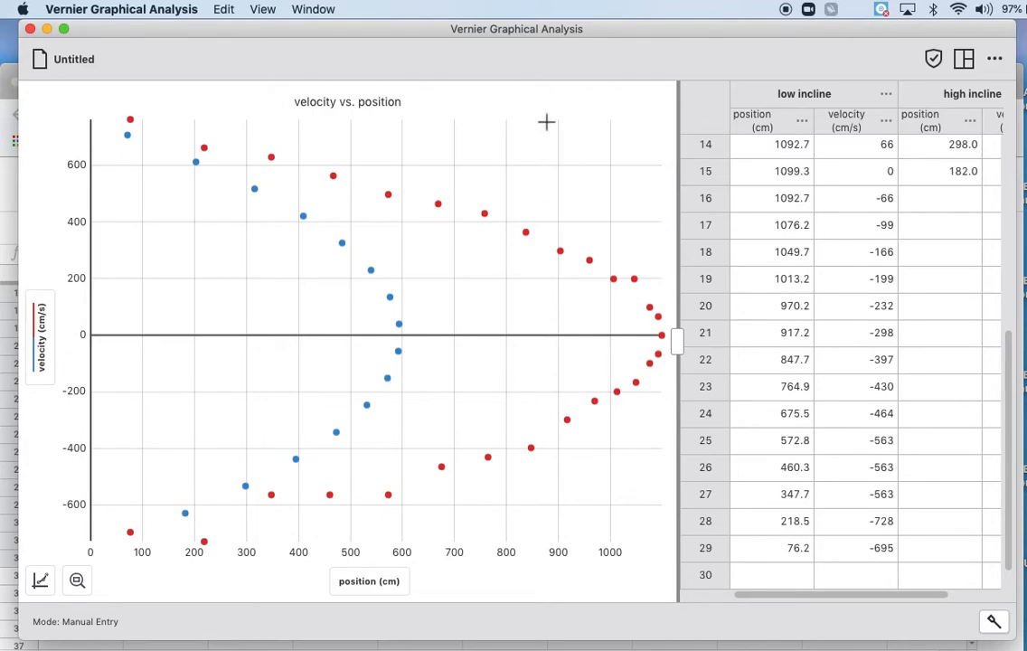
mouse_move(353, 42)
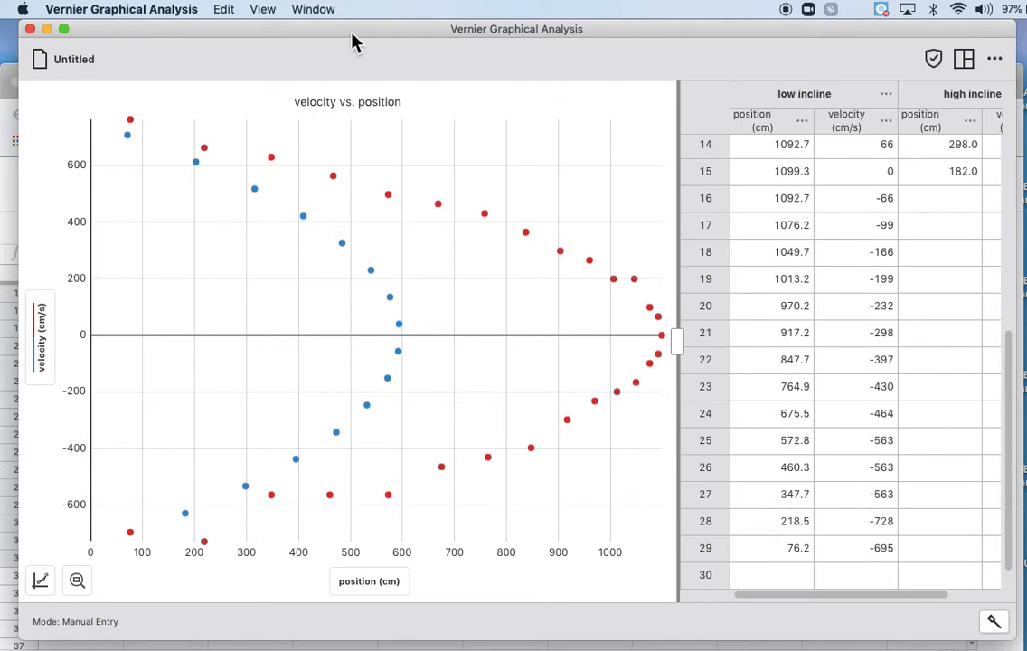
mouse_move(25, 402)
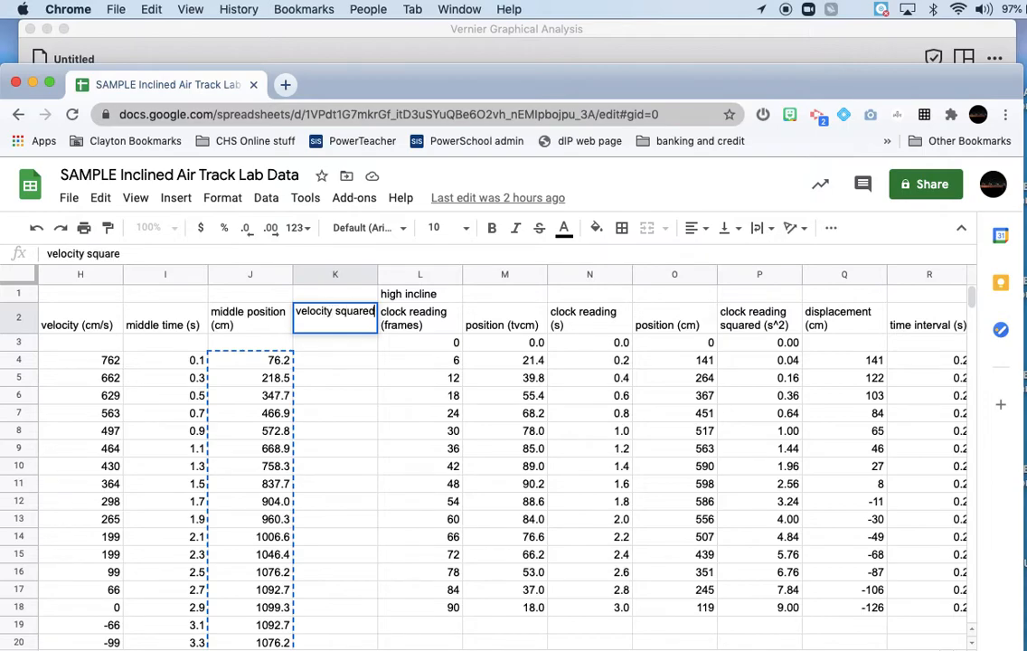
Finish the K2 heading 'velocity squared (cm^2/s^2)' and confirm it.
type("d (cm^2")
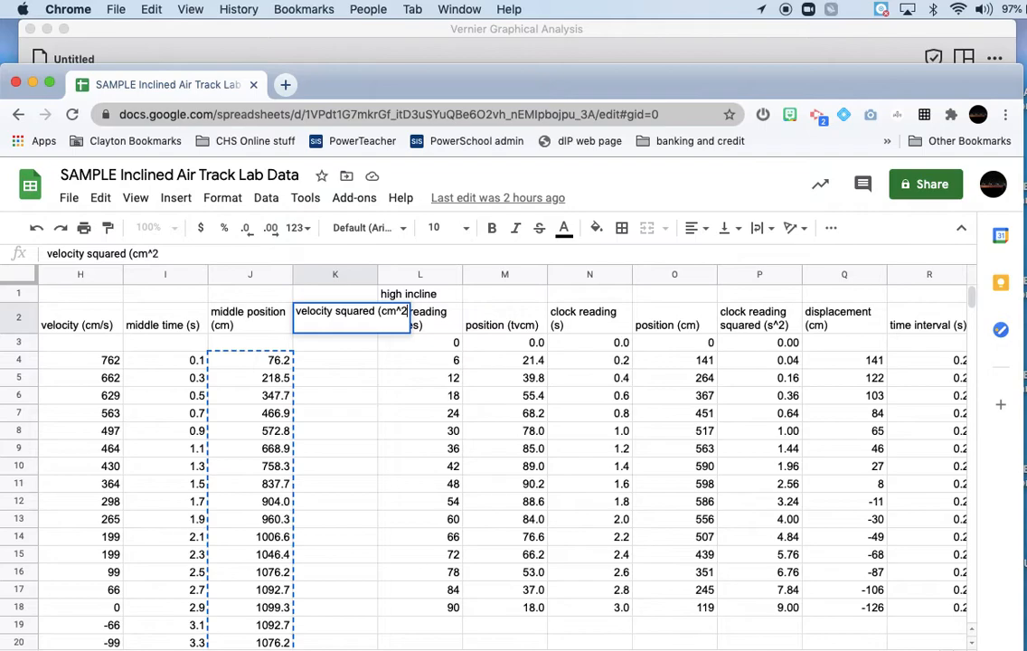
type("/s^")
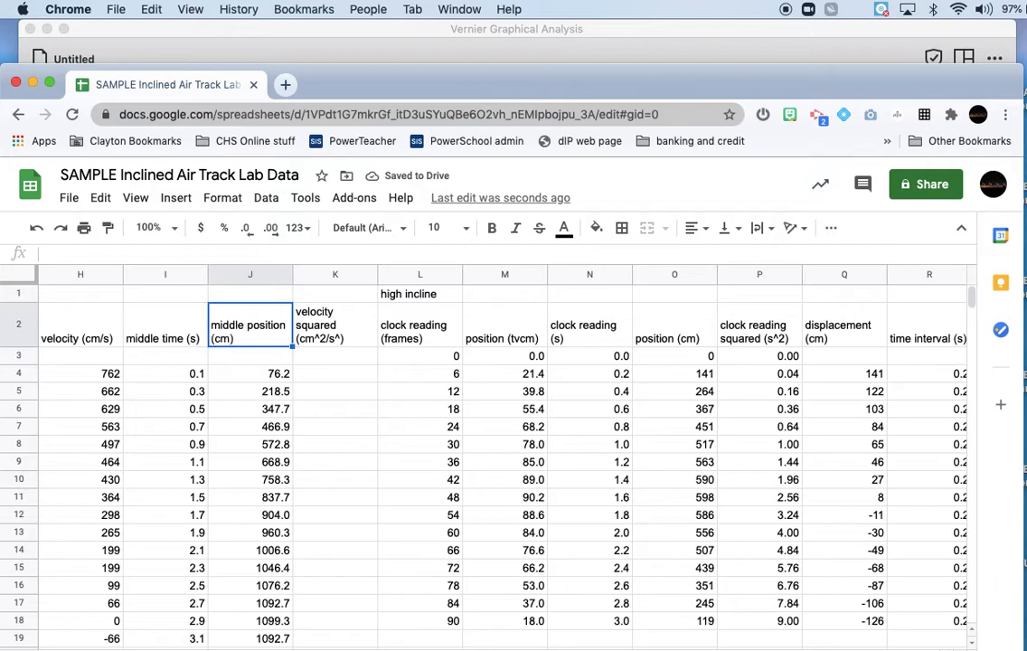
left_click(335, 325)
type("2")
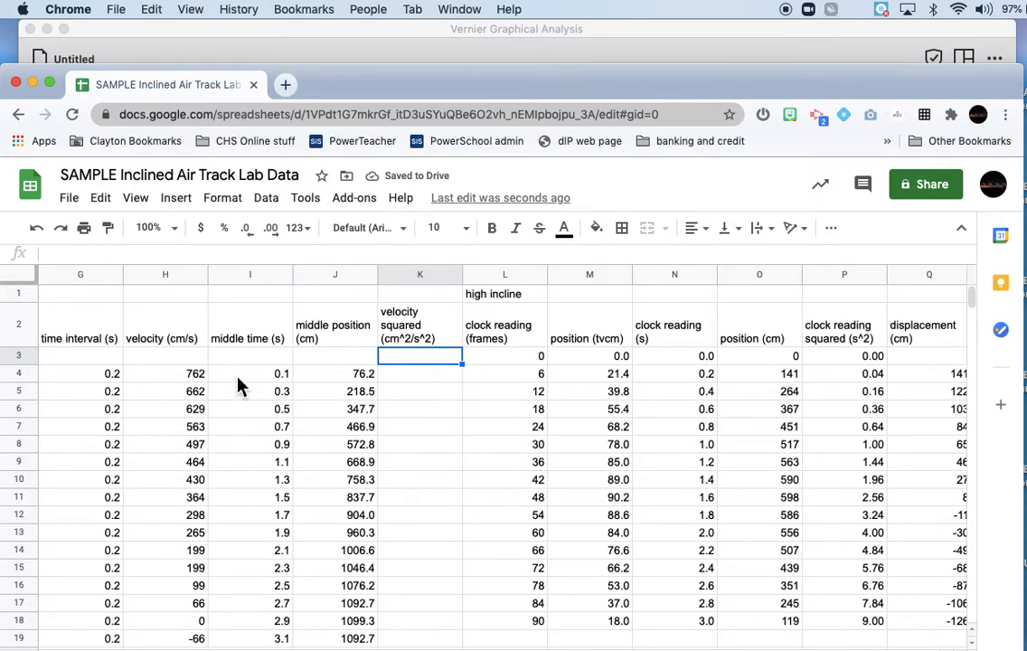
Enter =H4^2 in K4 and autofill squared velocities down rows 4–19.
left_click(419, 374)
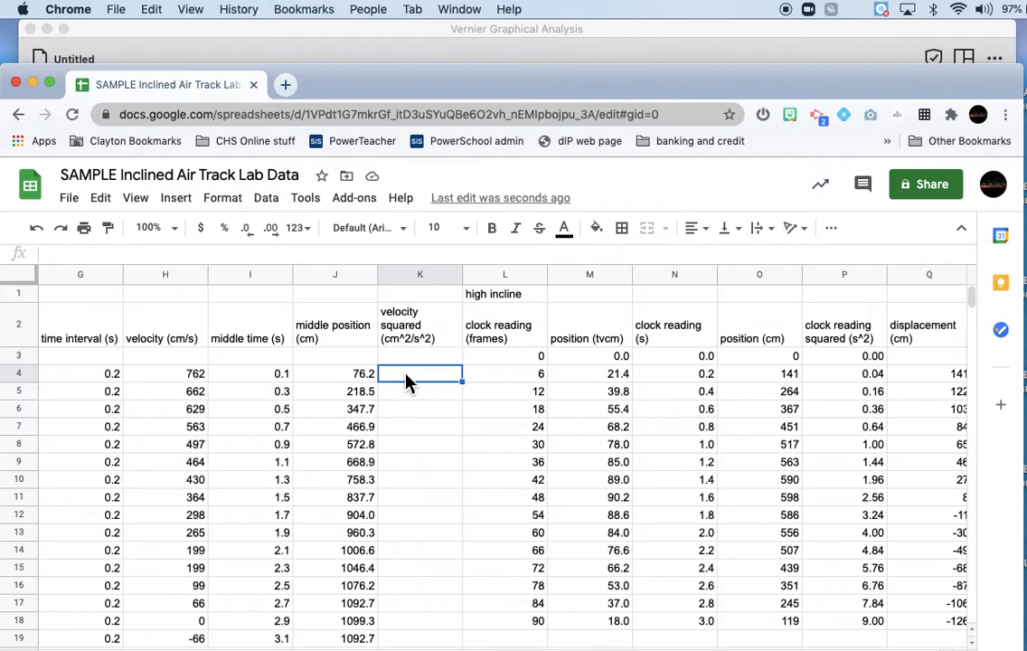
type("=")
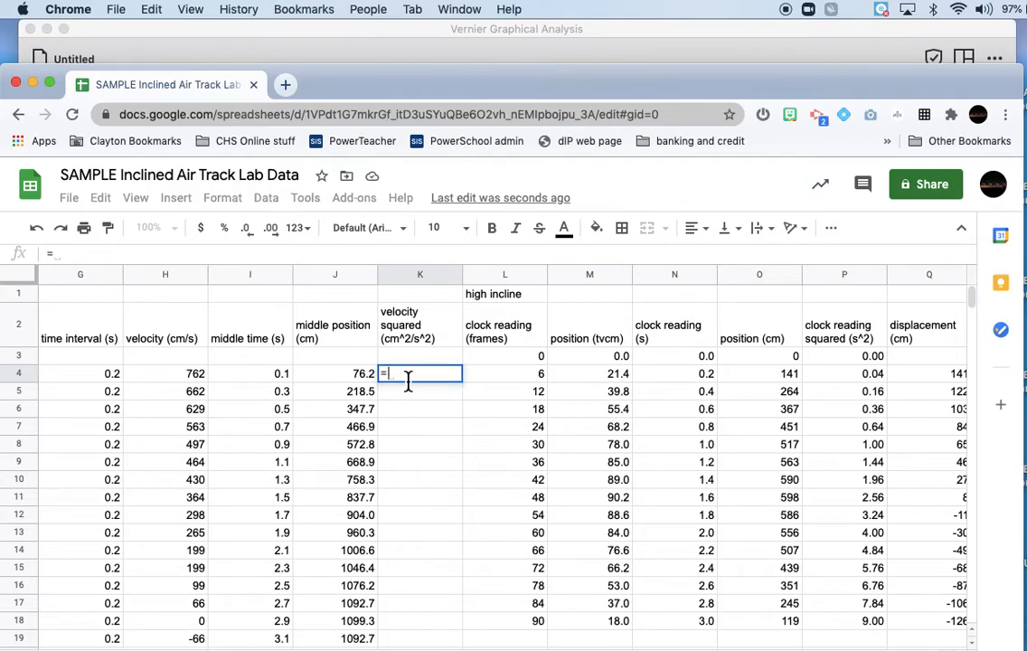
mouse_move(393, 393)
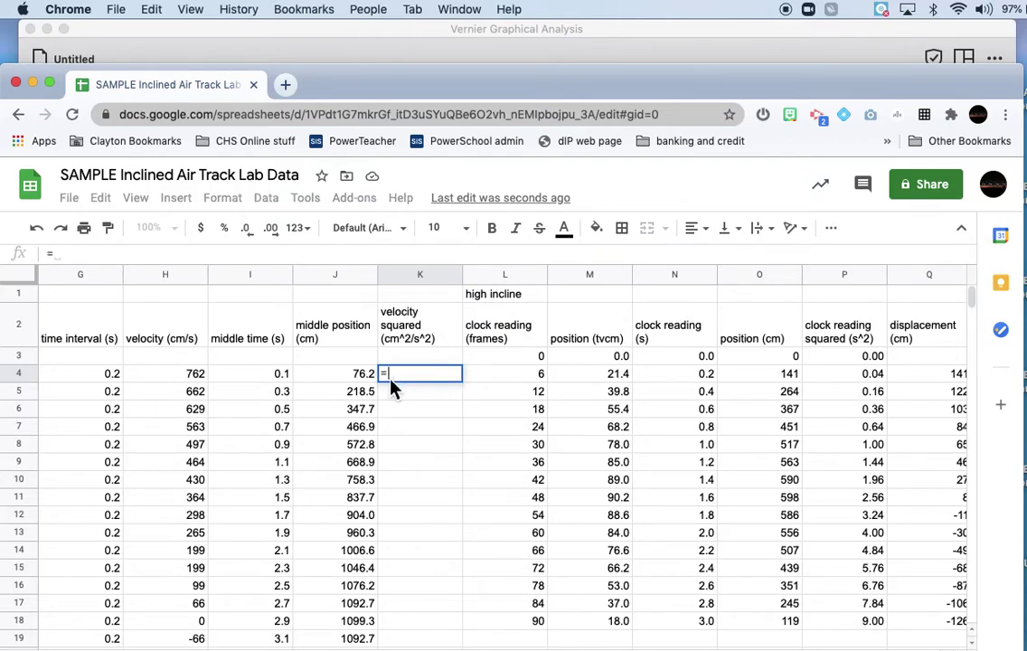
left_click(164, 374)
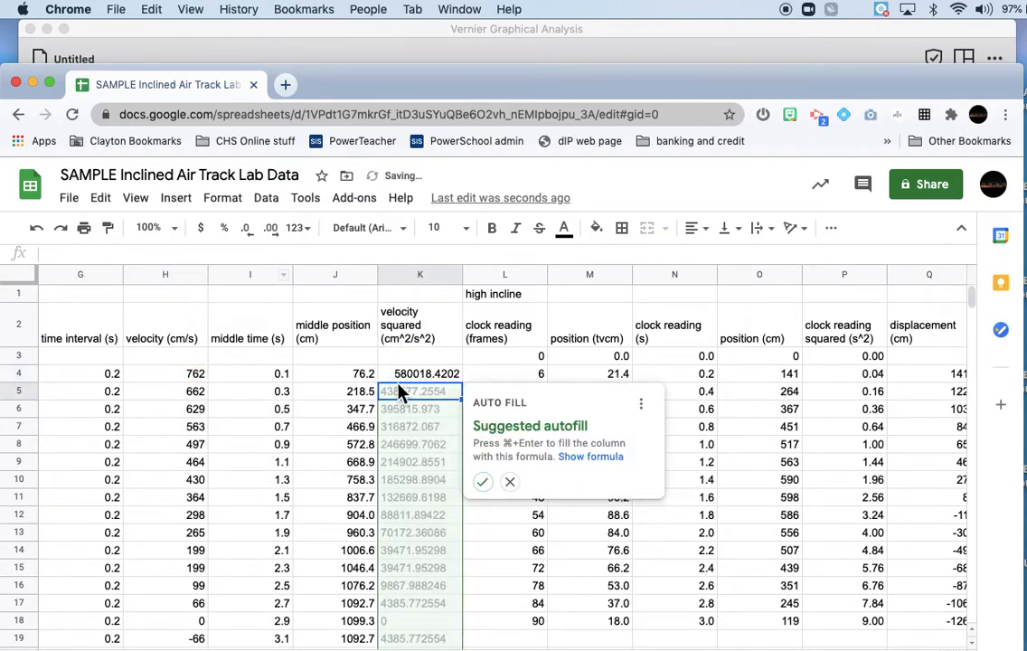
left_click(482, 481)
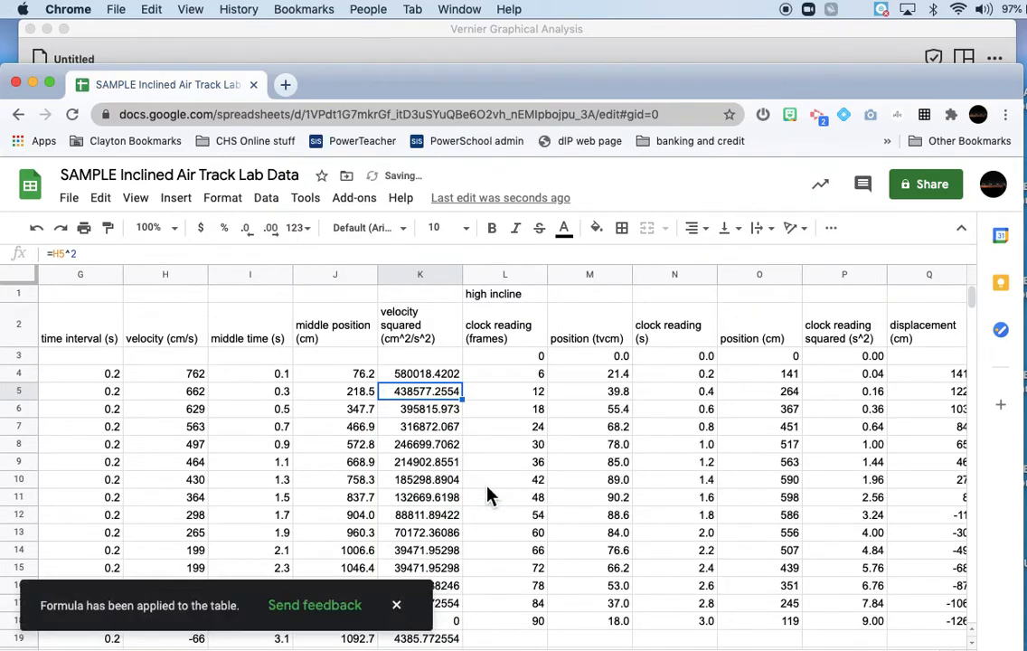
mouse_move(425, 452)
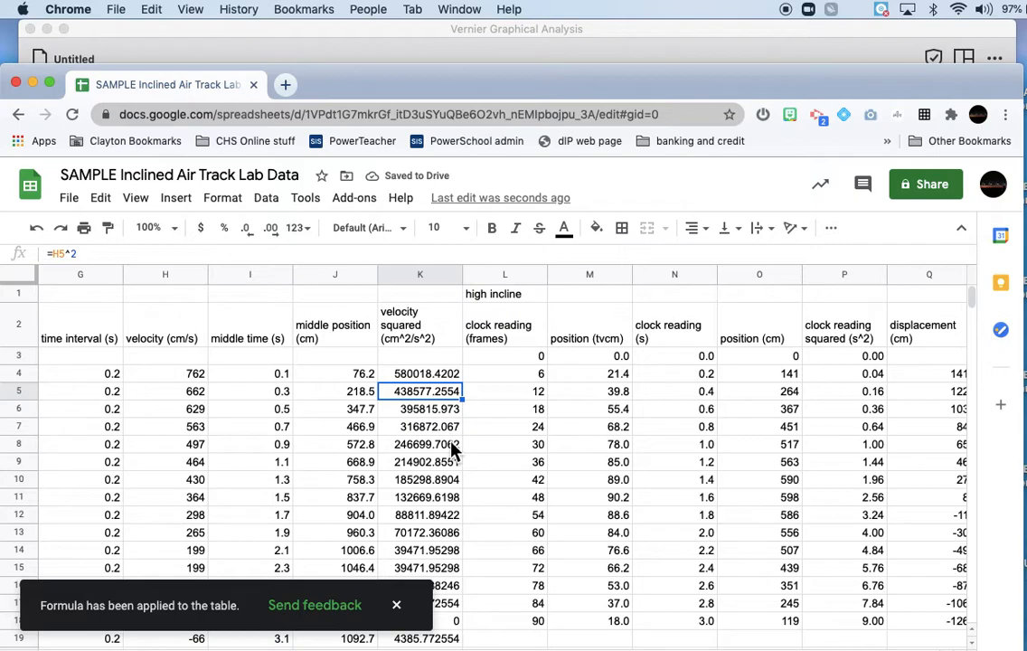
scroll("right", 3)
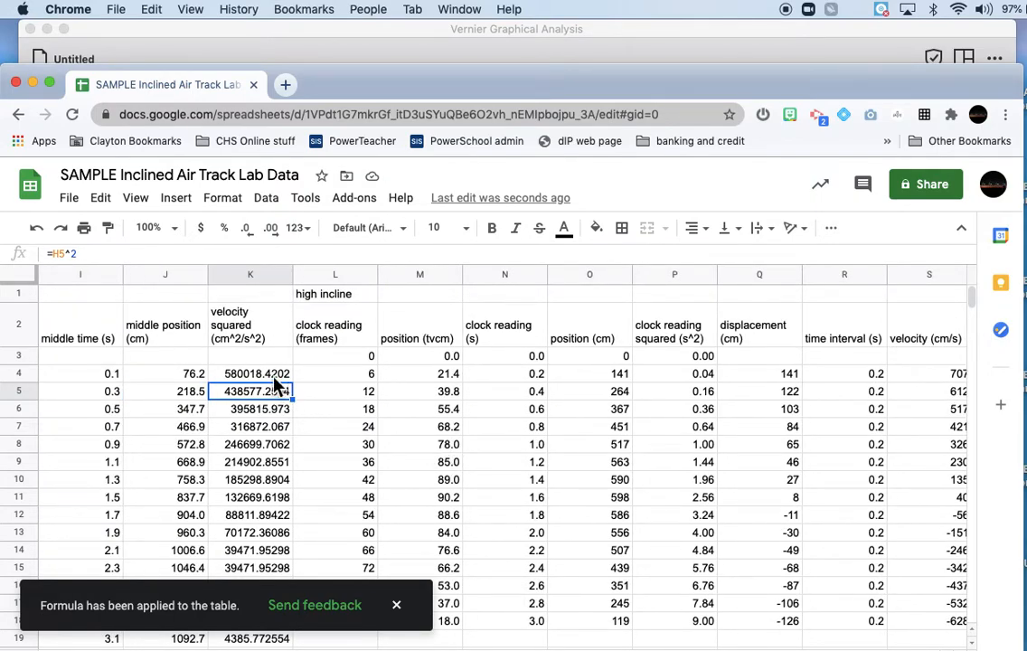
Fill V4's formula =S4^2 down to V18, then select column V.
left_click(251, 373)
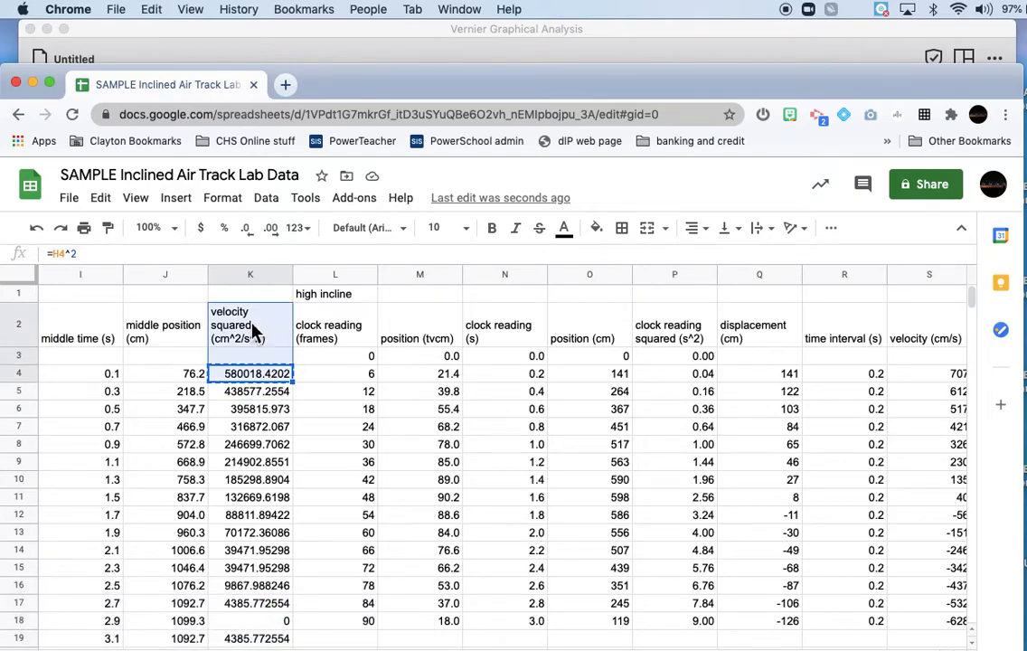
scroll("right", 3)
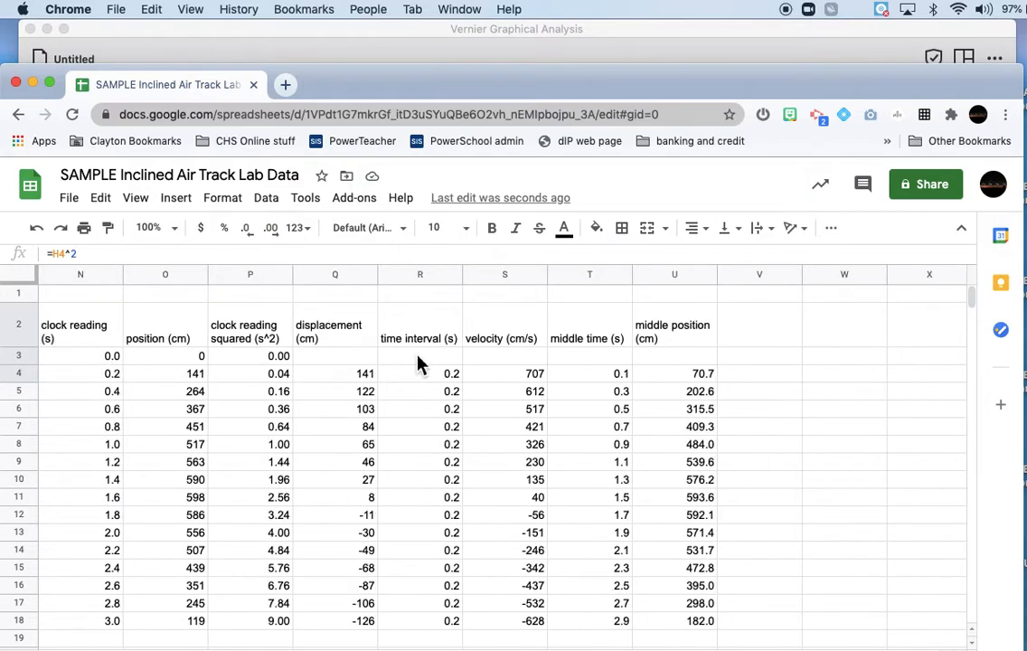
scroll("right", 3)
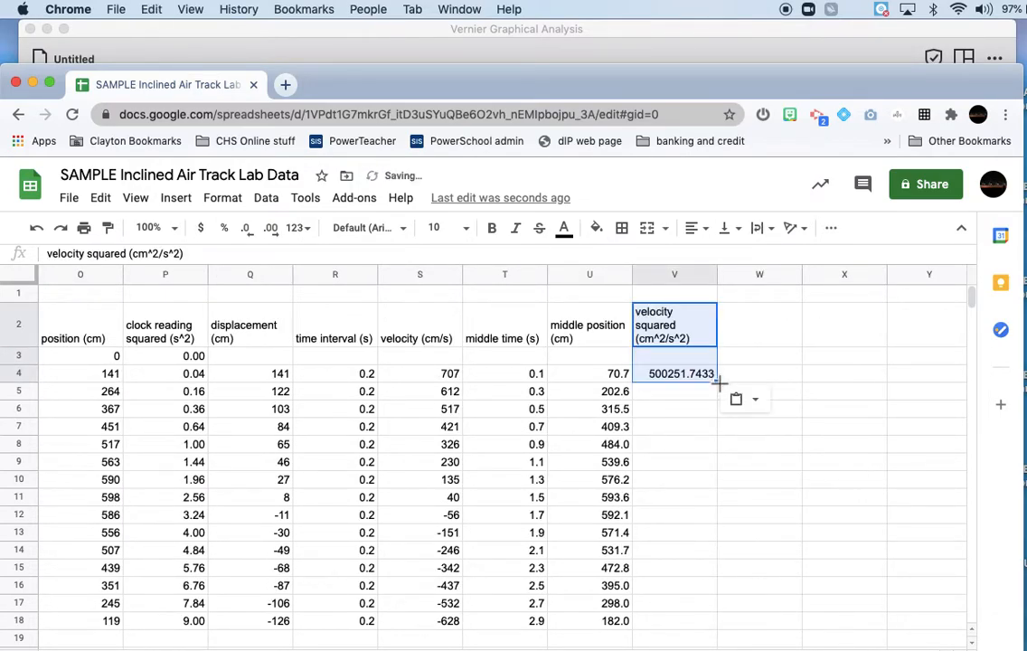
left_click(674, 374)
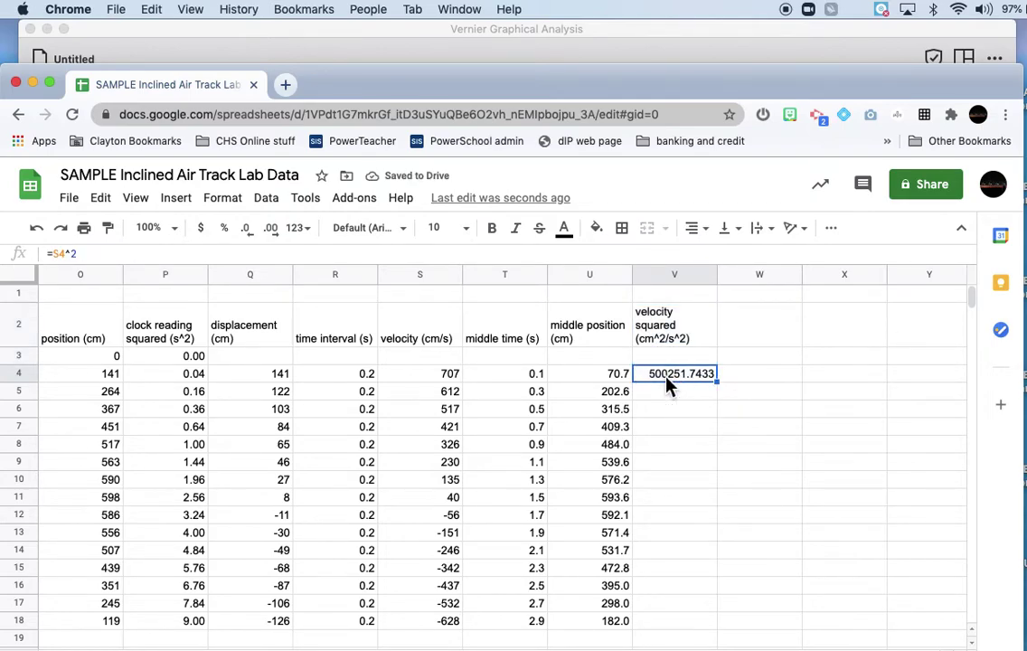
mouse_move(730, 366)
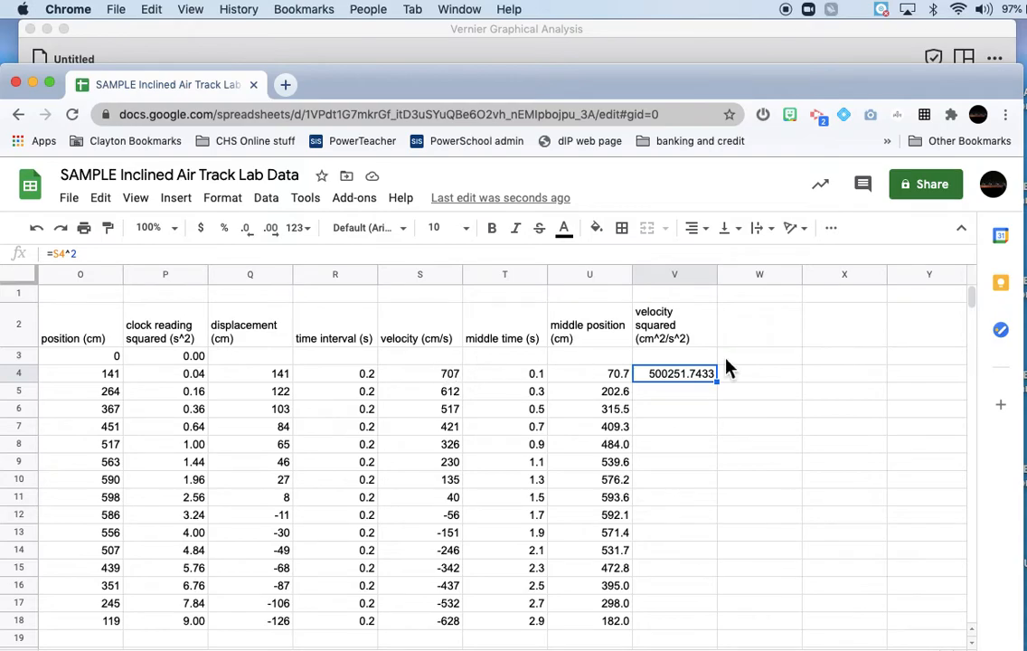
mouse_move(683, 386)
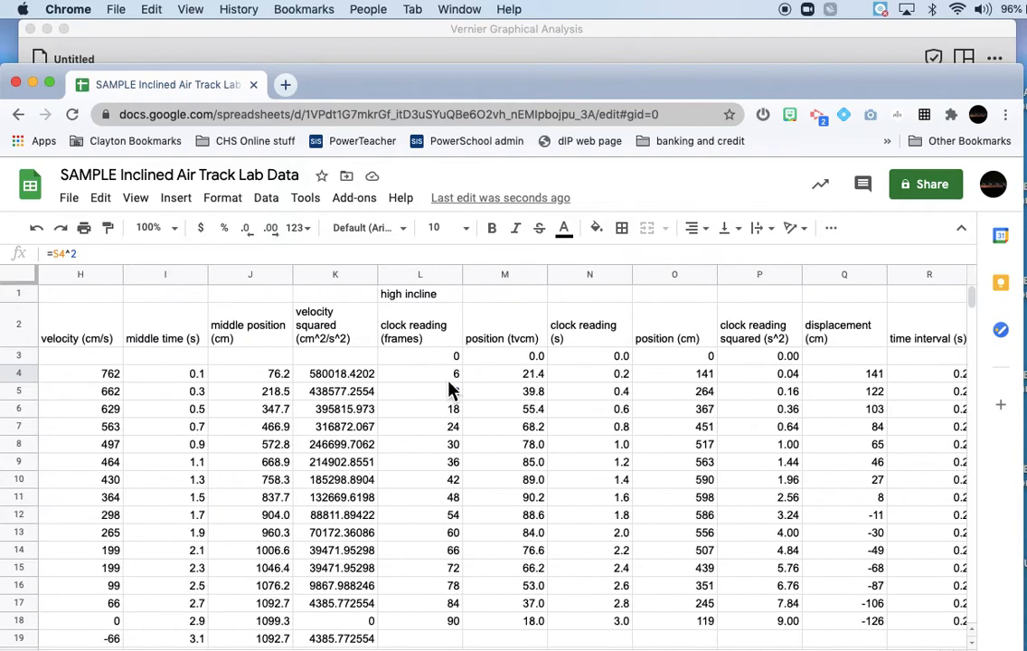
scroll("right", 3)
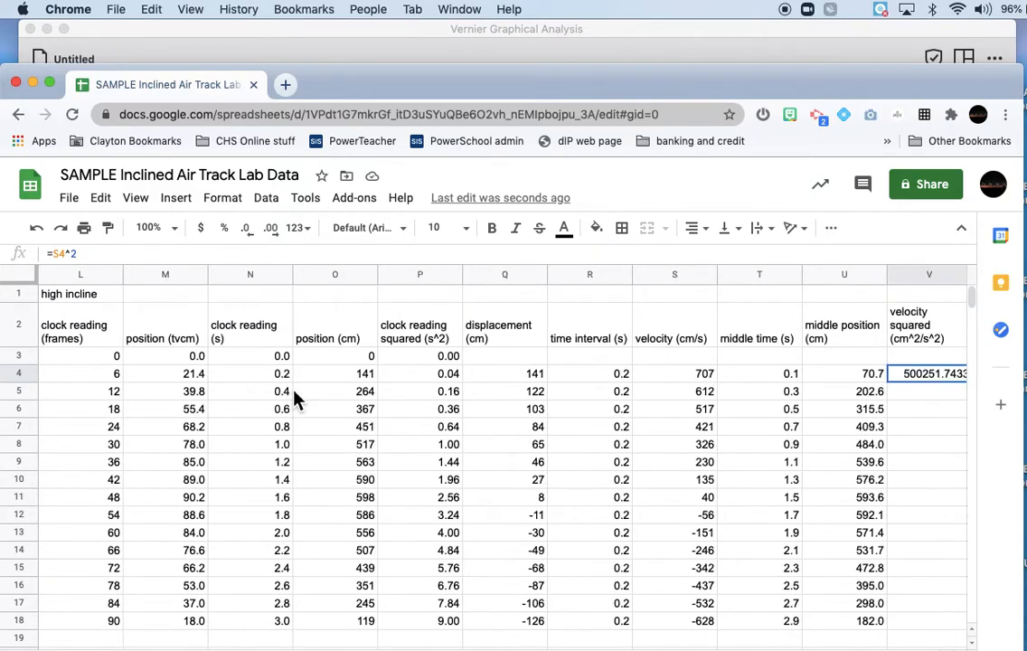
scroll("right", 3)
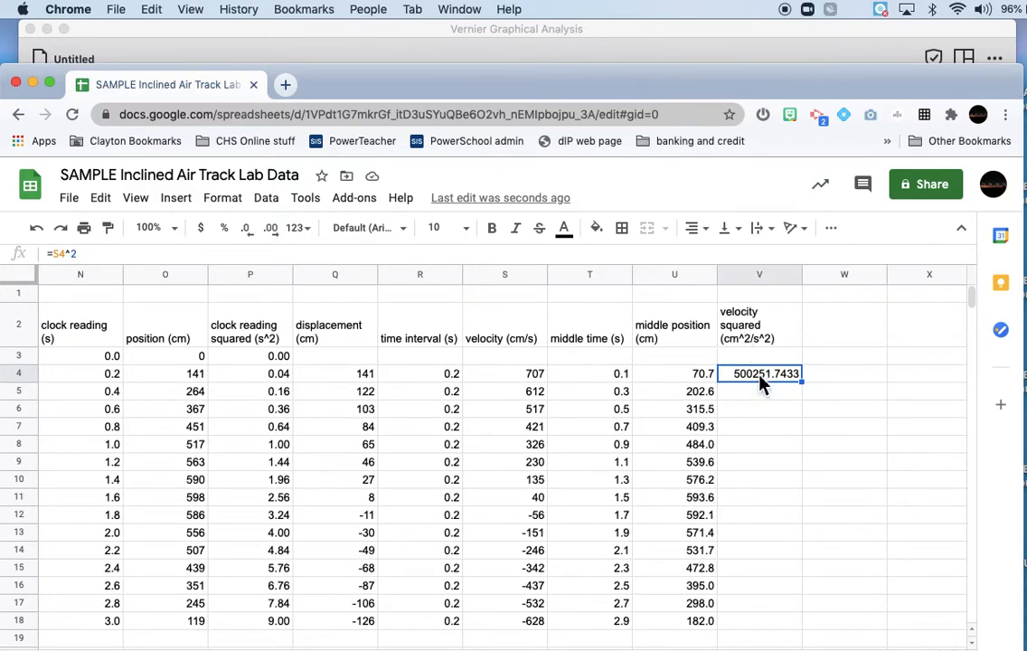
mouse_move(804, 389)
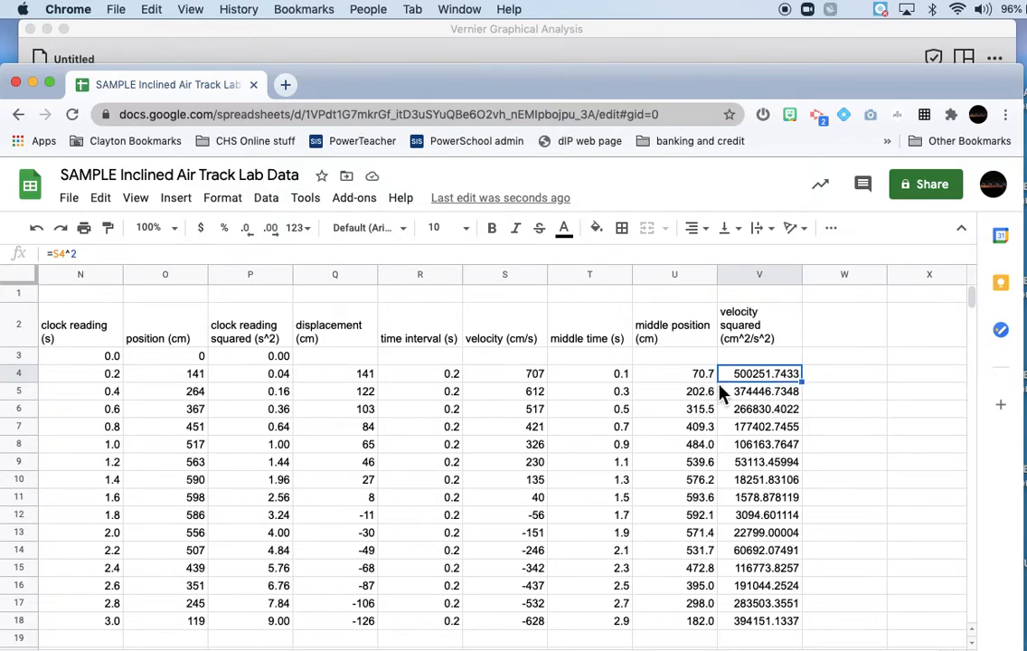
left_click(759, 274)
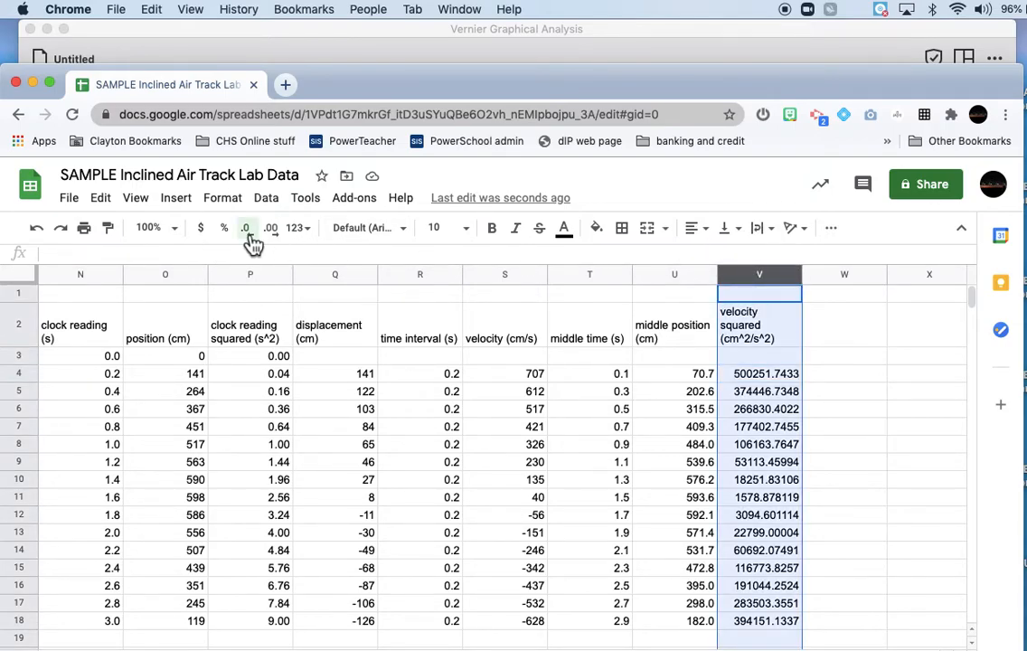
Decrease decimal places on columns V and K to show whole-number squared velocities.
left_click(245, 227)
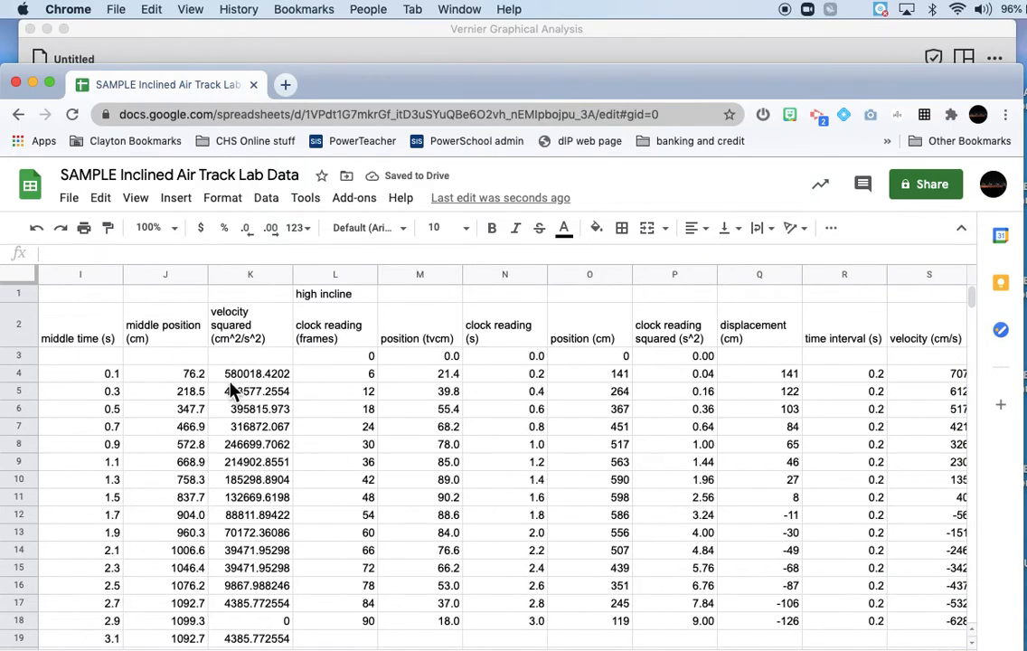
left_click(251, 274)
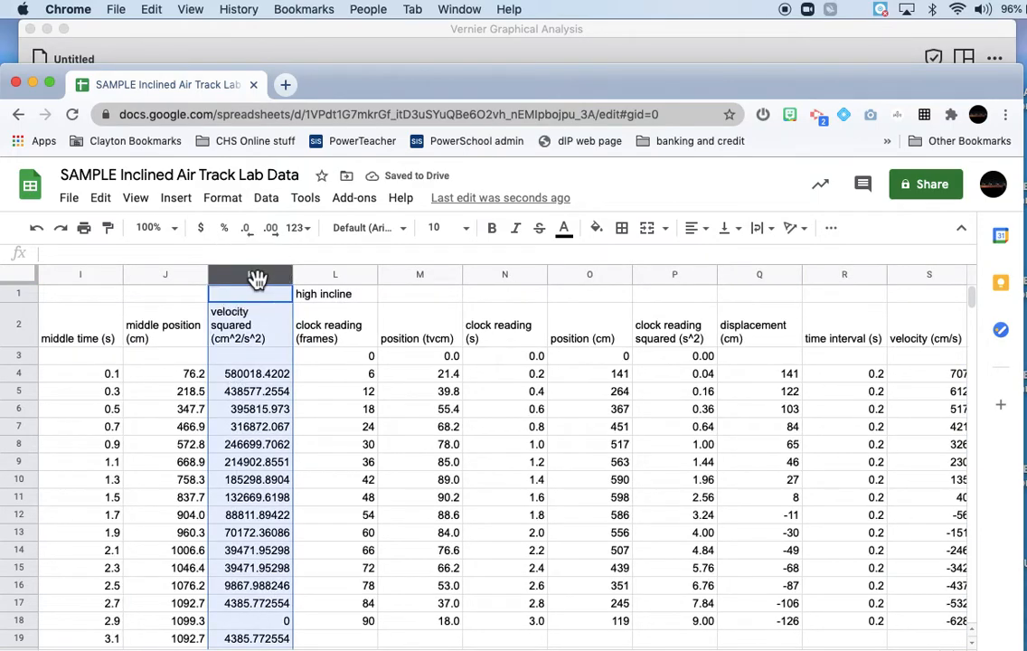
left_click(270, 227)
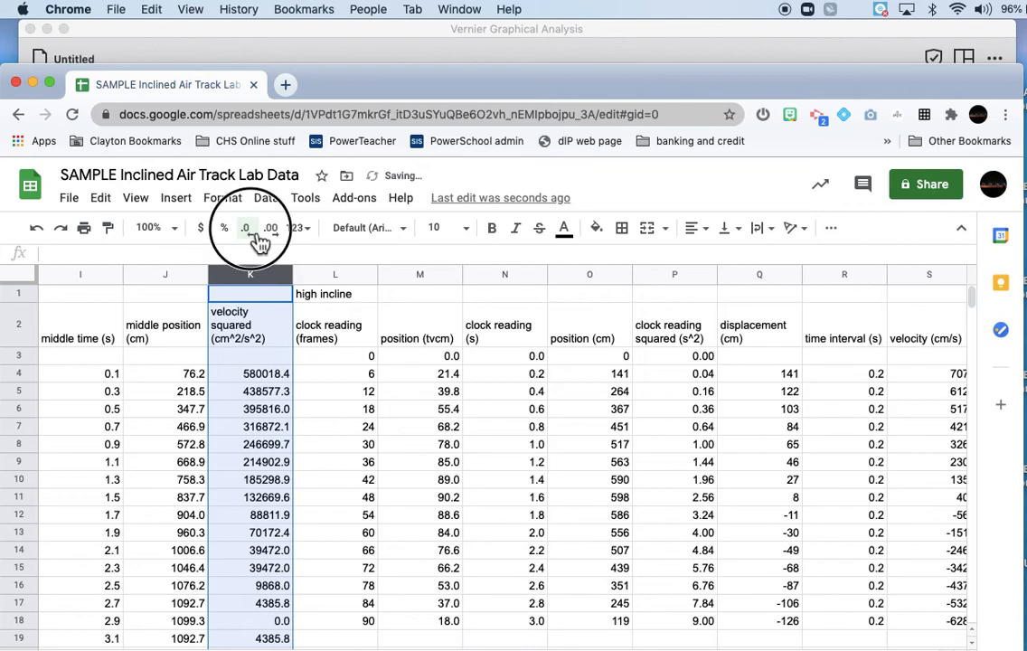
left_click(271, 227)
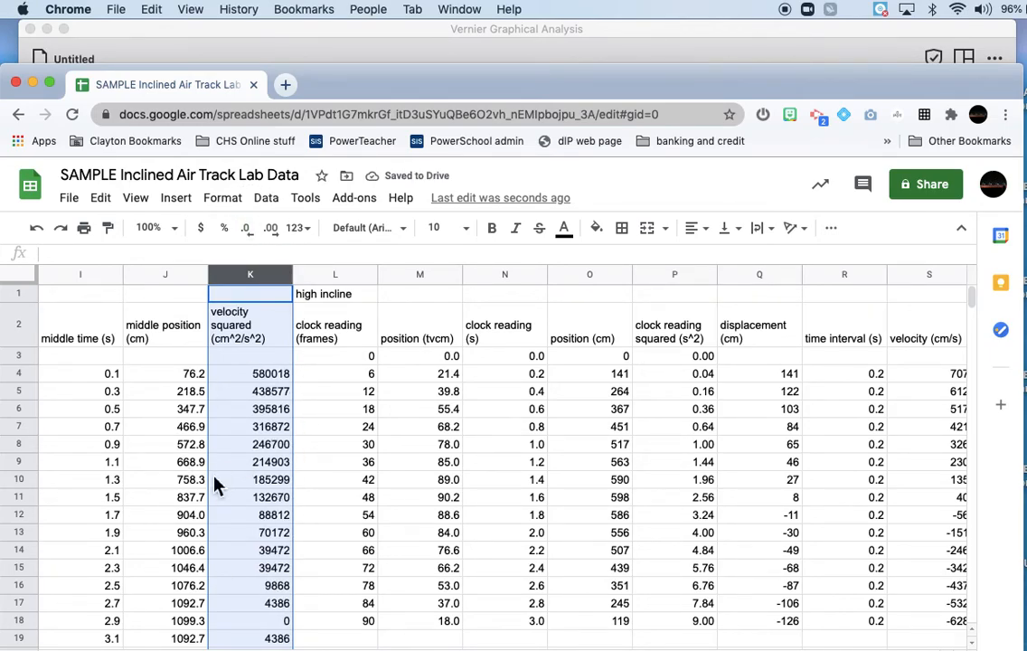
scroll("down", 3)
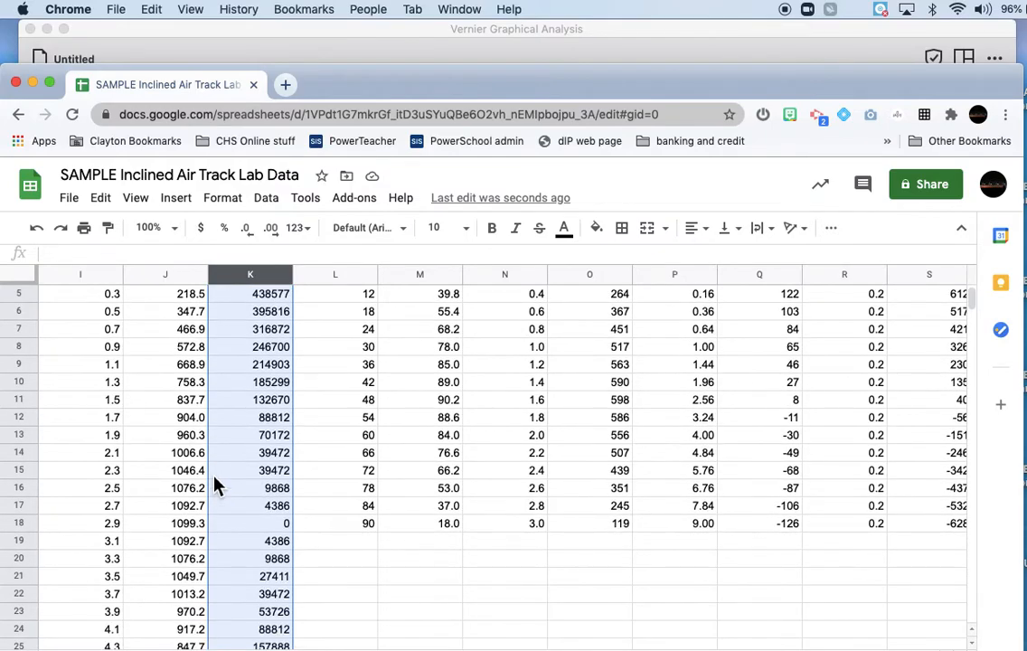
scroll("right", 3)
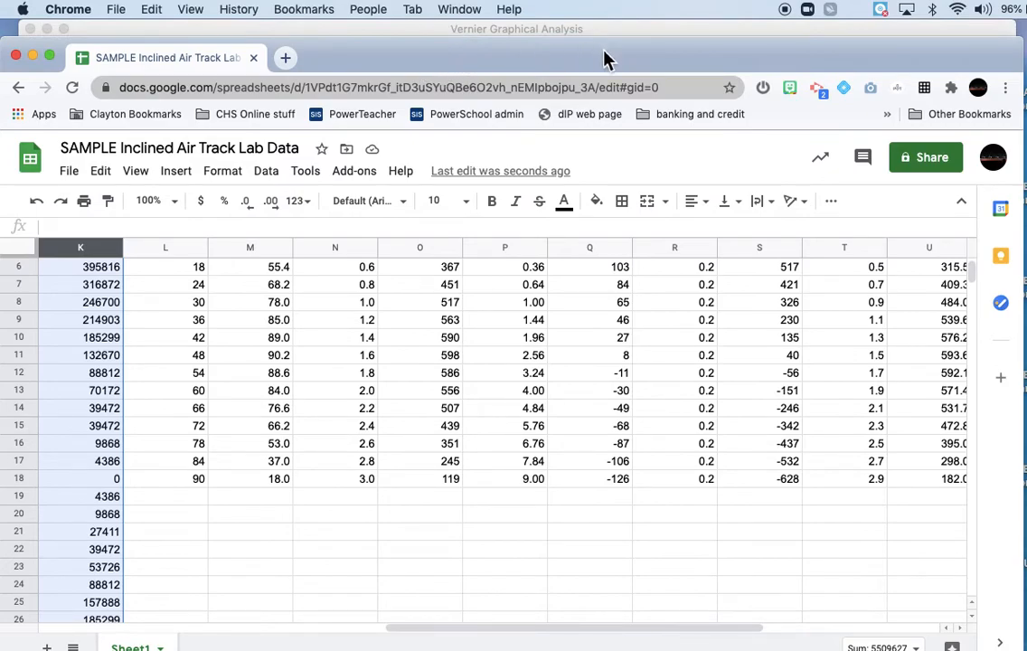
scroll("up", 3)
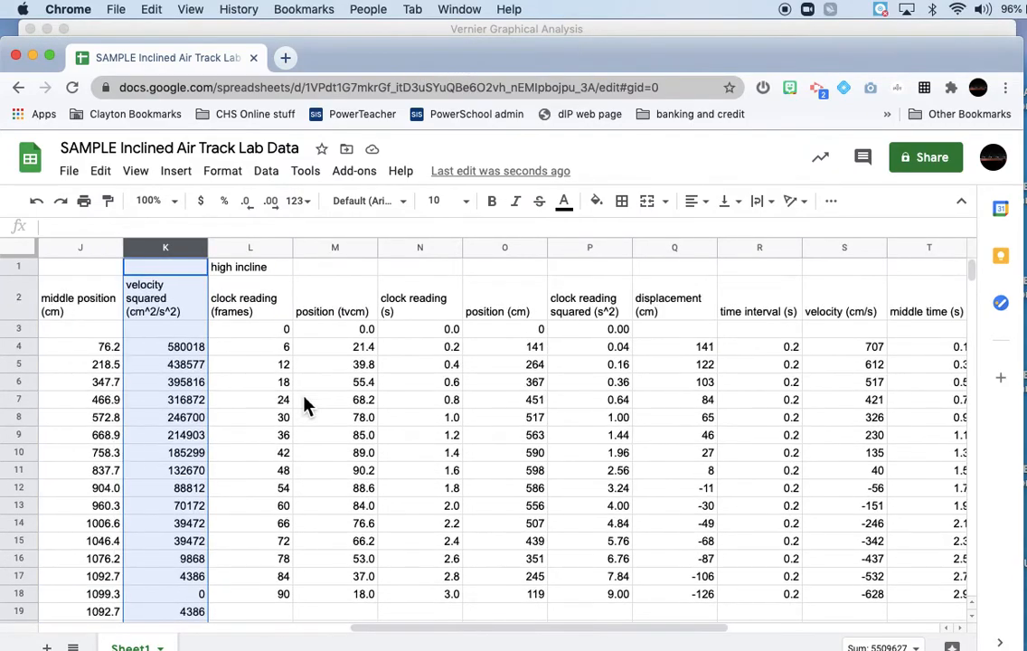
scroll("down", 3)
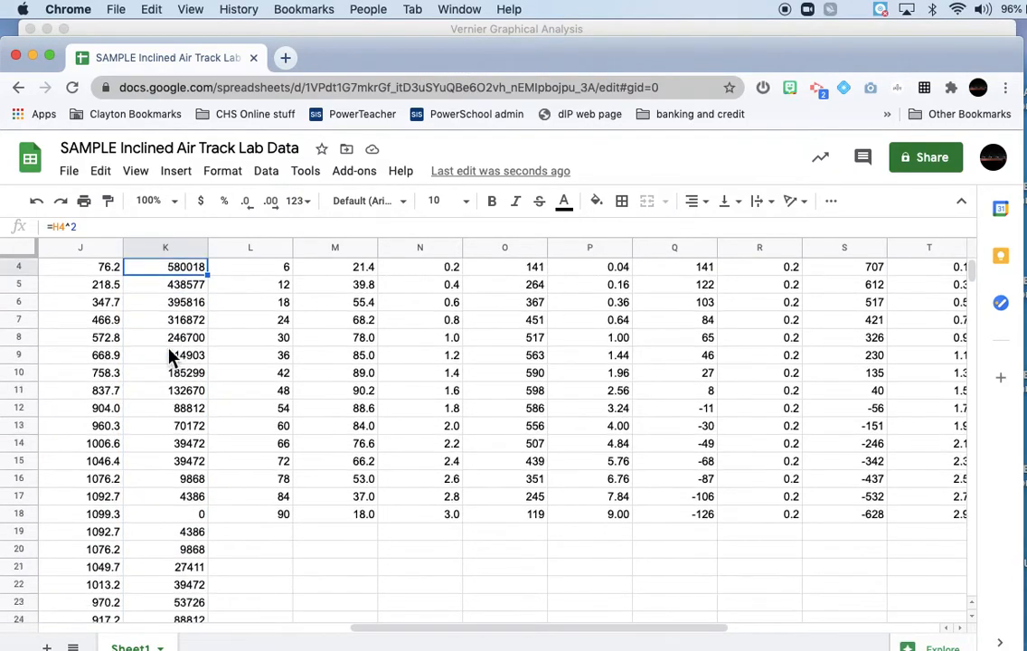
scroll("down", 3)
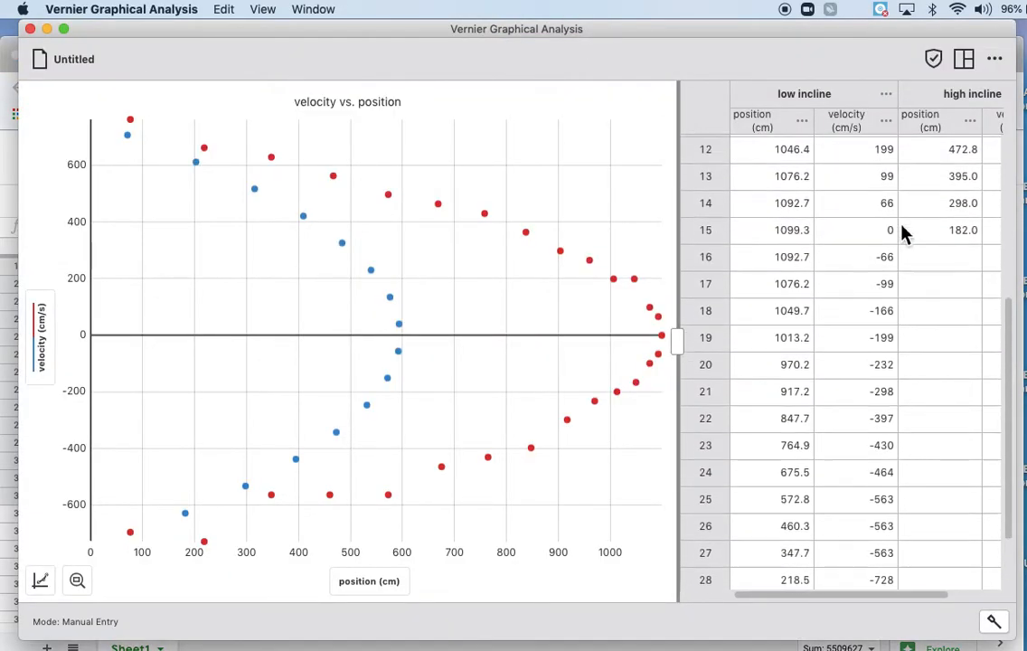
Rename the low incline velocity column 'velocity squared' with units (cm/s)^2.
scroll("up", 3)
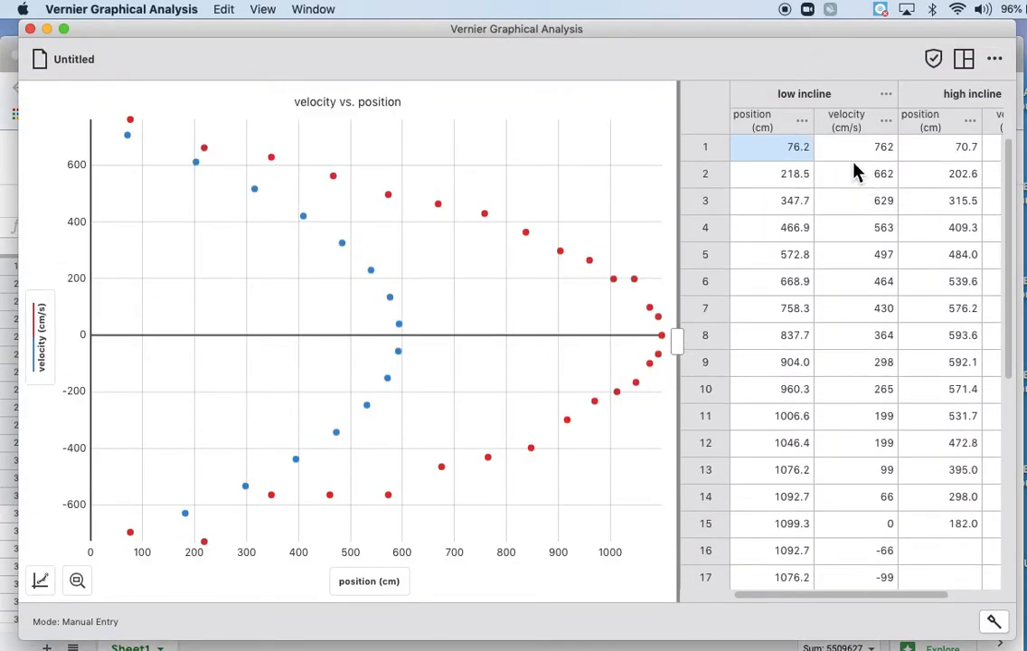
left_click(885, 120)
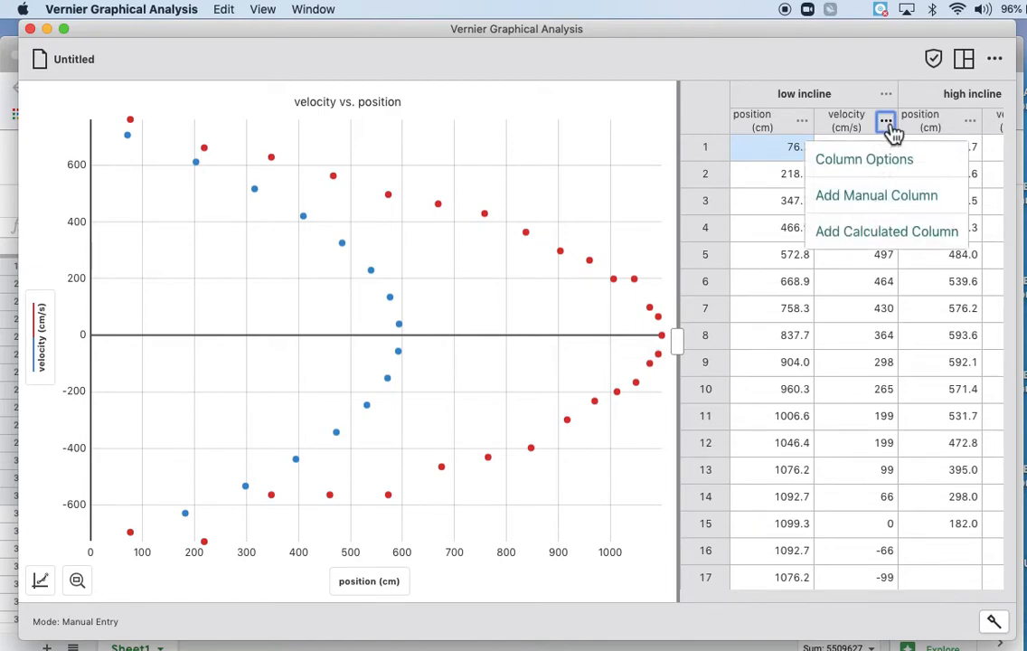
left_click(864, 160)
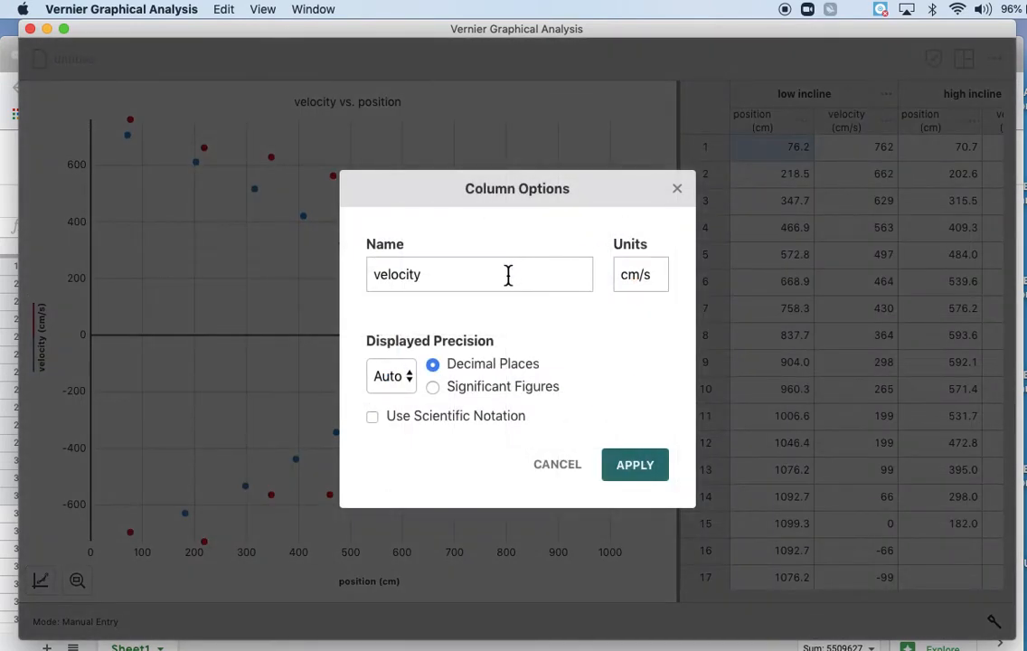
type("squa")
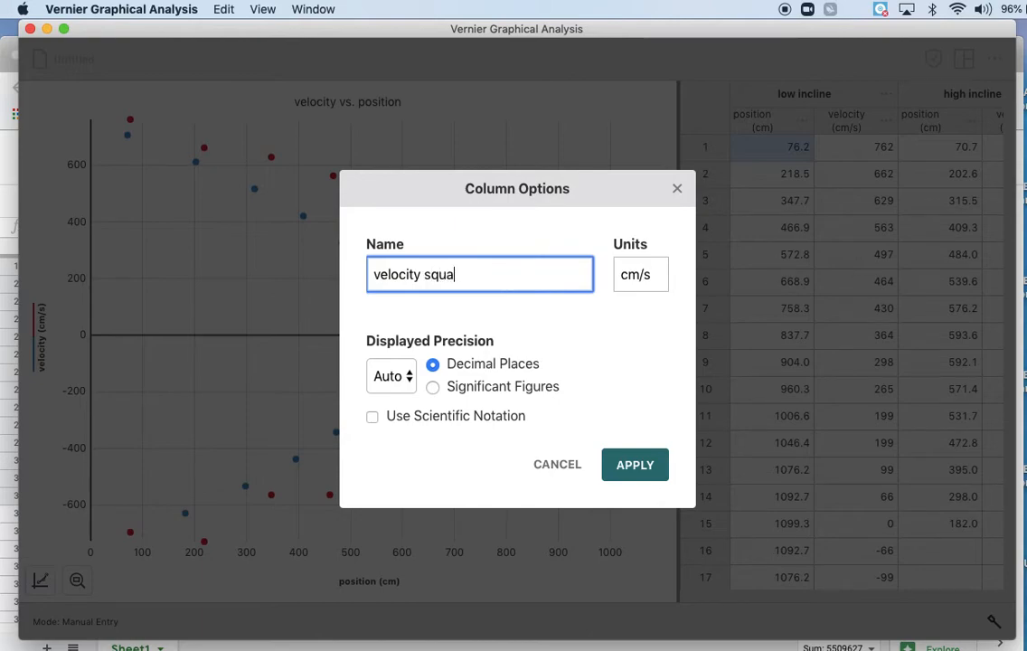
left_click(640, 274)
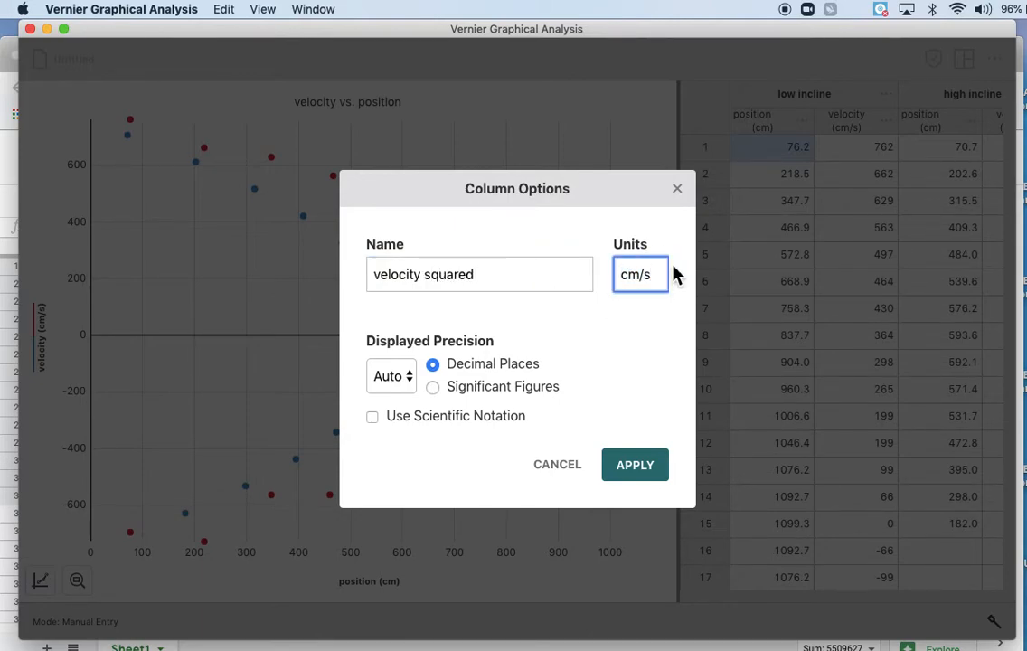
type(")^")
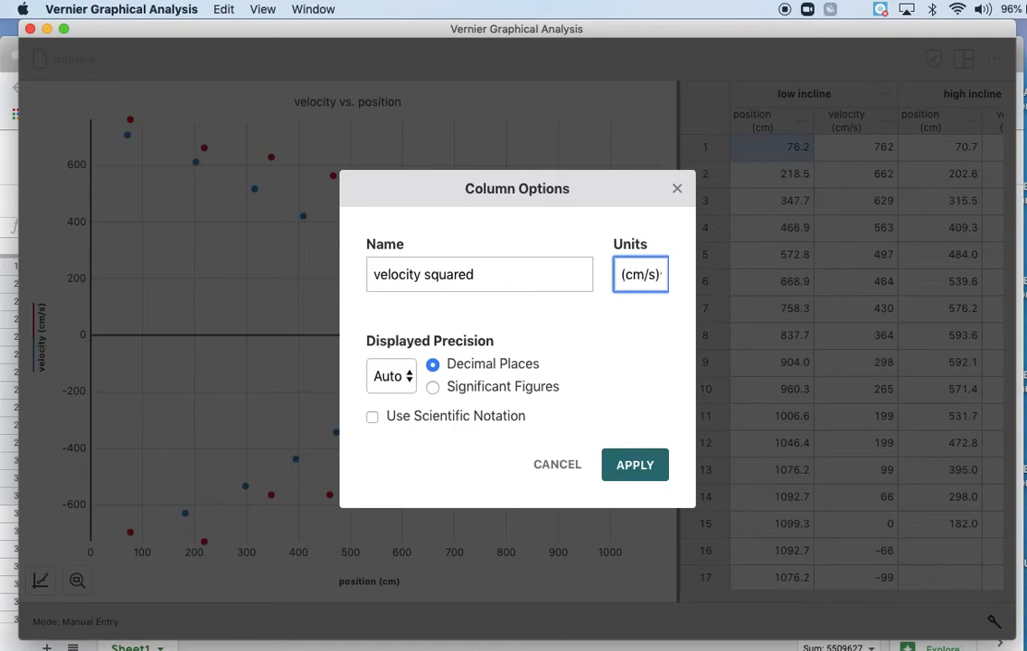
left_click(634, 464)
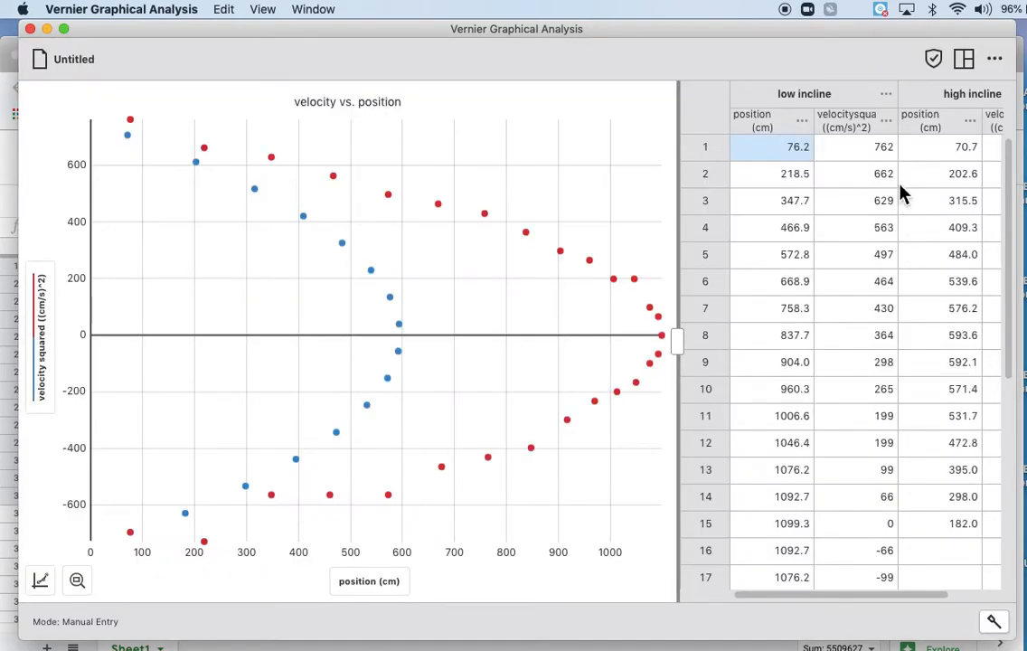
mouse_move(872, 194)
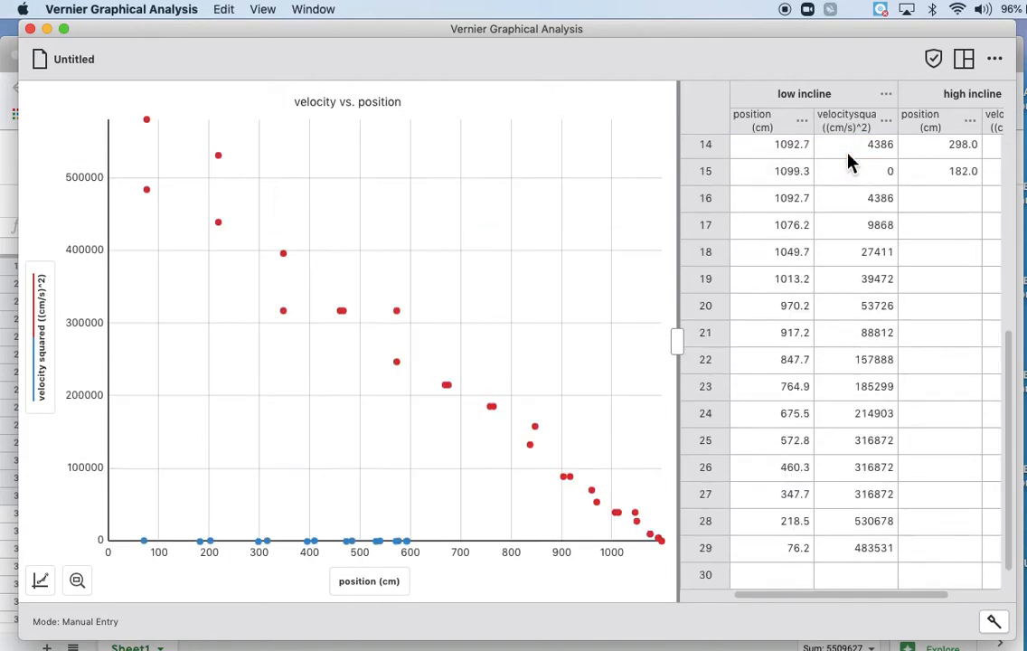
Select the high incline velocity squared values V4:V18 in column V.
scroll("right", 3)
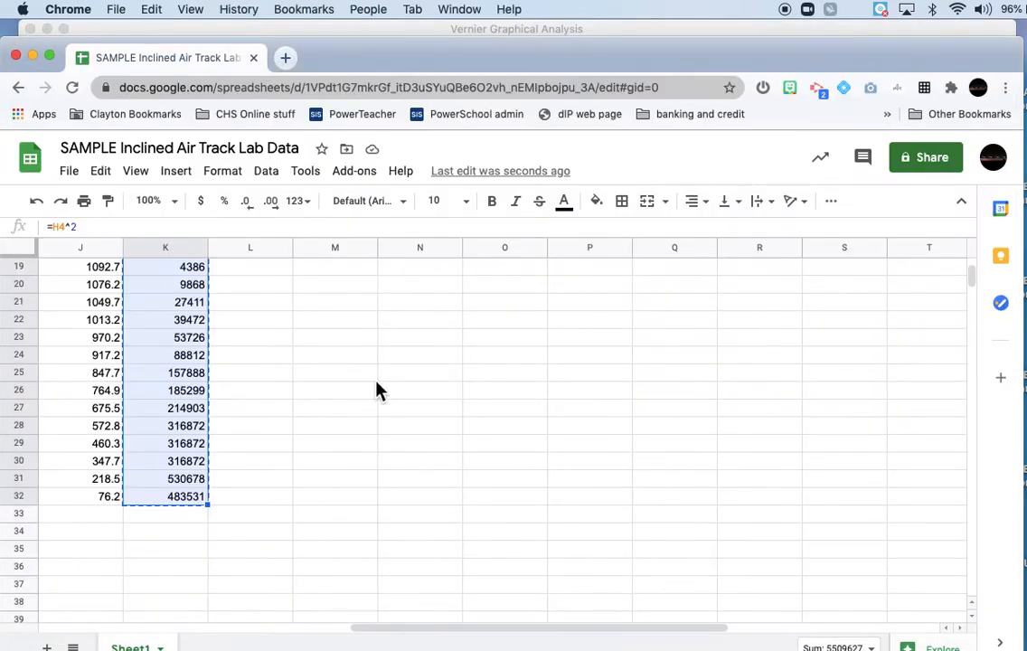
scroll("right", 3)
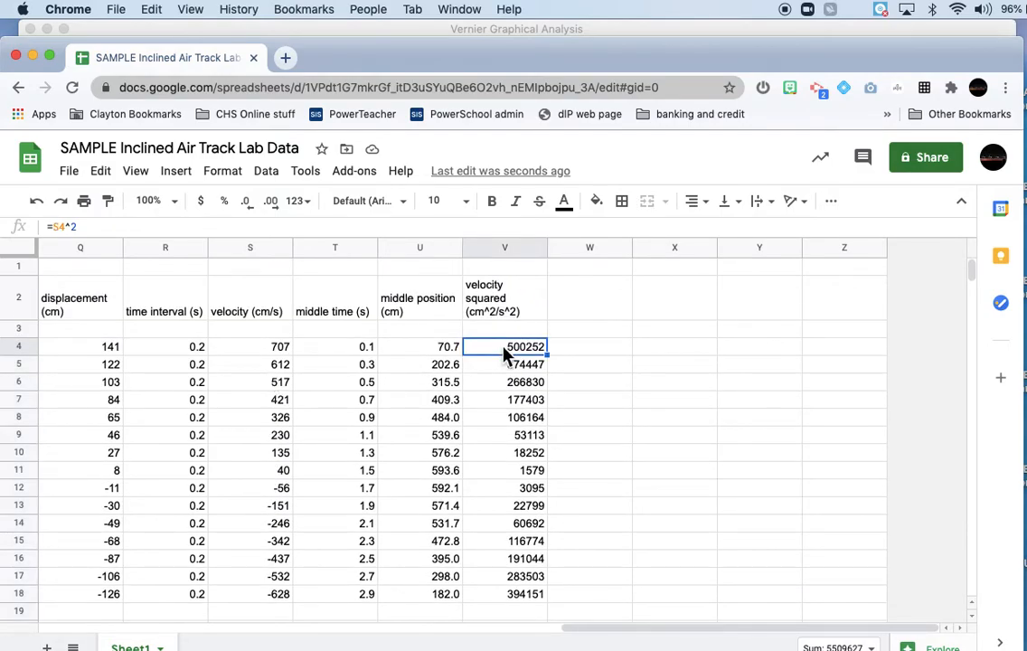
left_click_drag(504, 347, 505, 594)
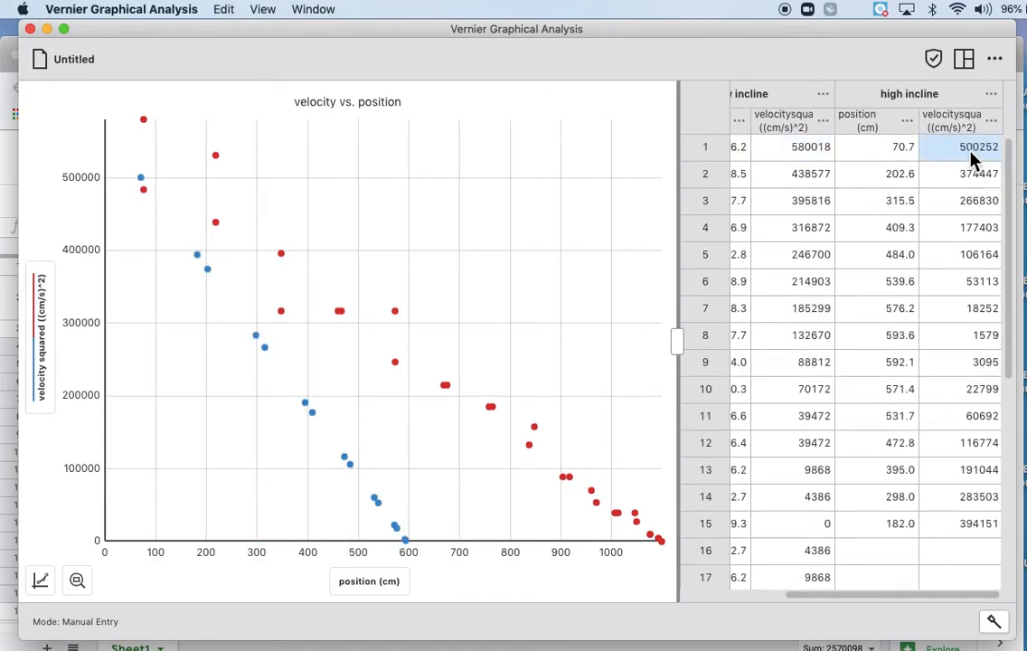
mouse_move(480, 327)
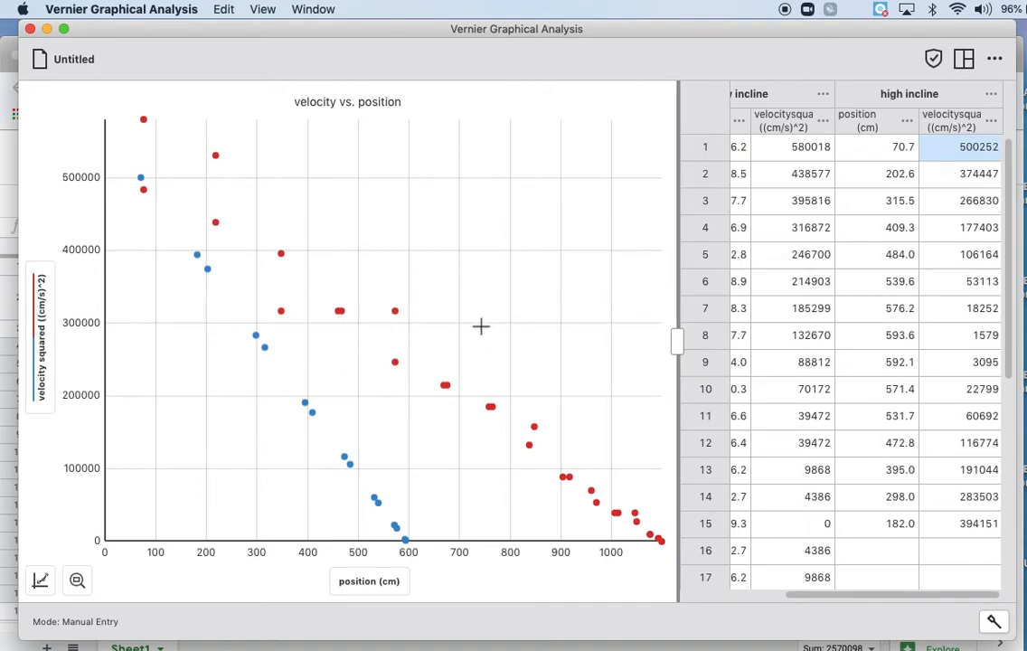
mouse_move(465, 298)
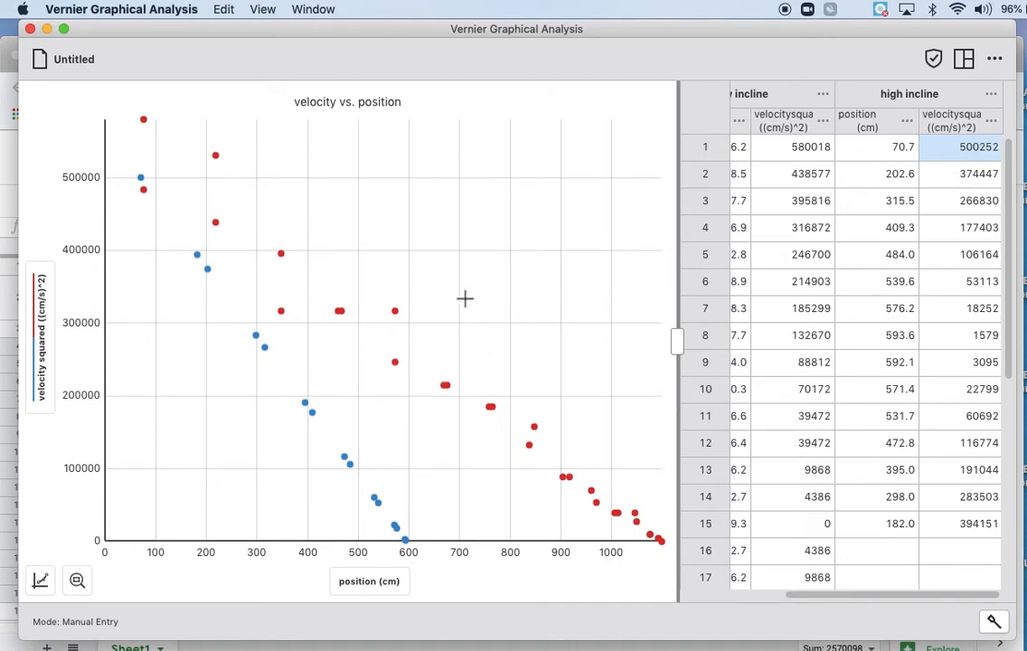
mouse_move(106, 537)
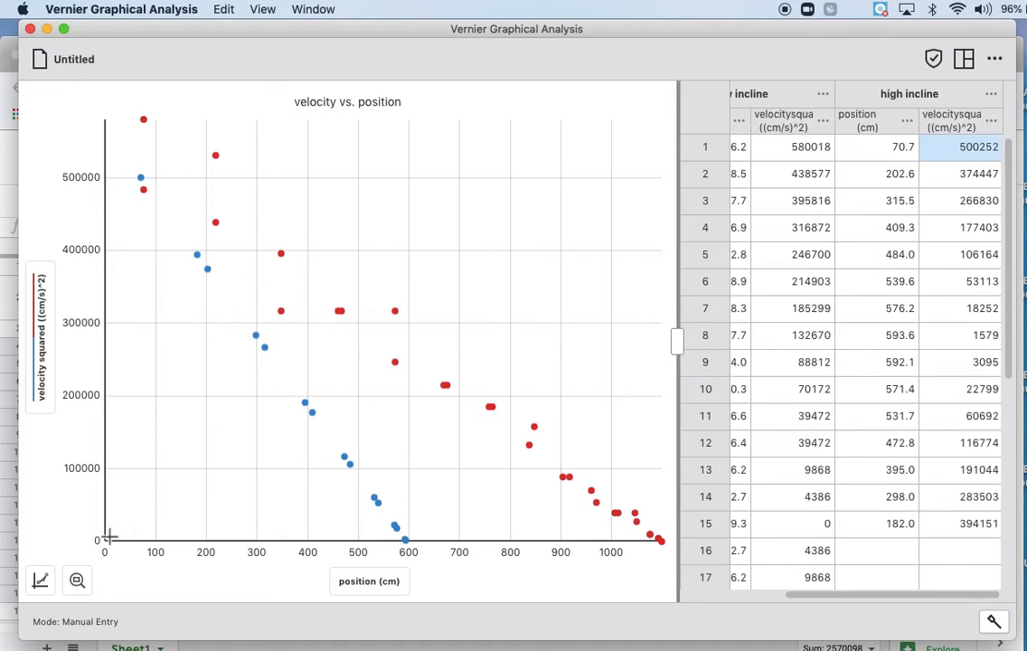
Edit the graph title to 'velocity^2 vs. position' in Graph Options.
left_click(40, 580)
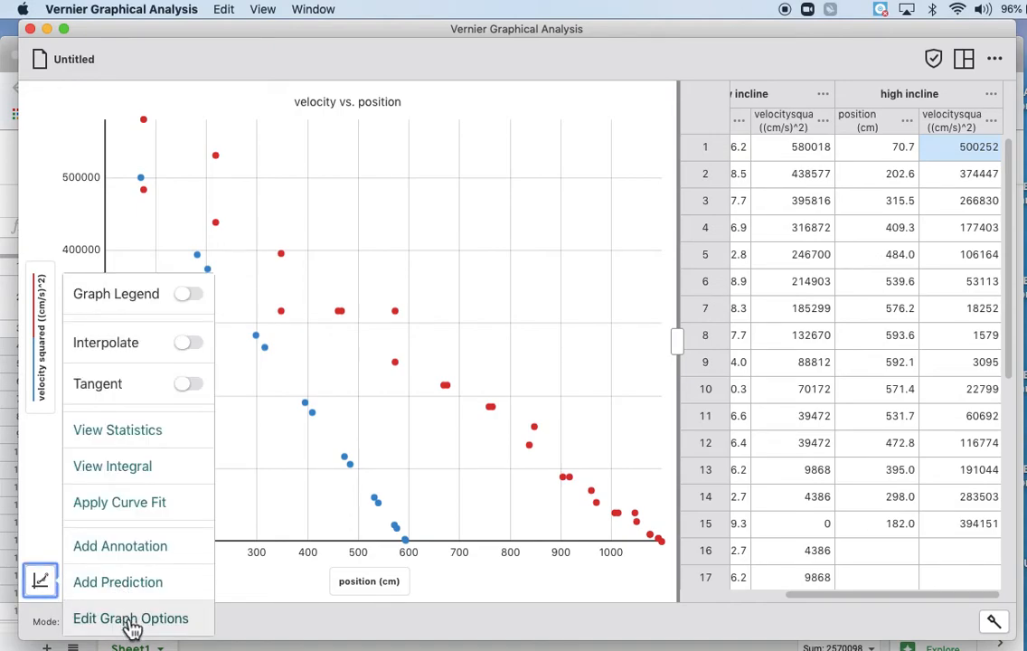
left_click(130, 618)
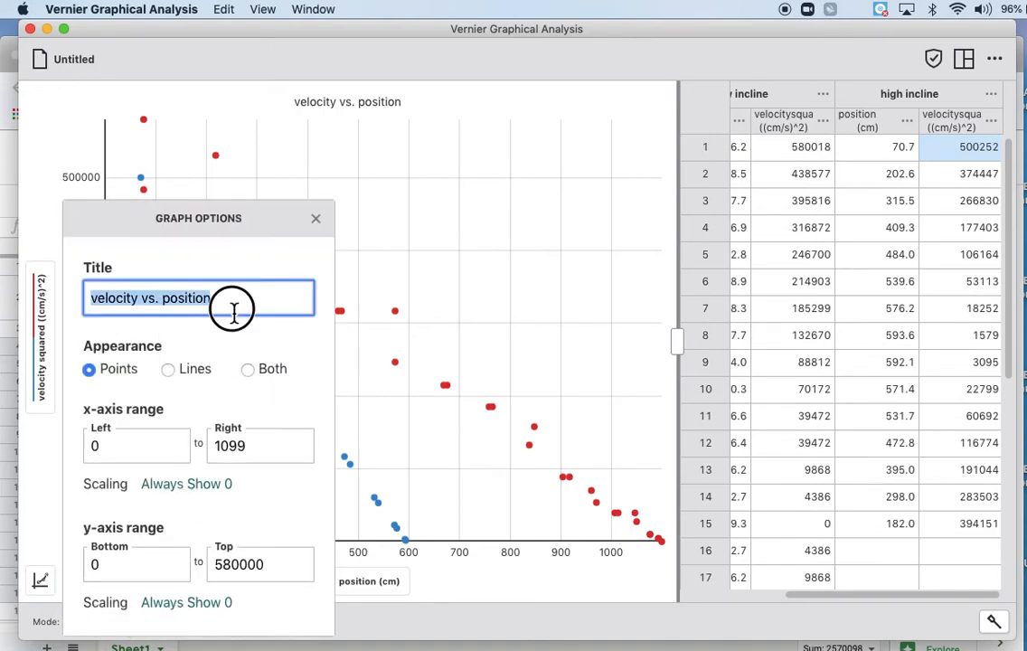
key("Backspace")
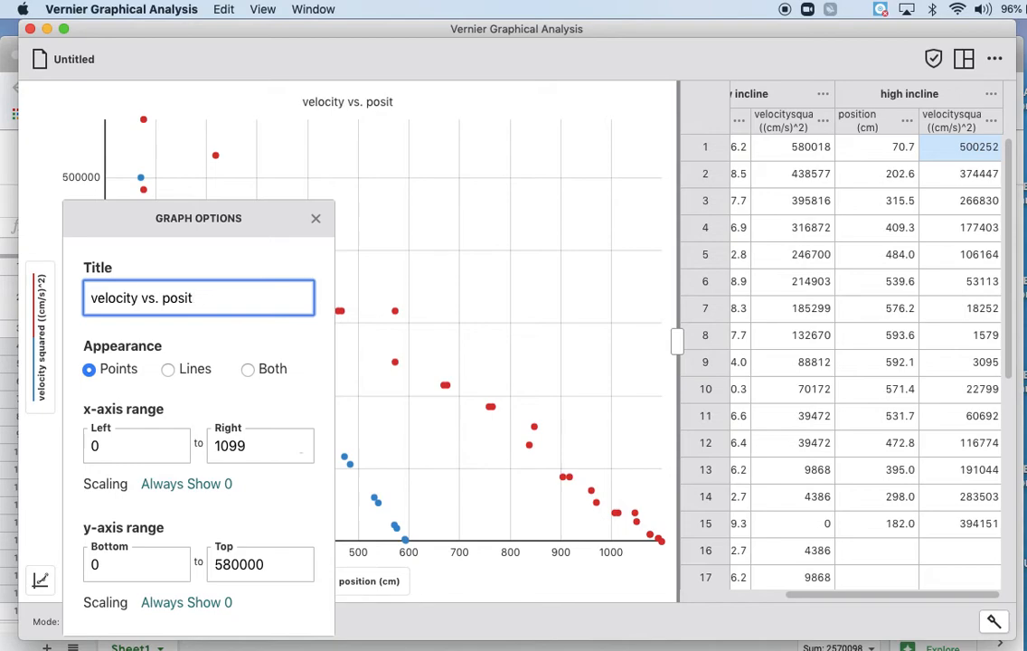
type("ion")
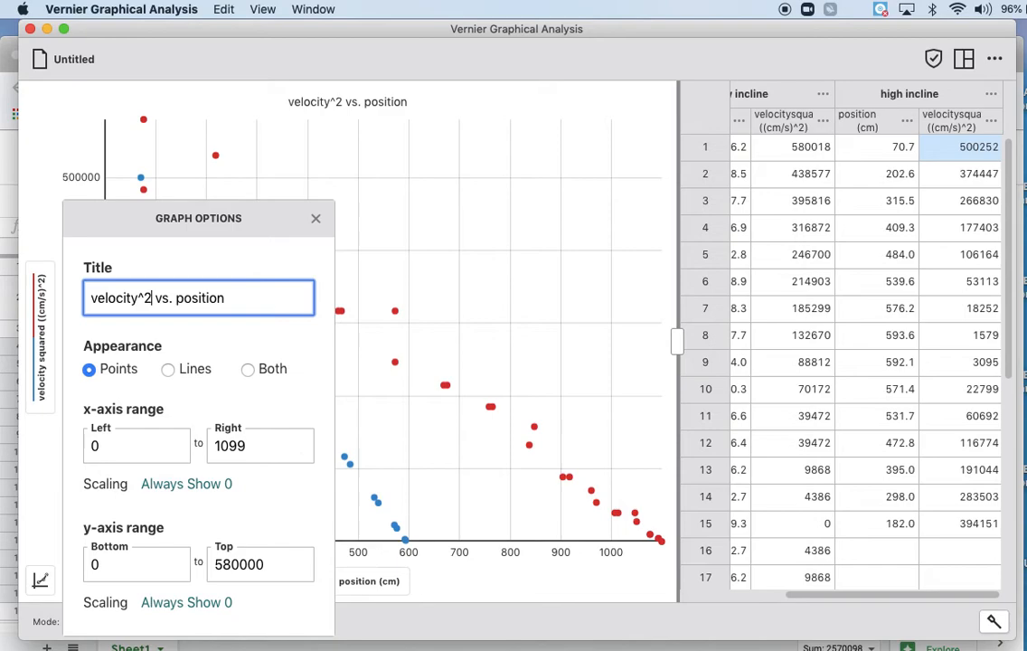
mouse_move(316, 229)
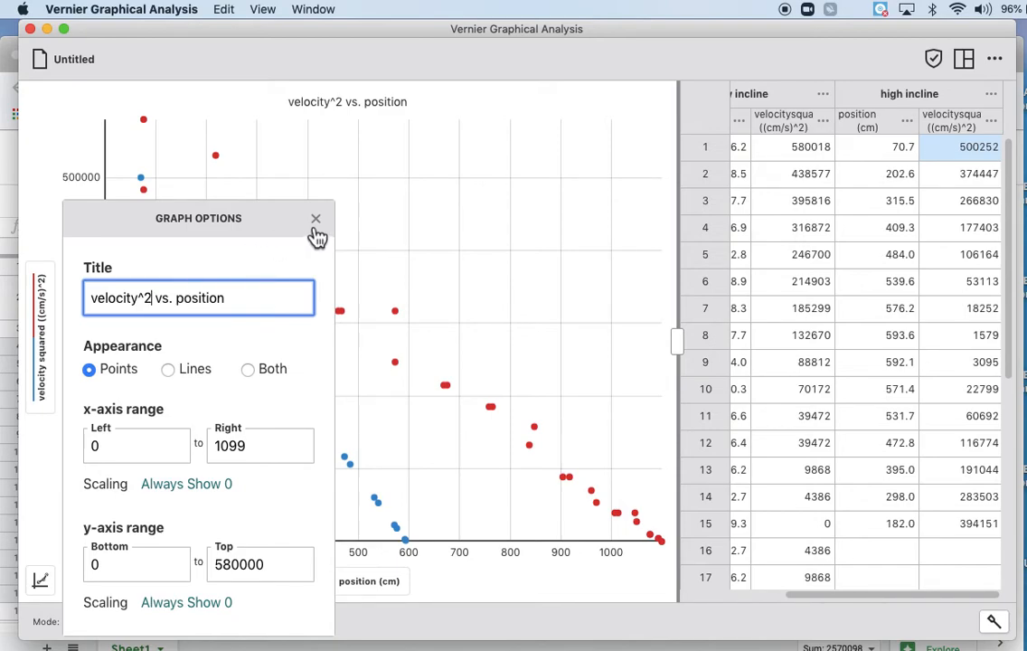
left_click(315, 219)
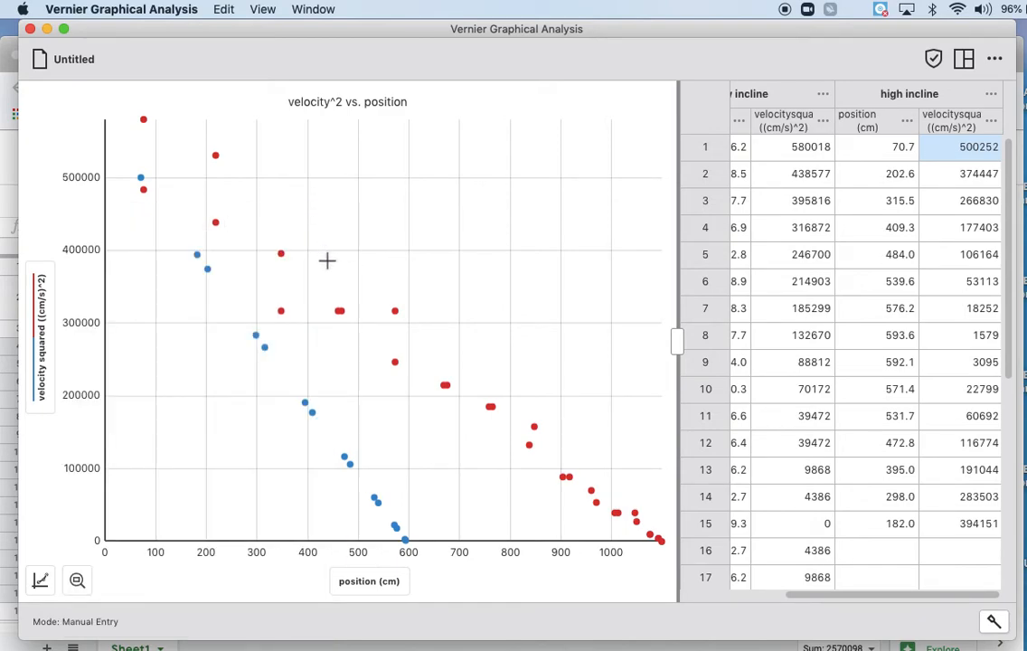
mouse_move(252, 555)
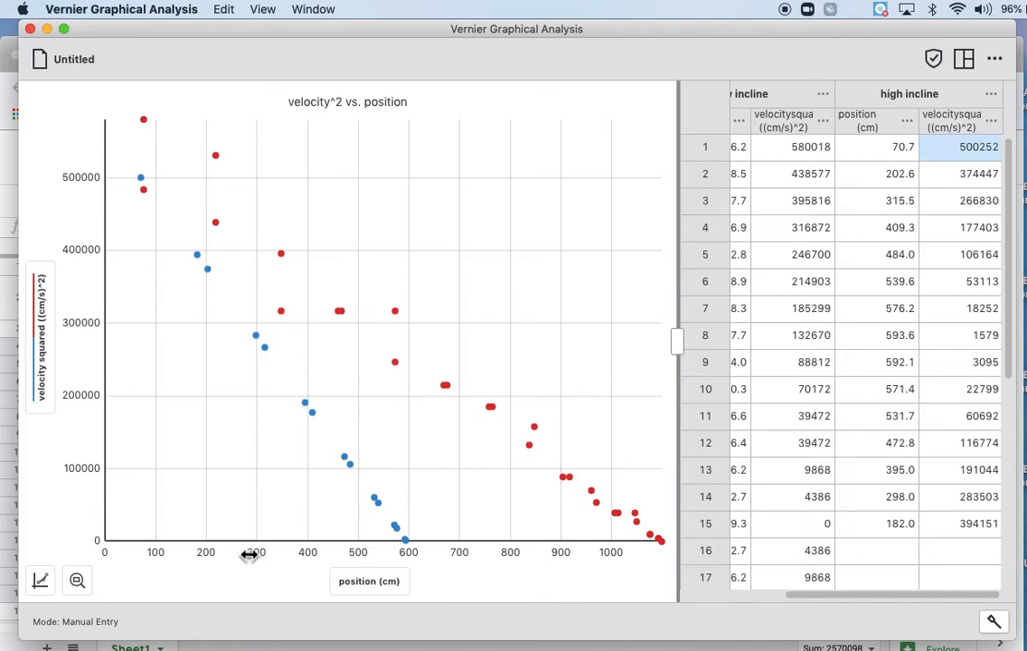
mouse_move(428, 369)
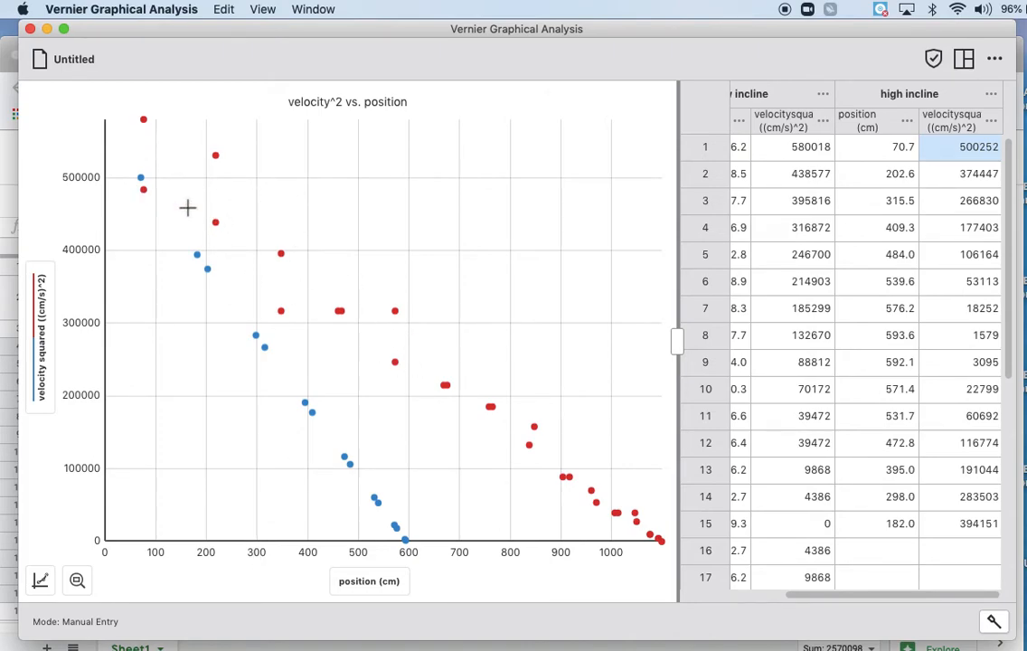
mouse_move(500, 433)
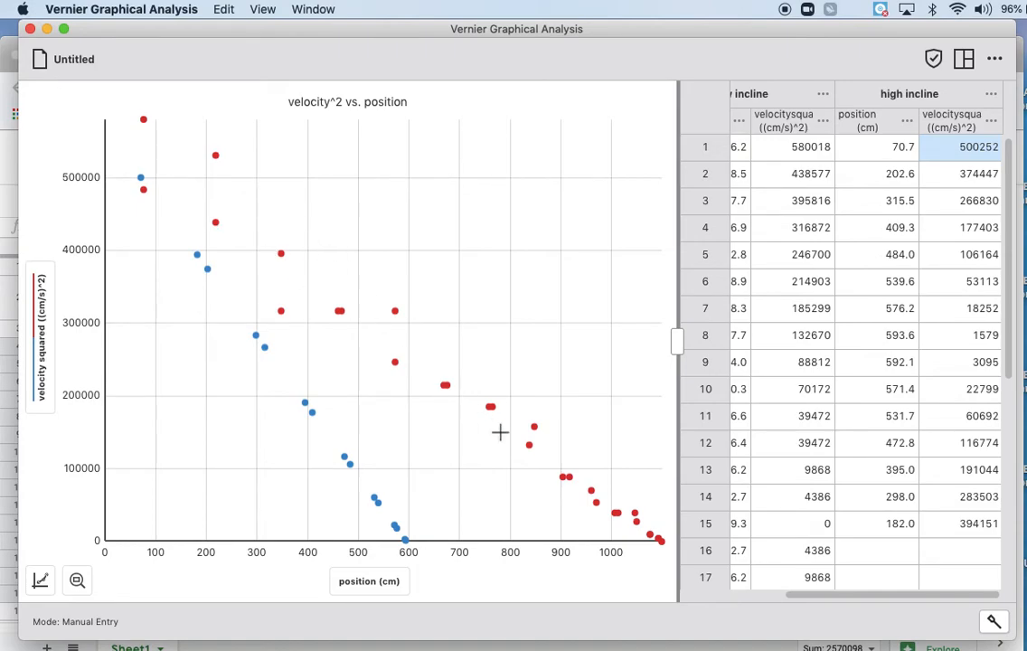
mouse_move(302, 309)
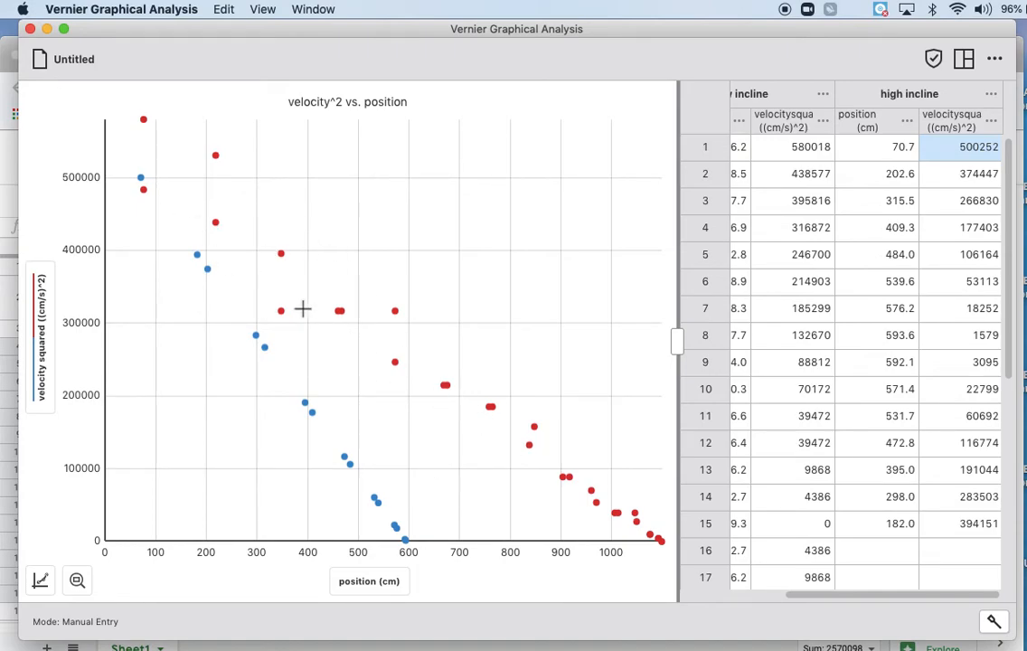
mouse_move(560, 480)
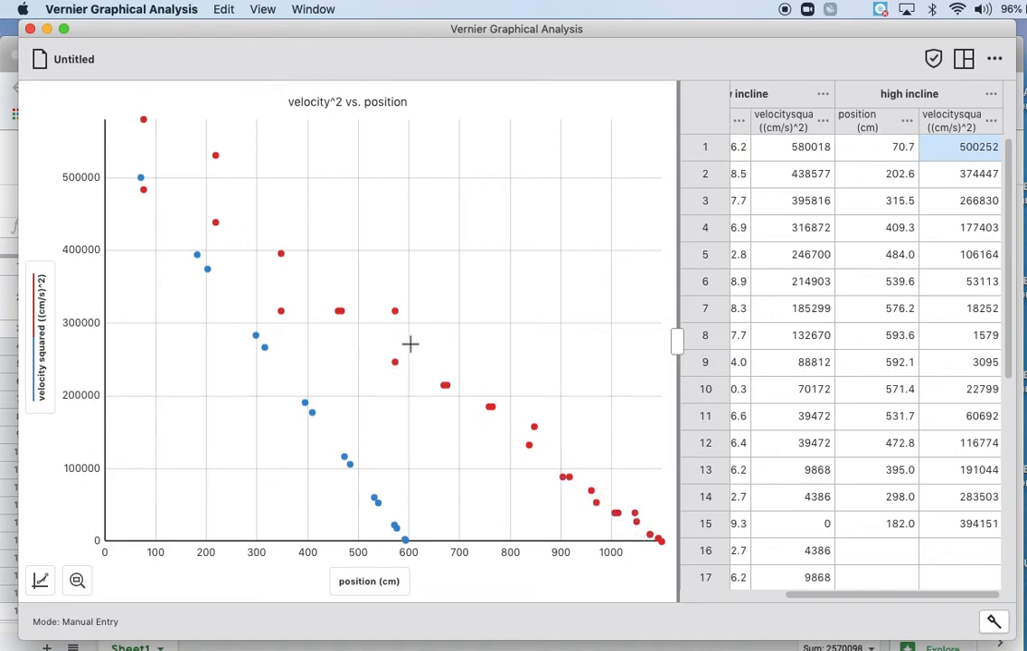
mouse_move(274, 244)
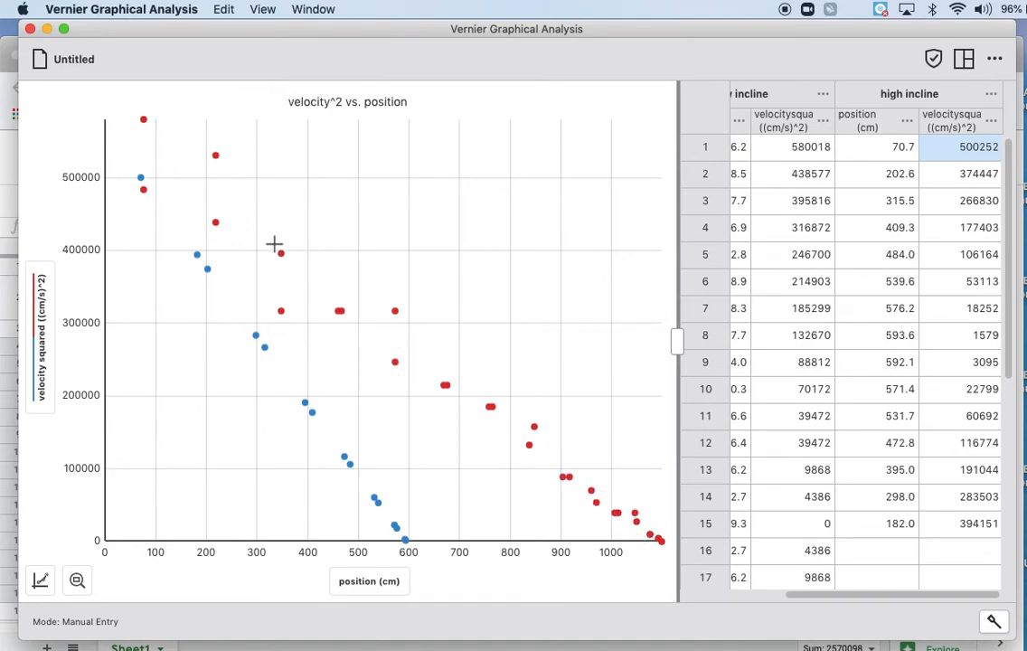
mouse_move(398, 512)
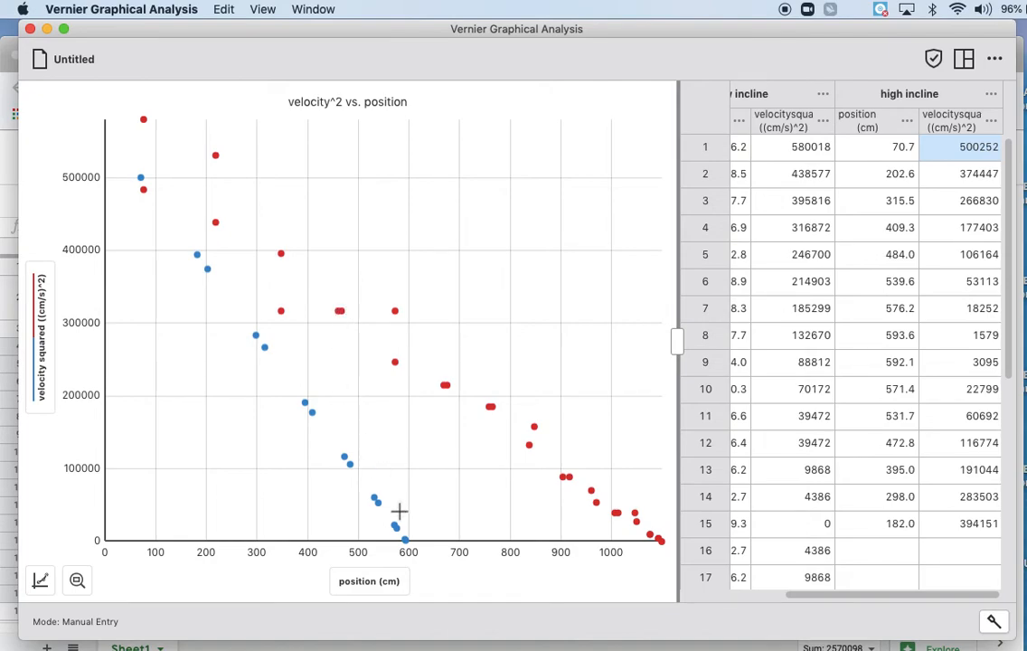
mouse_move(198, 263)
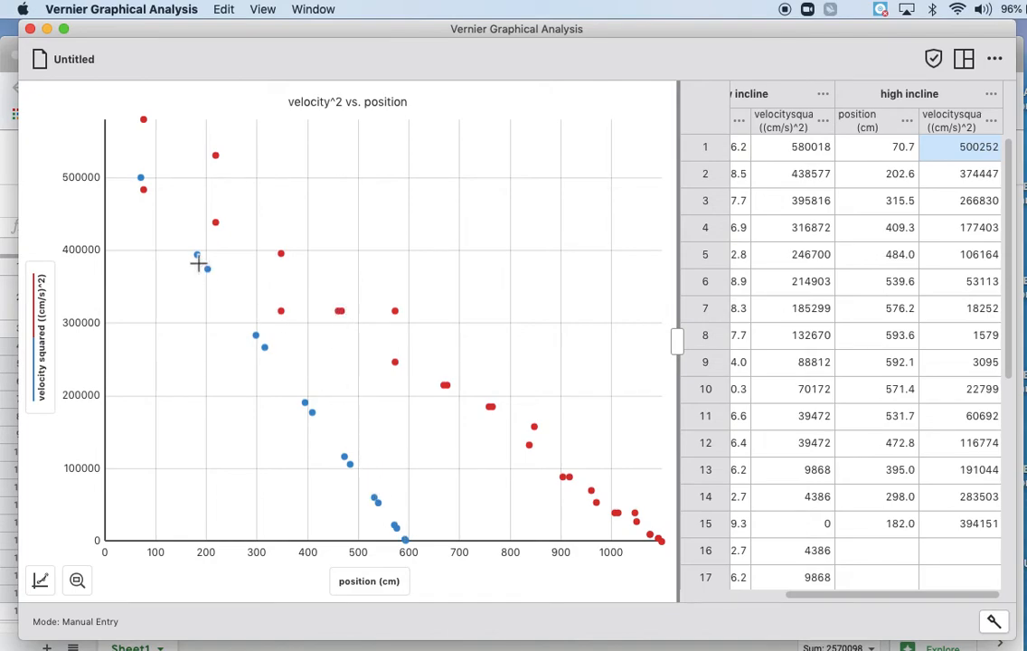
mouse_move(268, 357)
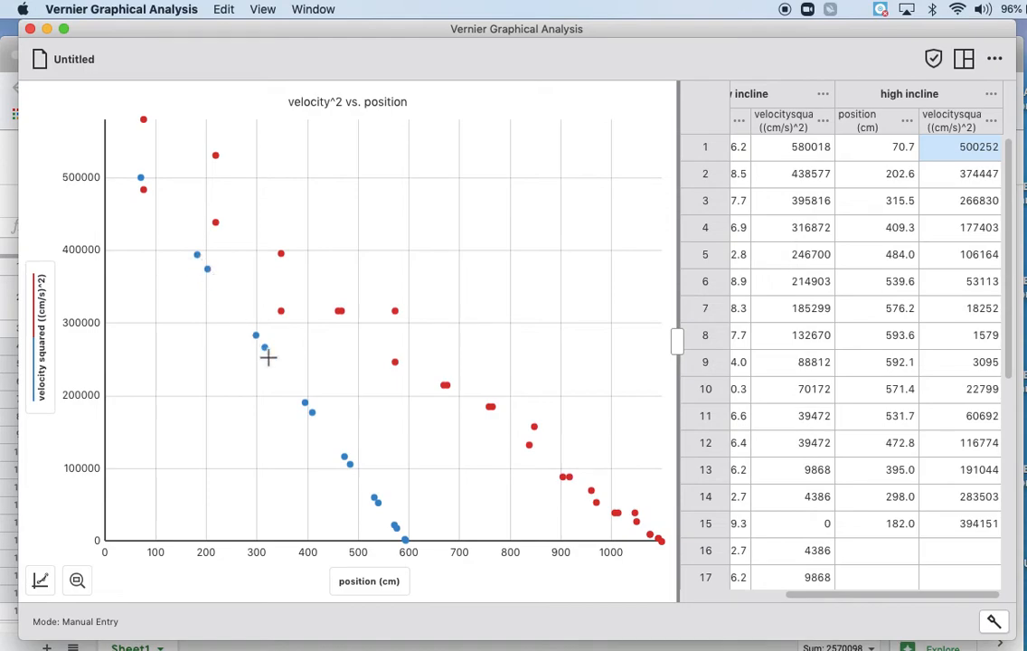
mouse_move(393, 522)
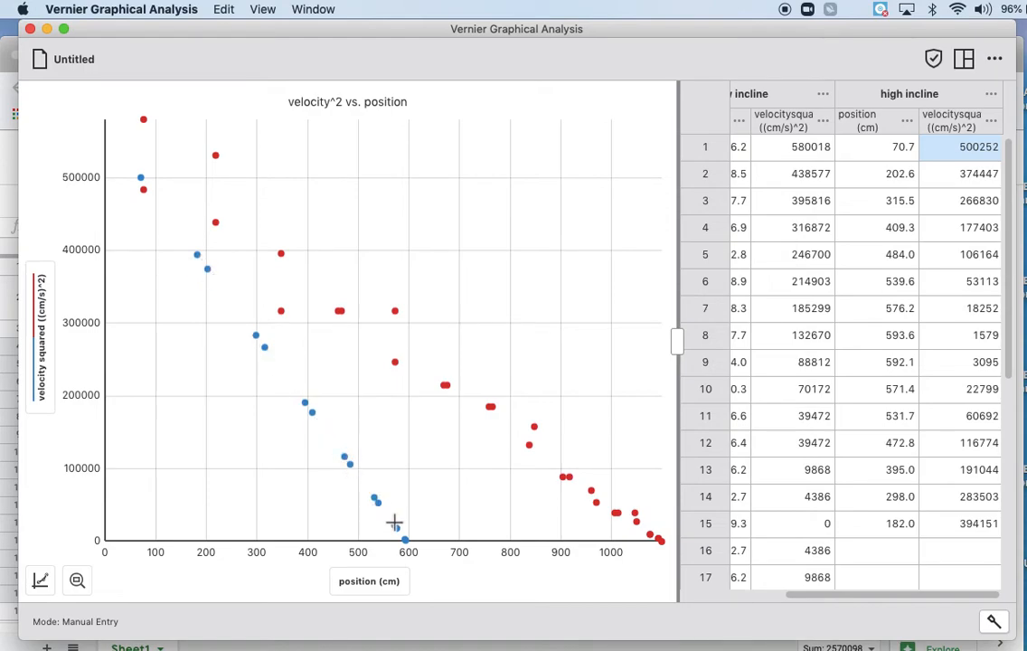
mouse_move(115, 447)
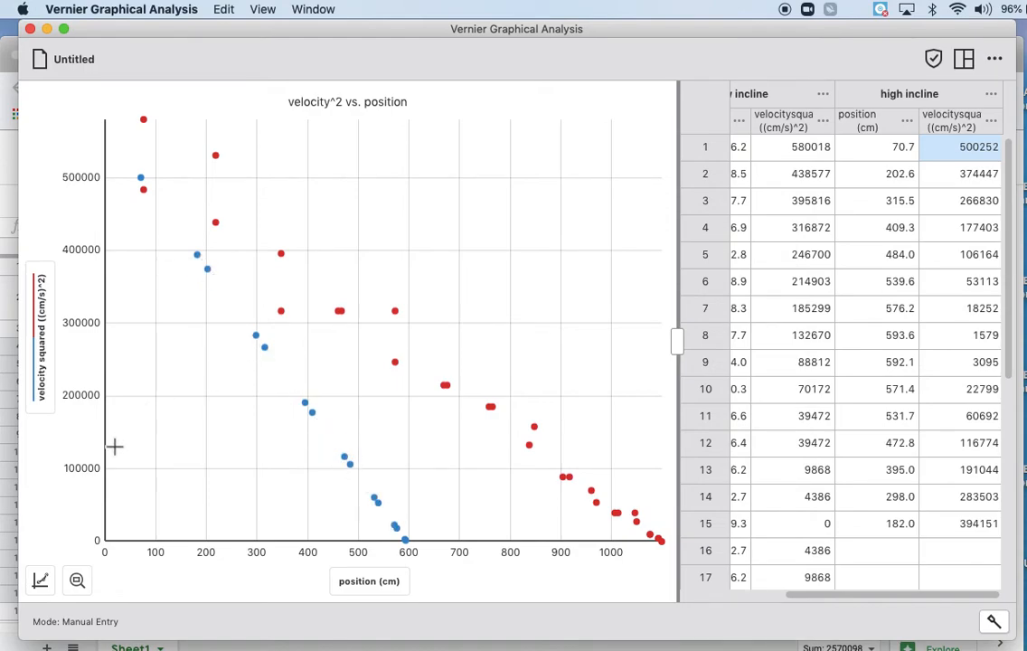
Apply a Linear curve fit to the low and high incline data and reposition the results box.
left_click(40, 580)
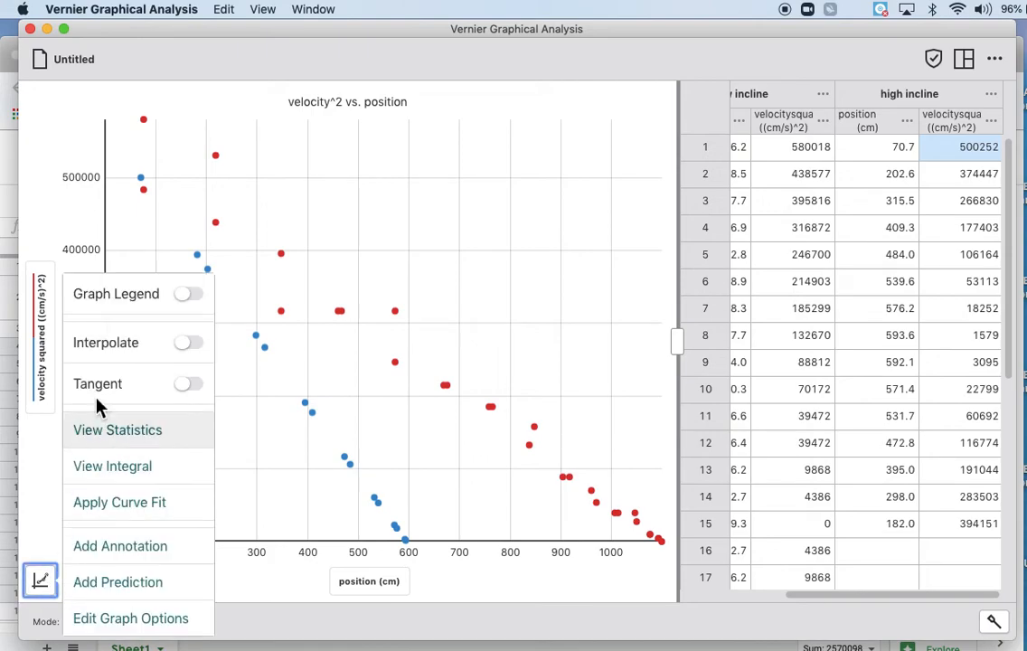
mouse_move(119, 501)
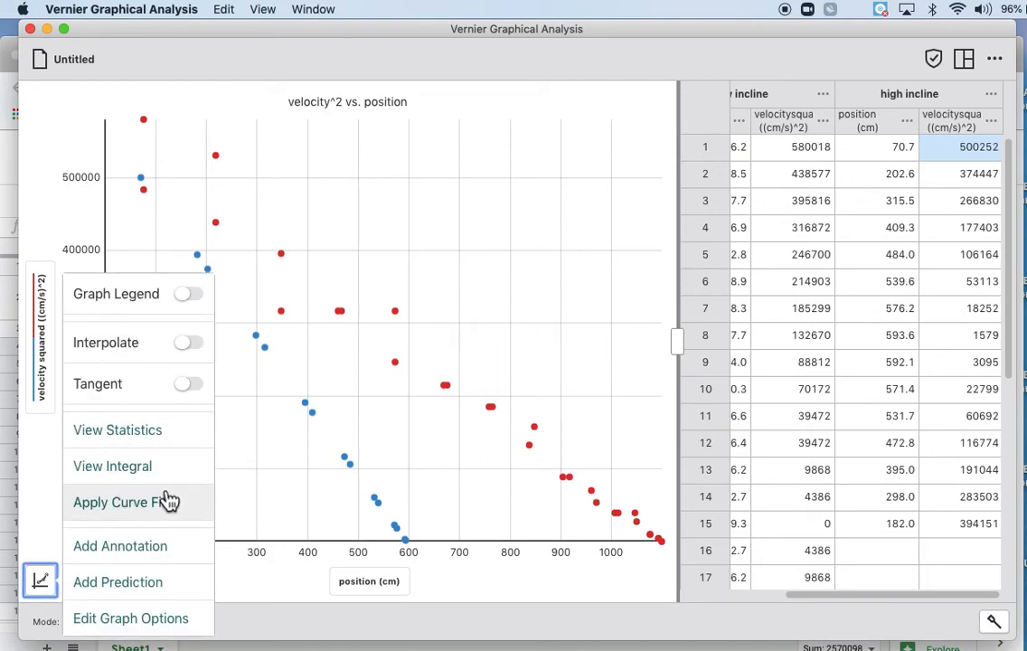
left_click(129, 502)
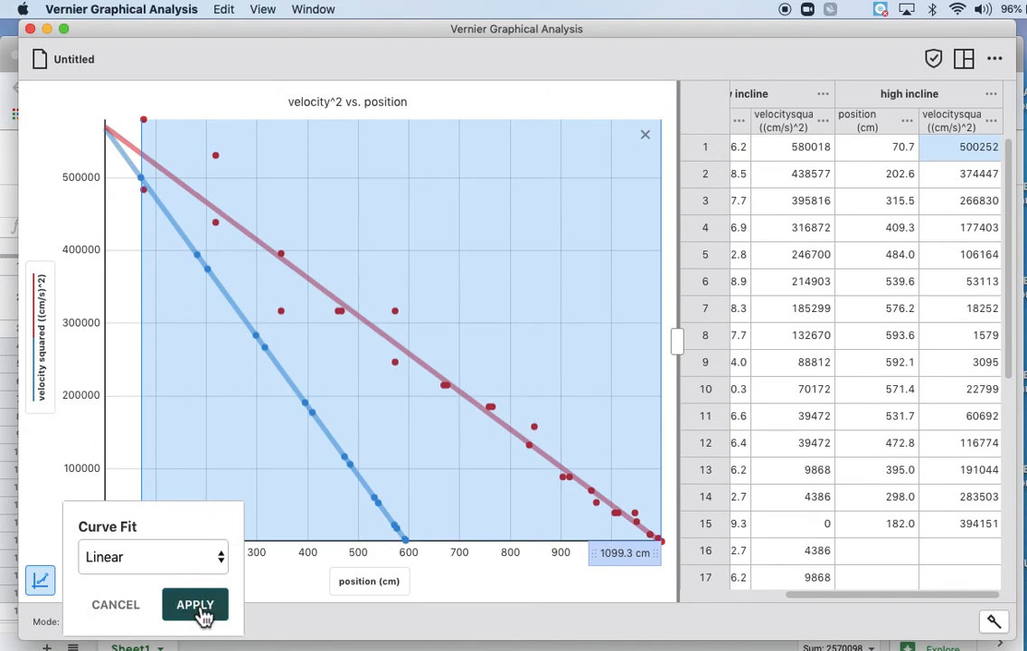
left_click(195, 604)
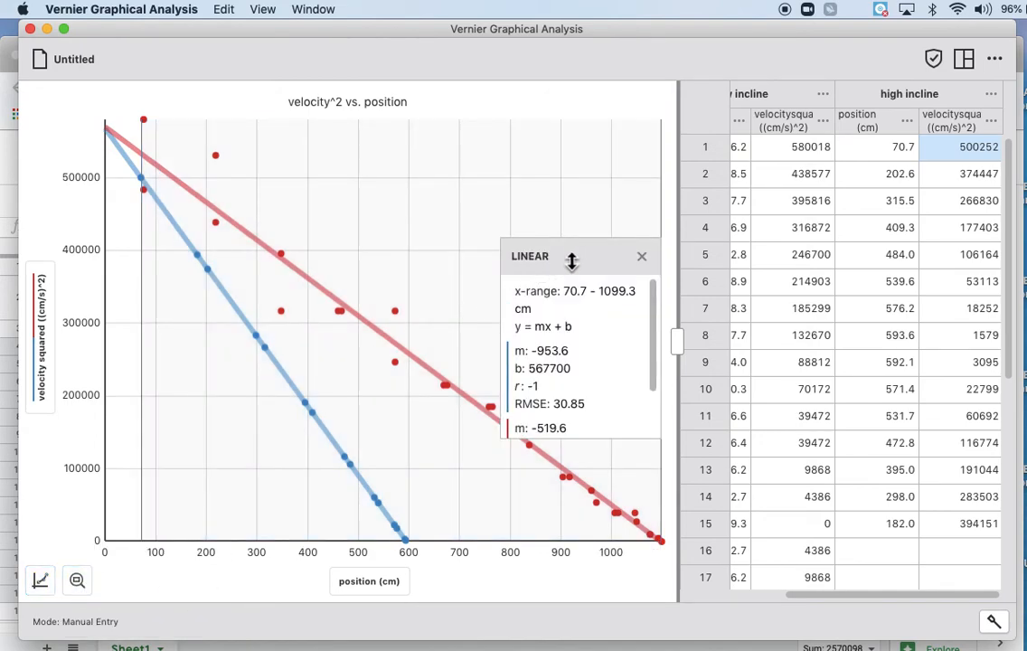
left_click_drag(572, 261, 599, 154)
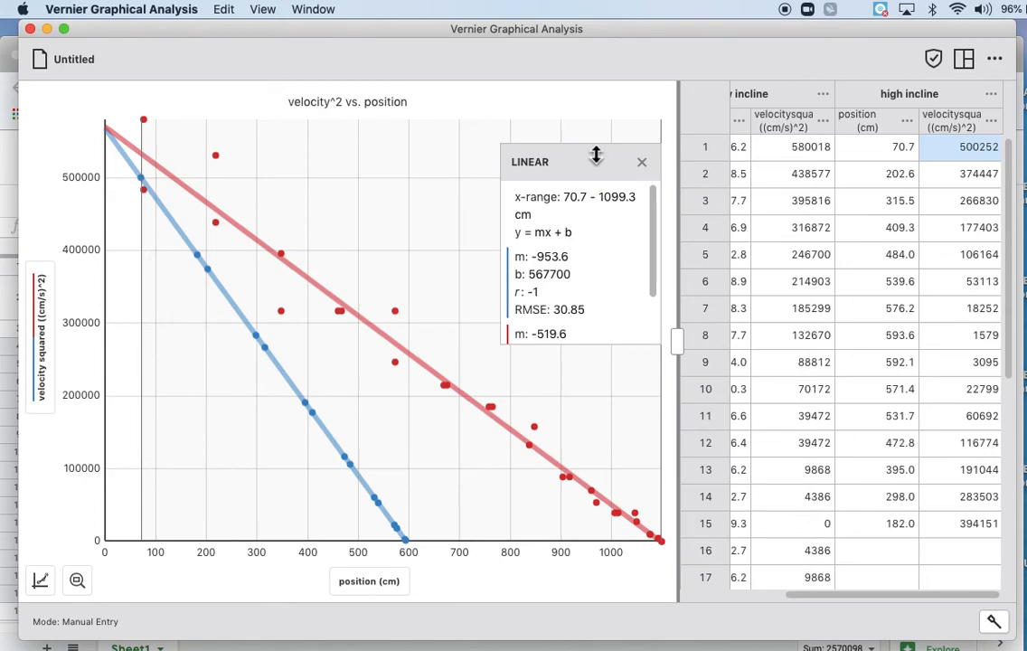
mouse_move(306, 174)
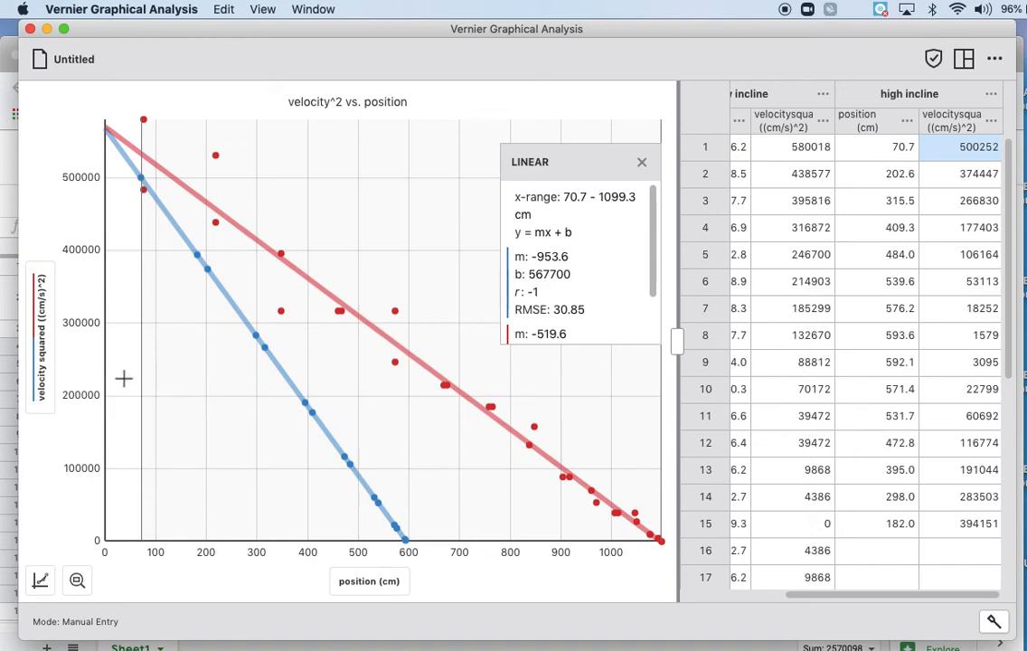
mouse_move(357, 314)
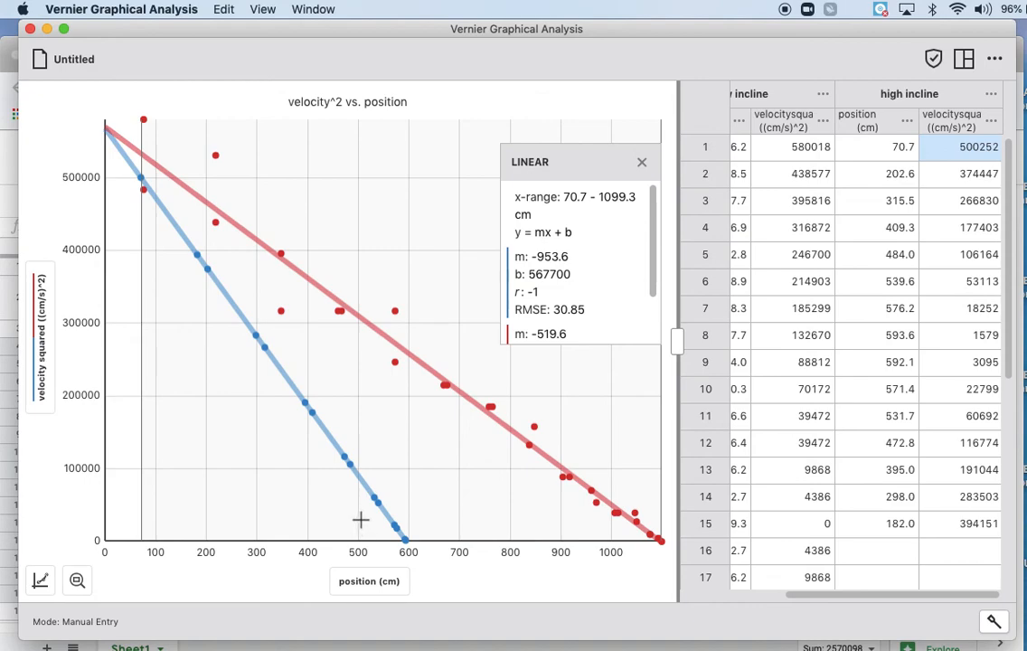
mouse_move(348, 502)
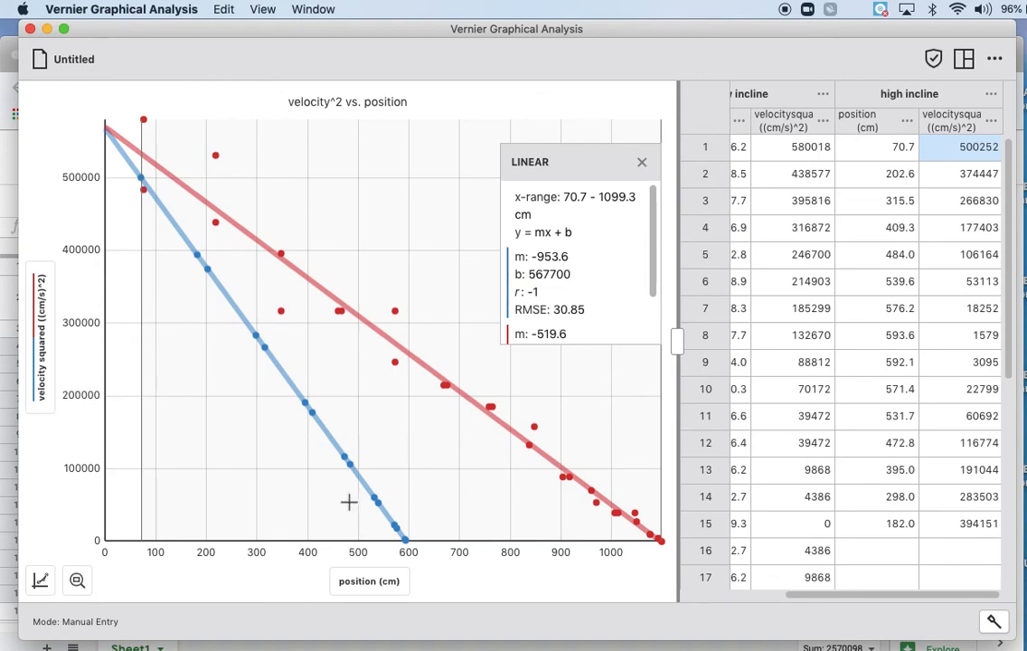
mouse_move(482, 386)
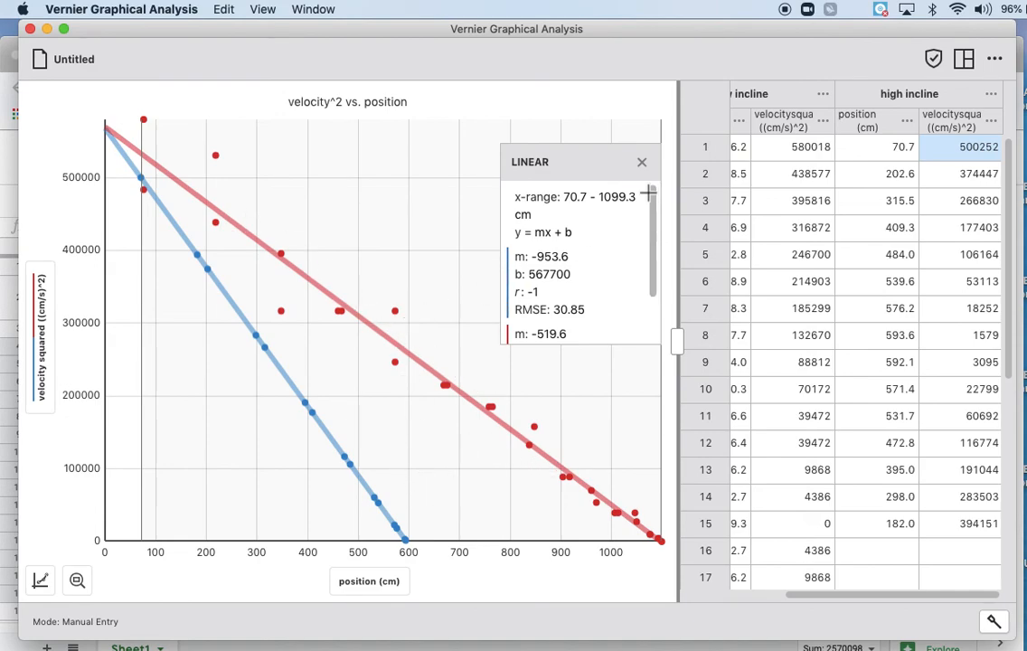
mouse_move(643, 163)
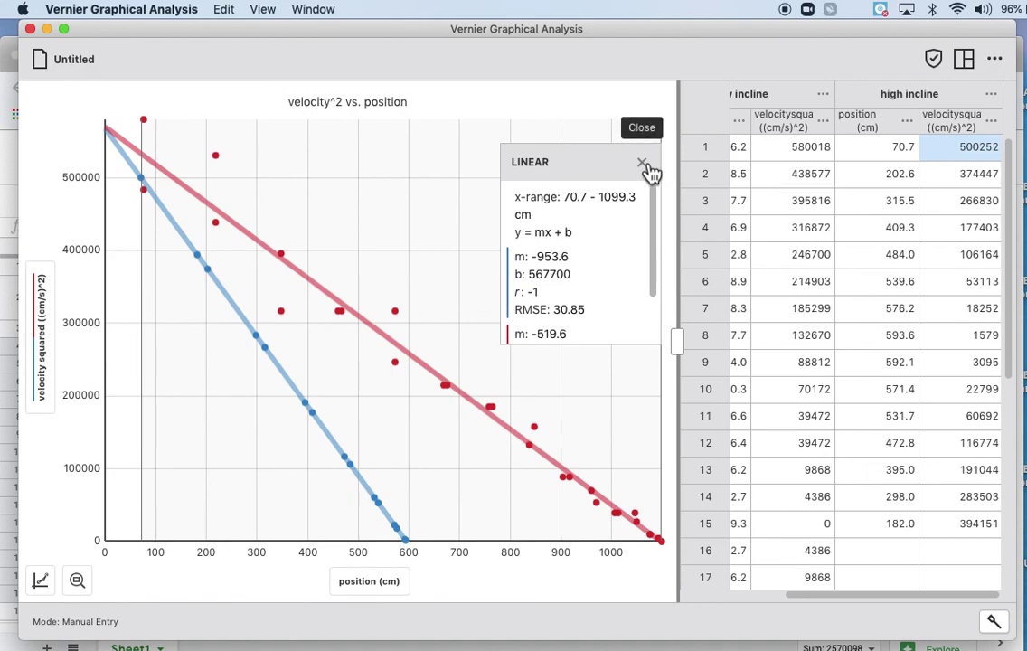